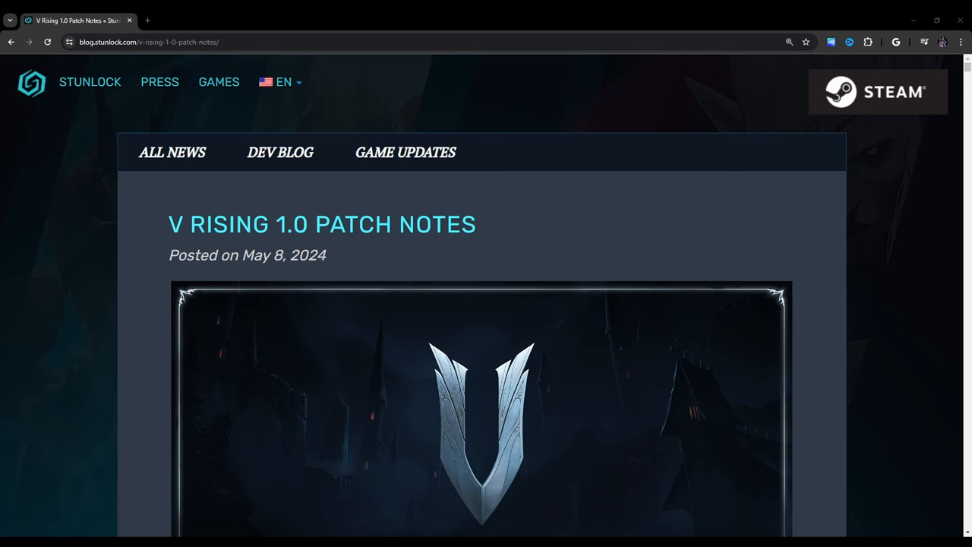
Step: Scroll past the header image into the Salutations Vampires introduction
scroll(down, 3)
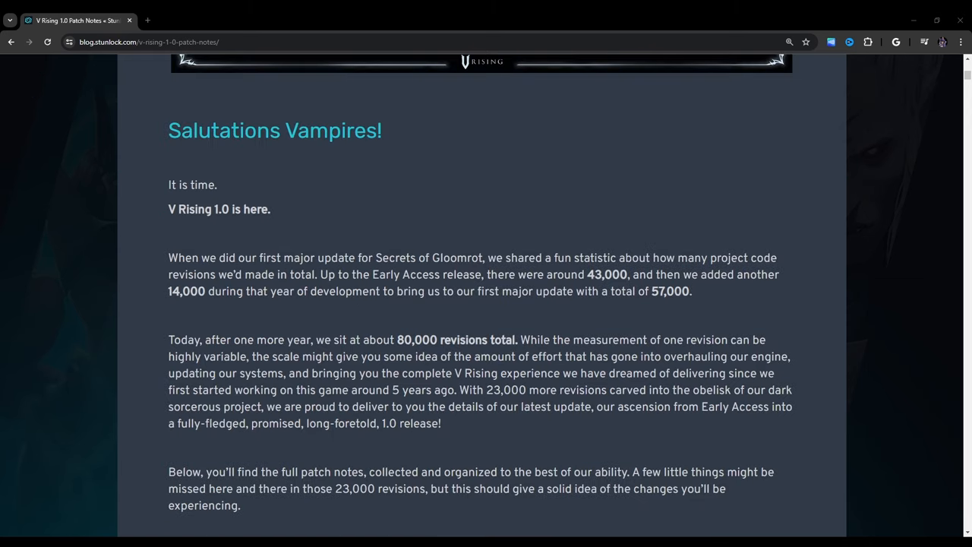
scroll(down, 3)
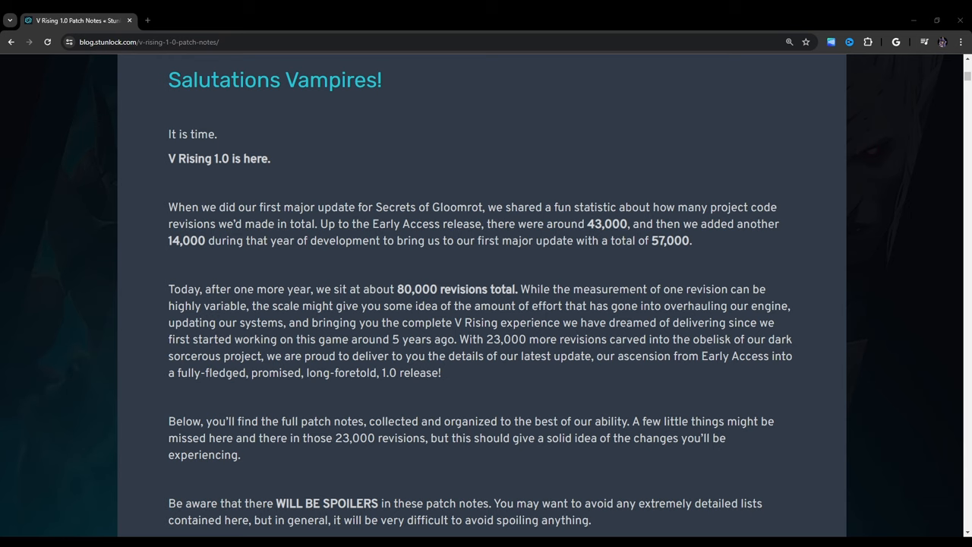
Step: Scroll through the spoilers warning to the Technical section on the Unity 2022 update
scroll(down, 3)
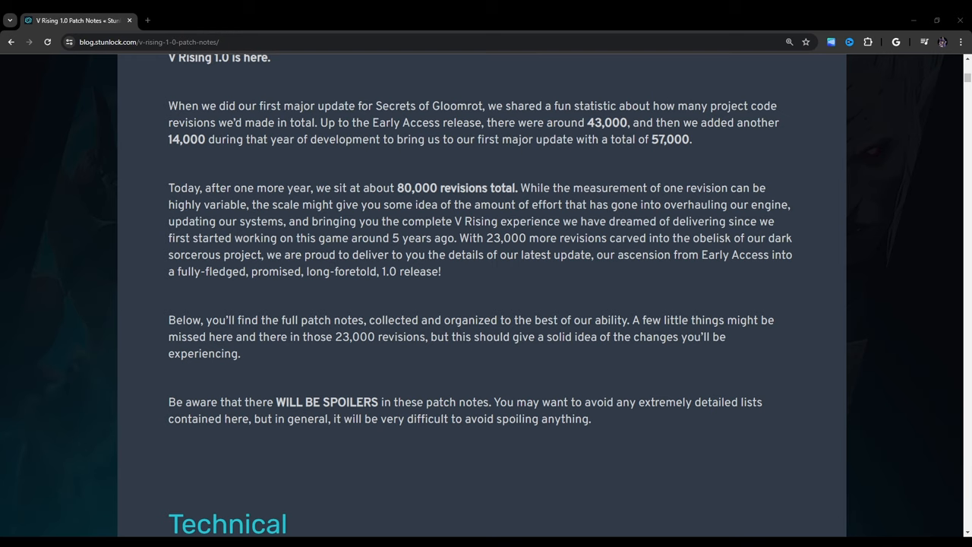
scroll(down, 3)
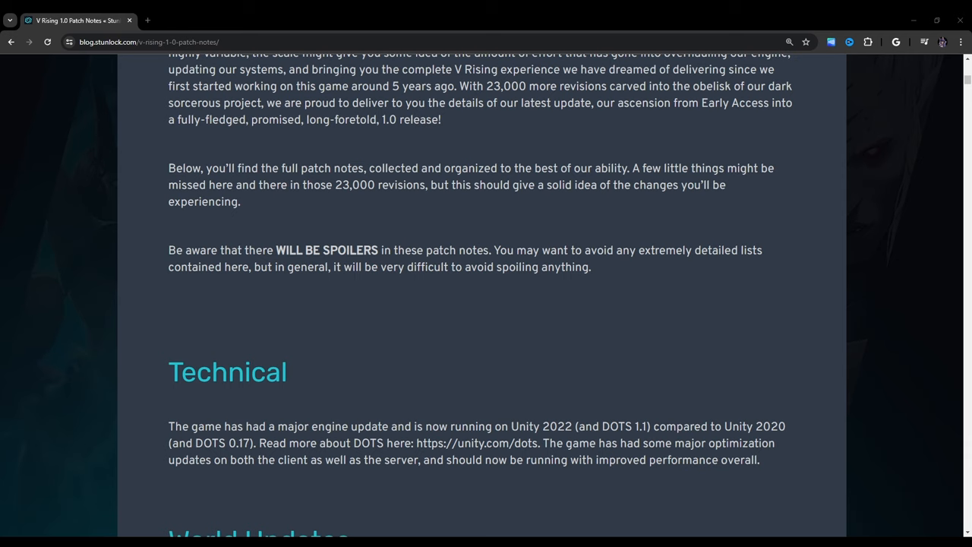
Step: Scroll to World Updates and the Ruins of Mortium new locations list
scroll(down, 3)
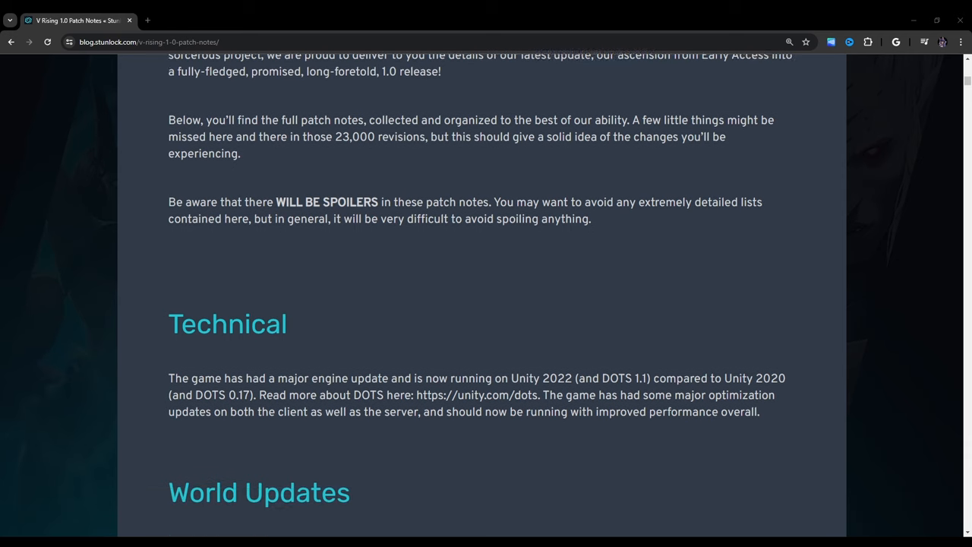
scroll(down, 3)
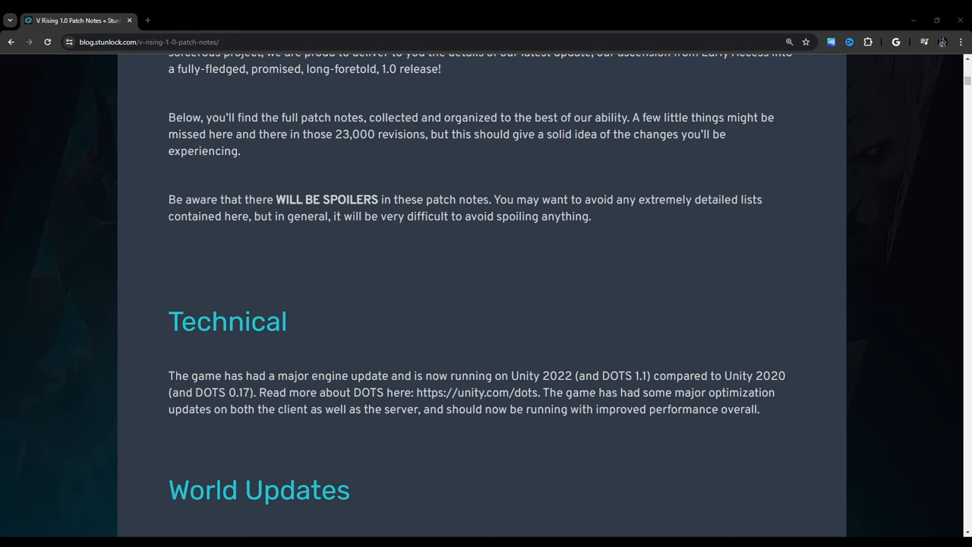
scroll(down, 3)
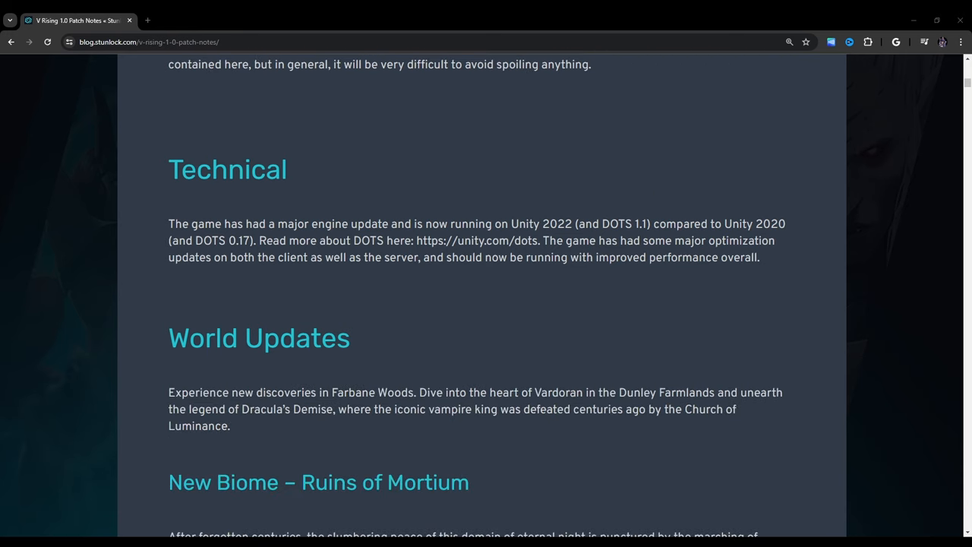
scroll(down, 3)
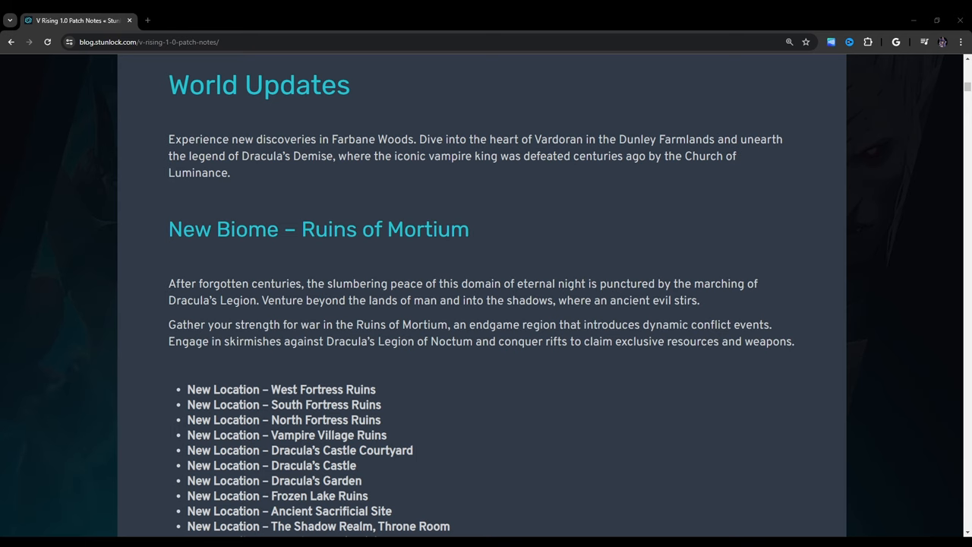
Step: Scroll past the Mortium locations list to Dracula's Legion and Cargo Travelers
scroll(down, 3)
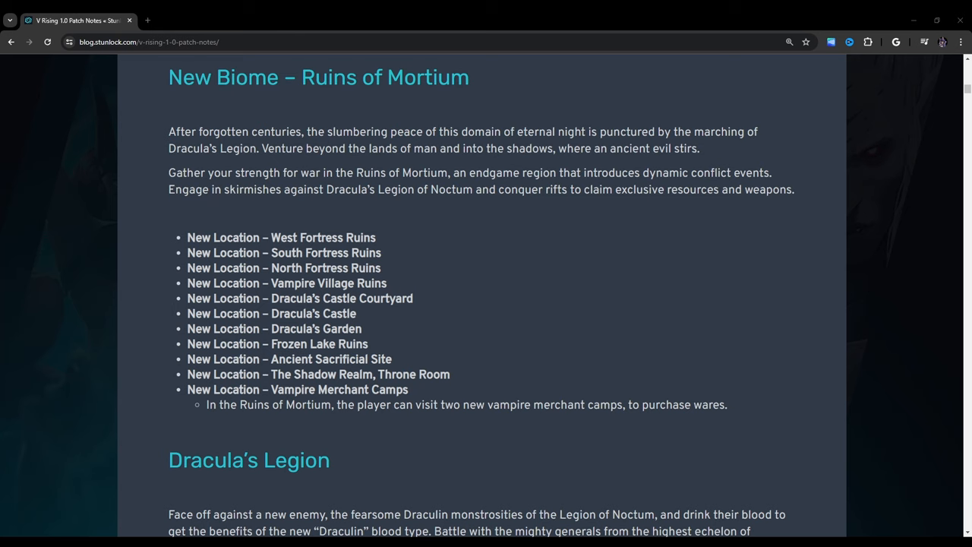
scroll(down, 3)
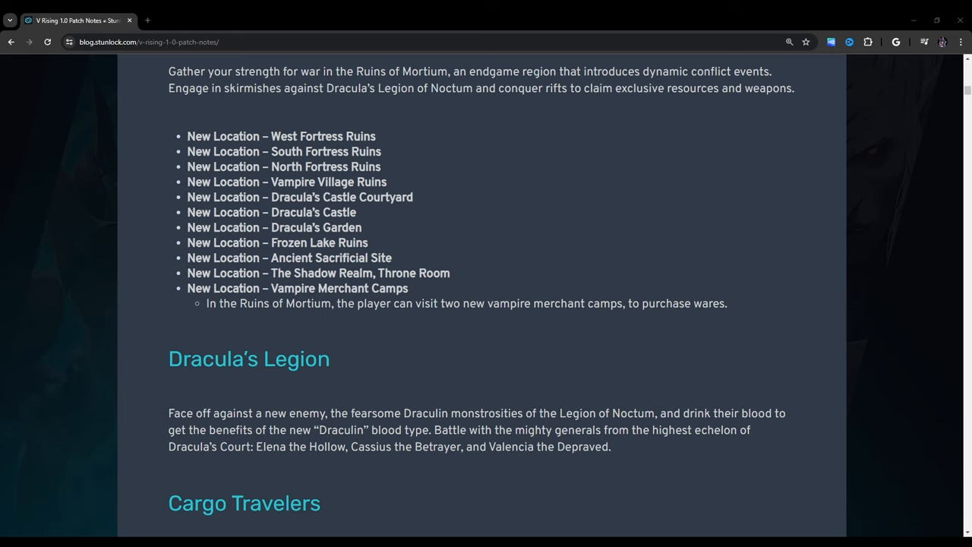
Step: Read down through Cargo Travelers, Updated Lighting and Small Points of Interest
scroll(down, 3)
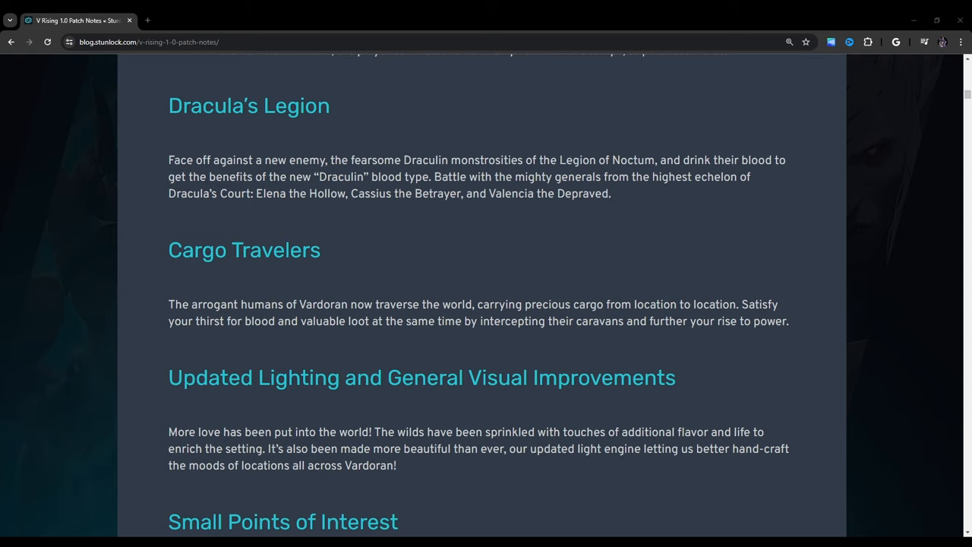
scroll(down, 3)
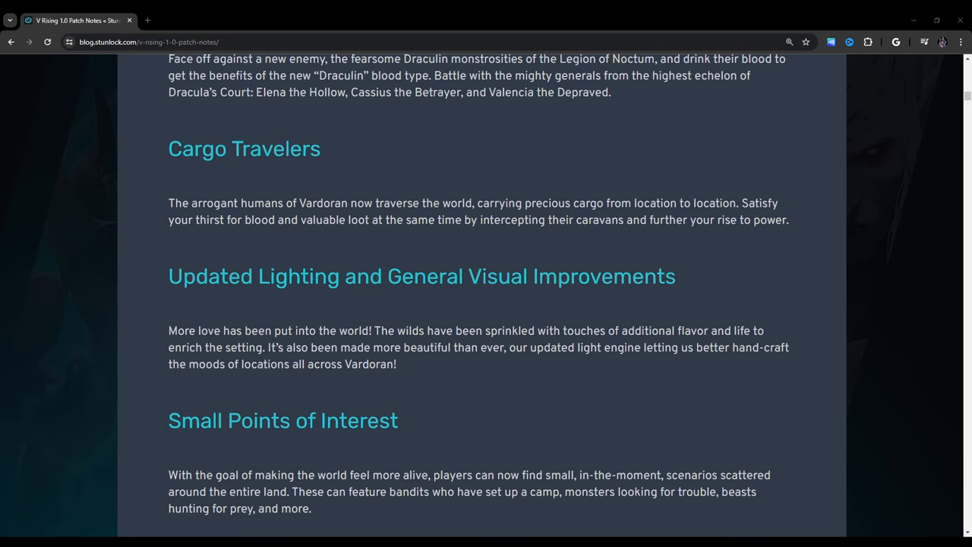
Step: Scroll to the Farbane Woods heading and its bandit camp updates bullet
scroll(down, 3)
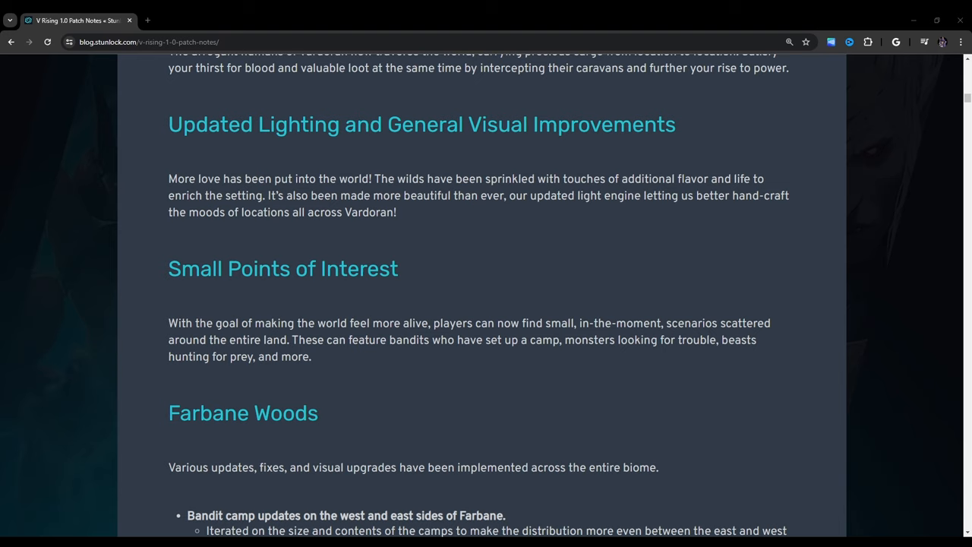
Step: Scroll past Farbane Woods' Fishing Lake bullet to Silverlight Hills and Dunley Farmlands
scroll(down, 3)
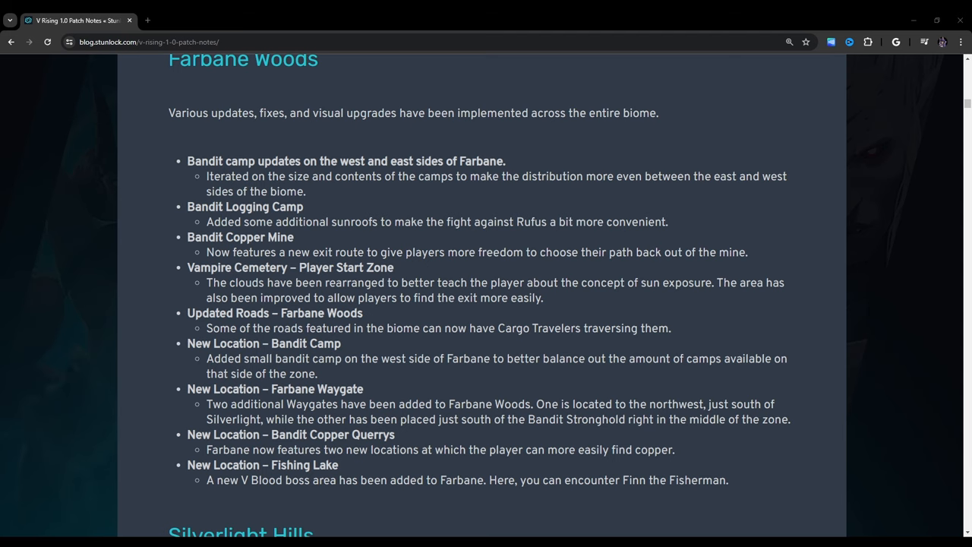
scroll(down, 3)
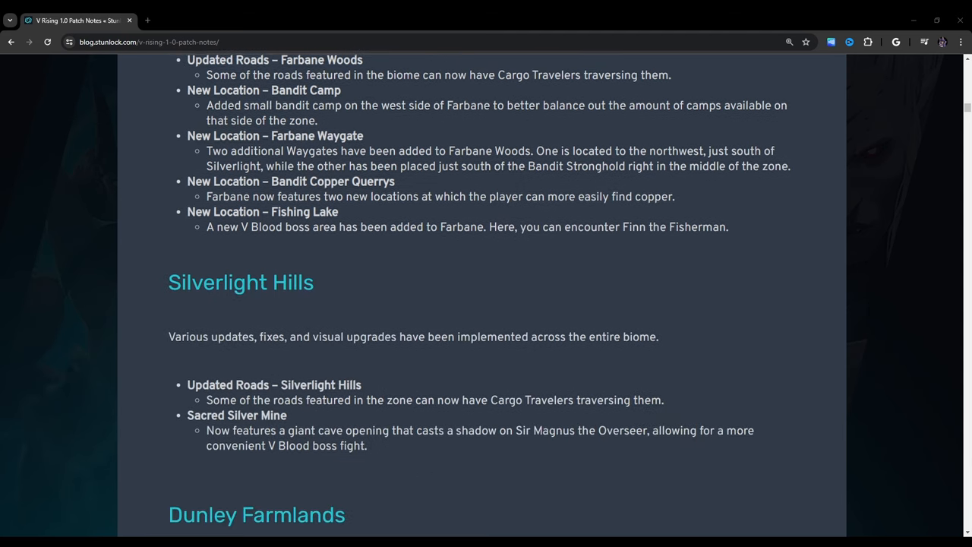
Step: Scroll through Dunley Farmlands' Dracula's Demise and Militia Encampment entries to Hallowed Mountains
scroll(down, 3)
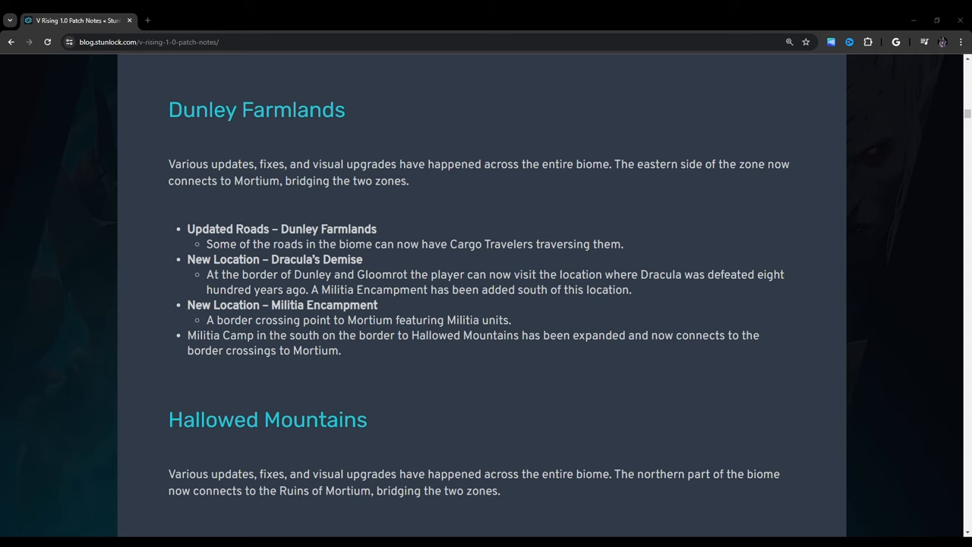
Step: Scroll past Hallowed Mountains, Cursed Forest and Gloomrot to Difficulty Settings' Relaxed entry
scroll(down, 3)
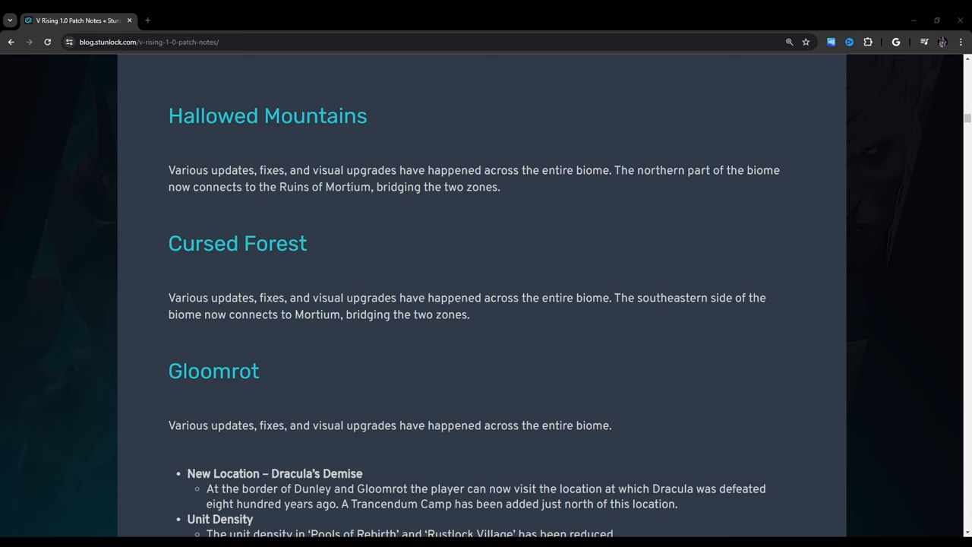
scroll(down, 3)
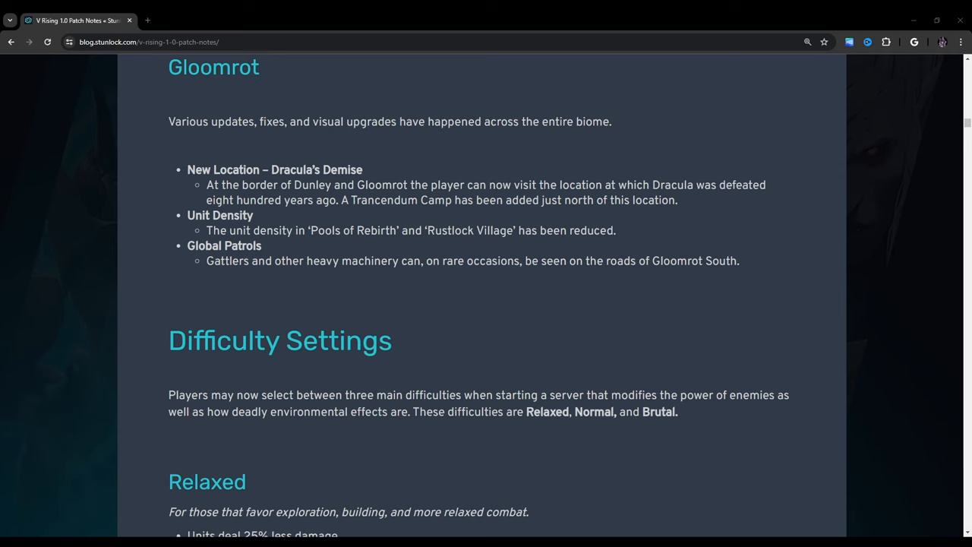
Step: Read the Relaxed, Normal and Brutal difficulty notes down to Gamepad Support
scroll(down, 3)
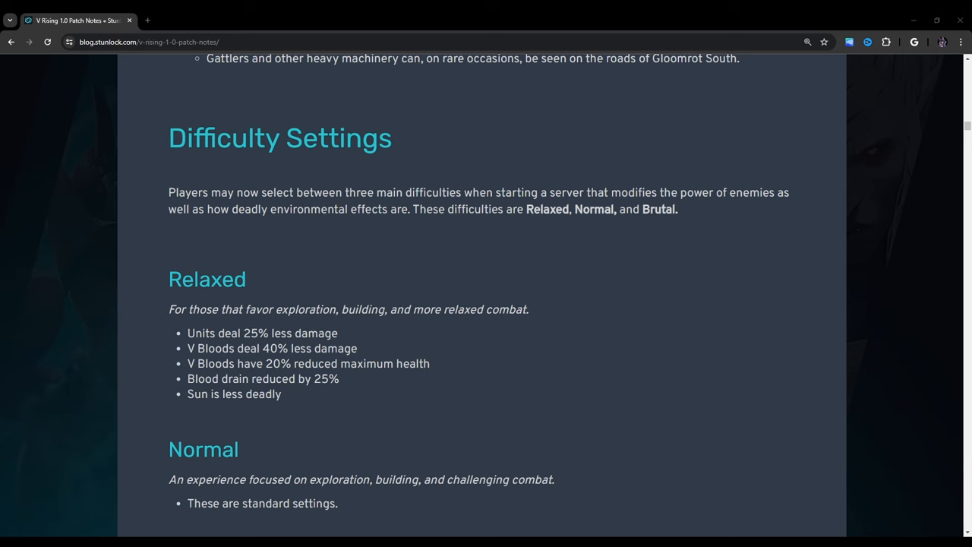
scroll(down, 3)
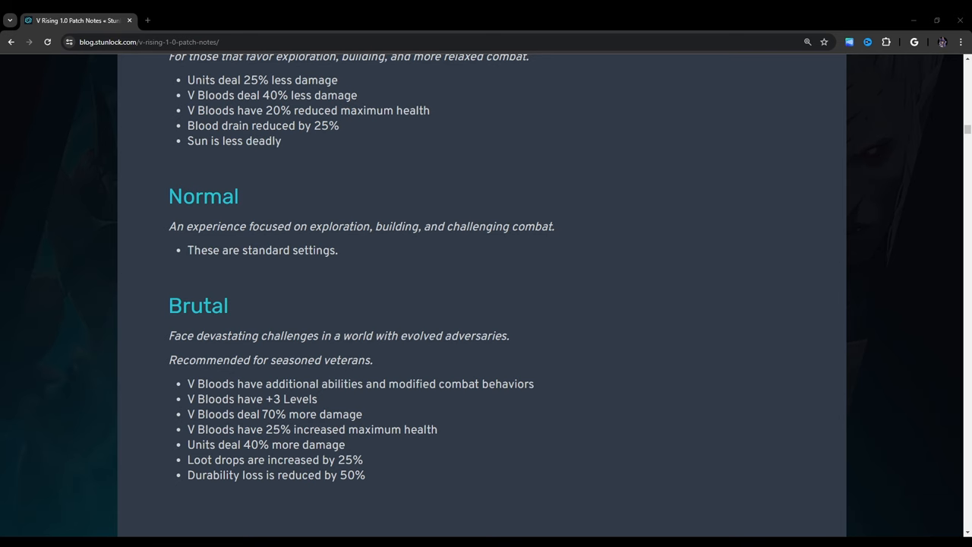
scroll(down, 3)
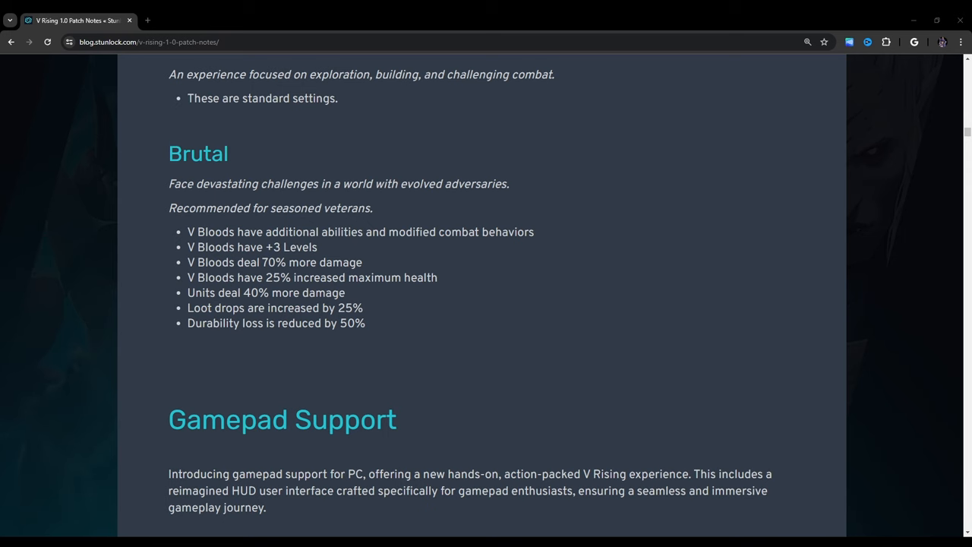
Step: Scroll past Gamepad Support to Castle Updates, Relocate Castle and the Advanced Refinement Stations list
scroll(down, 3)
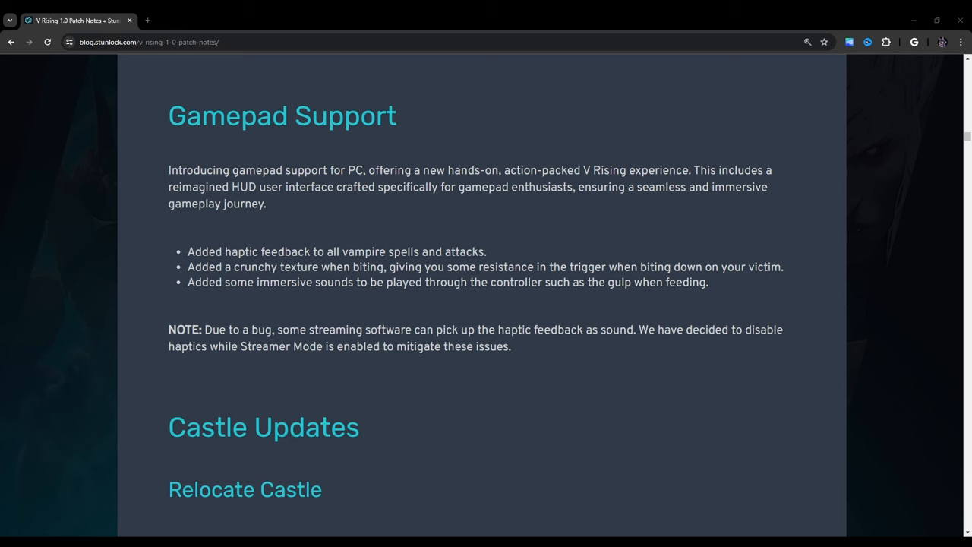
scroll(down, 3)
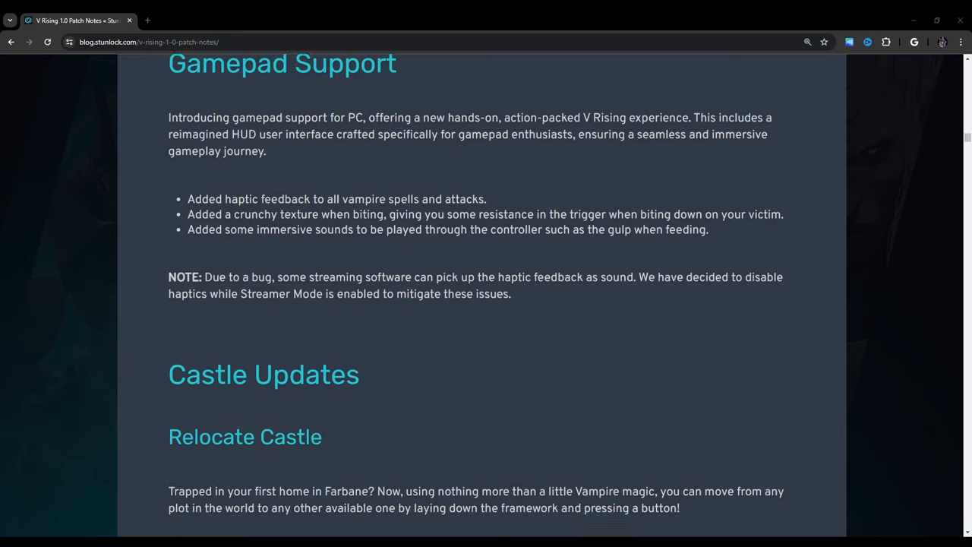
scroll(down, 3)
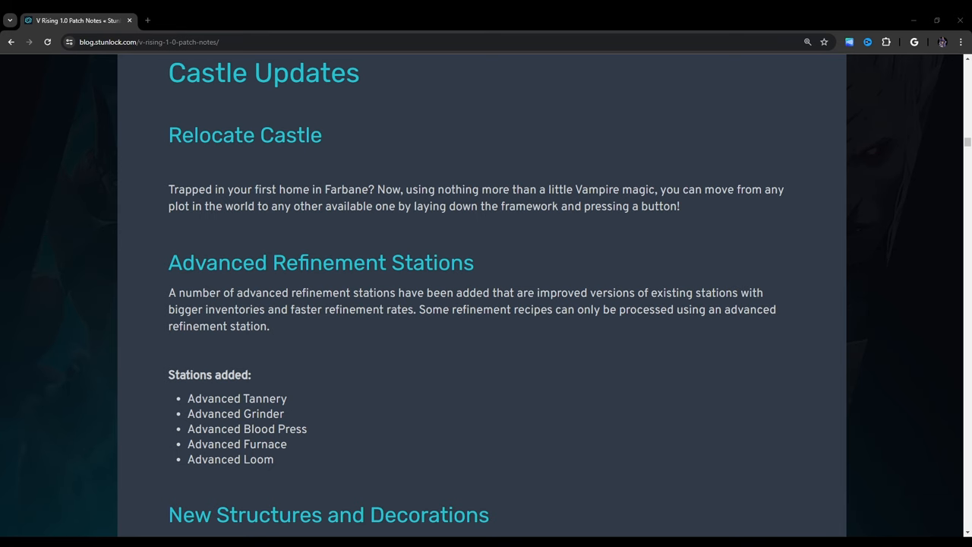
Step: Read down through New Structures and Decorations to Music Box, clearing an accidental list selection
scroll(down, 3)
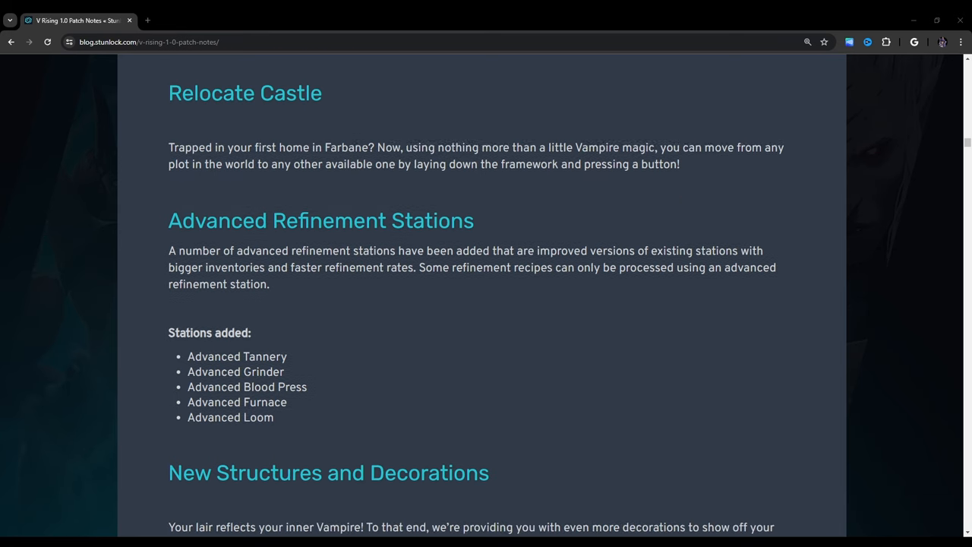
scroll(down, 3)
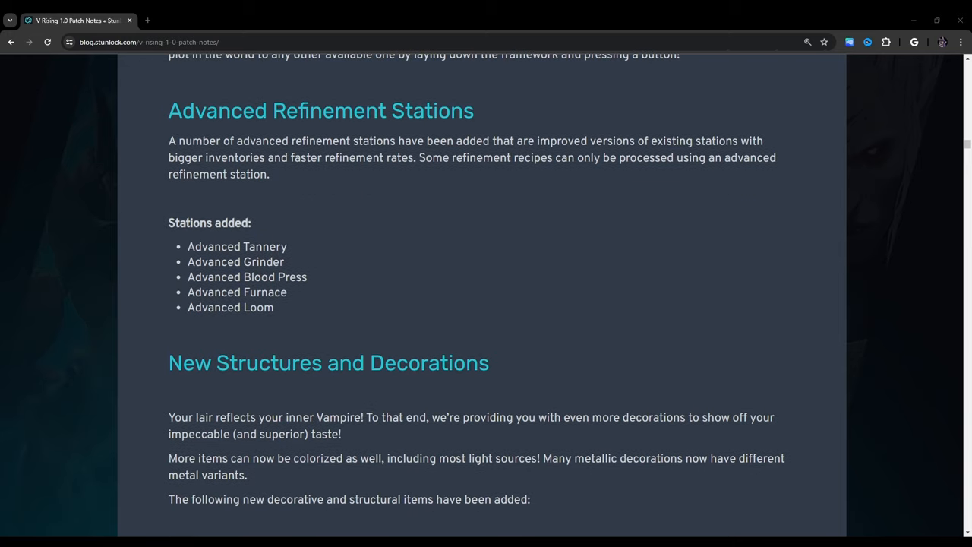
scroll(down, 3)
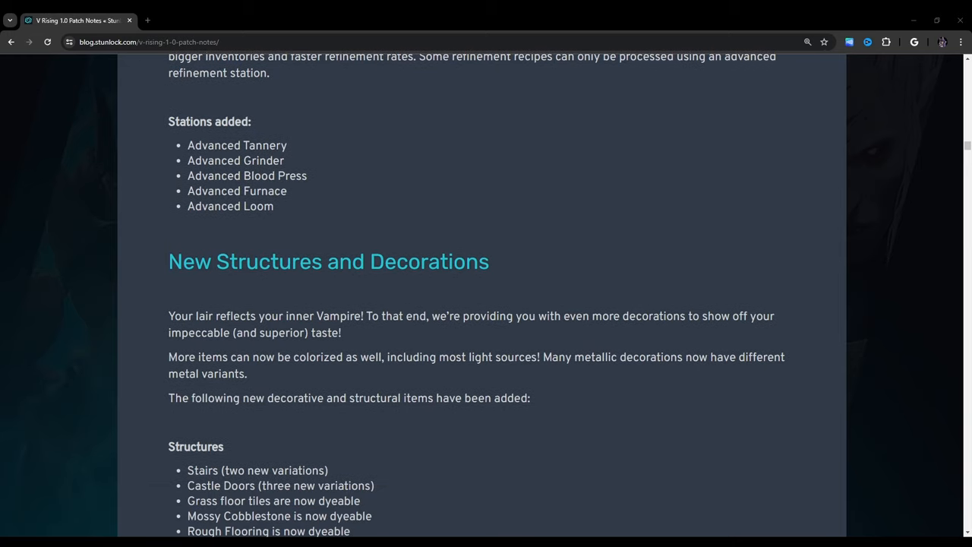
scroll(down, 3)
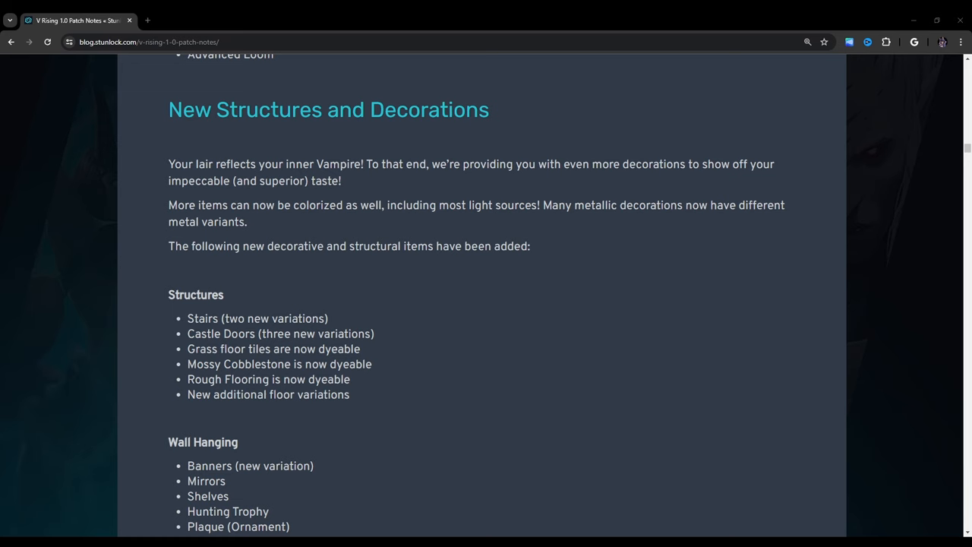
scroll(down, 3)
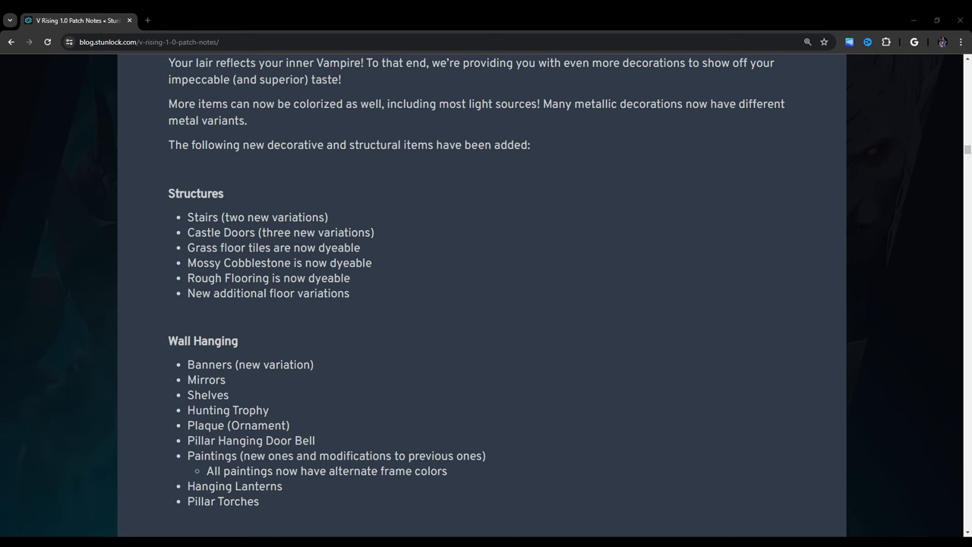
scroll(down, 3)
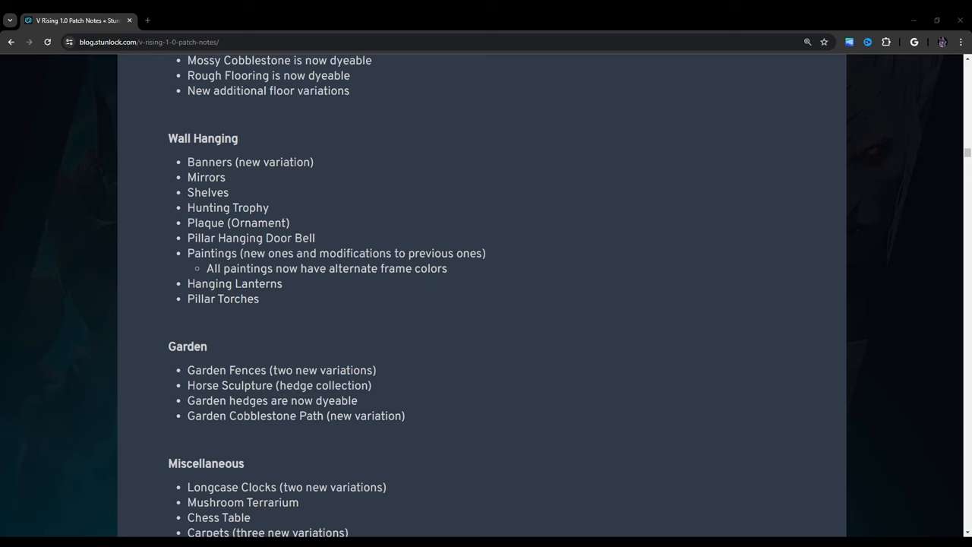
scroll(down, 3)
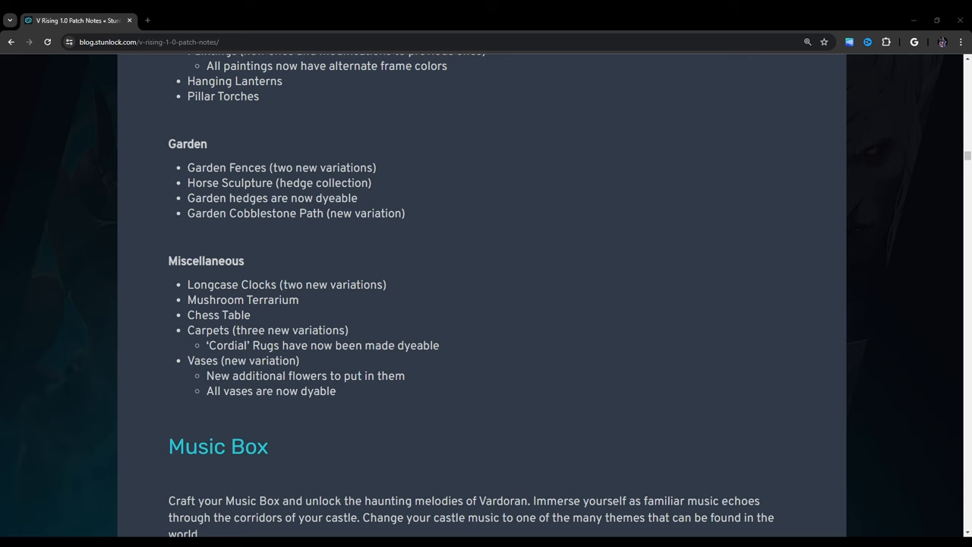
scroll(down, 3)
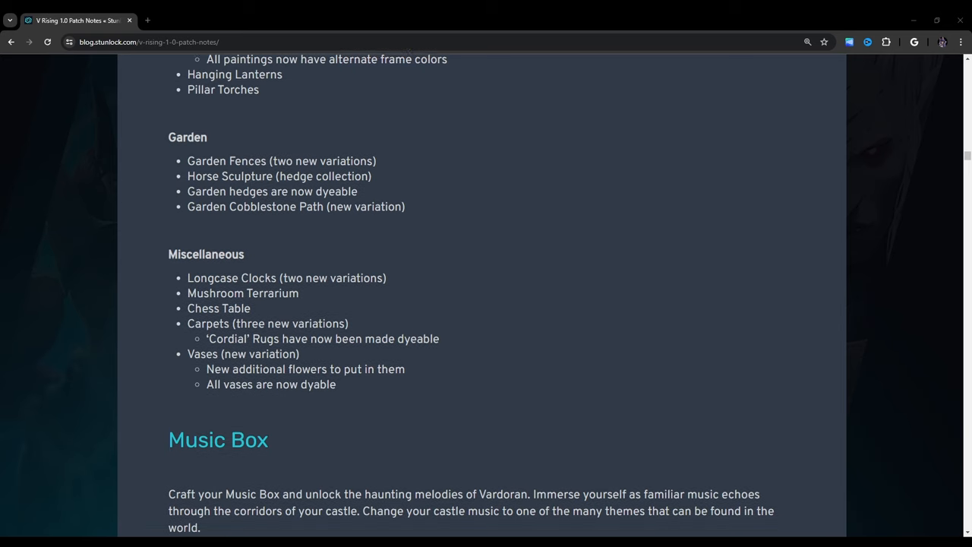
scroll(down, 3)
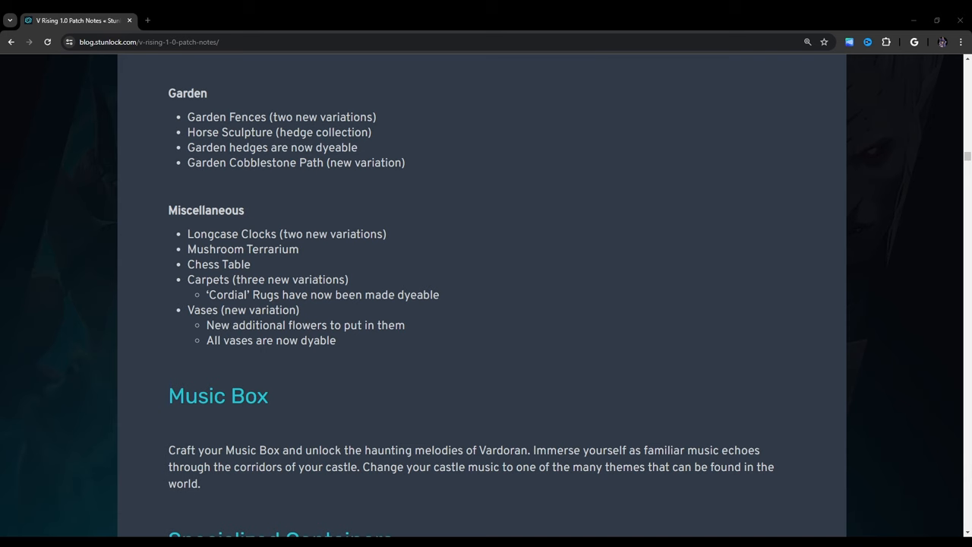
scroll(down, 3)
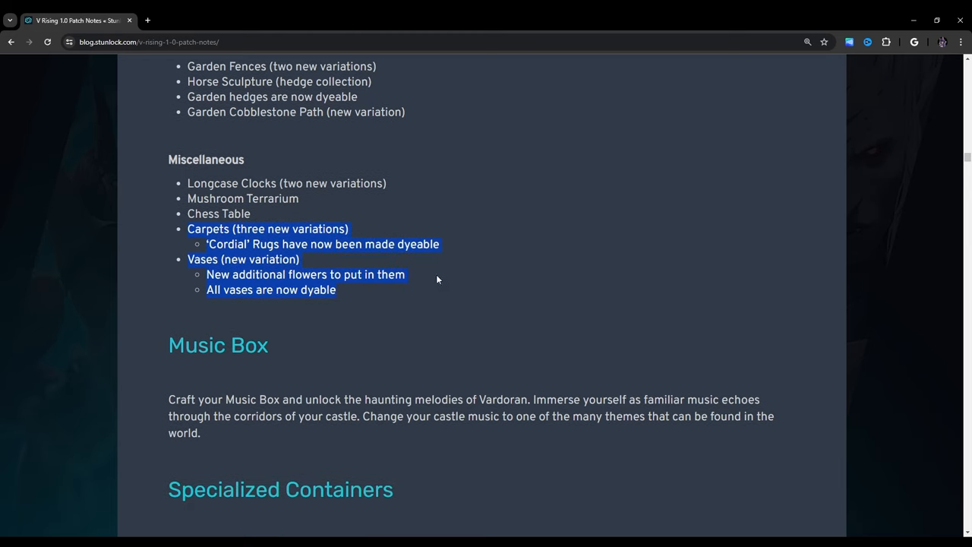
click(182, 233)
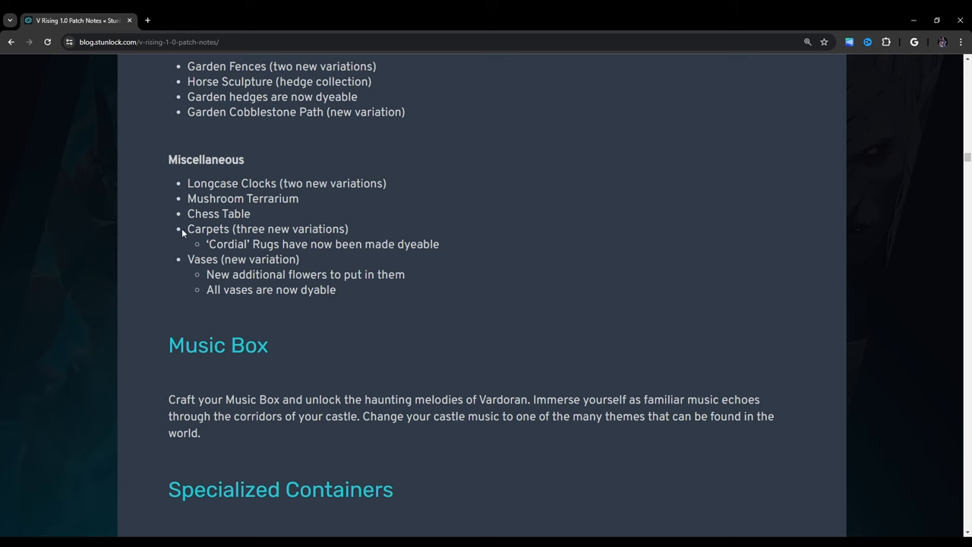
mouse_move(454, 332)
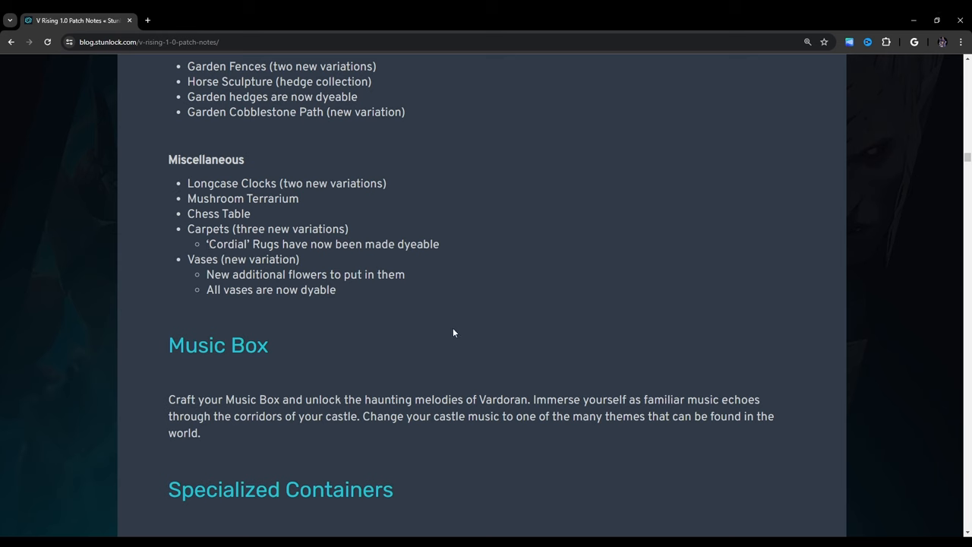
mouse_move(470, 317)
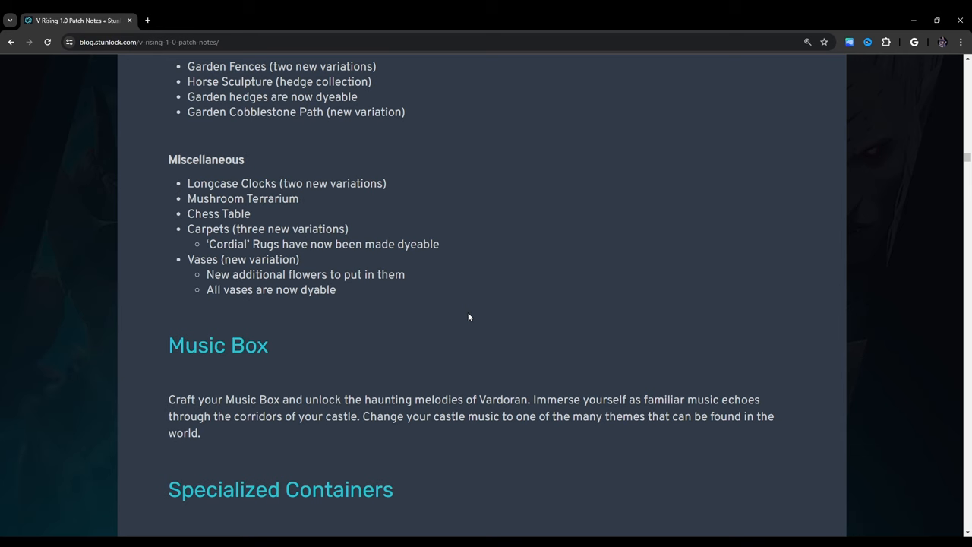
Step: Bring Specialized Containers, Pillar and Wall placements, and the Coffins heading into view
scroll(down, 3)
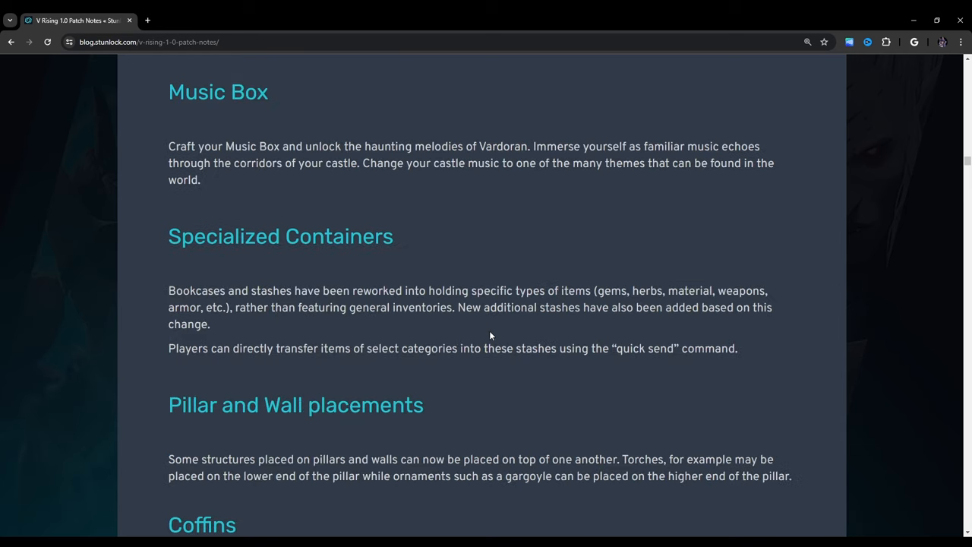
mouse_move(697, 353)
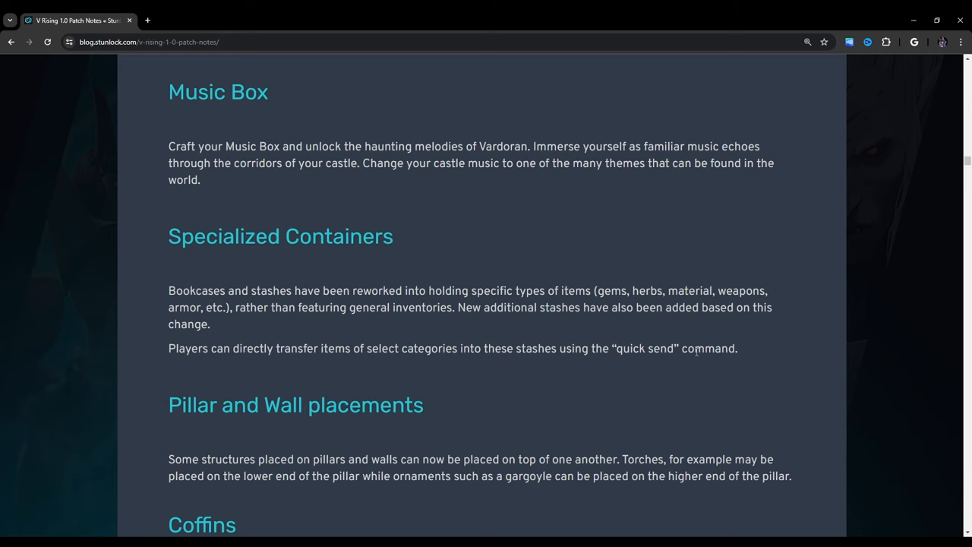
mouse_move(687, 413)
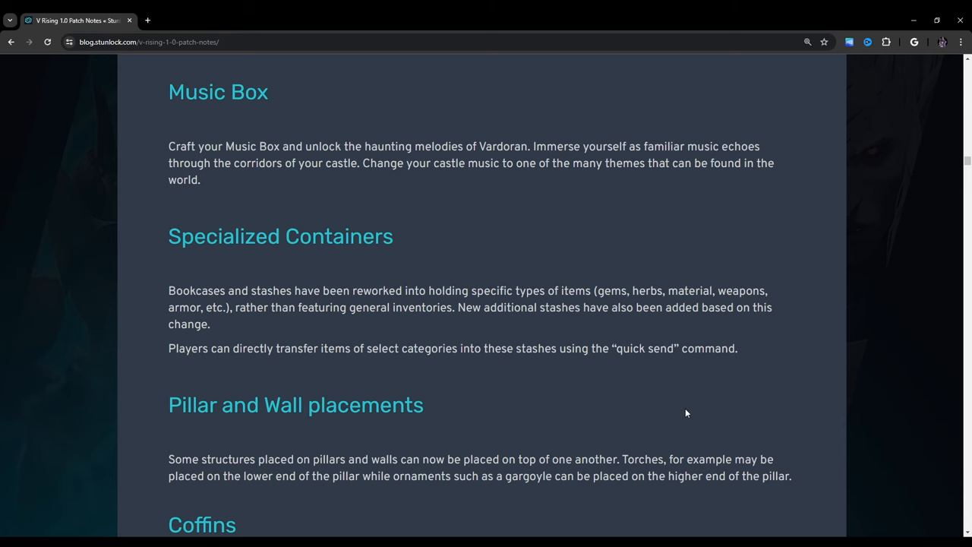
Step: Read Coffins and Chairs & Sofas, deselect that heading, and reach the General Obsidian recipe changes
scroll(down, 3)
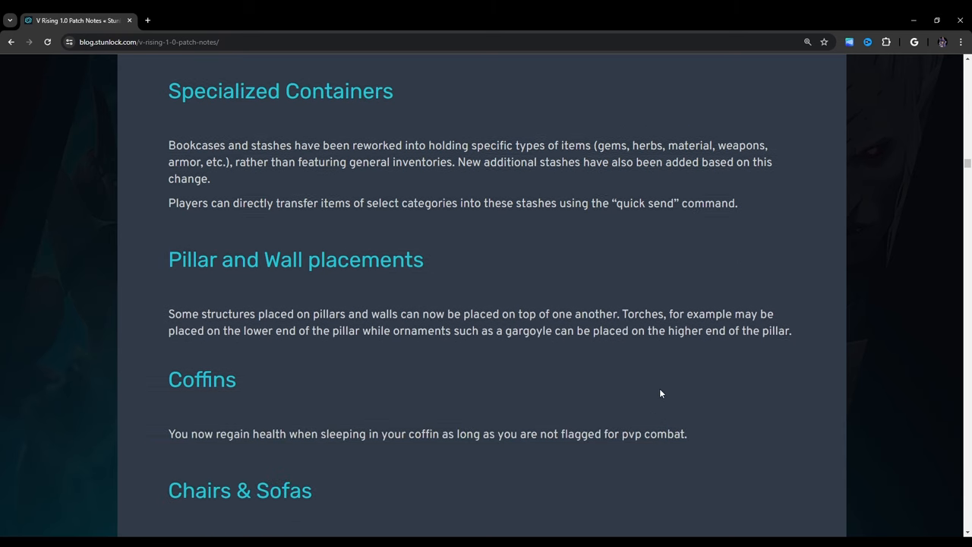
scroll(down, 3)
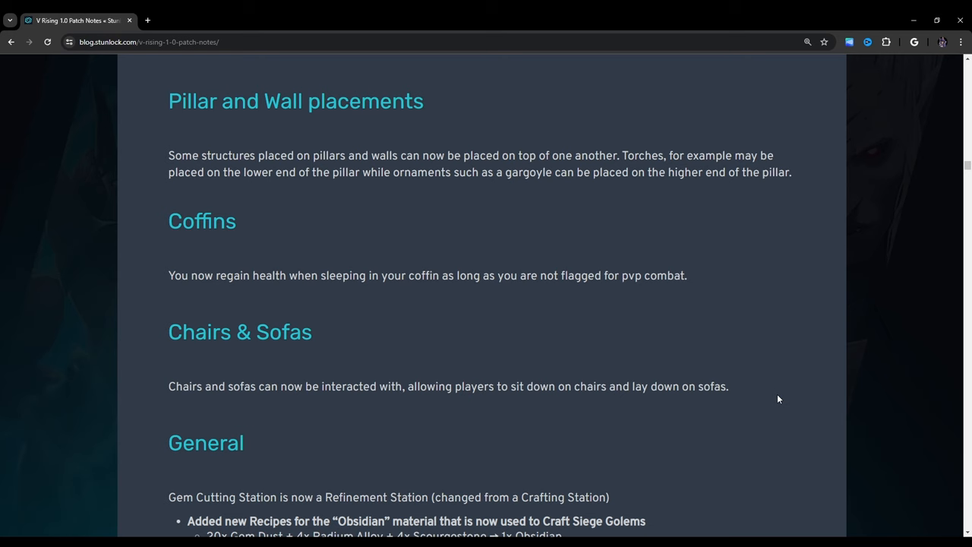
mouse_move(109, 352)
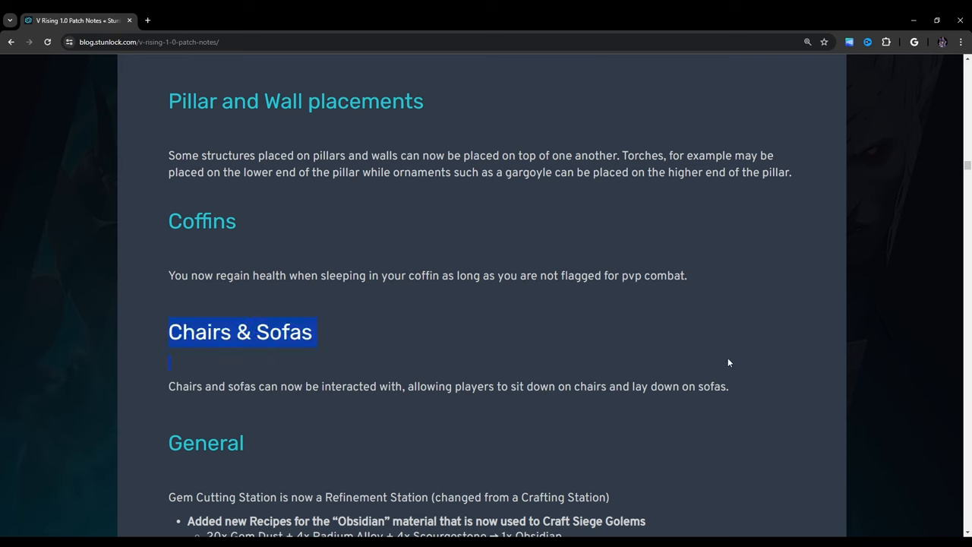
click(736, 386)
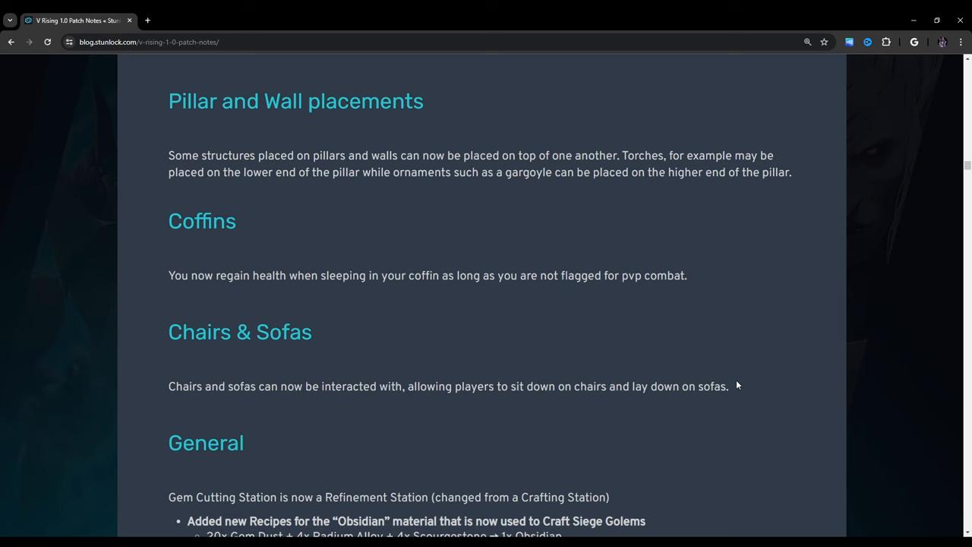
scroll(down, 3)
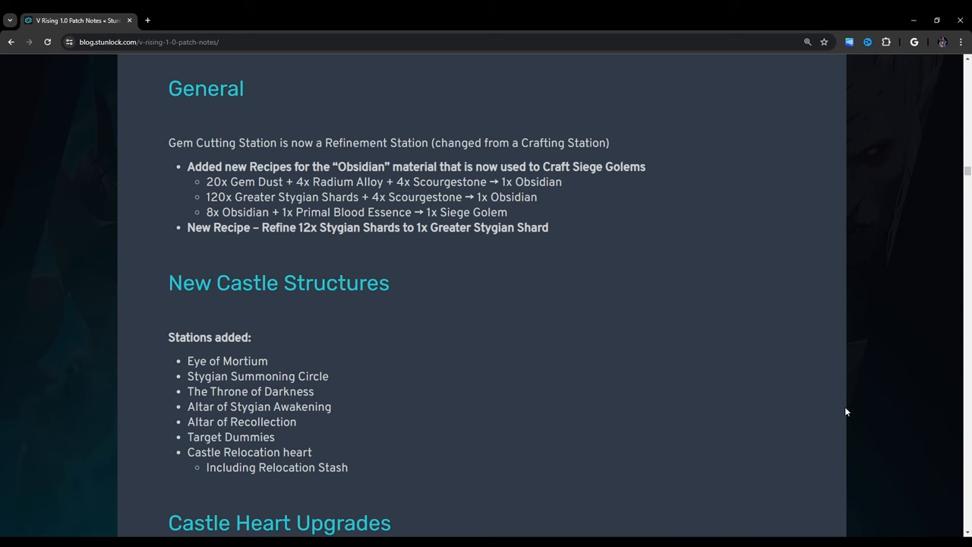
Step: Bring the stations list and Castle Heart Upgrades floor tile increases for Levels 1-5 into view
scroll(down, 3)
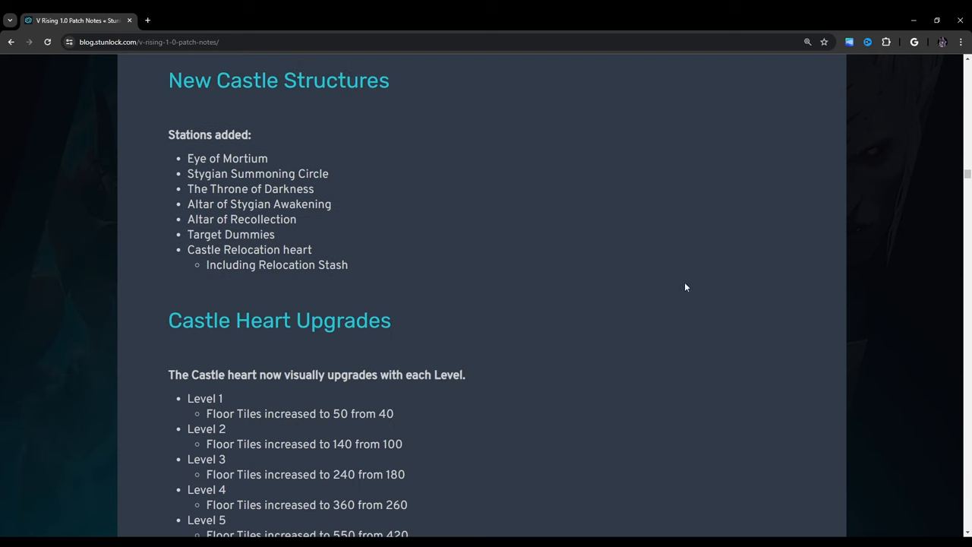
mouse_move(718, 277)
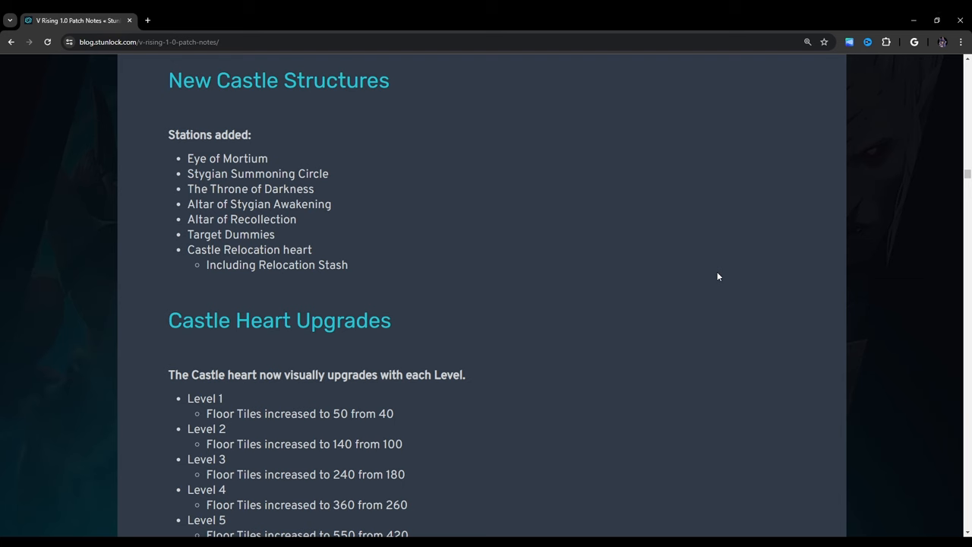
mouse_move(189, 219)
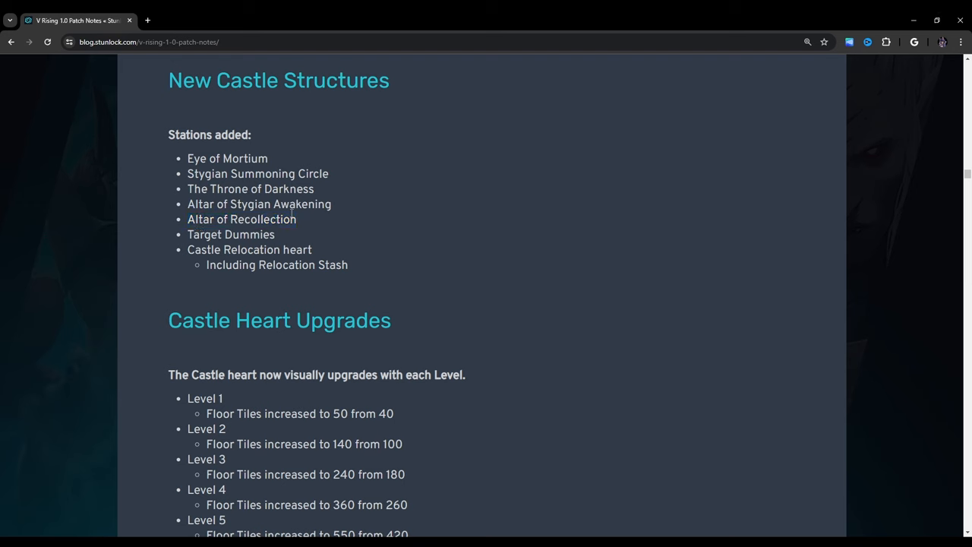
mouse_move(386, 184)
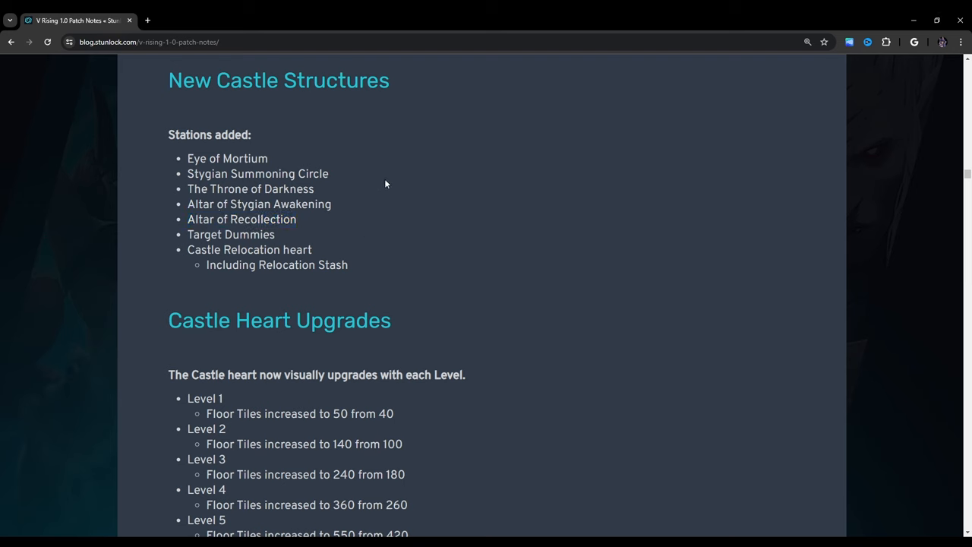
mouse_move(459, 213)
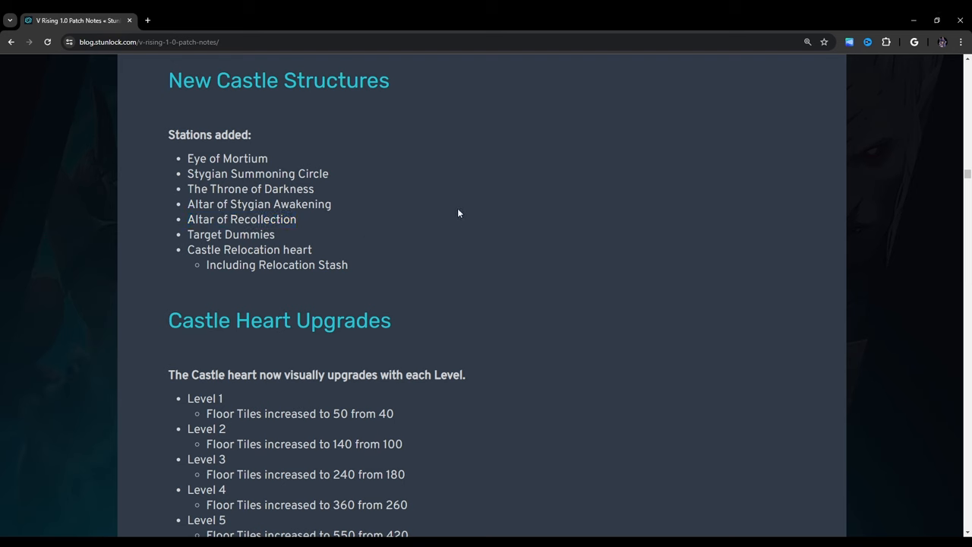
Step: Highlight and clear the Level 4-5 floor tile lines, then reach Spells, Weapons & Armor
scroll(down, 3)
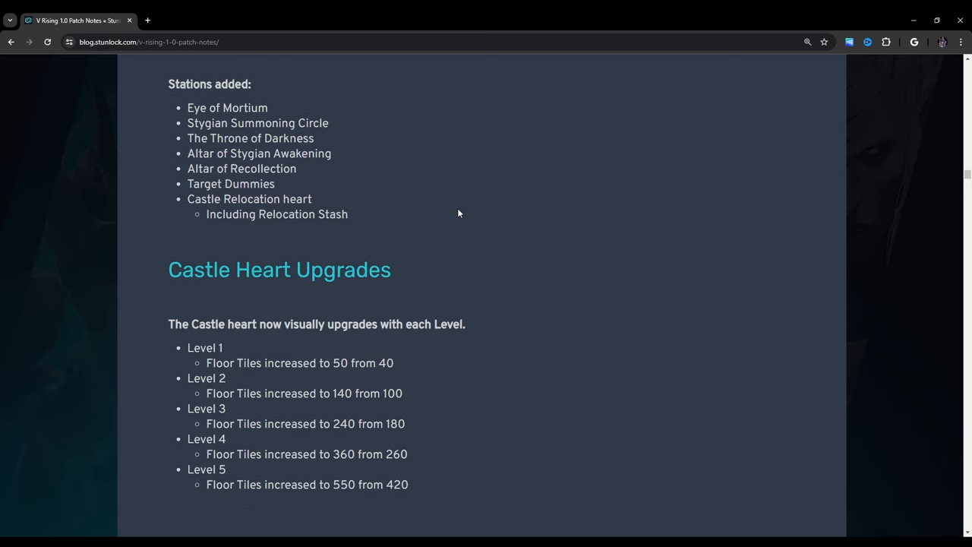
scroll(down, 3)
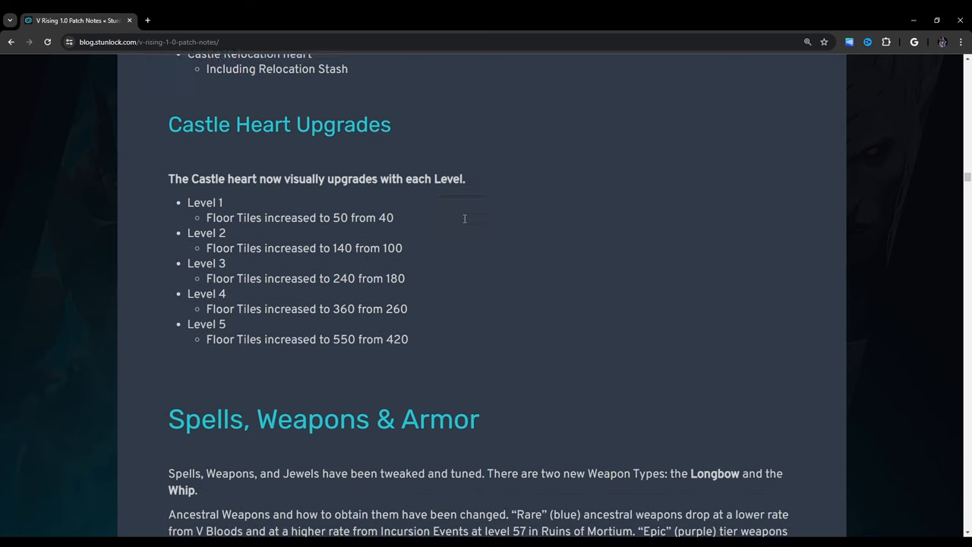
scroll(down, 3)
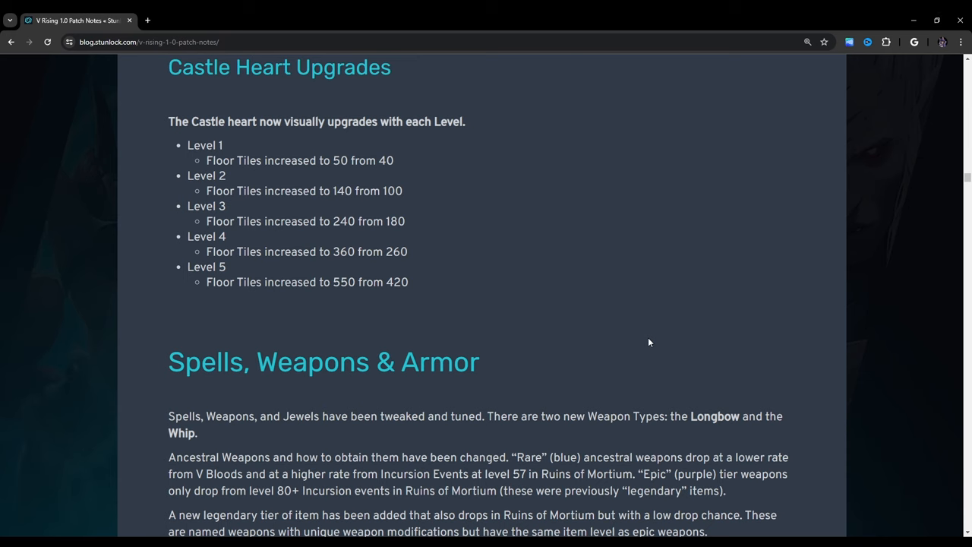
mouse_move(303, 268)
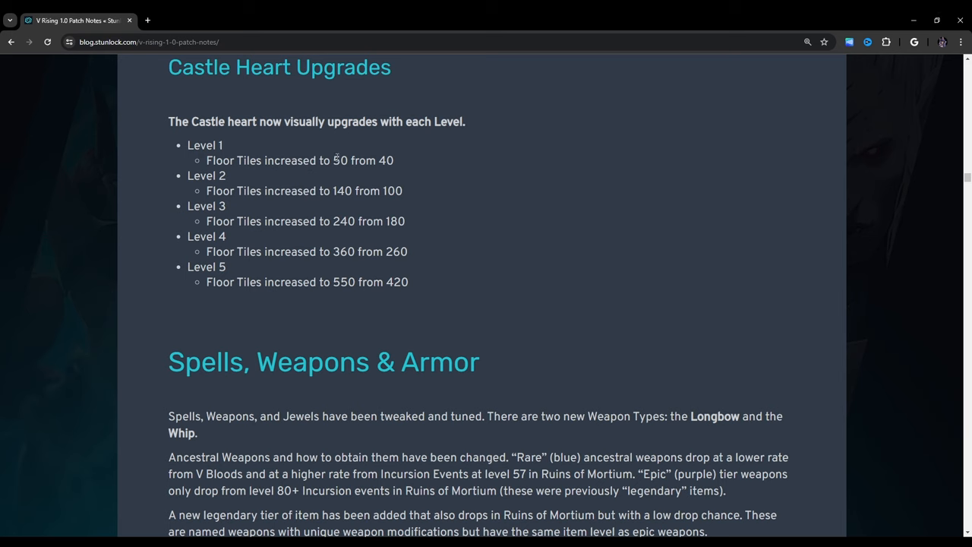
drag(333, 160, 393, 160)
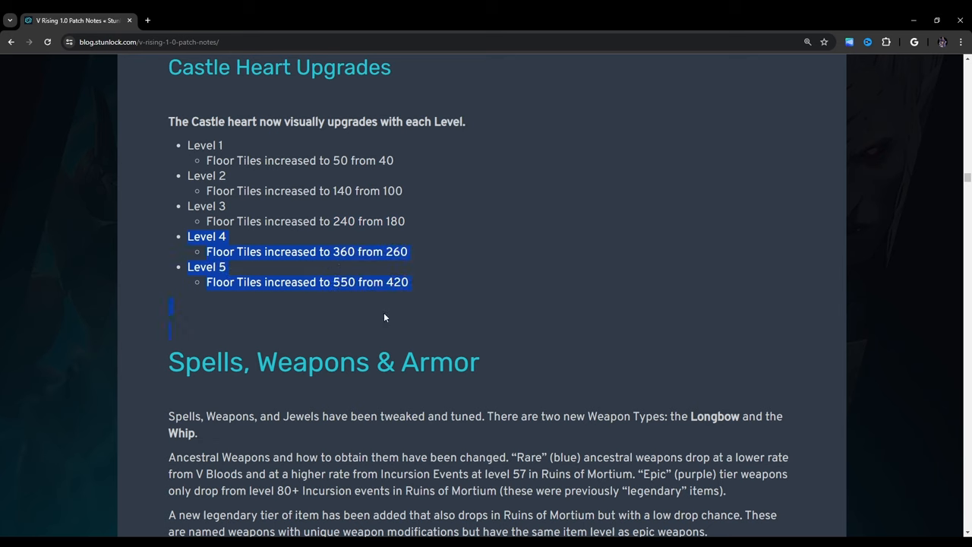
click(435, 278)
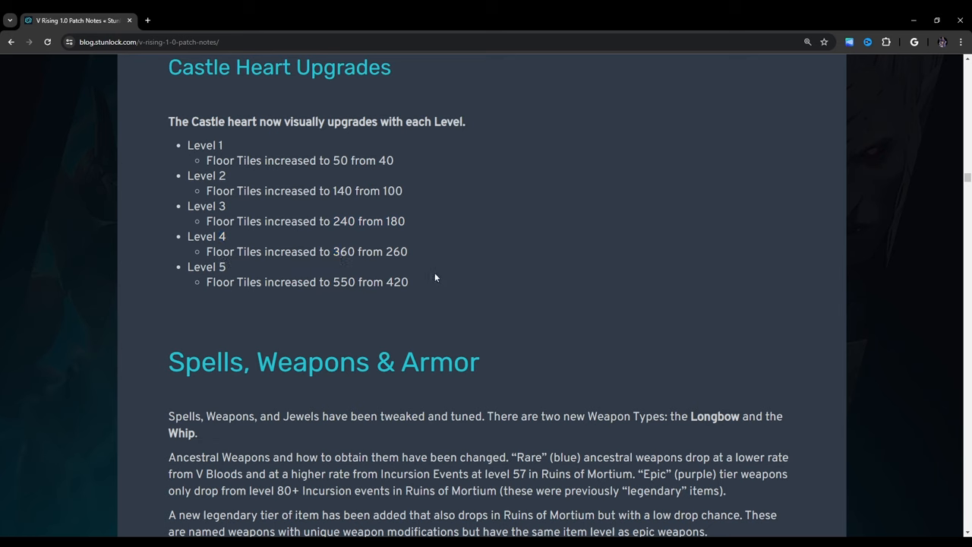
mouse_move(576, 320)
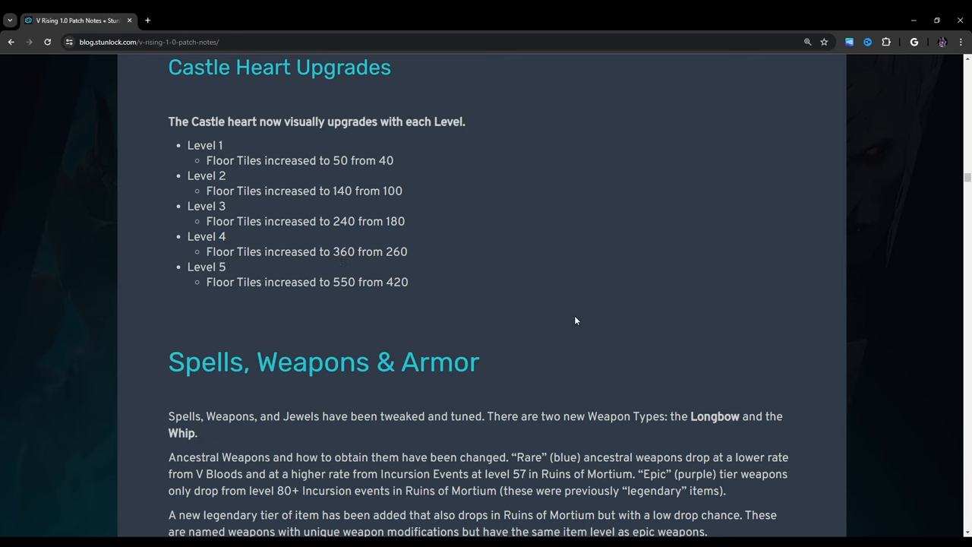
mouse_move(444, 294)
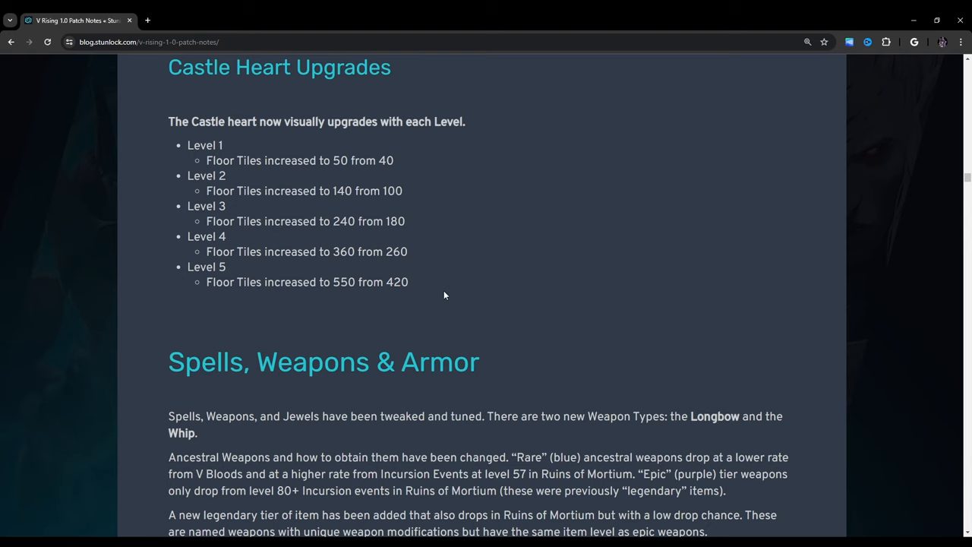
scroll(down, 3)
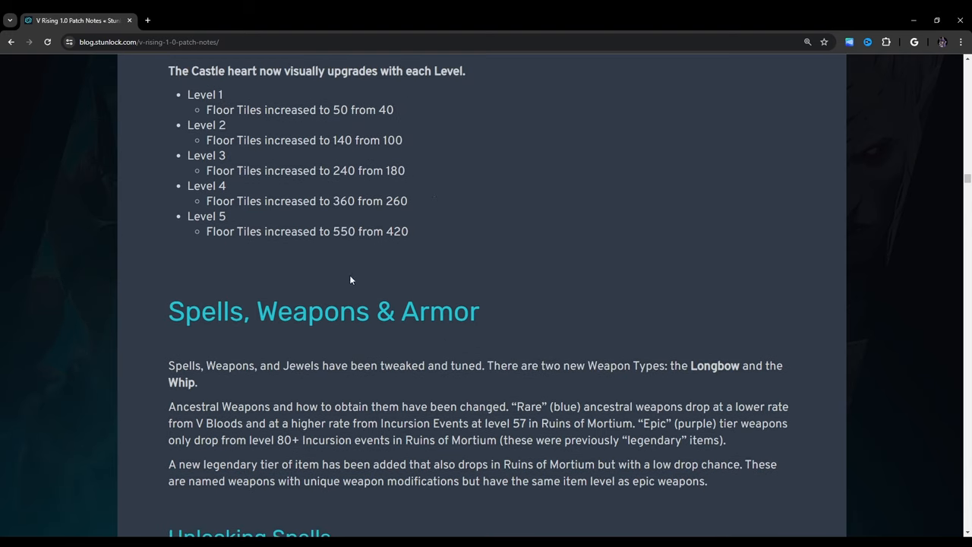
mouse_move(464, 191)
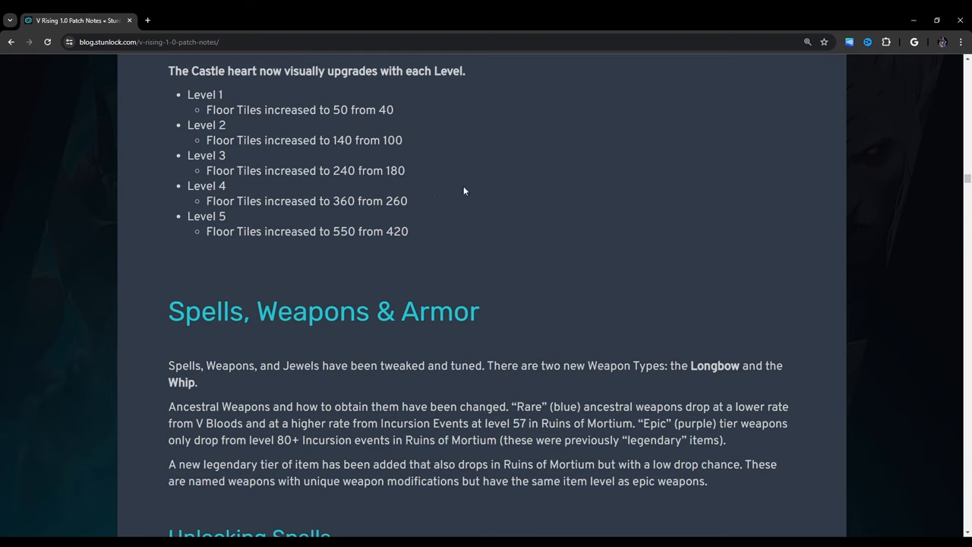
mouse_move(367, 244)
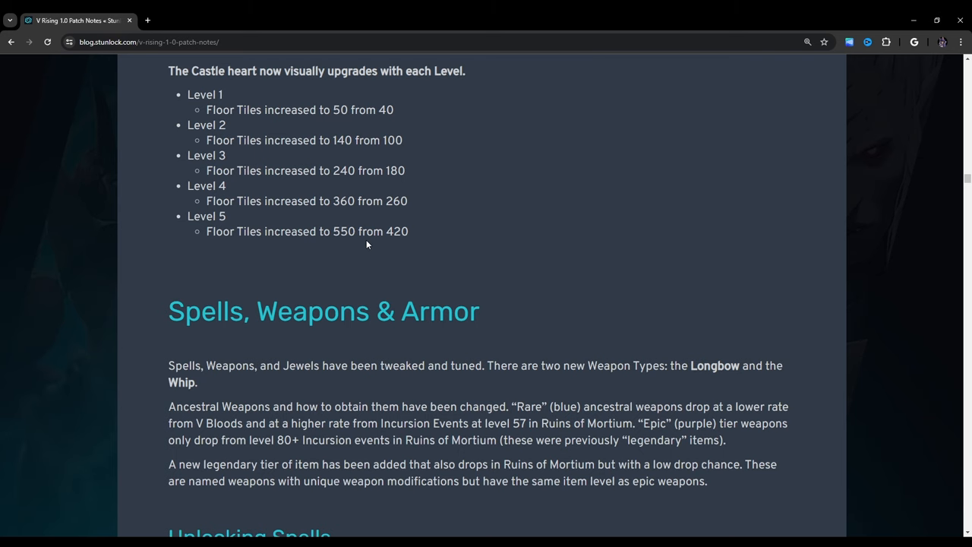
scroll(down, 3)
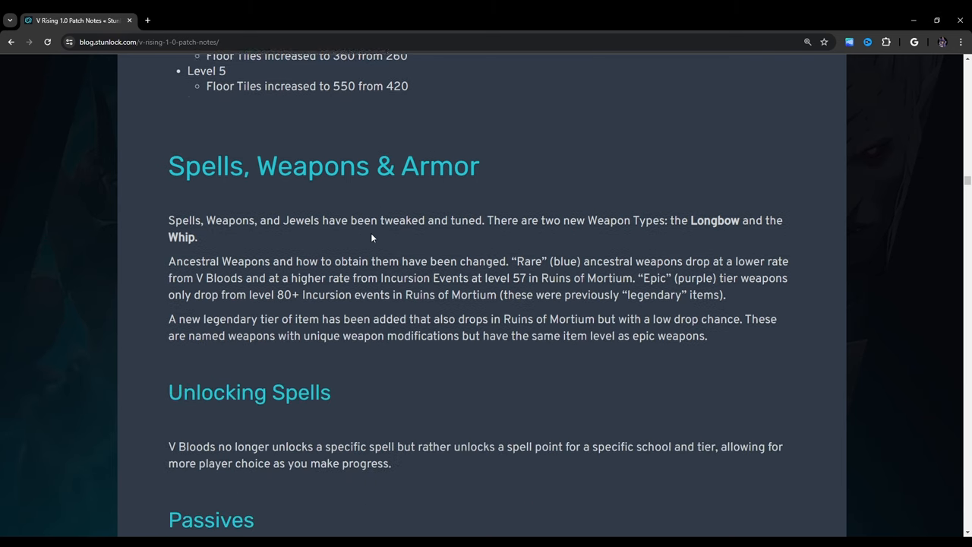
Step: Scroll slightly to the Passives text on 18 buffs across six spell schools
scroll(down, 3)
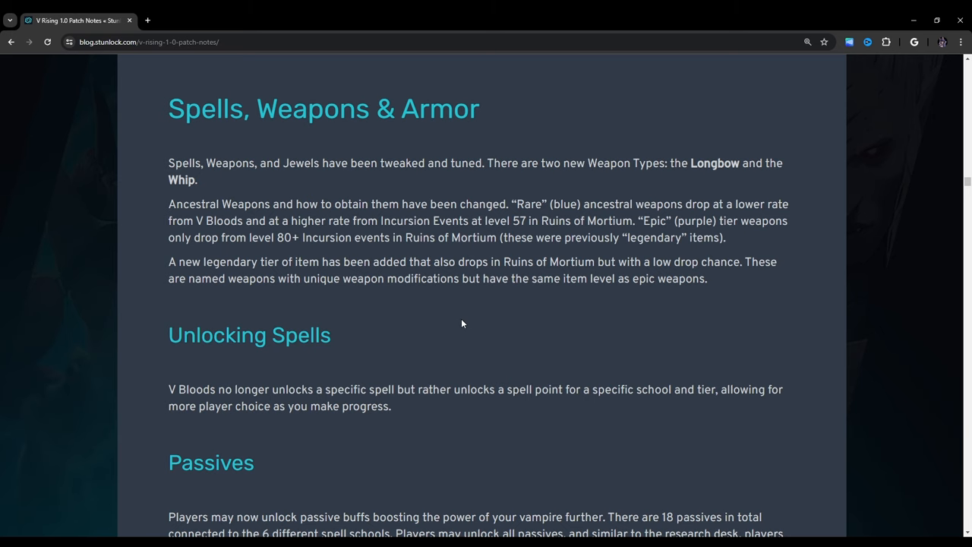
Step: Read the full Passives text, Aim Feedback Update, Ancestral Forge and the Magic Sources Update heading
scroll(down, 3)
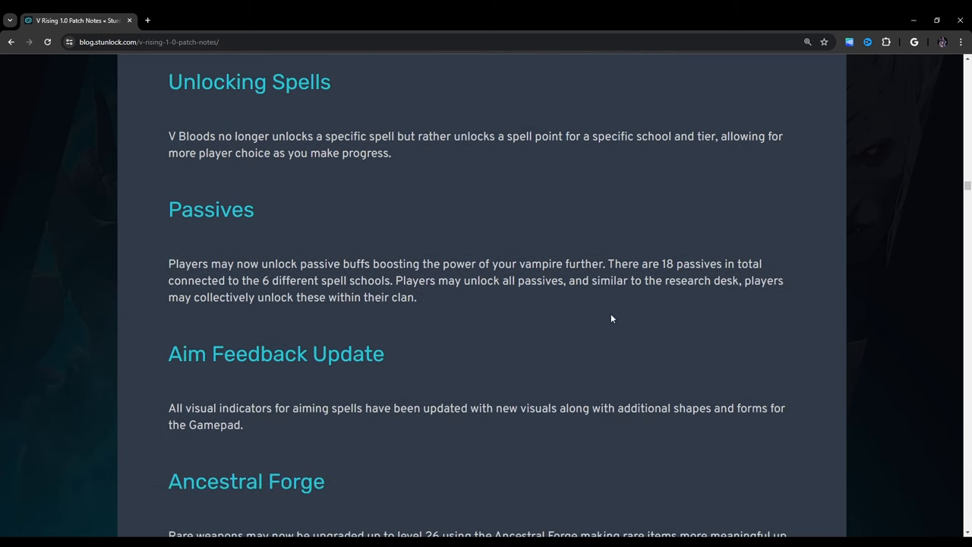
mouse_move(731, 344)
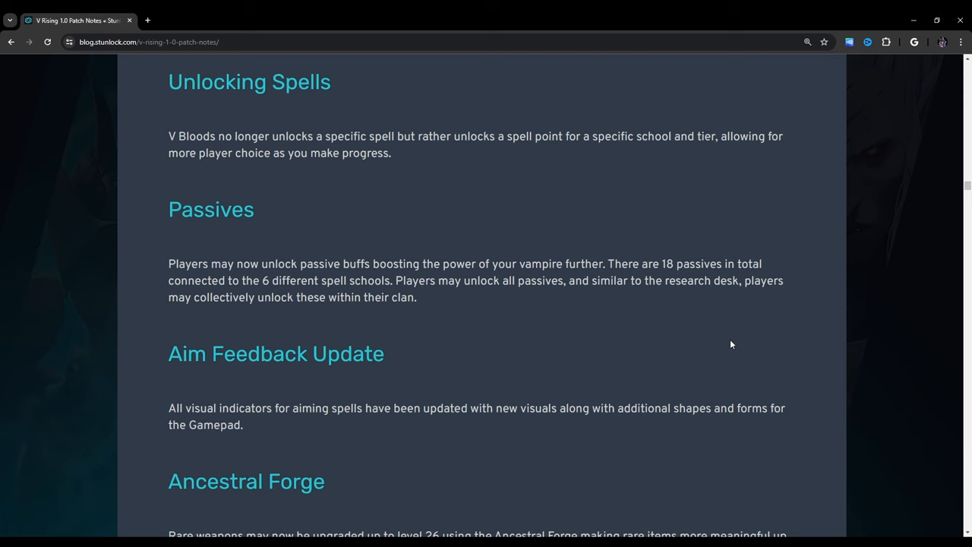
scroll(down, 3)
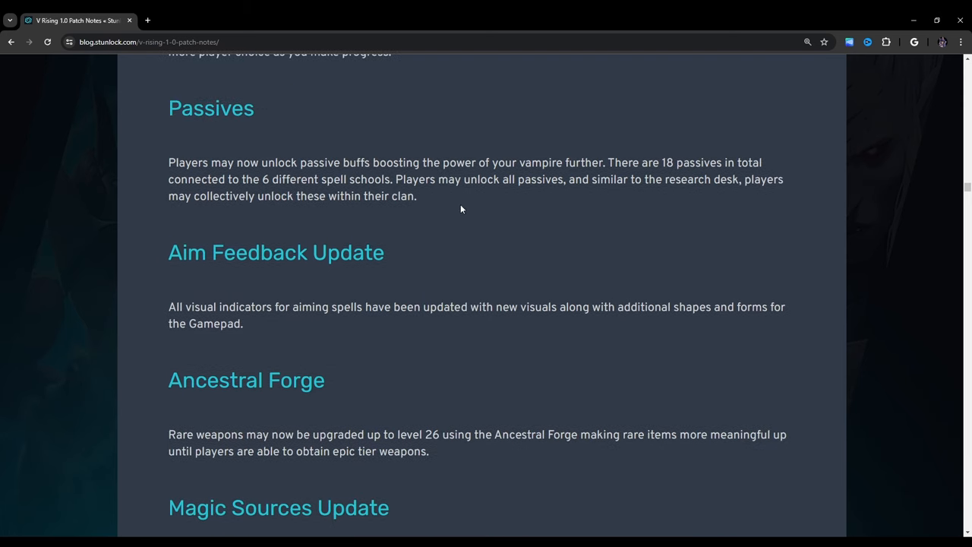
Step: Select a word in the Aim Feedback paragraph, then reach Armor Sets with Dracula's Regalia
scroll(down, 3)
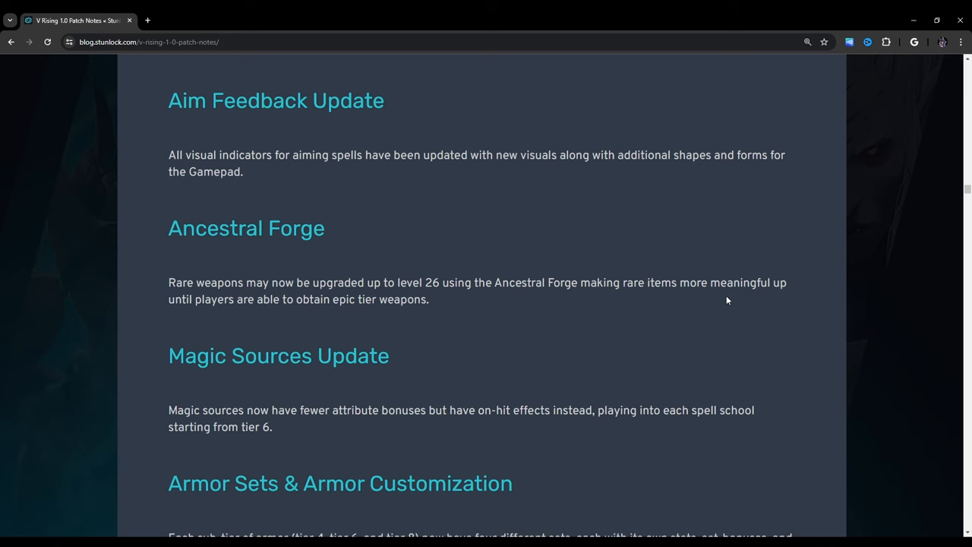
mouse_move(204, 162)
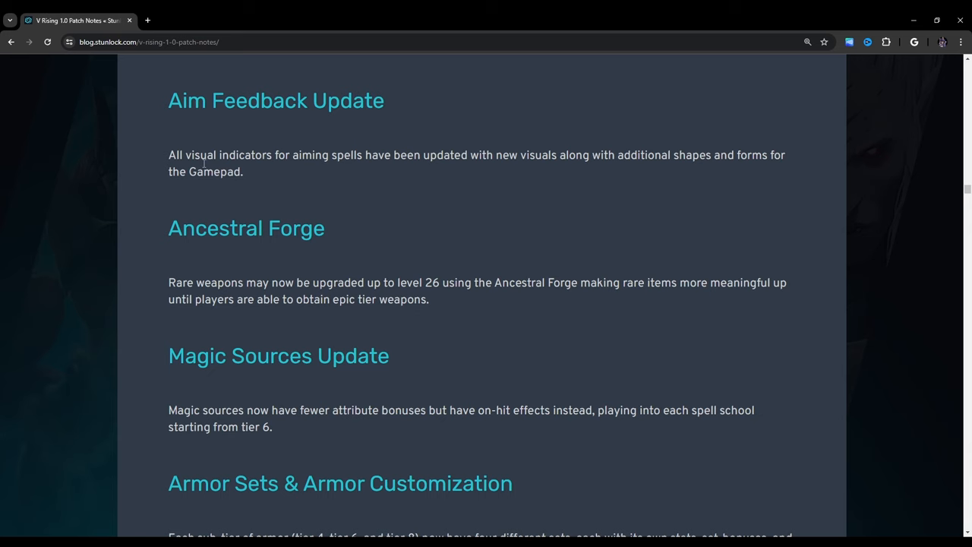
double_click(212, 171)
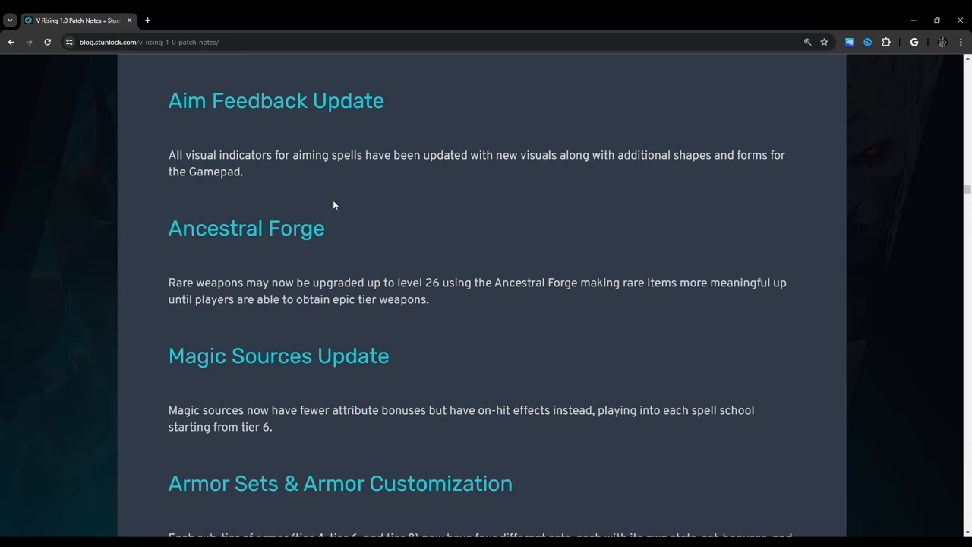
scroll(down, 3)
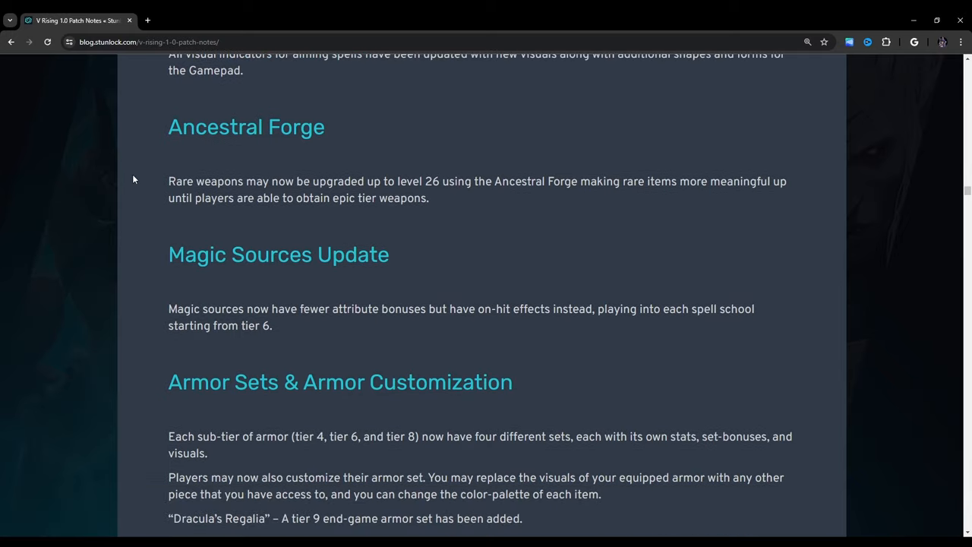
mouse_move(554, 299)
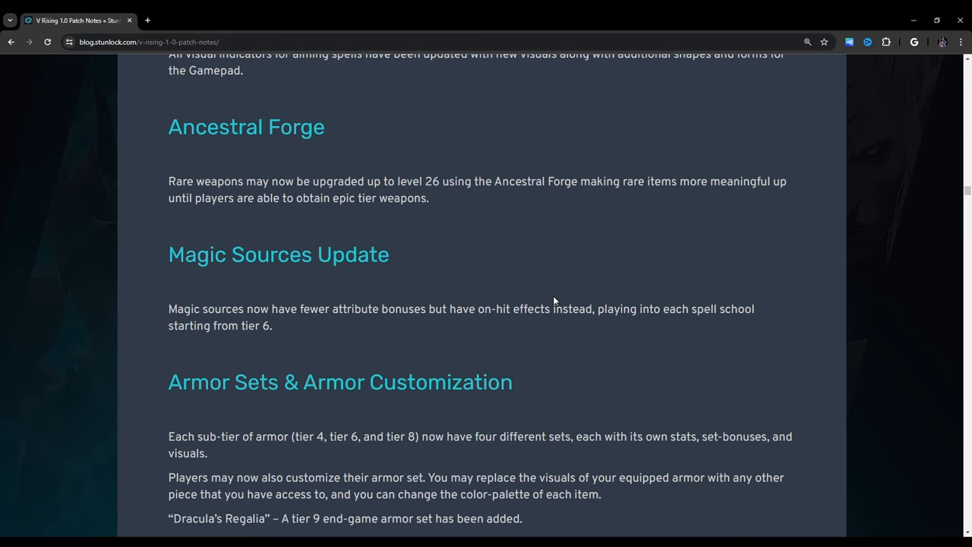
Step: Scroll to Attribute Updates covering the cooldown rate rework and attribute caps
scroll(down, 3)
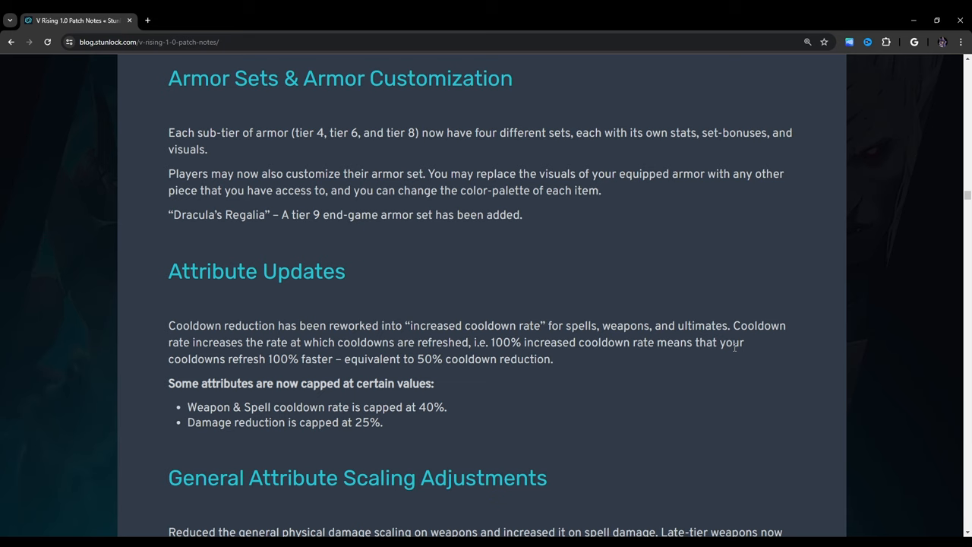
mouse_move(86, 110)
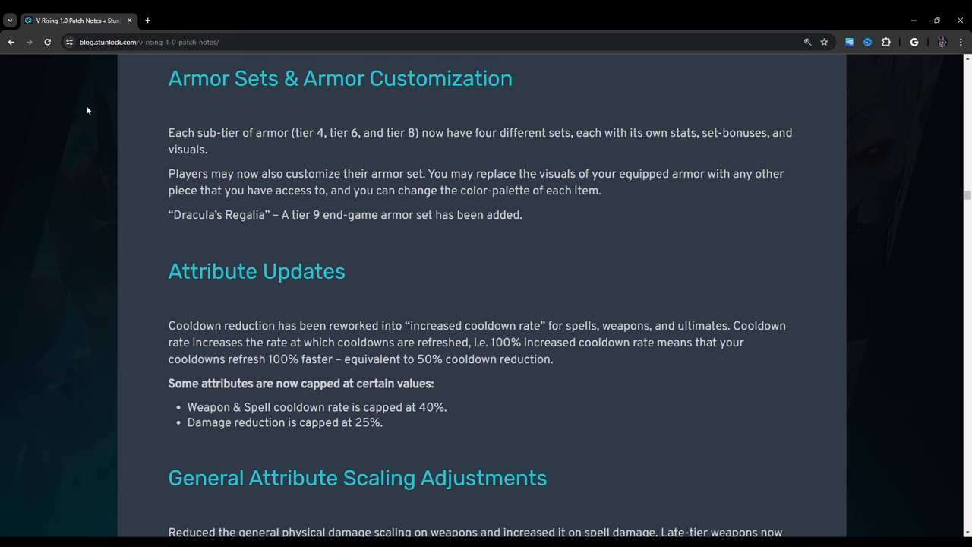
mouse_move(299, 171)
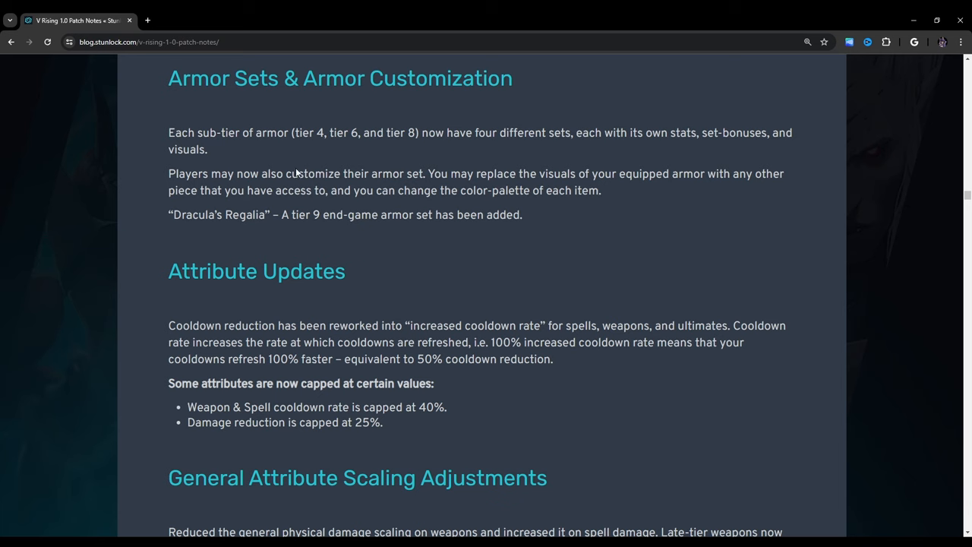
mouse_move(729, 227)
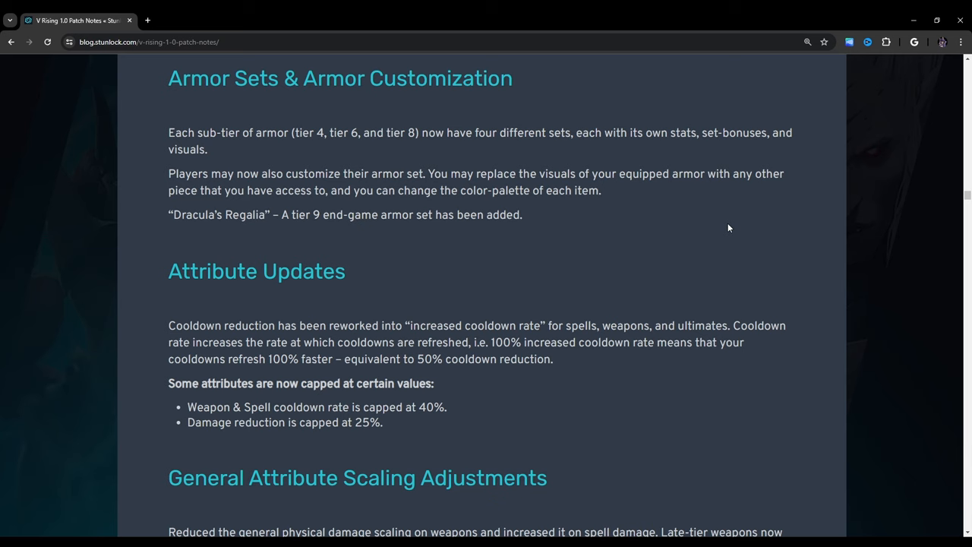
mouse_move(569, 242)
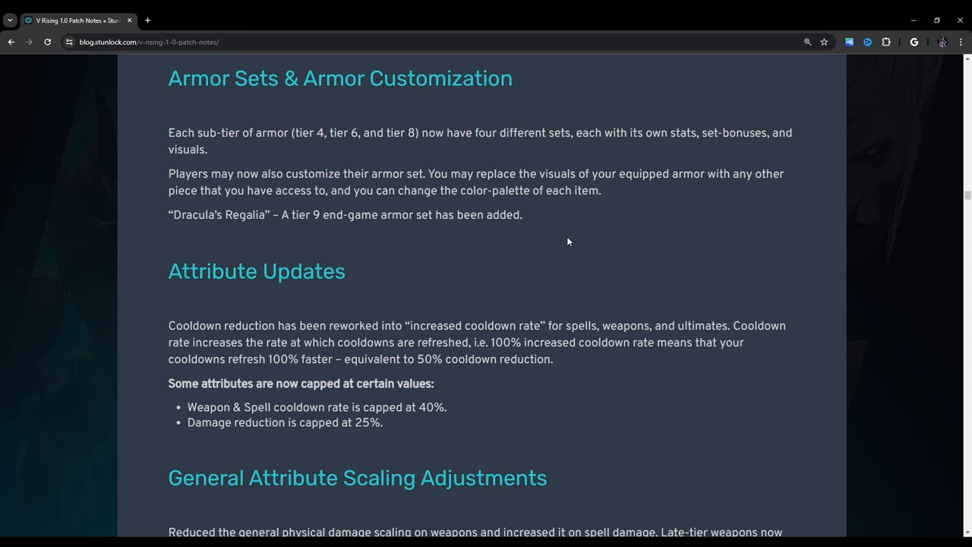
Step: Scroll down to General Attribute Scaling Adjustments, Legendary Jewels and Spider Form
scroll(down, 3)
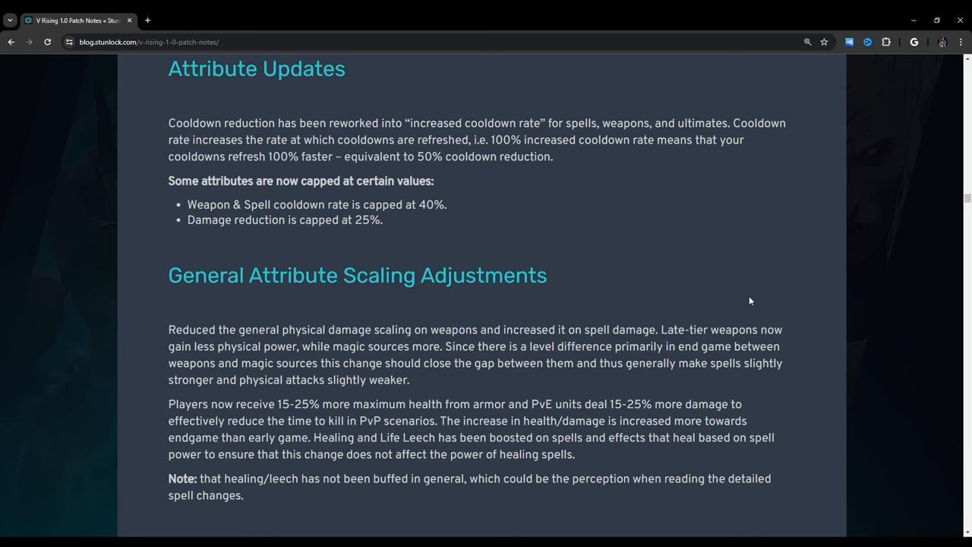
scroll(down, 3)
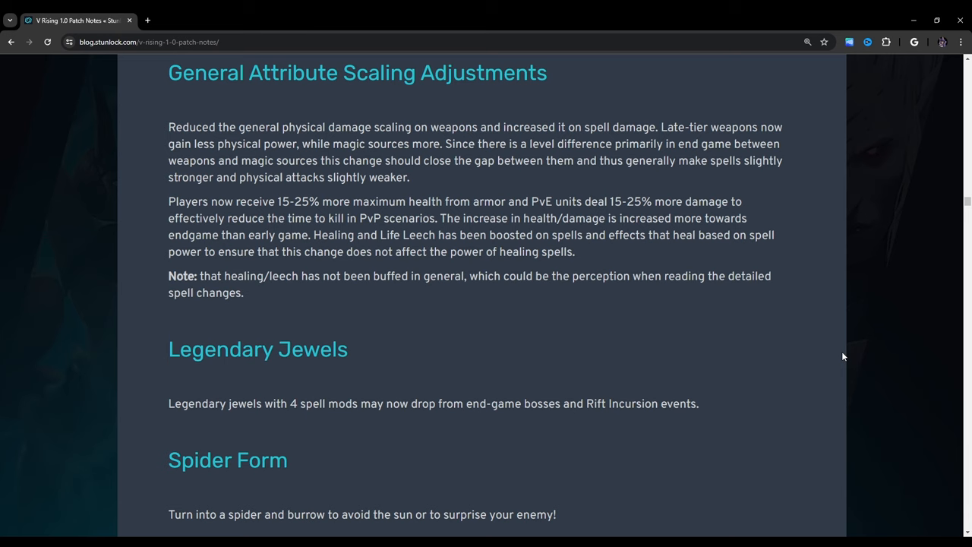
Step: Scroll to Spell and Ability Changes, briefly highlight the Subdue and jewel bullets, then continue to Jewels
scroll(down, 3)
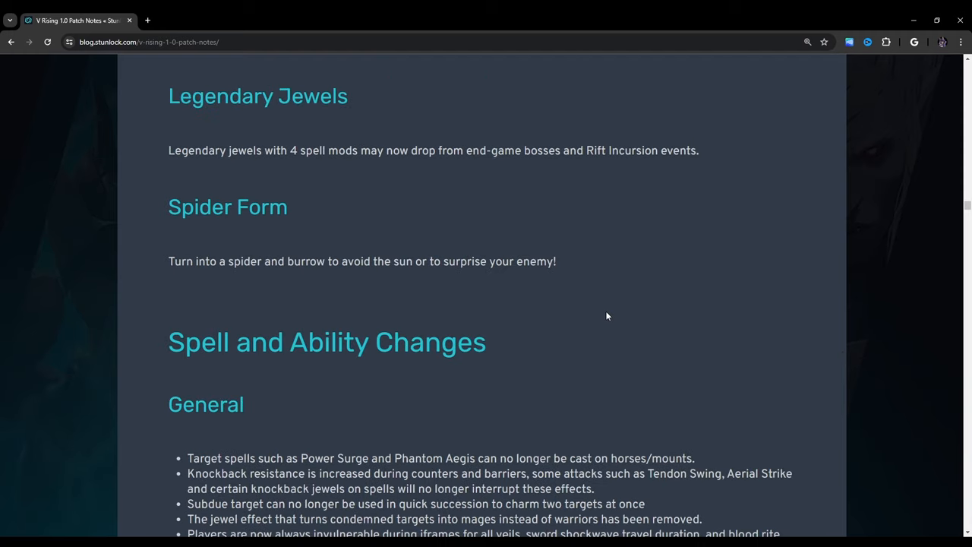
mouse_move(614, 316)
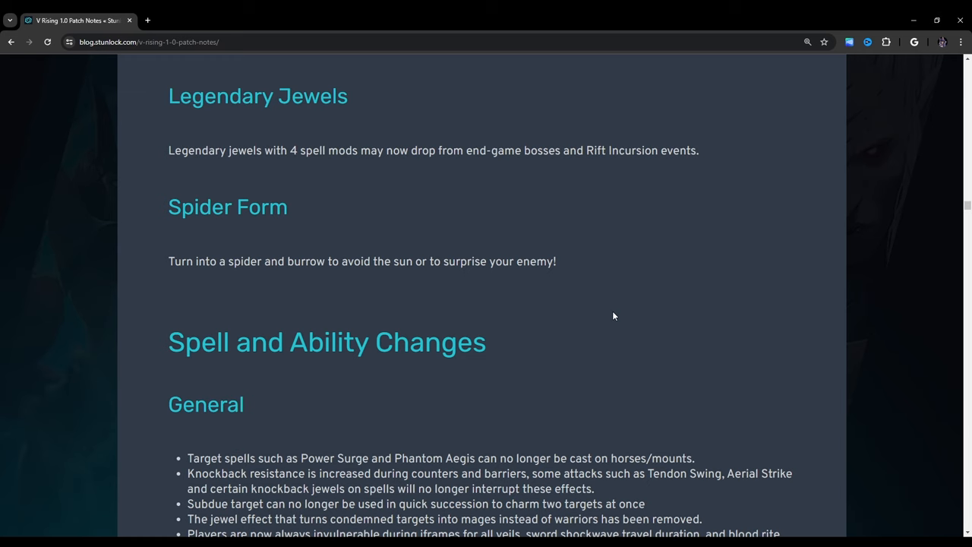
scroll(down, 3)
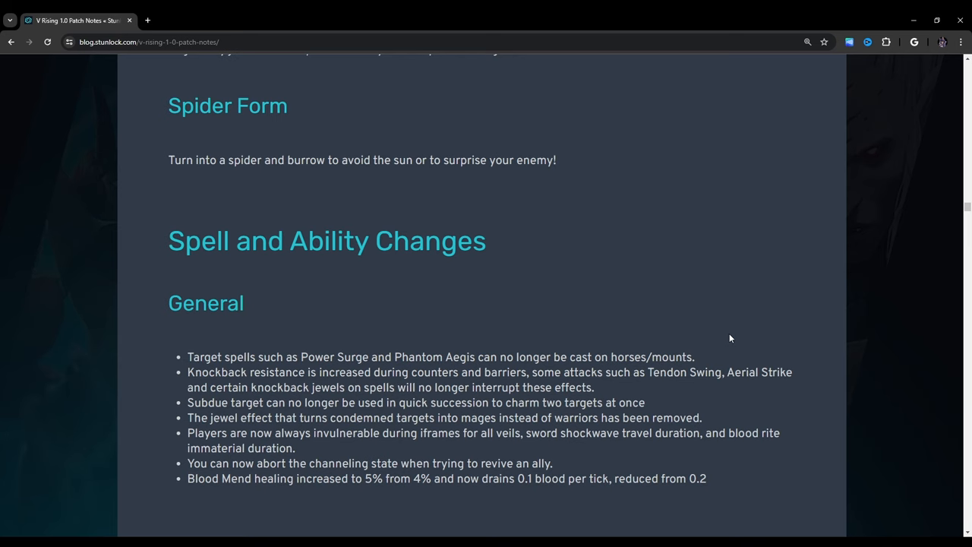
scroll(down, 3)
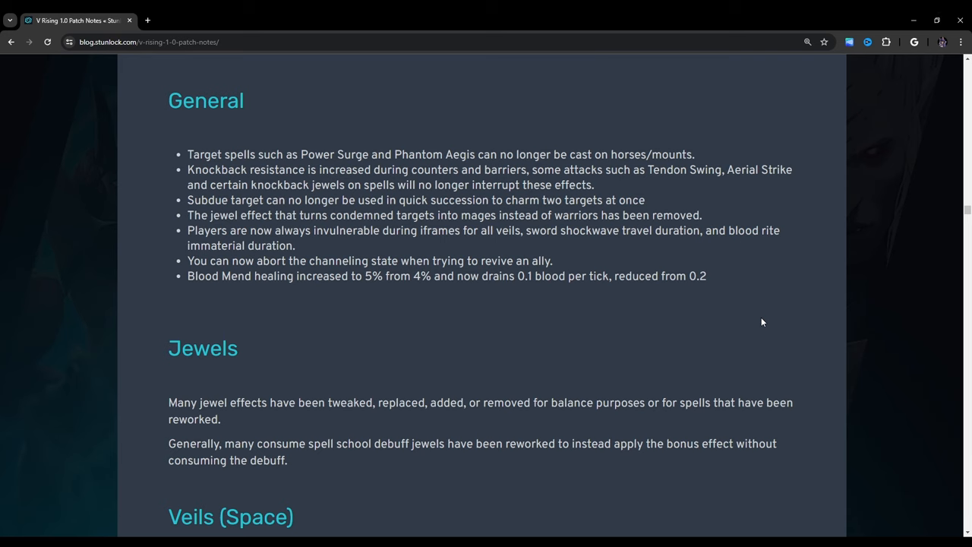
mouse_move(639, 317)
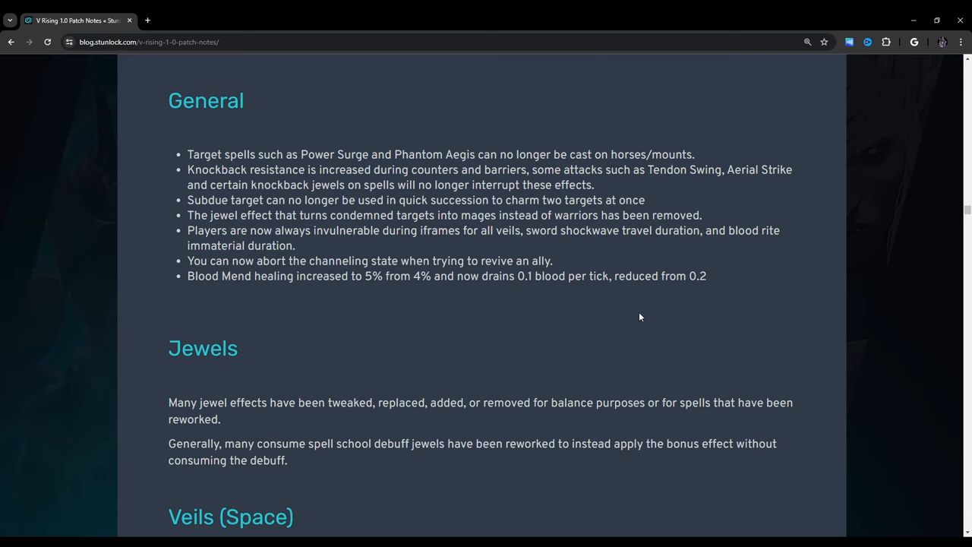
drag(429, 200, 598, 215)
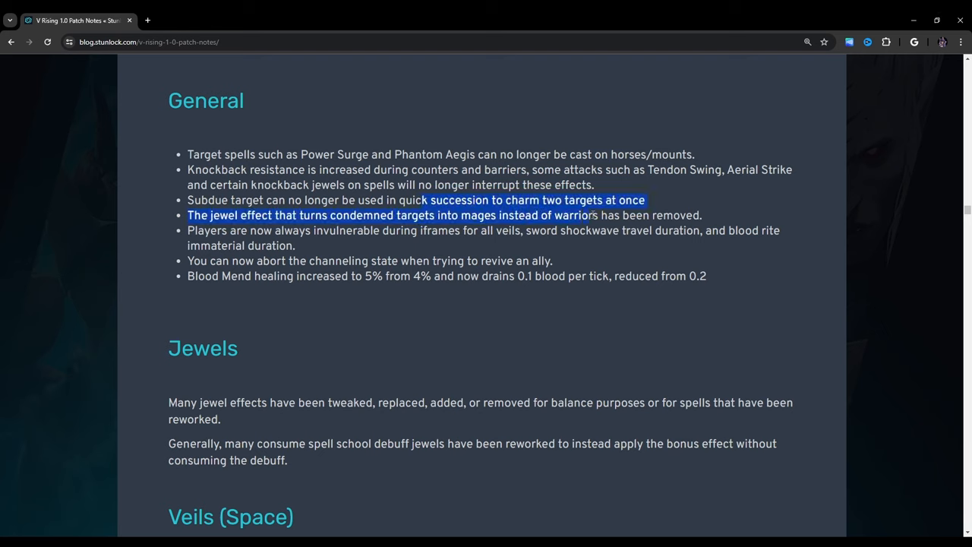
click(651, 200)
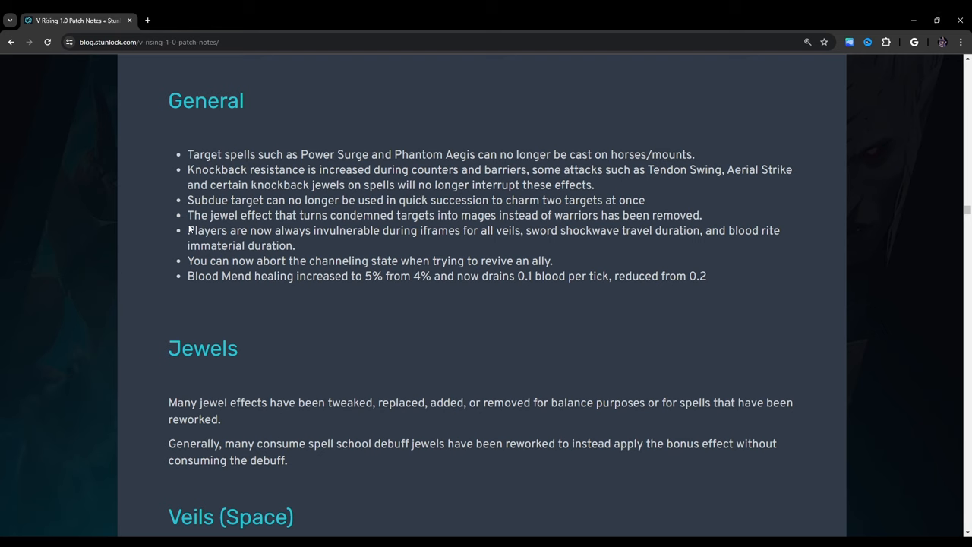
mouse_move(177, 217)
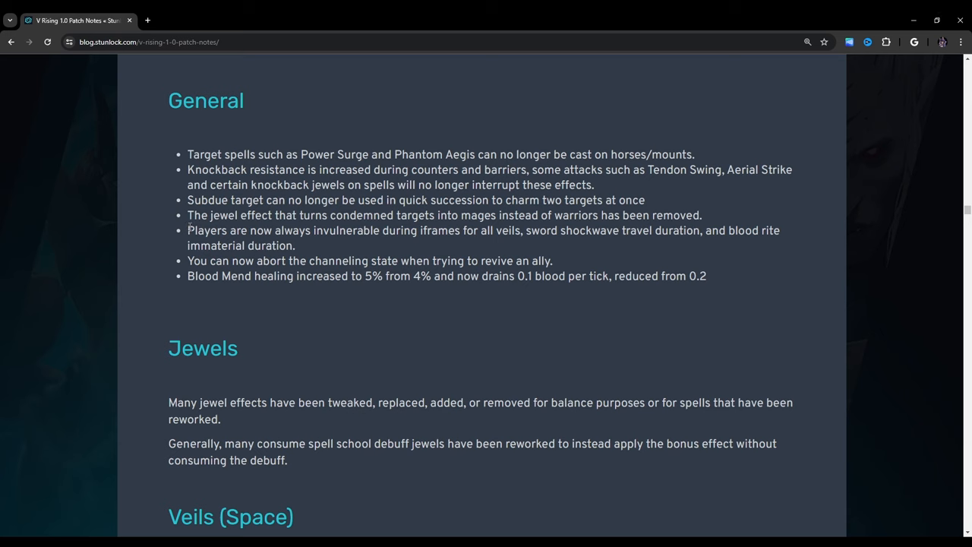
mouse_move(298, 249)
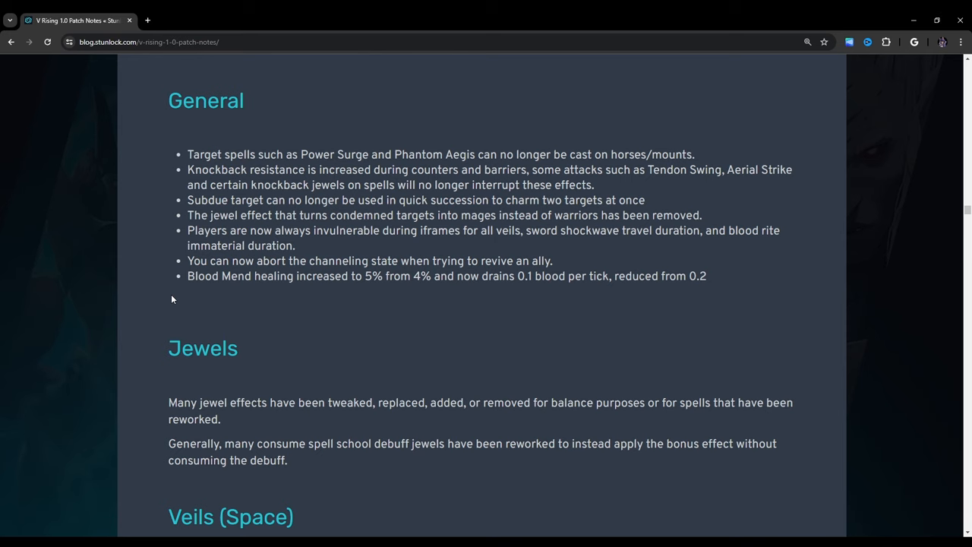
scroll(down, 3)
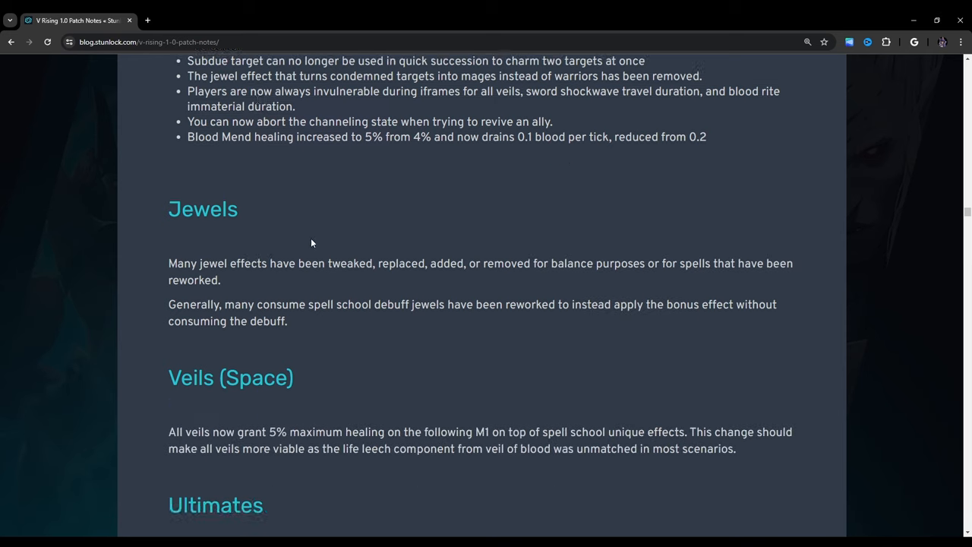
Step: Read down through Blood School past Crimson Beam to Chaos School's Ignite and Aftershock
scroll(down, 3)
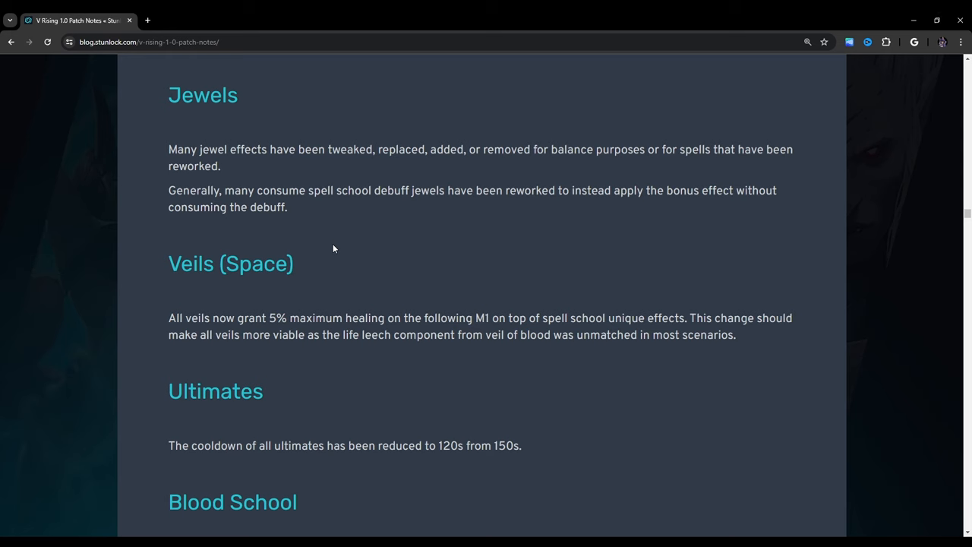
mouse_move(324, 250)
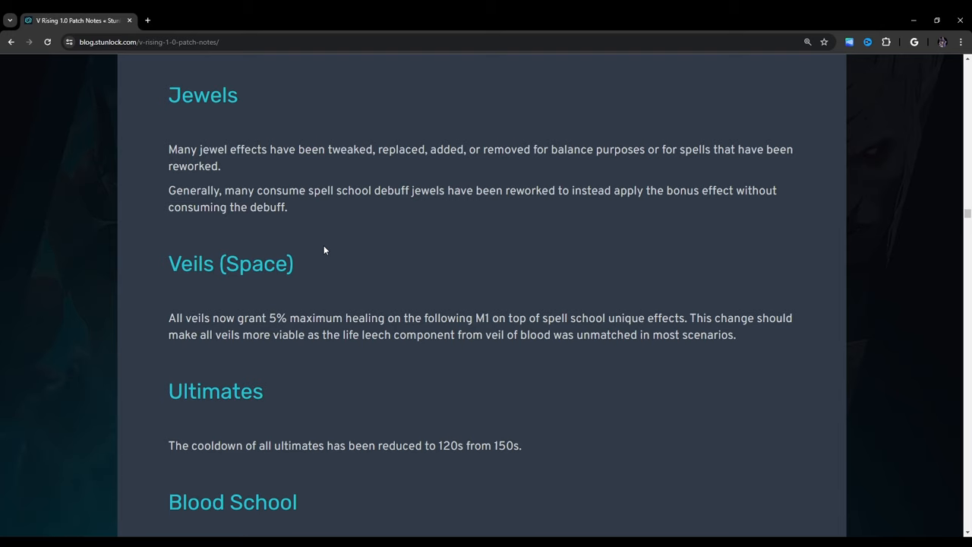
scroll(down, 3)
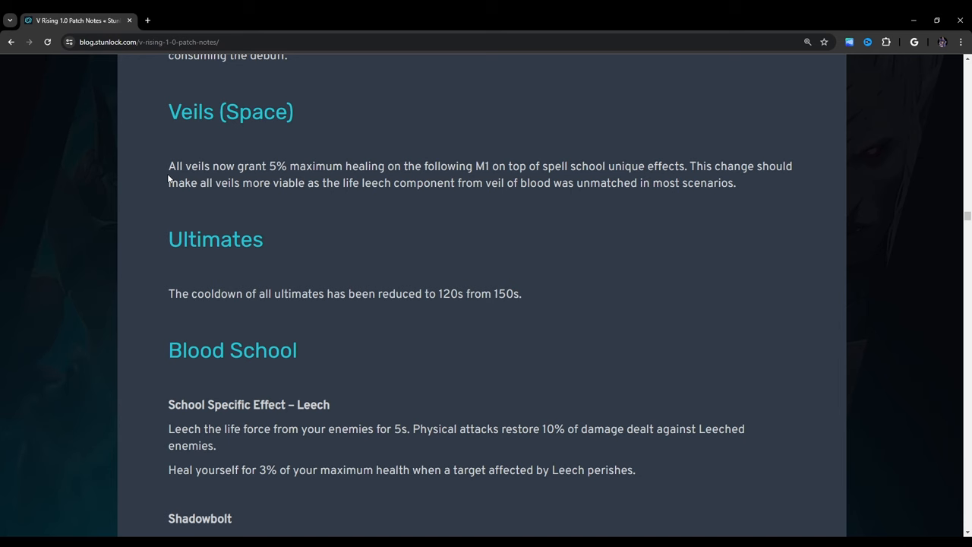
mouse_move(904, 210)
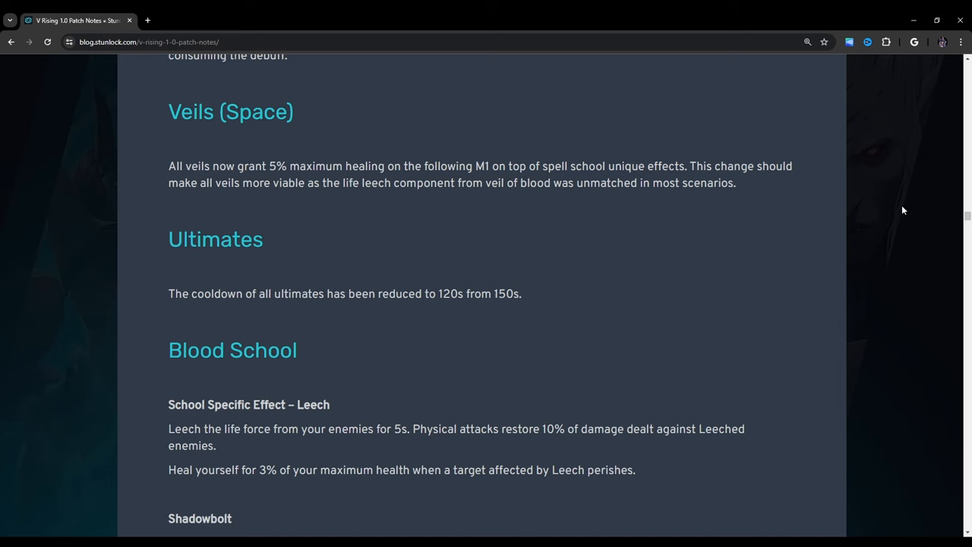
scroll(down, 3)
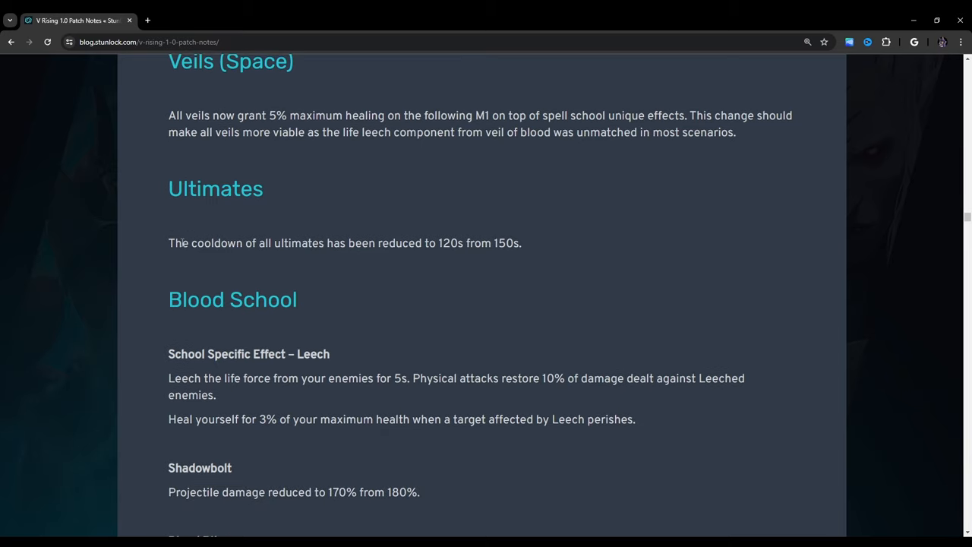
scroll(down, 3)
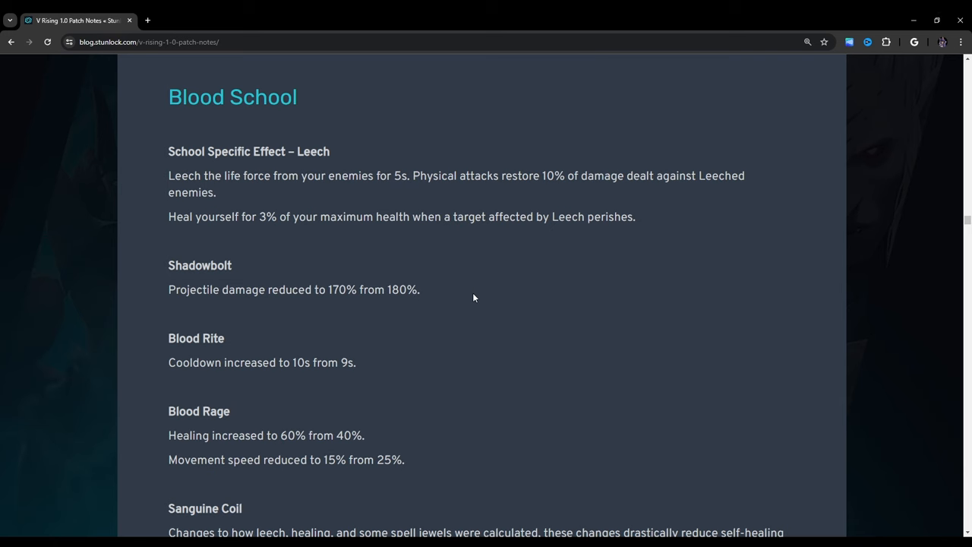
mouse_move(484, 301)
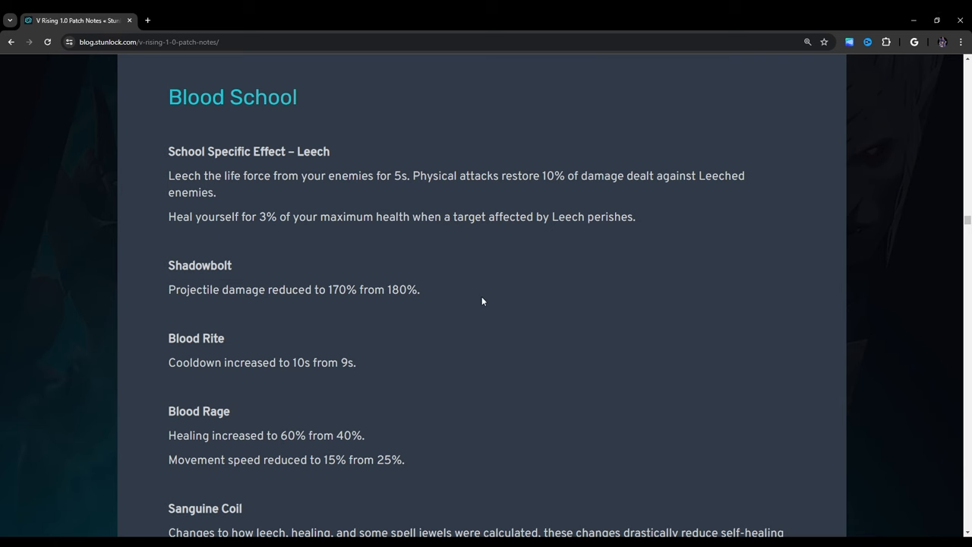
scroll(down, 3)
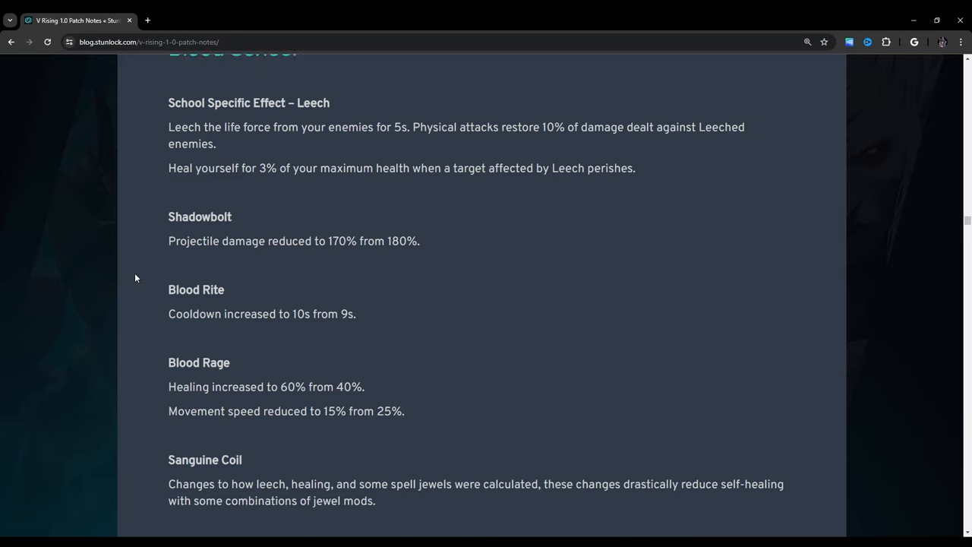
scroll(down, 3)
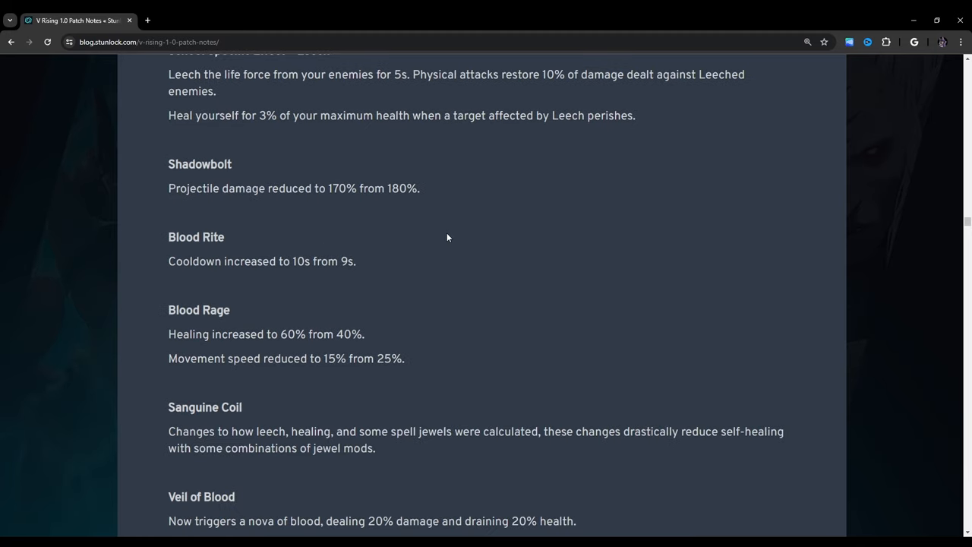
scroll(down, 3)
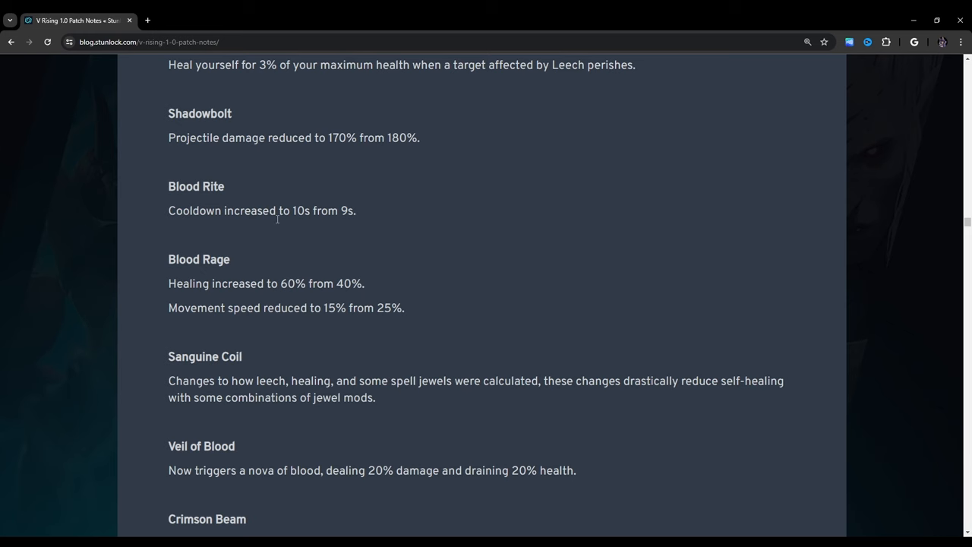
scroll(down, 3)
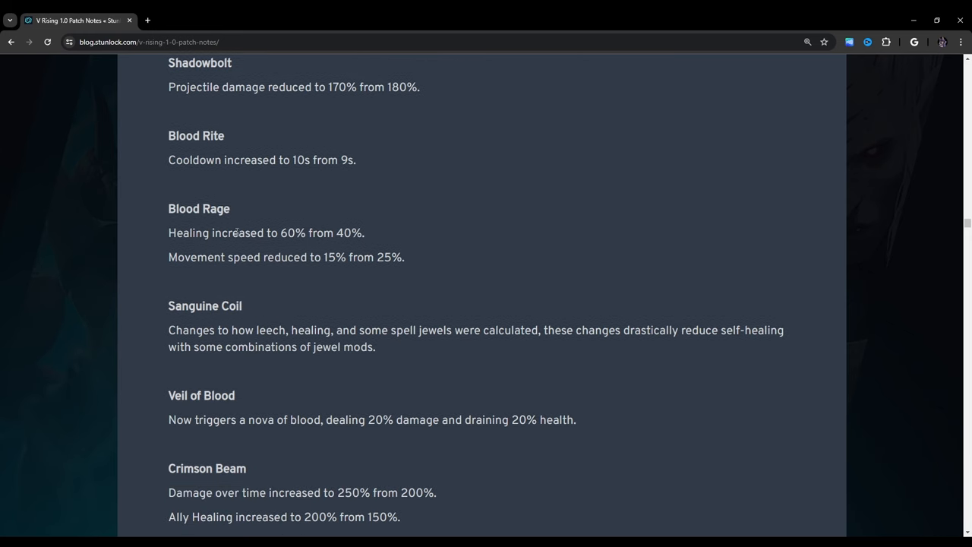
mouse_move(327, 245)
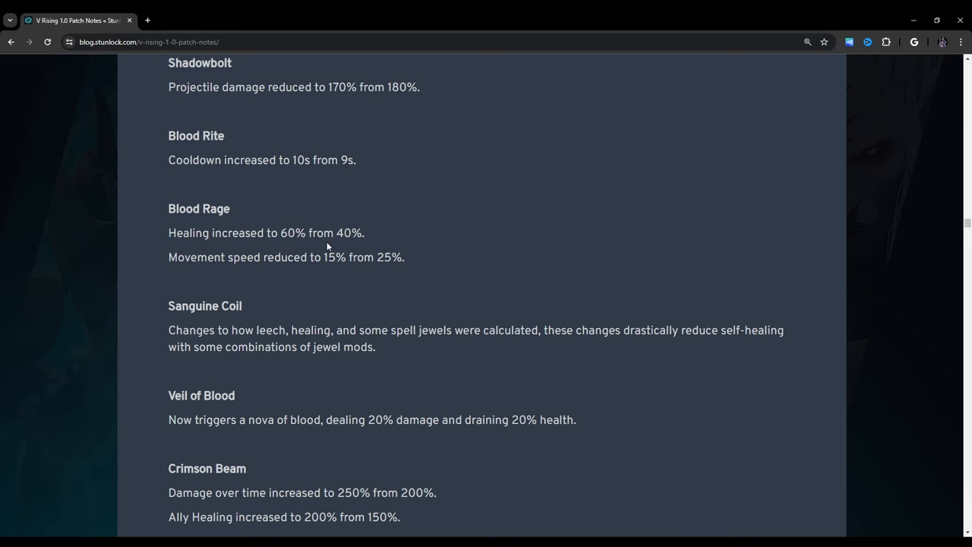
mouse_move(163, 270)
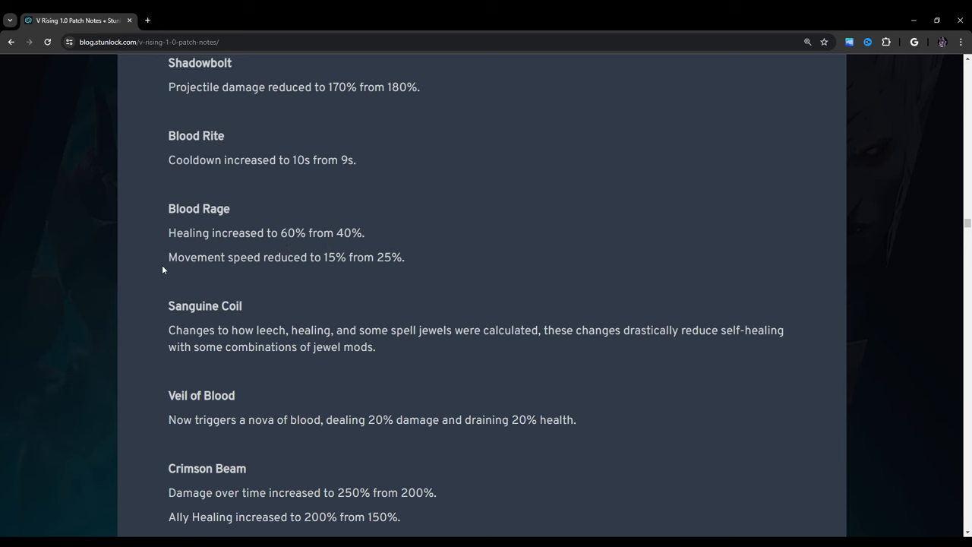
mouse_move(345, 262)
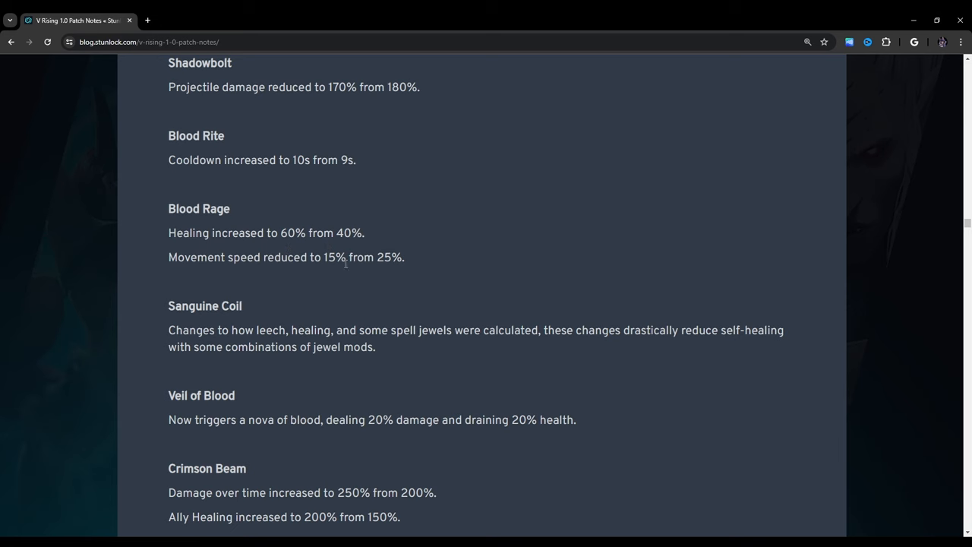
scroll(down, 3)
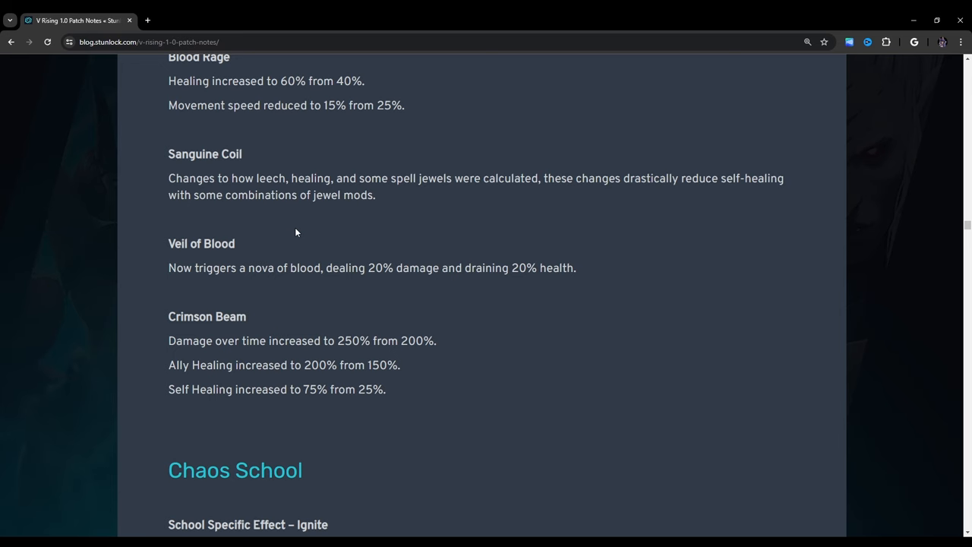
scroll(down, 3)
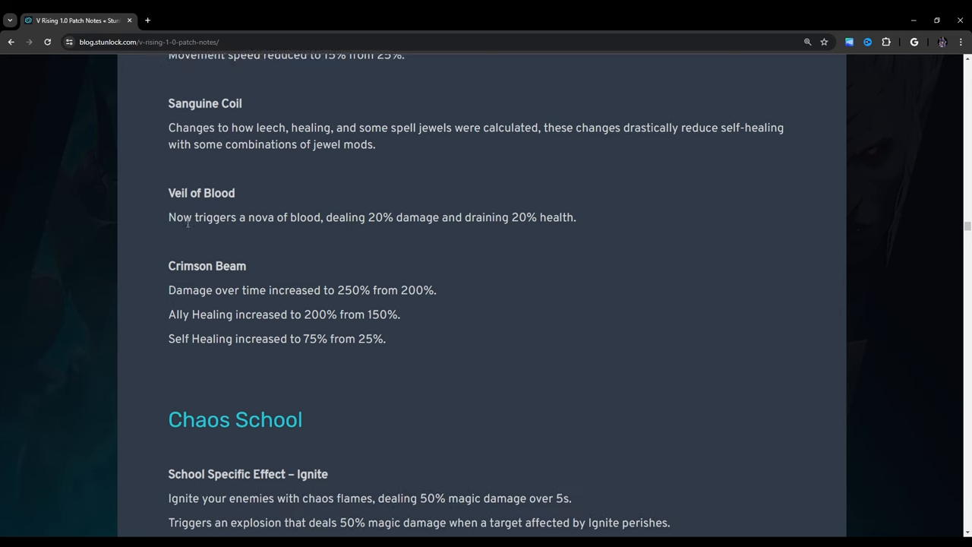
scroll(down, 3)
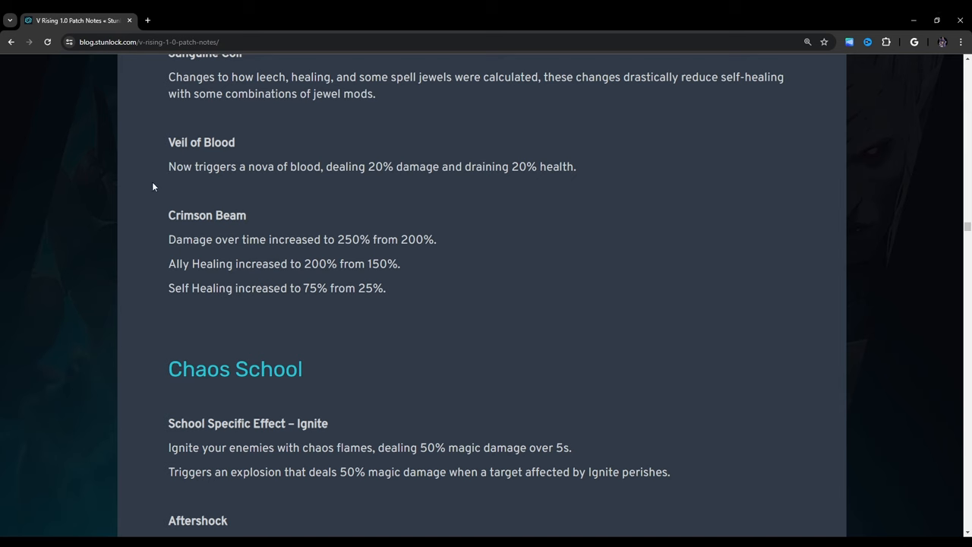
mouse_move(345, 193)
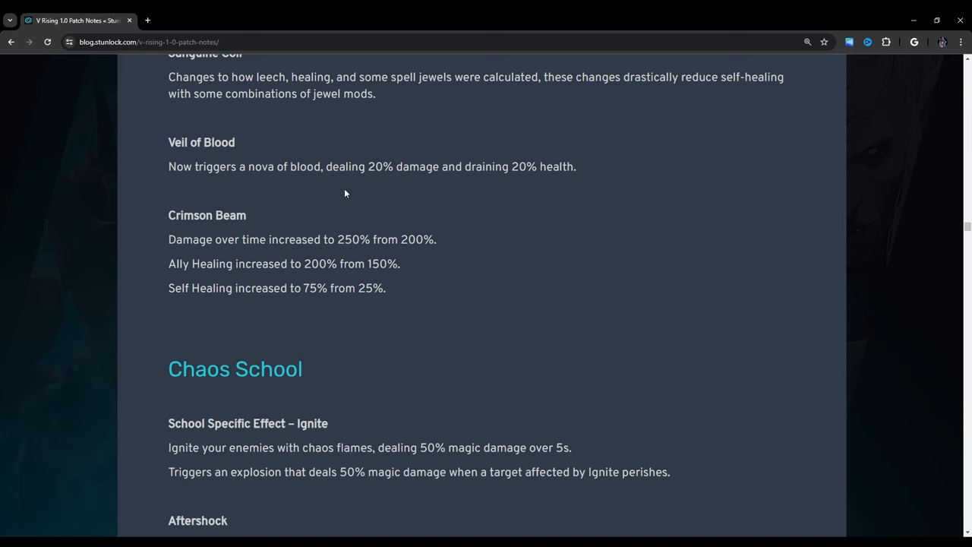
mouse_move(533, 218)
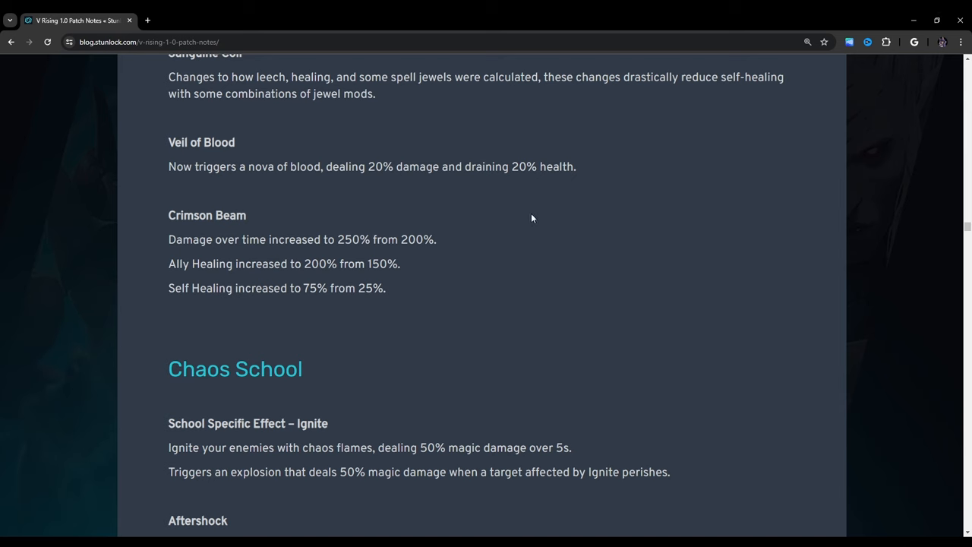
mouse_move(159, 254)
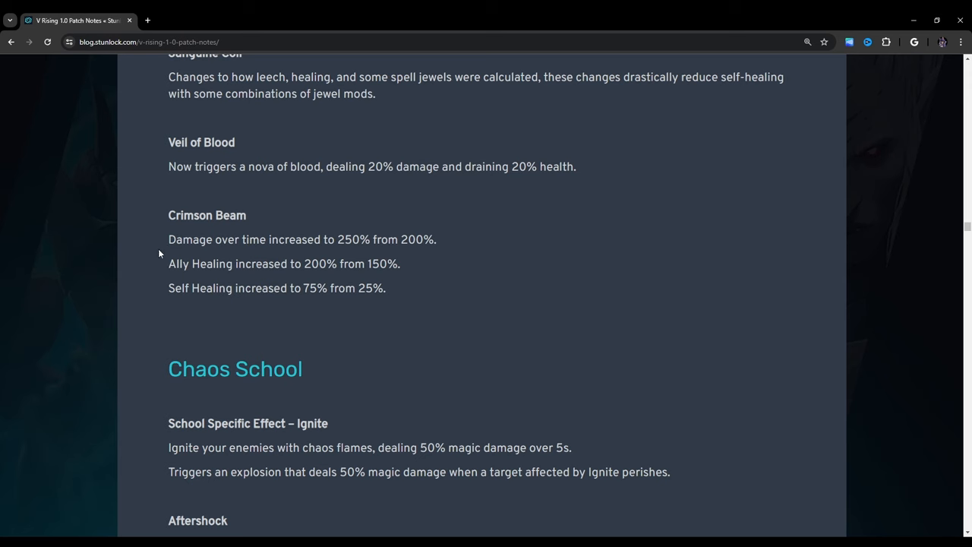
mouse_move(372, 256)
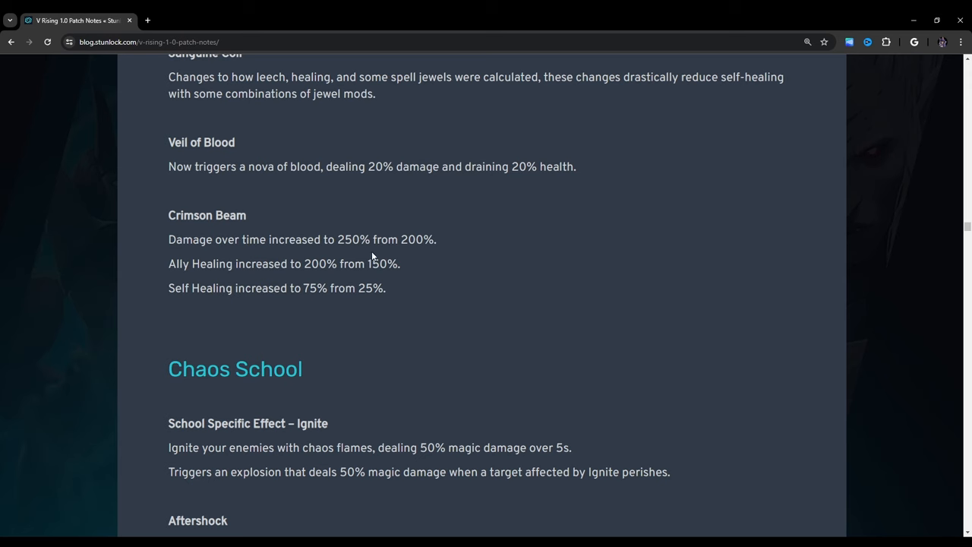
mouse_move(309, 263)
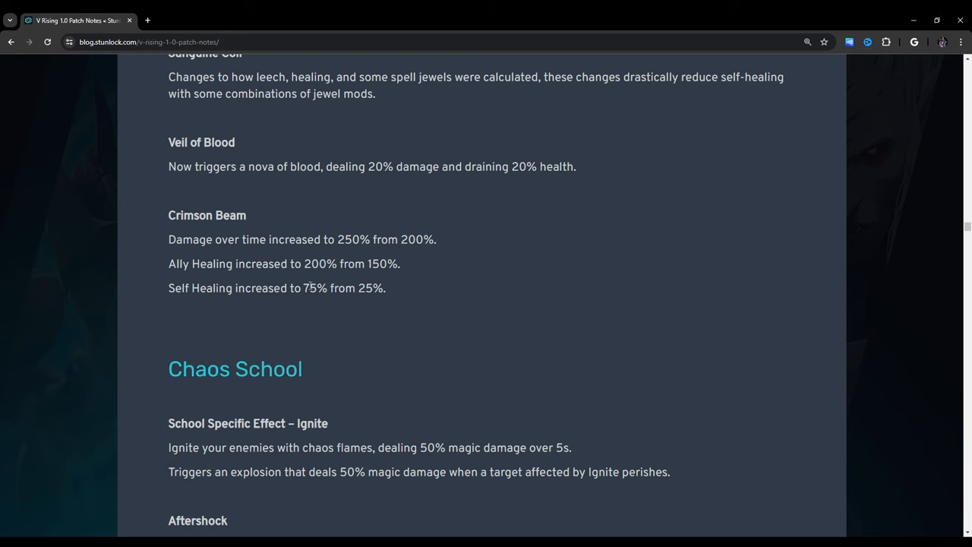
mouse_move(206, 301)
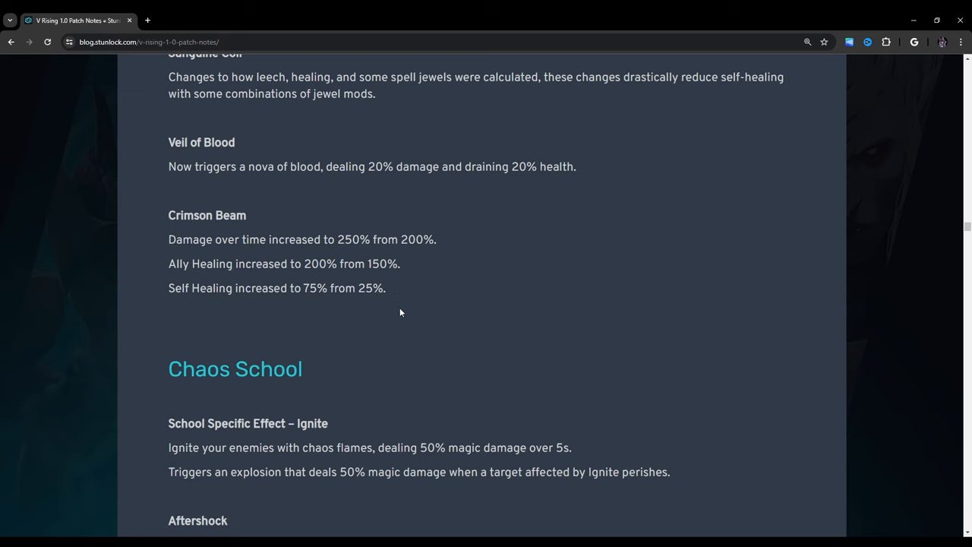
scroll(down, 3)
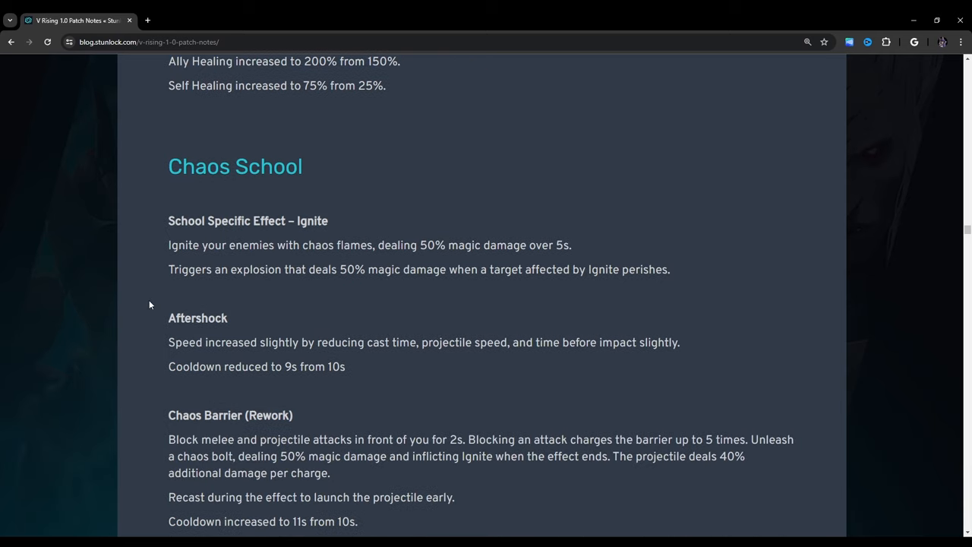
Step: Scroll past Power Surge and Chaos Barrage to Unholy School's Bone Explosion
scroll(down, 3)
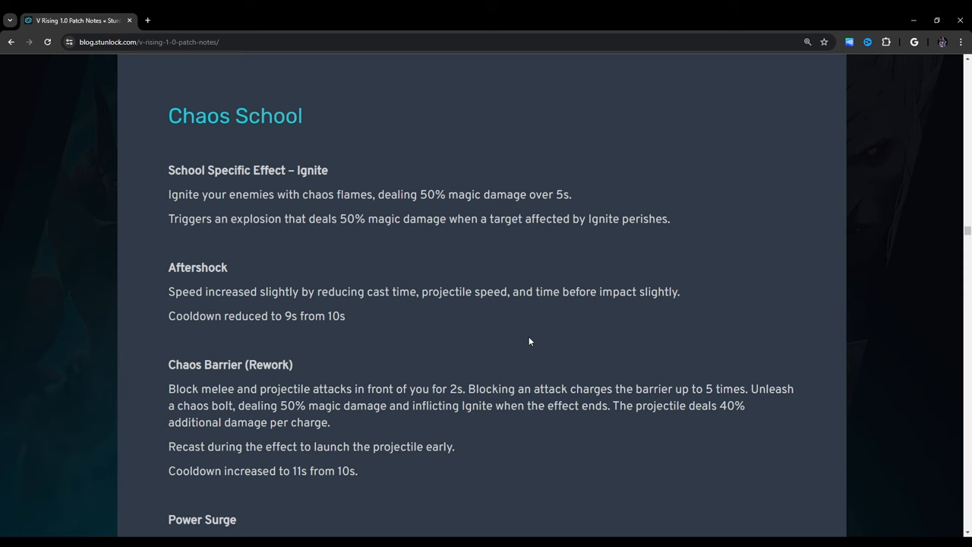
scroll(down, 3)
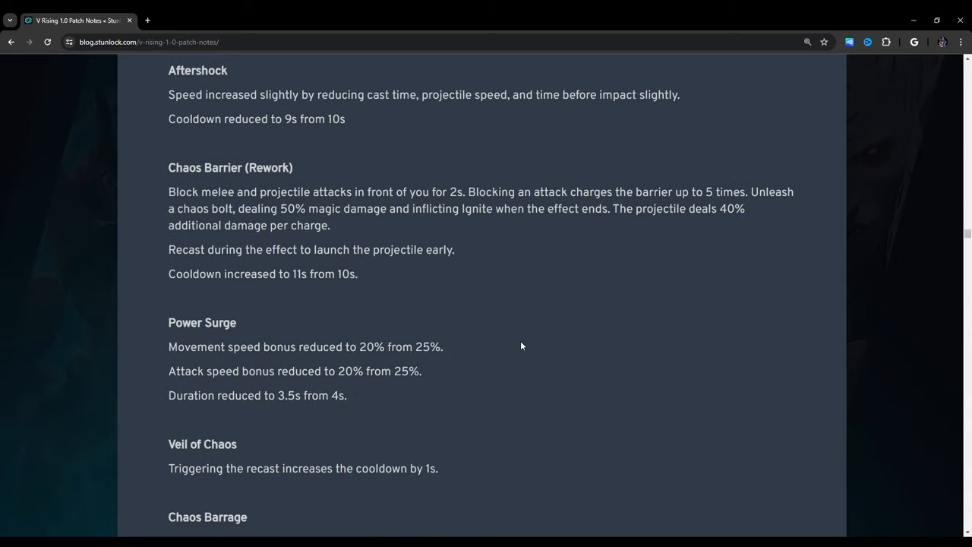
scroll(down, 3)
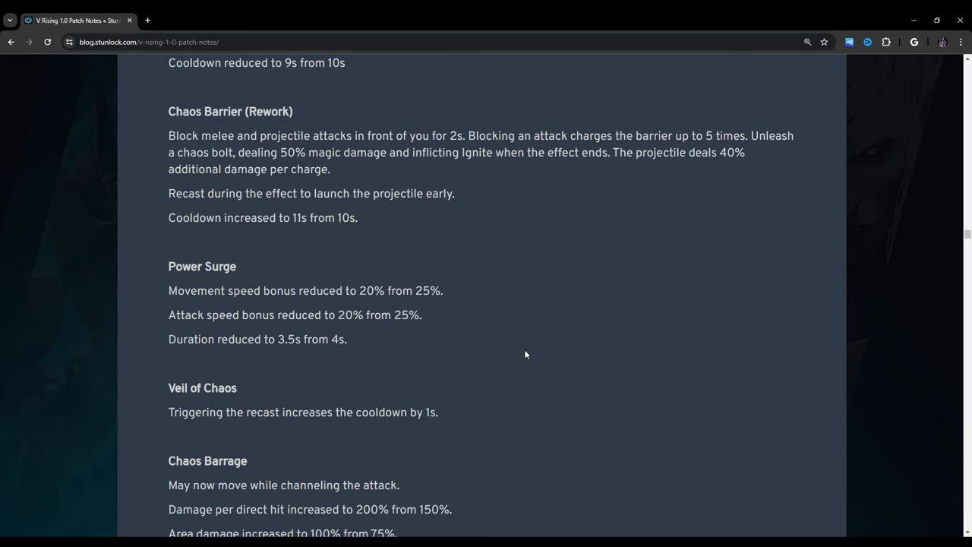
scroll(down, 3)
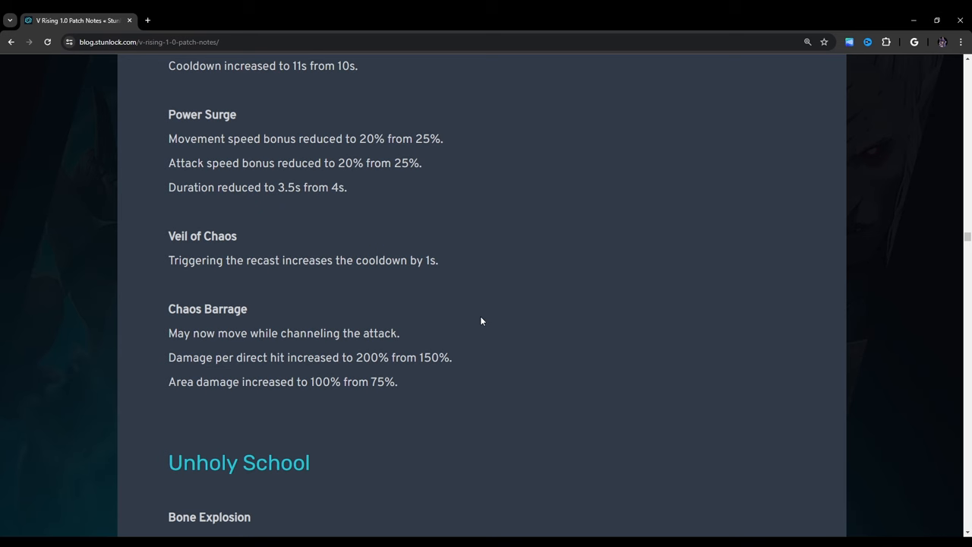
scroll(down, 3)
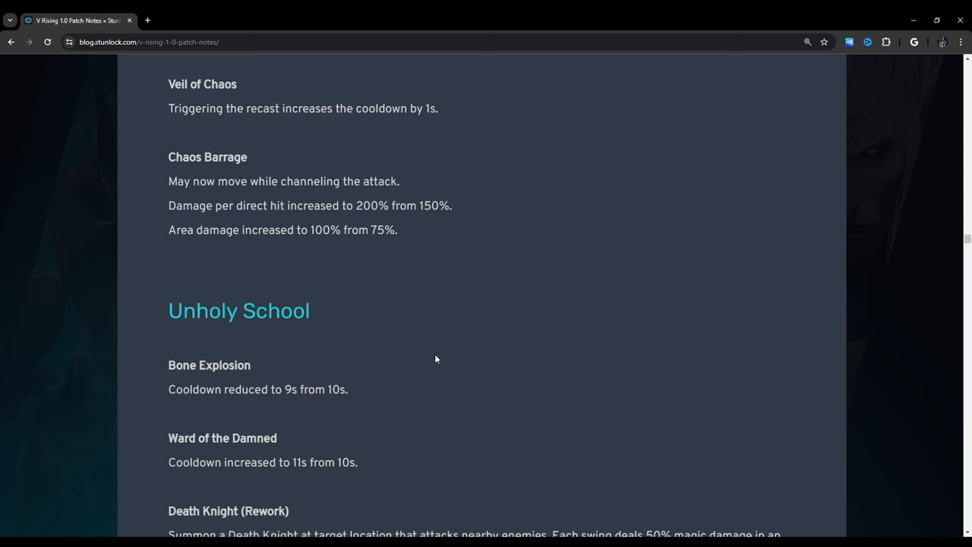
Step: Scroll past Death Knight, Veil of Bones and Army of the Dead to Phantom Aegis
scroll(down, 3)
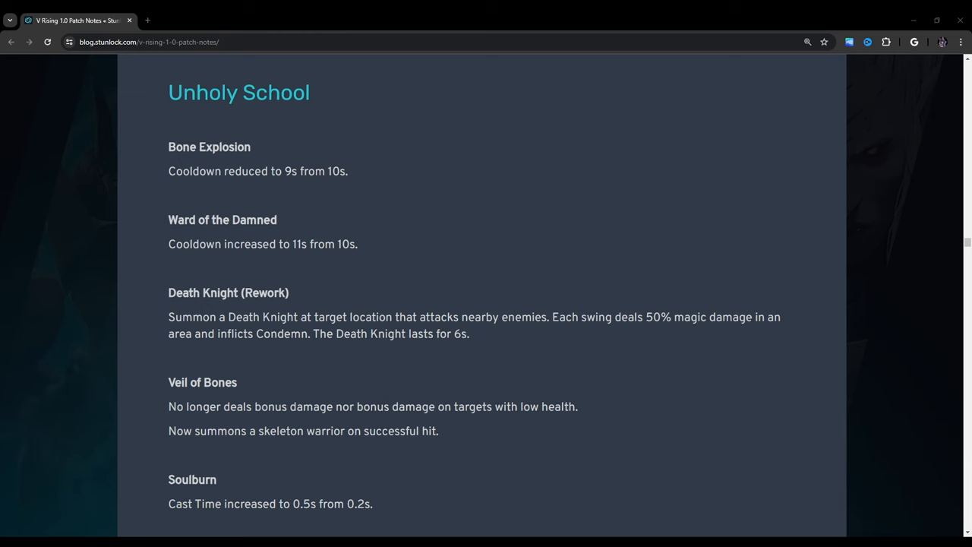
scroll(down, 3)
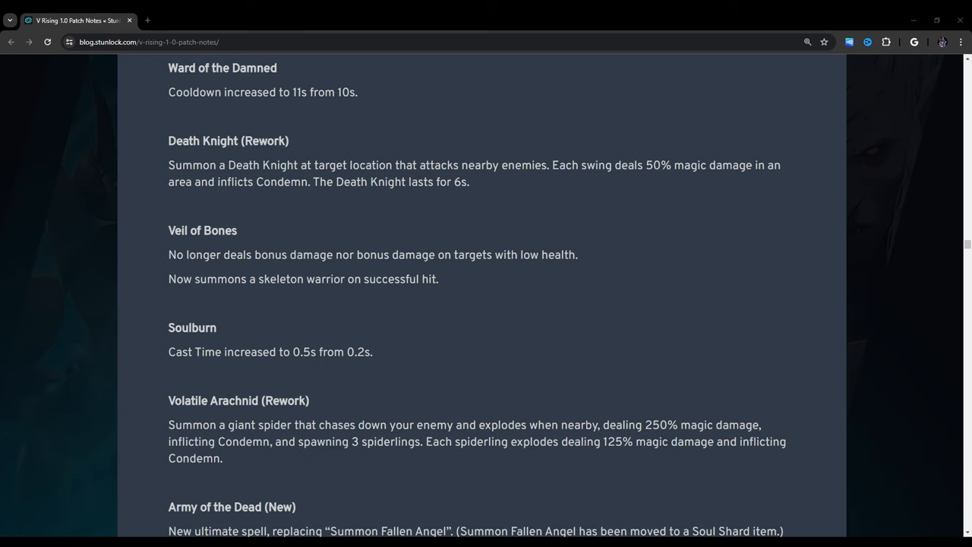
scroll(down, 3)
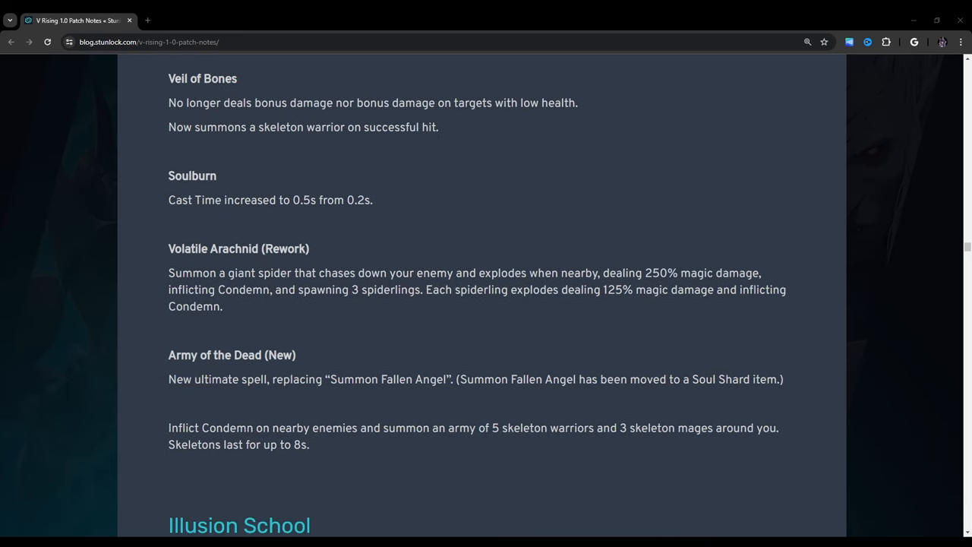
scroll(down, 3)
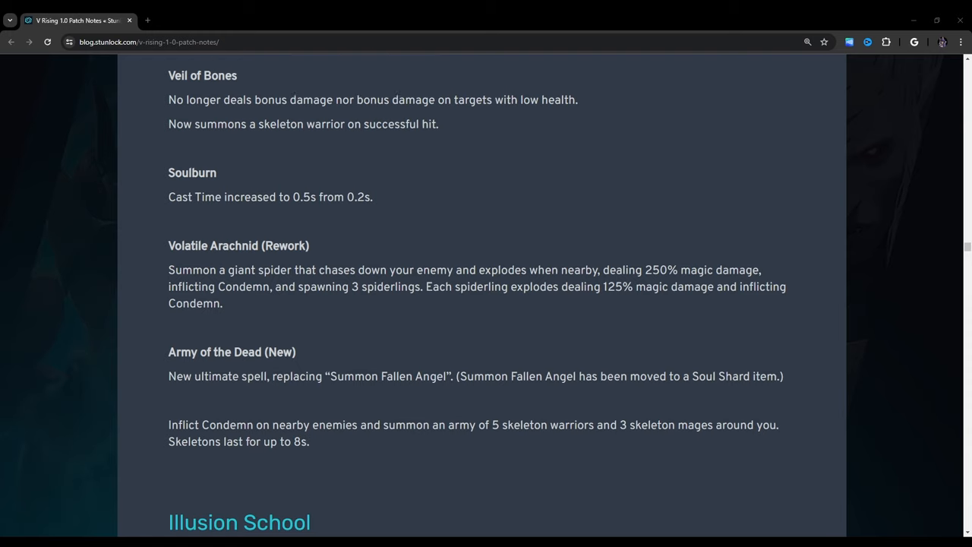
scroll(down, 3)
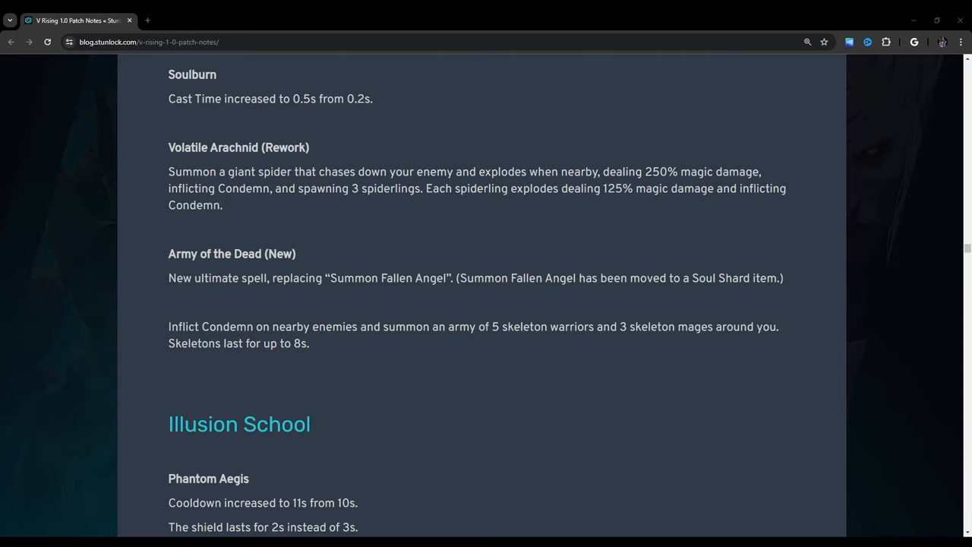
Step: Scroll past Mist Trance, Wraith Spear and Wisp Dance to Frost School's Freeze and Ice Nova
scroll(down, 3)
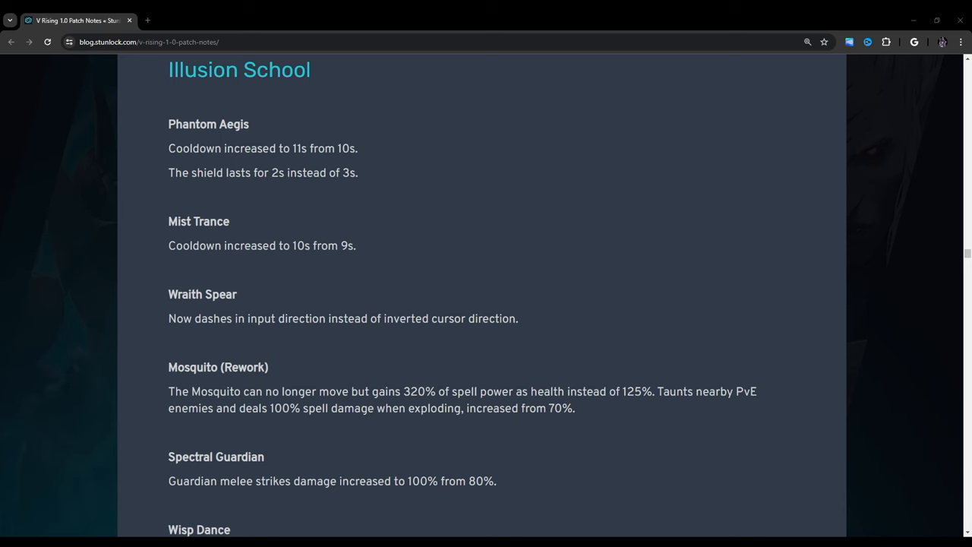
scroll(down, 3)
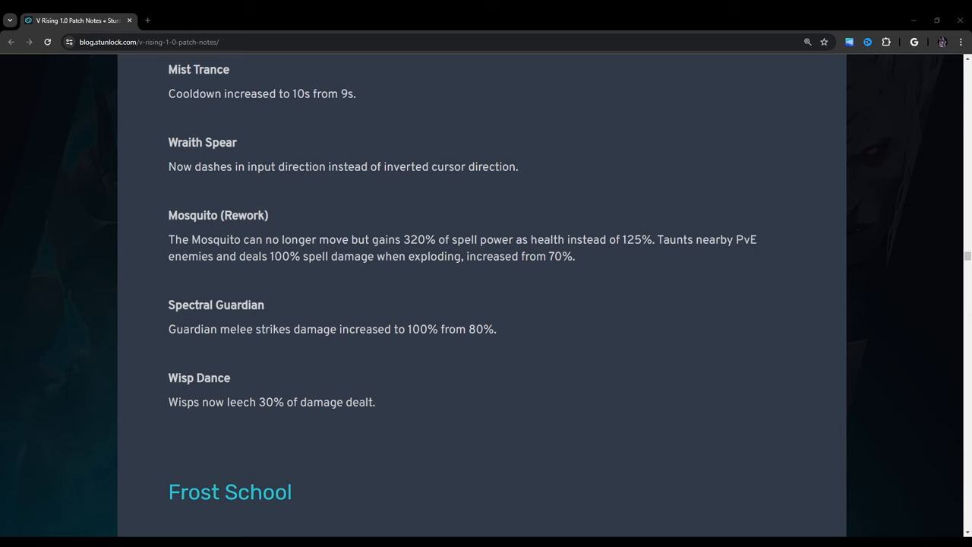
scroll(down, 3)
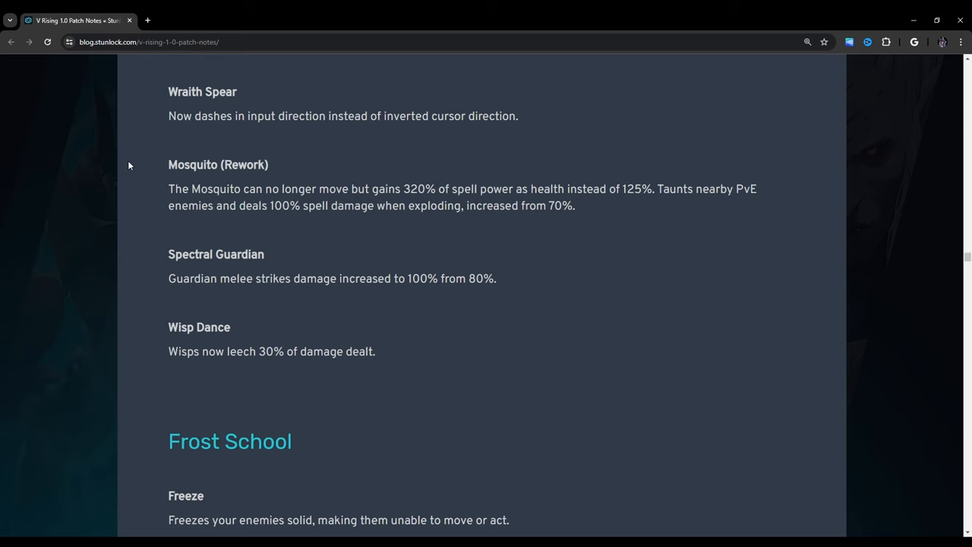
mouse_move(186, 248)
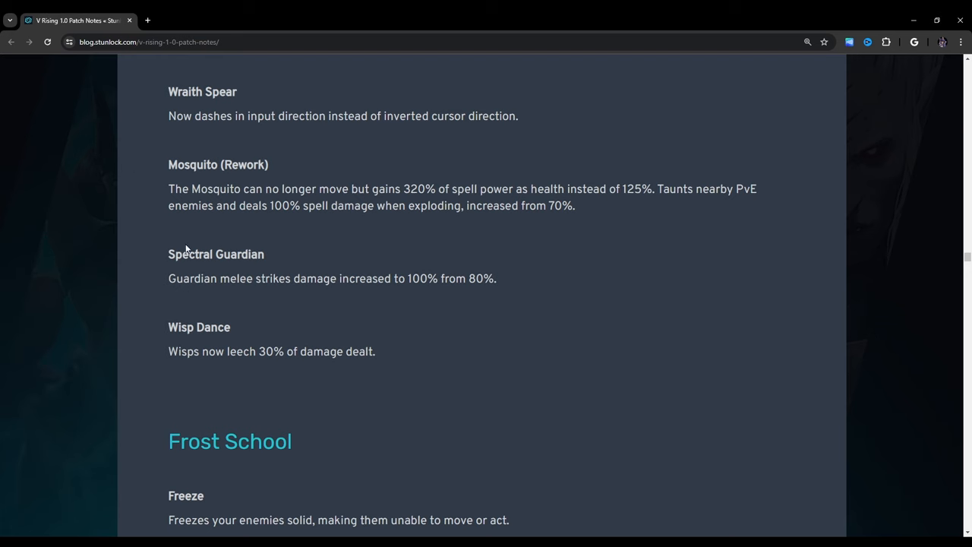
scroll(down, 3)
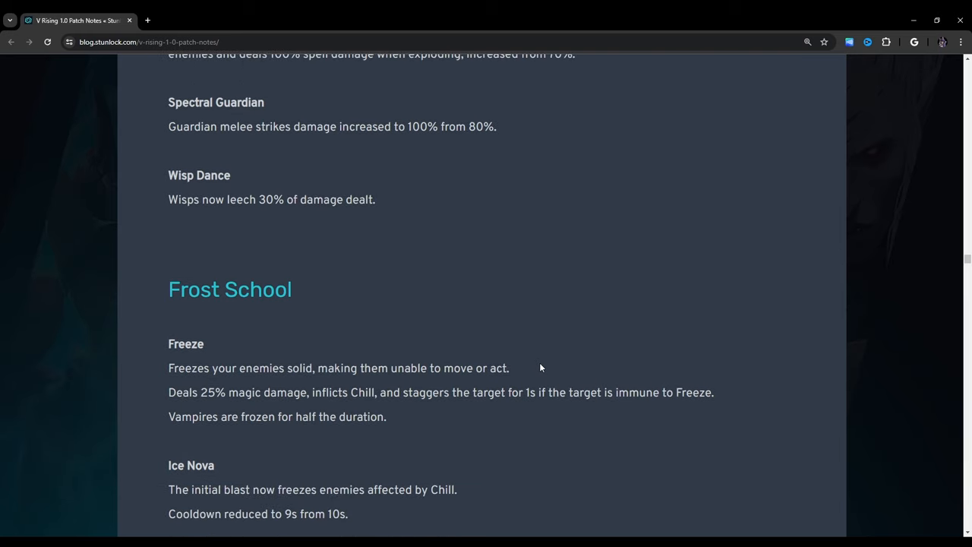
scroll(down, 3)
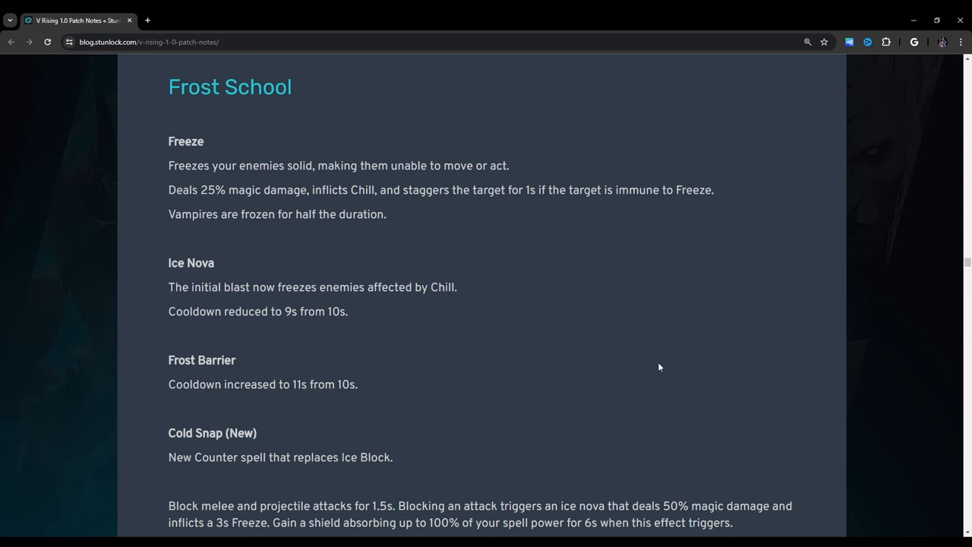
Step: Scroll past Veil of Frost and Ice Block to Storm School's Static effect
scroll(down, 3)
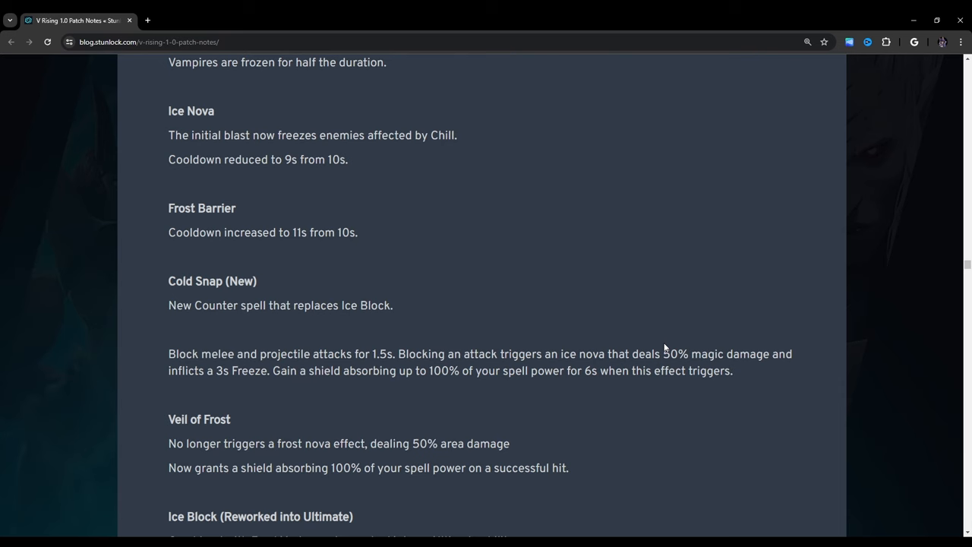
scroll(down, 3)
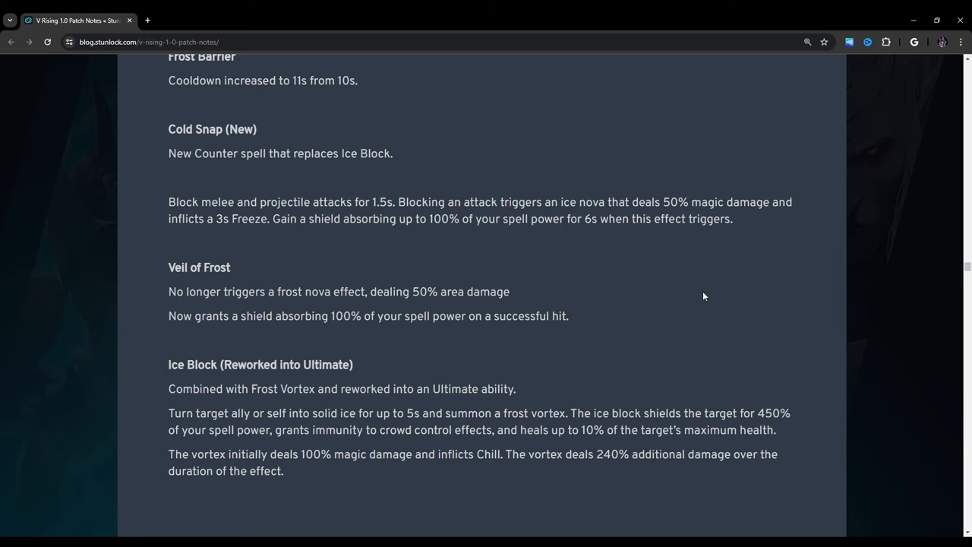
scroll(down, 3)
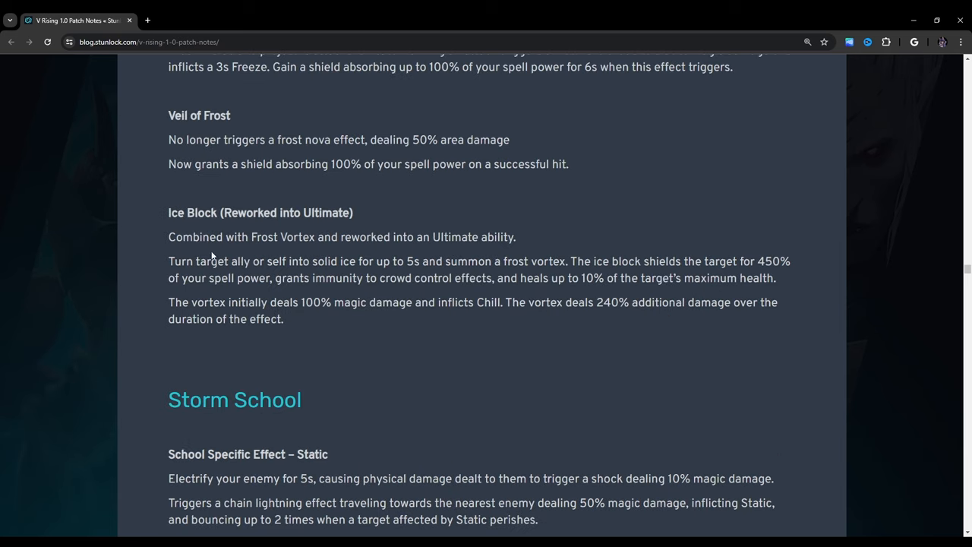
Step: Scroll through Static Stun, the Discharge rework and Cyclone in Storm School
scroll(down, 3)
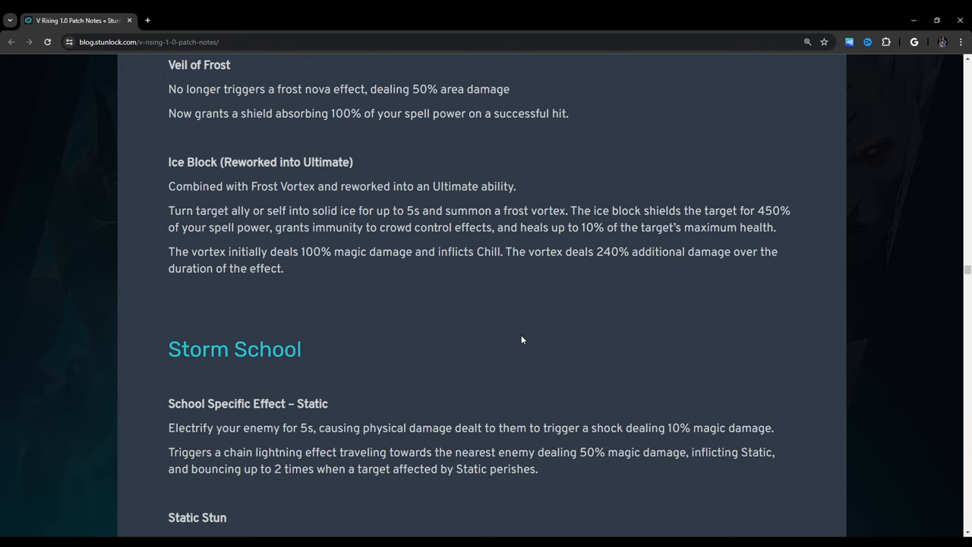
scroll(down, 3)
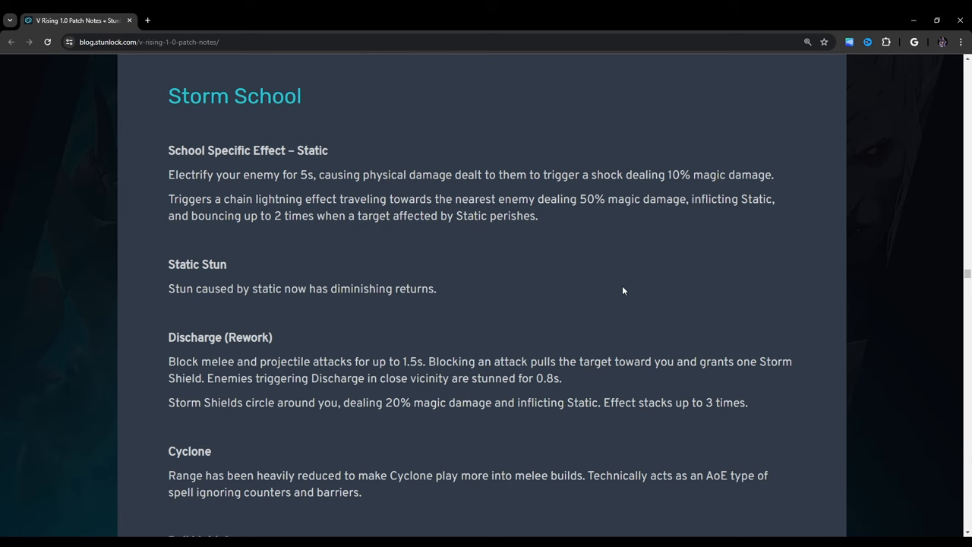
mouse_move(268, 307)
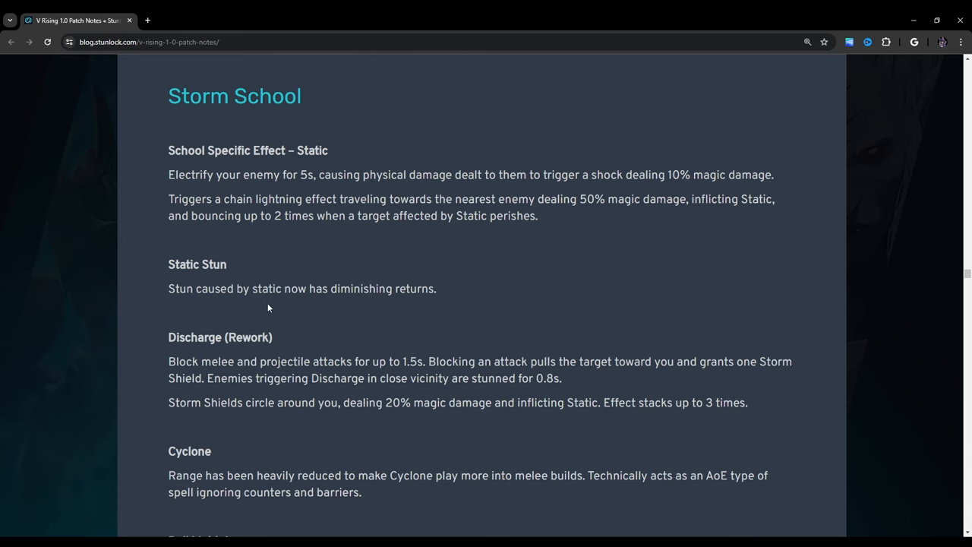
scroll(down, 3)
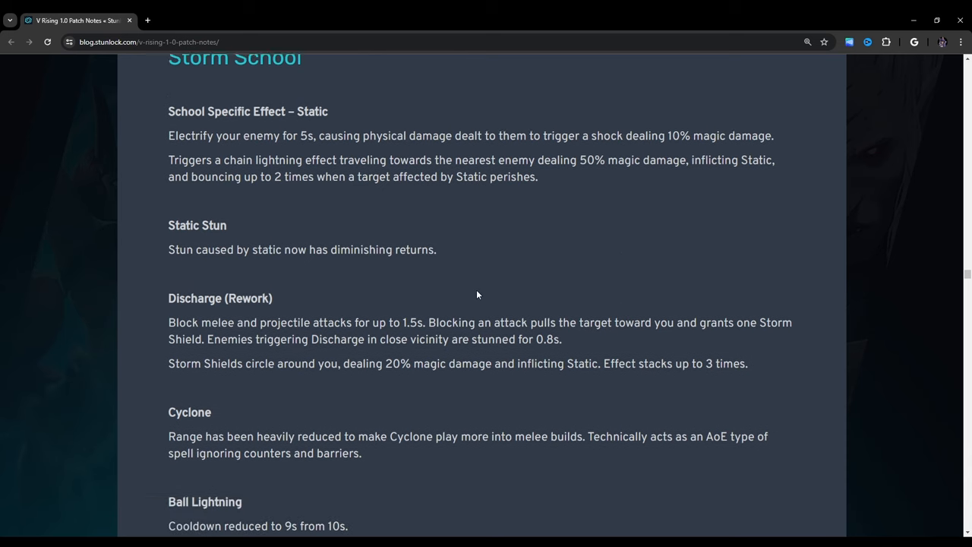
Step: Scroll past Ball Lightning and Lightning Curtain down to Lightning Typhoon (New)
scroll(down, 3)
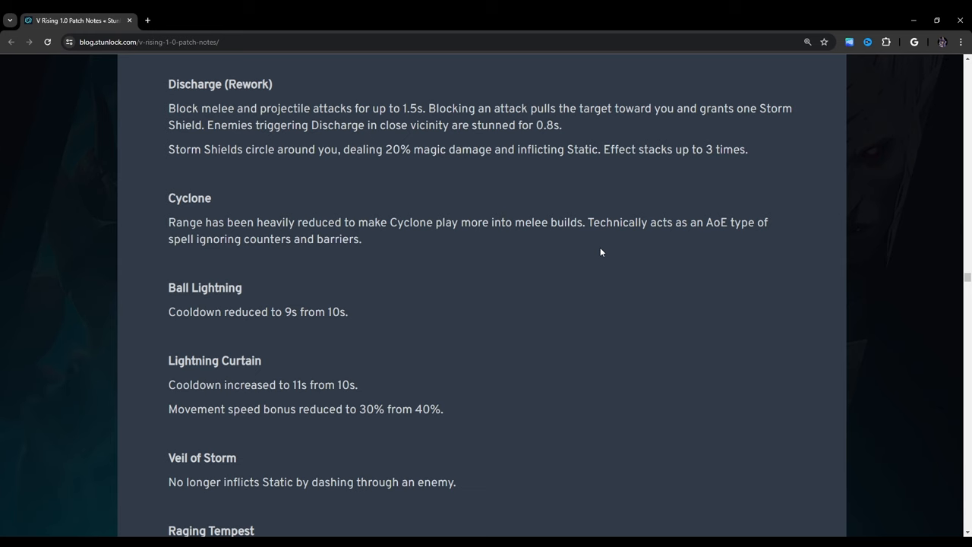
scroll(down, 3)
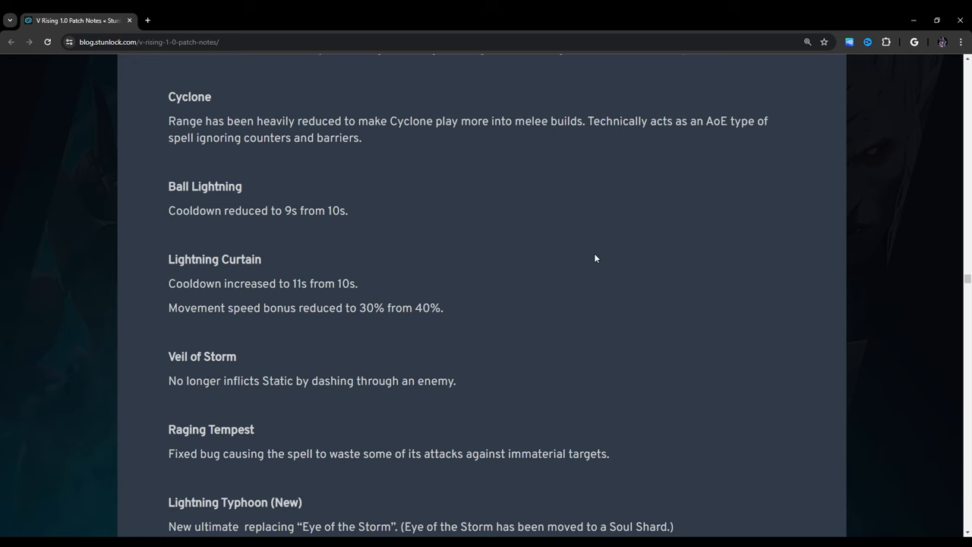
scroll(down, 3)
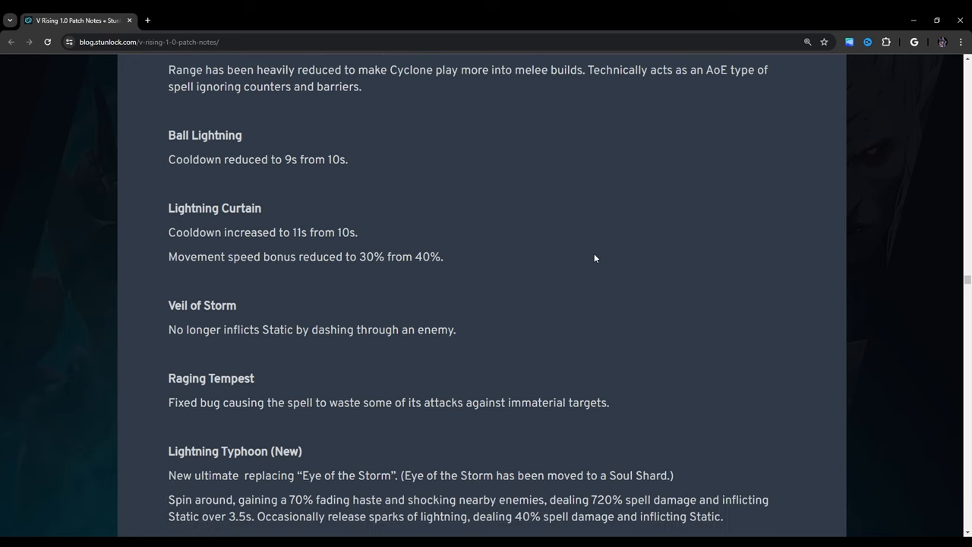
scroll(down, 3)
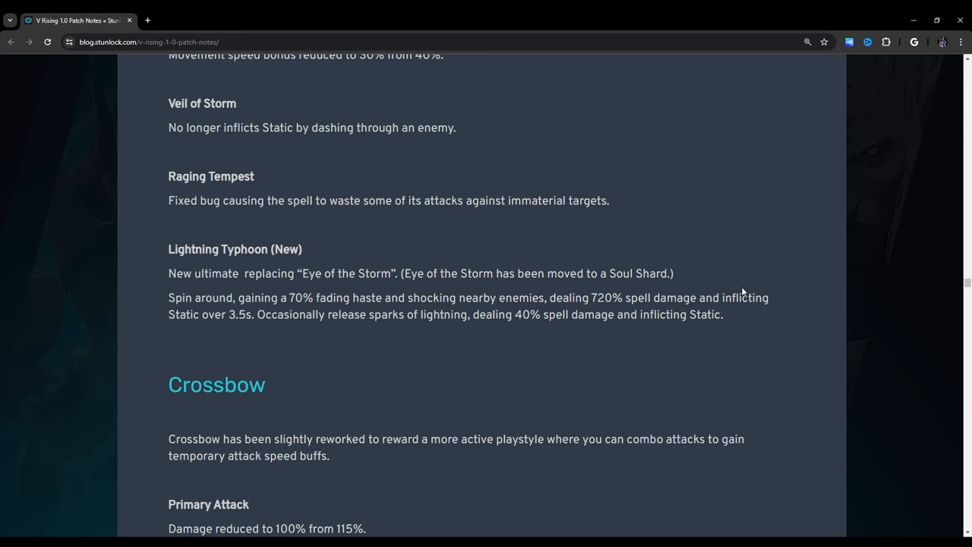
Step: Scroll to the Crossbow section showing Primary Attack, Rain of Bolts and Snapshot
scroll(down, 3)
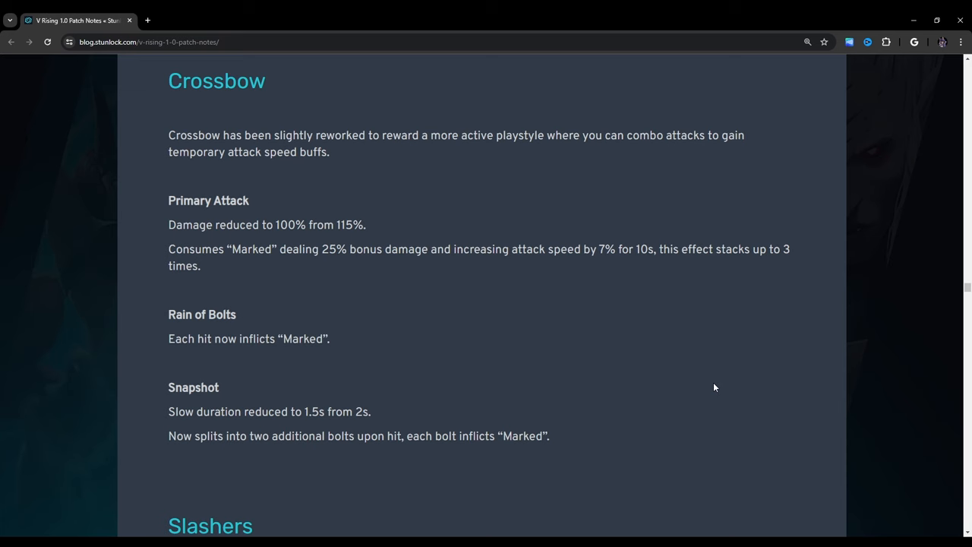
Step: Scroll past the Crossbow Snapshot change to the Slashers and Axes notes and the Reaper heading
scroll(down, 3)
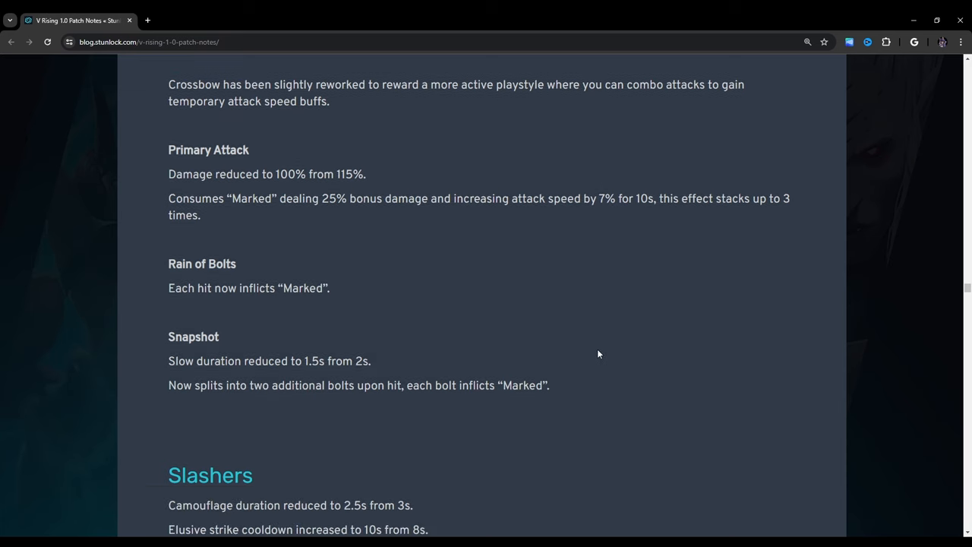
scroll(down, 3)
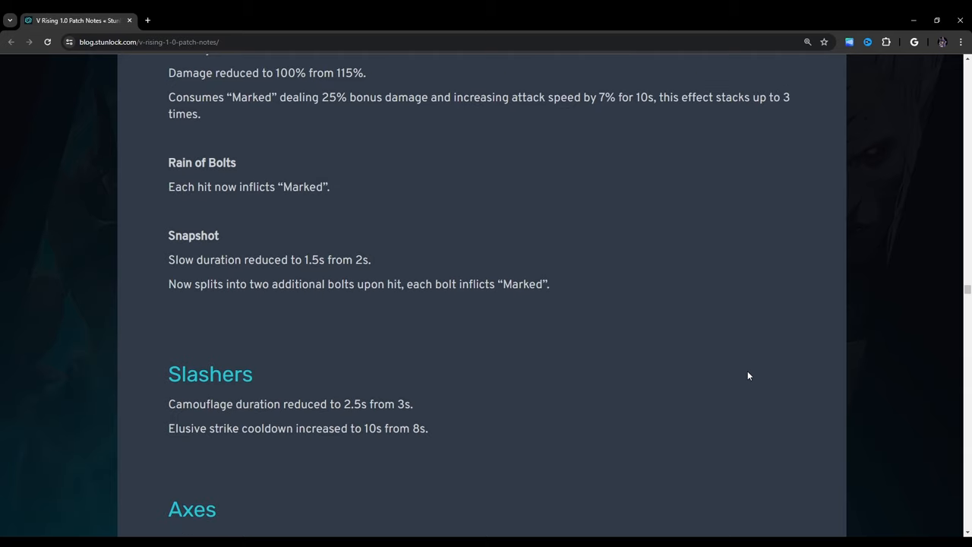
scroll(down, 3)
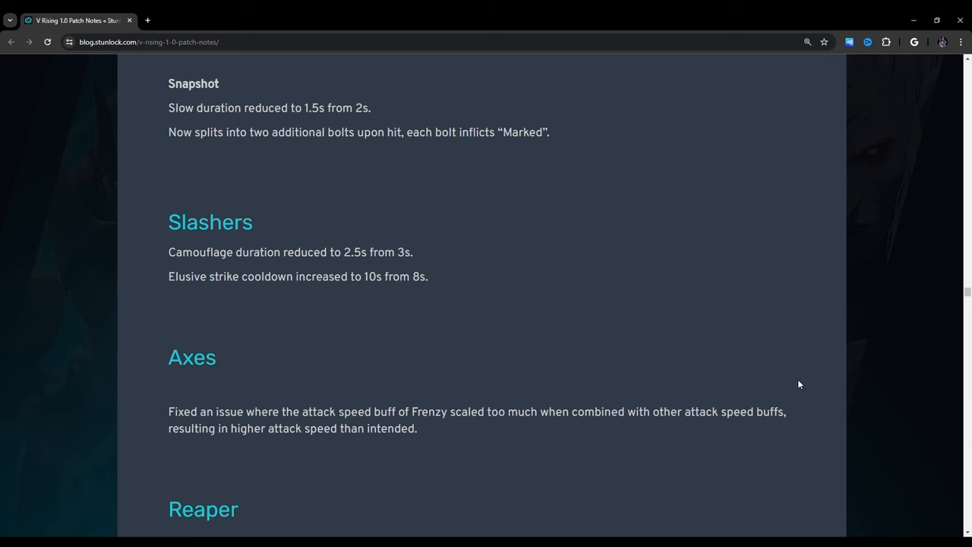
Step: Scroll through the Reaper, Great Sword and Pistols changes to Longbow's Multishot and Guided Arrow
scroll(down, 3)
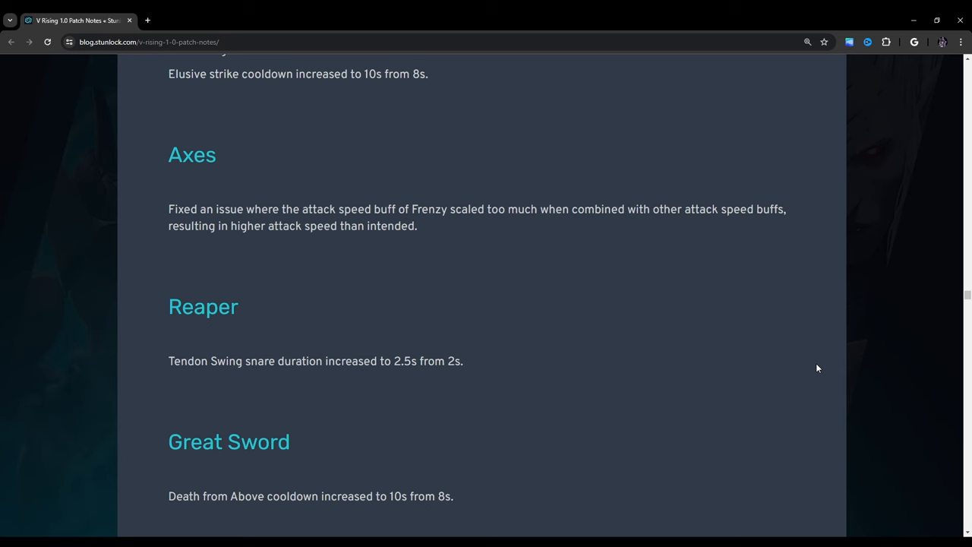
scroll(down, 3)
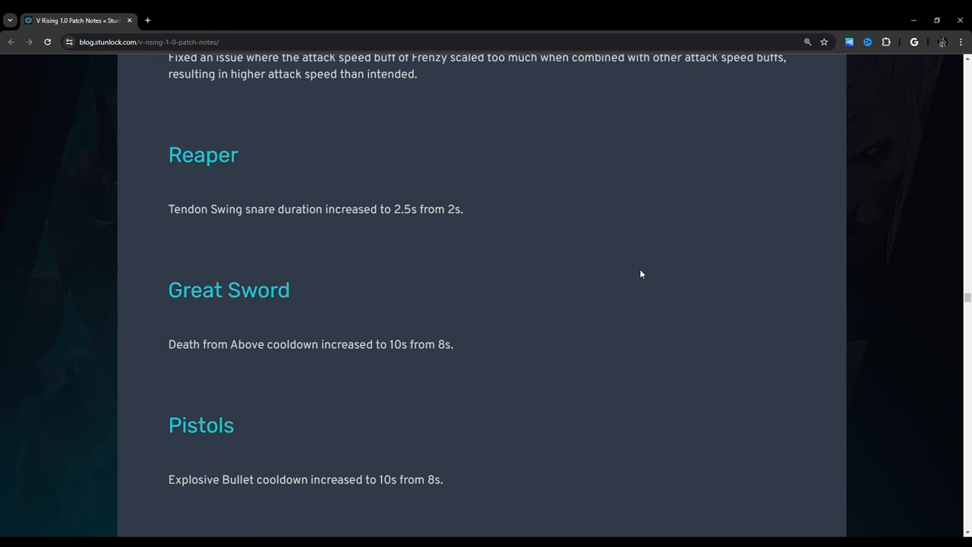
scroll(down, 3)
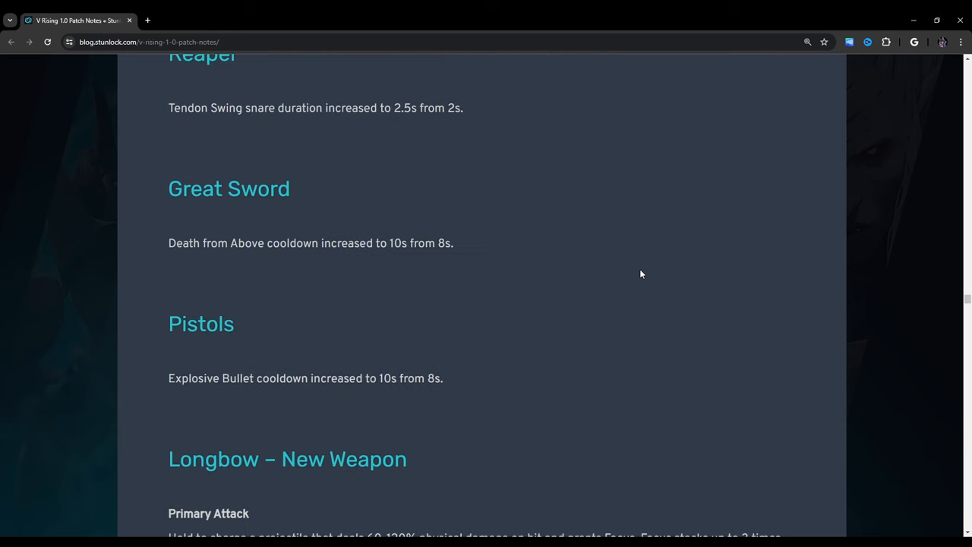
scroll(down, 3)
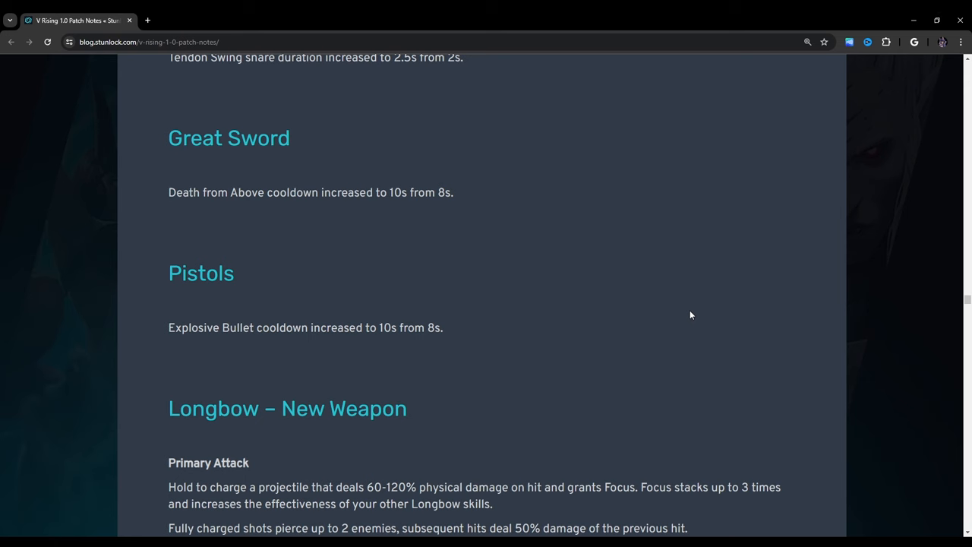
mouse_move(646, 296)
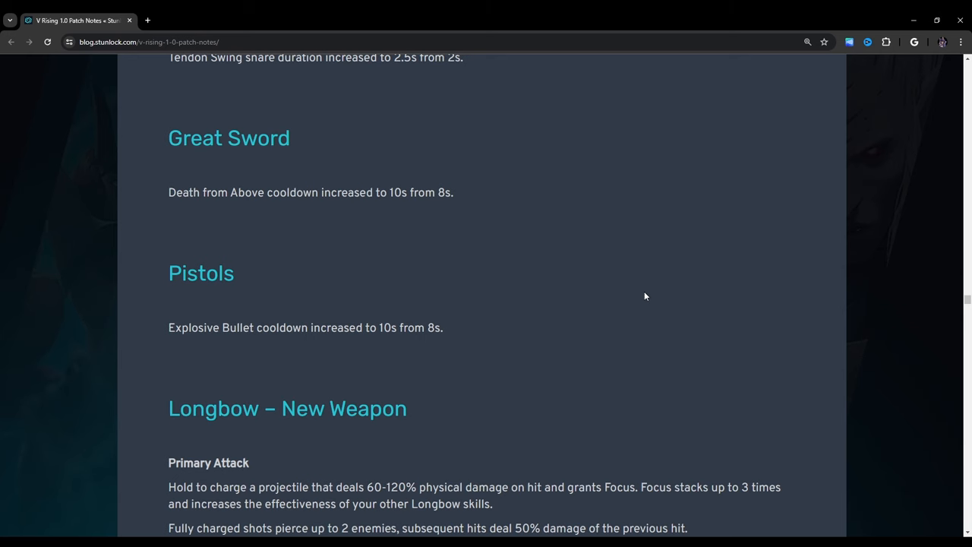
scroll(down, 3)
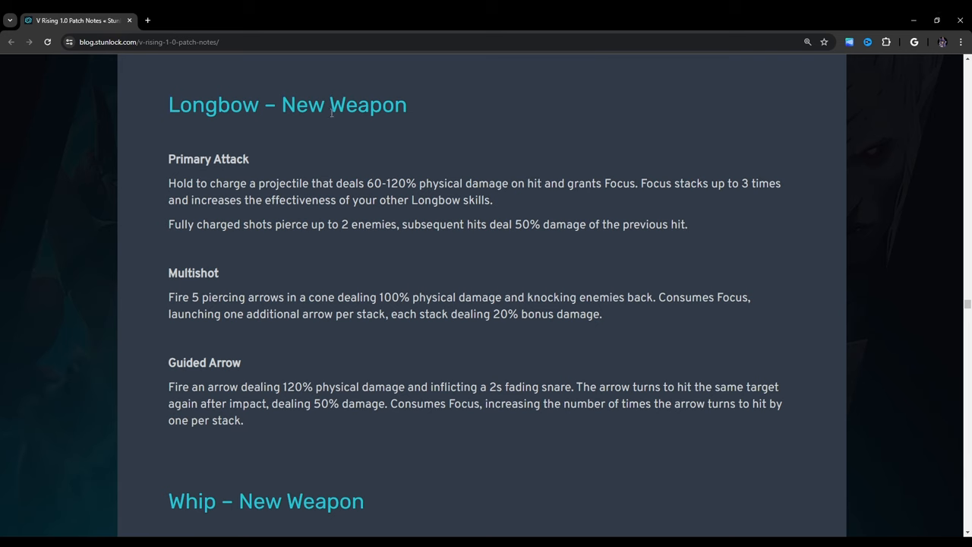
mouse_move(209, 168)
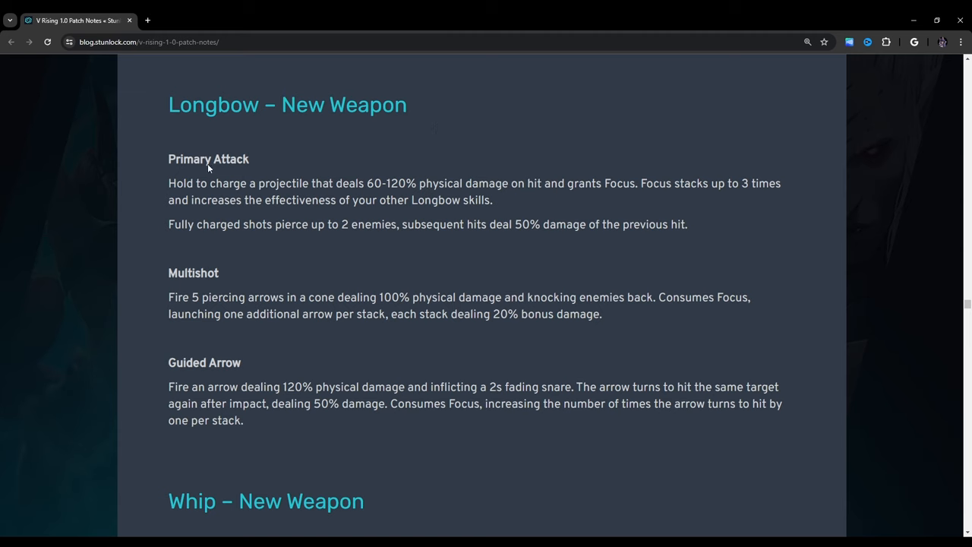
mouse_move(545, 175)
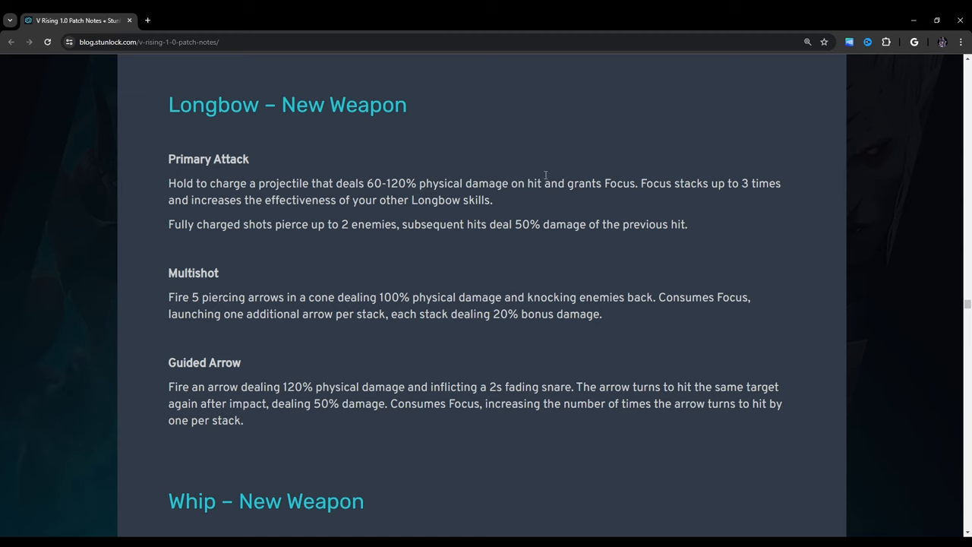
Step: Scroll past Longbow to Whip's Aerial Whip Twirl and Entangling Whip, just above Units
scroll(down, 3)
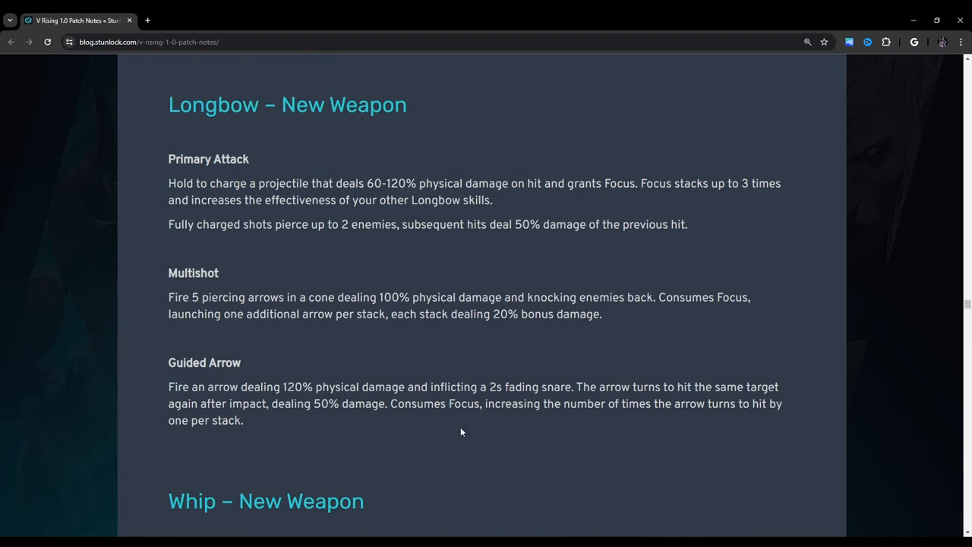
mouse_move(212, 209)
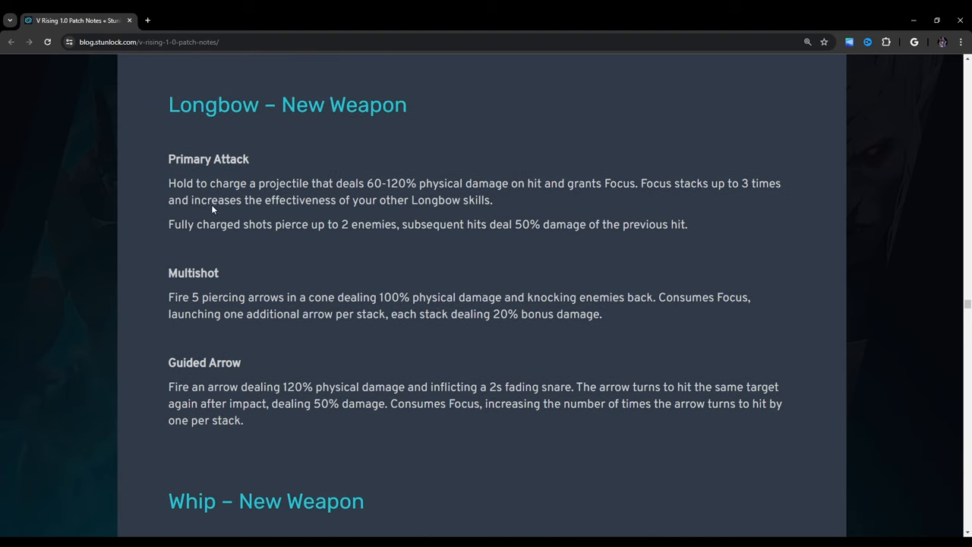
scroll(down, 3)
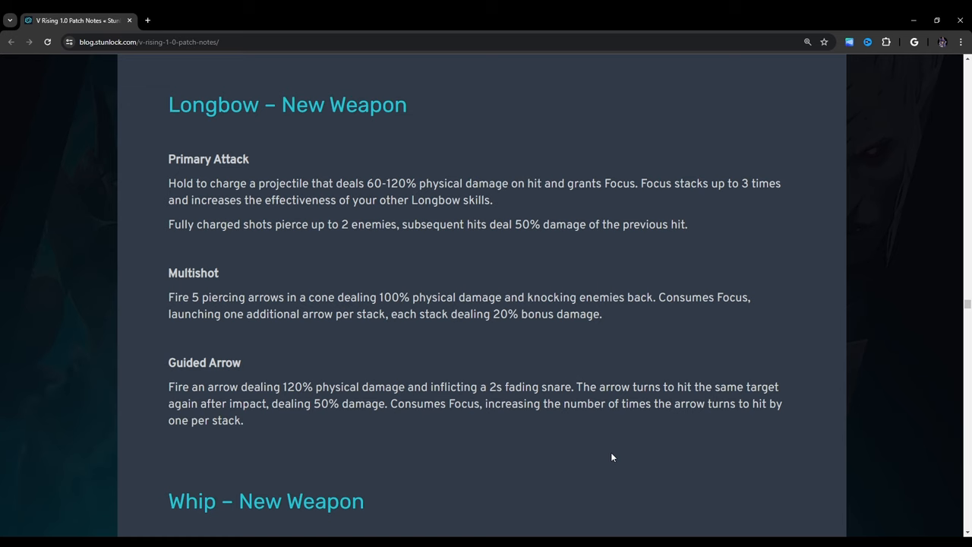
mouse_move(391, 449)
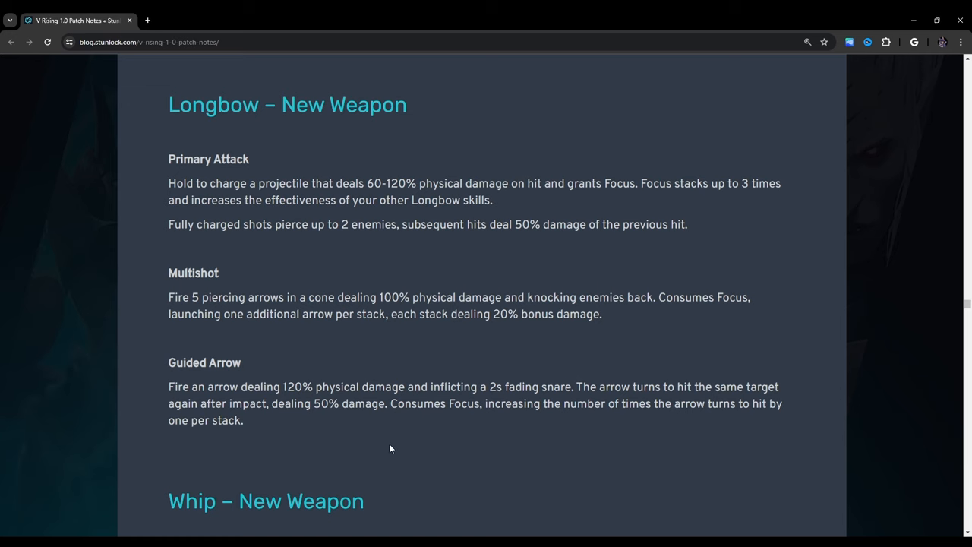
scroll(down, 3)
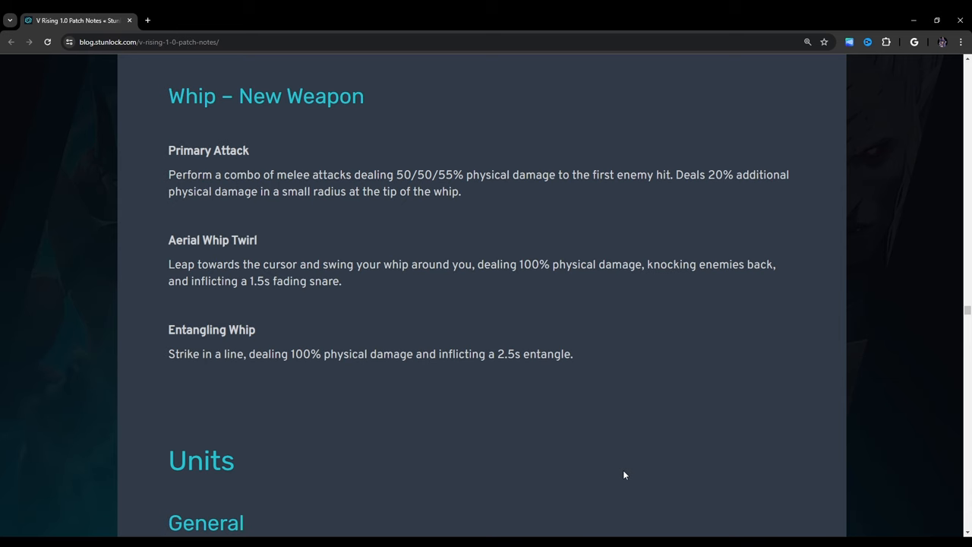
Step: Scroll to the Units General list of horse health and AI fixes, with Holy Priest below
scroll(down, 3)
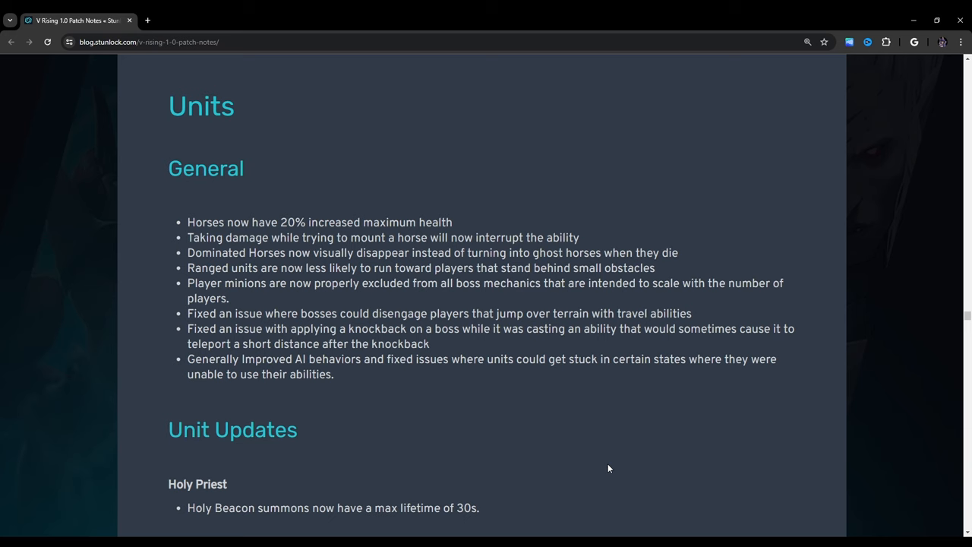
drag(188, 283, 230, 297)
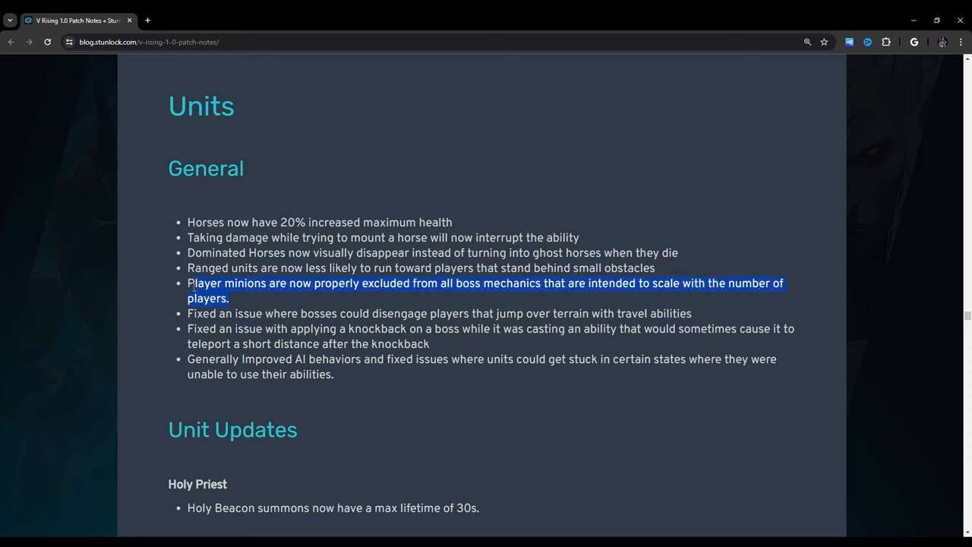
mouse_move(175, 324)
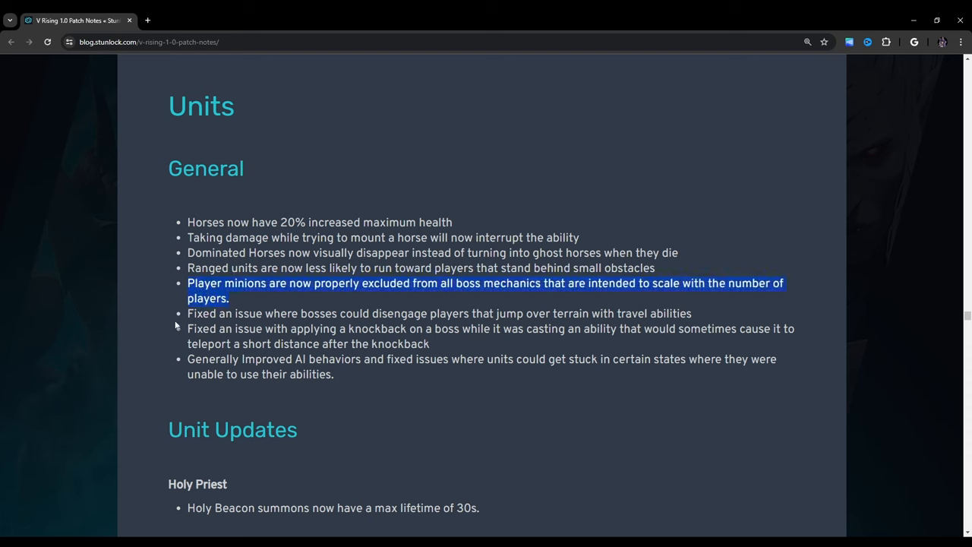
mouse_move(253, 307)
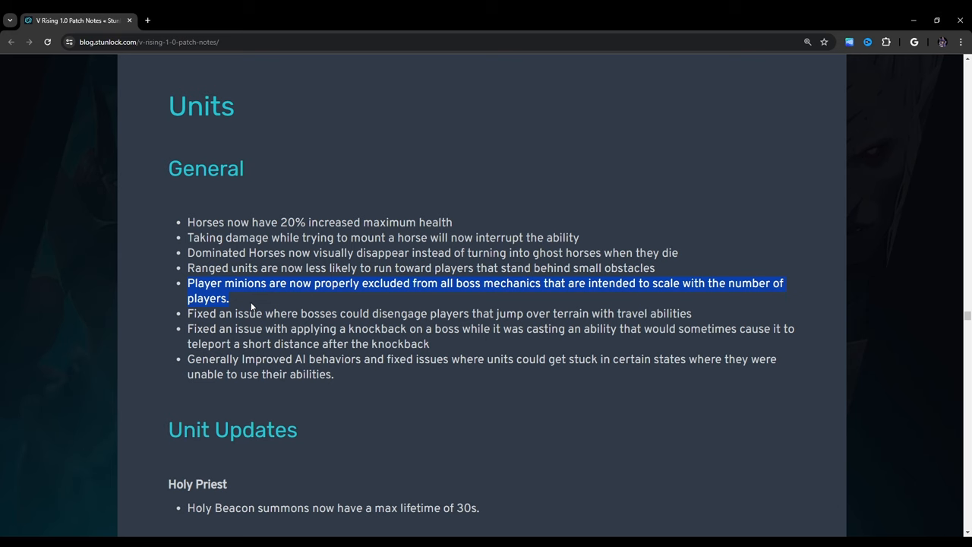
mouse_move(209, 323)
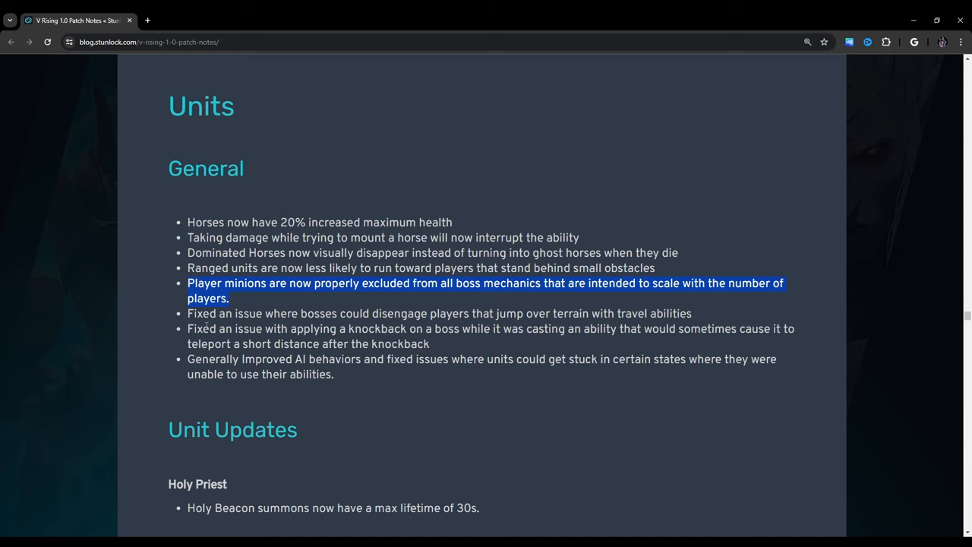
click(237, 303)
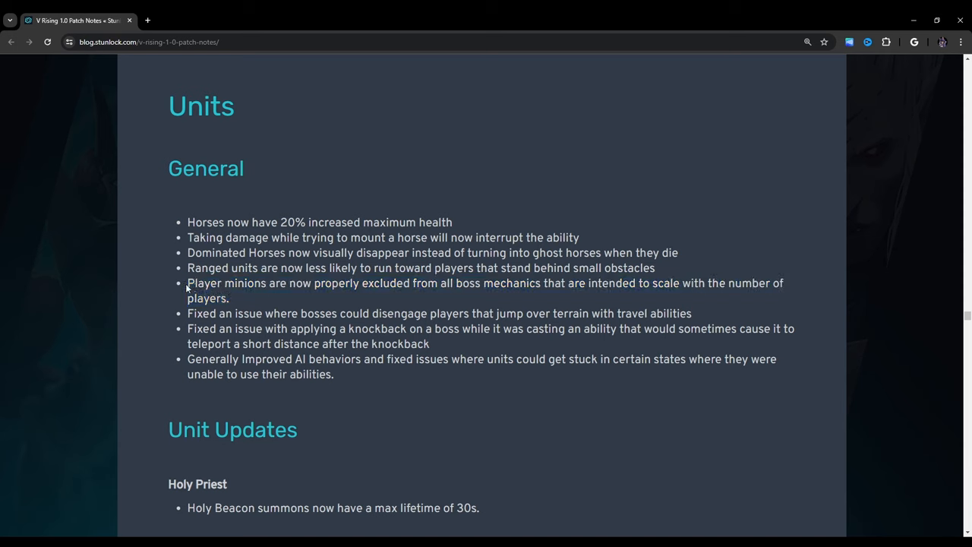
mouse_move(200, 317)
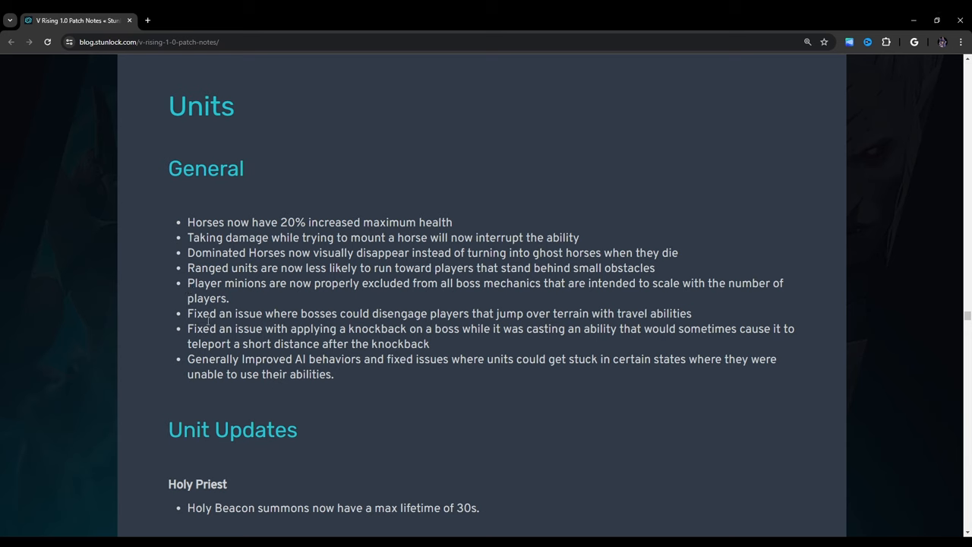
mouse_move(188, 313)
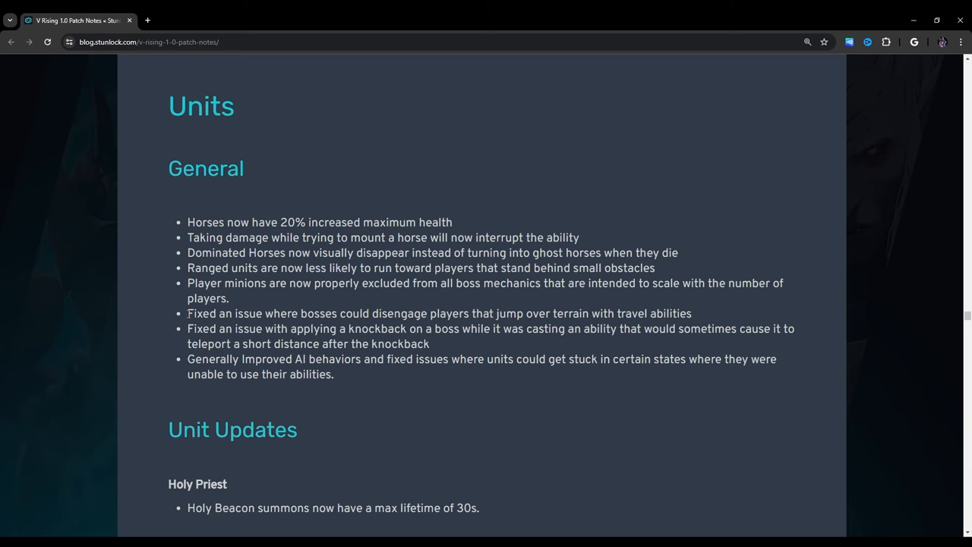
Step: Scroll past Withered Vampires to the V Blood Updates from Alpha Wolf to Rufus the Foreman
scroll(down, 3)
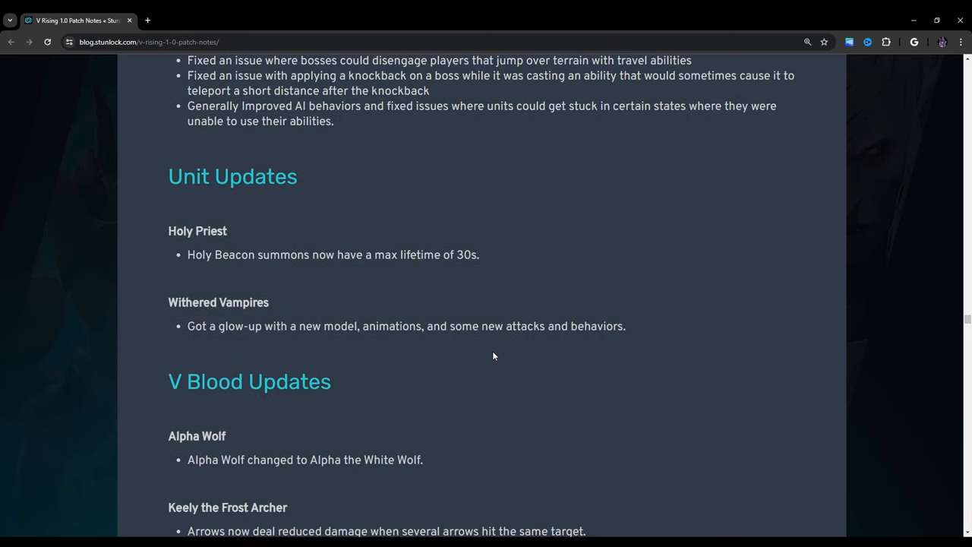
scroll(down, 3)
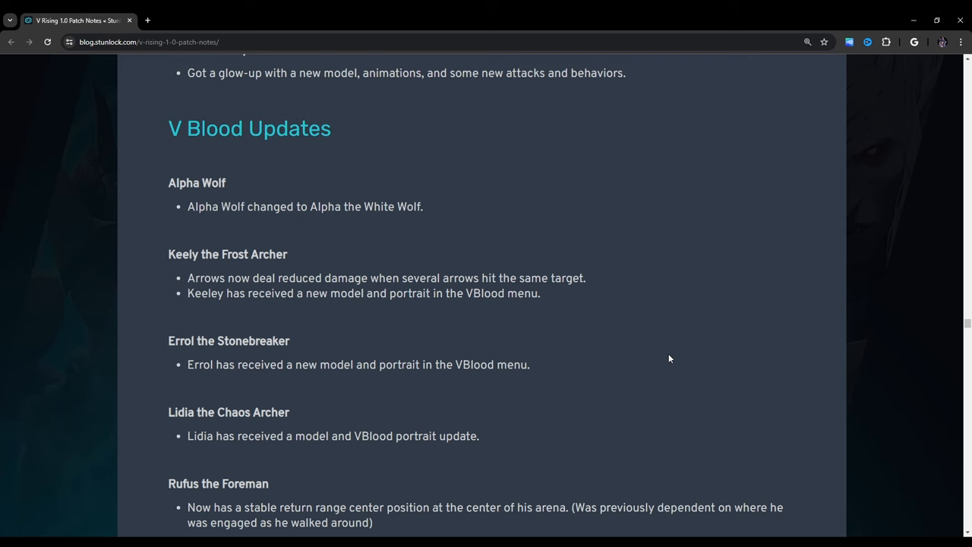
Step: Scroll past Rufus through the Grayson, Goreswine, Clive and Kriig entries, with Kodia next
scroll(down, 3)
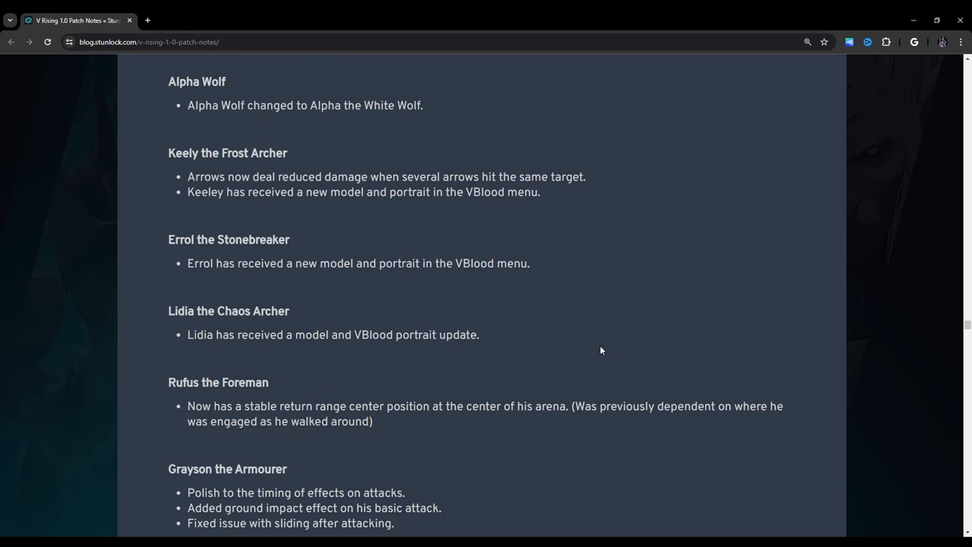
scroll(down, 3)
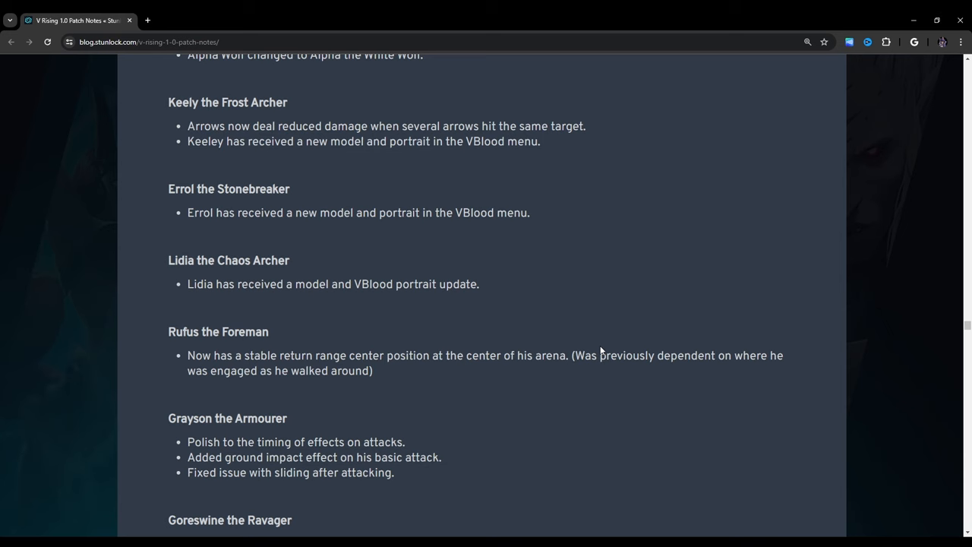
scroll(down, 3)
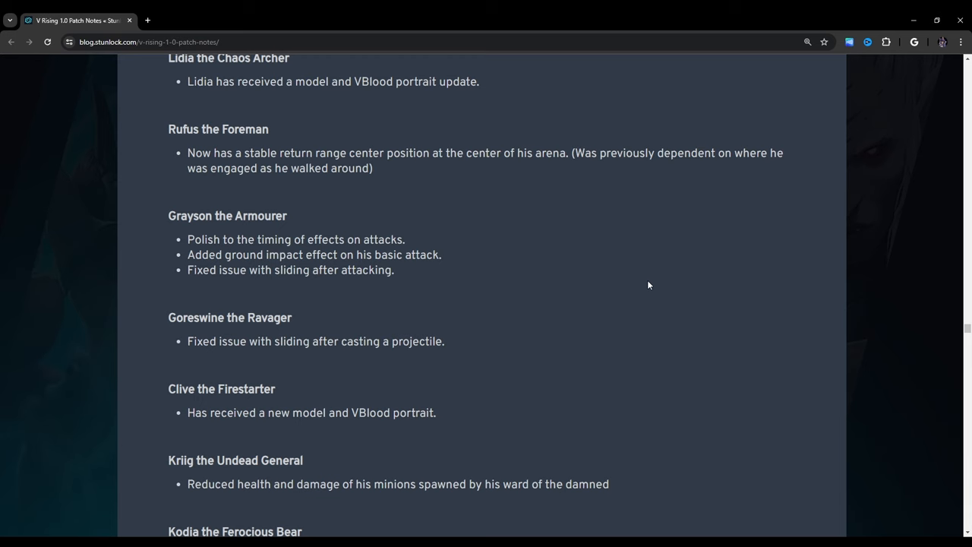
Step: Scroll to Kodia the Ferocious Bear and Quincy the Bandit King, clearing the Clive highlight
scroll(down, 3)
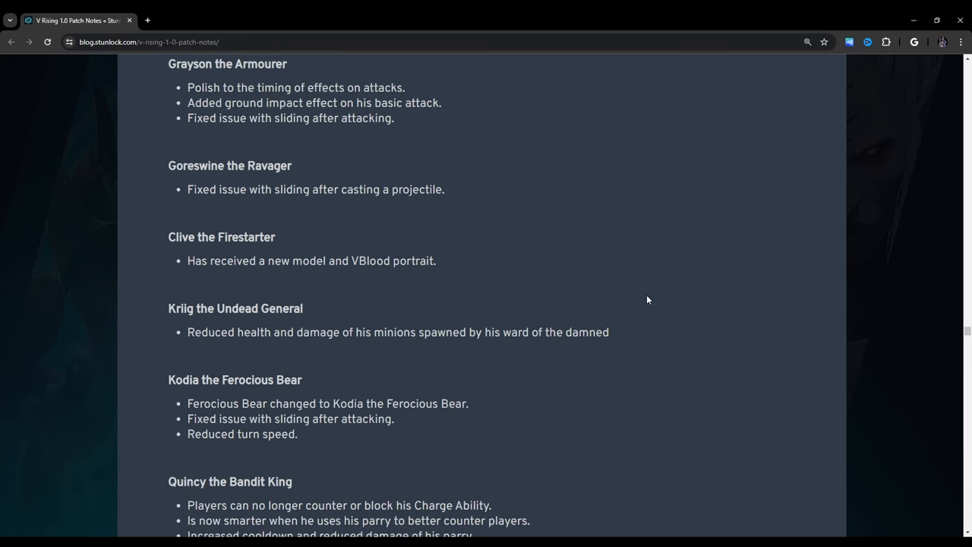
mouse_move(624, 300)
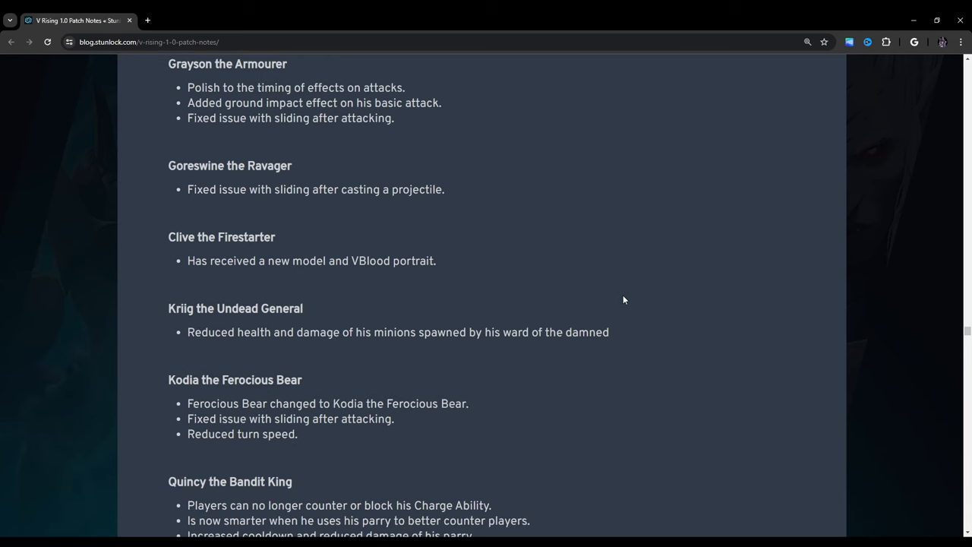
mouse_move(157, 284)
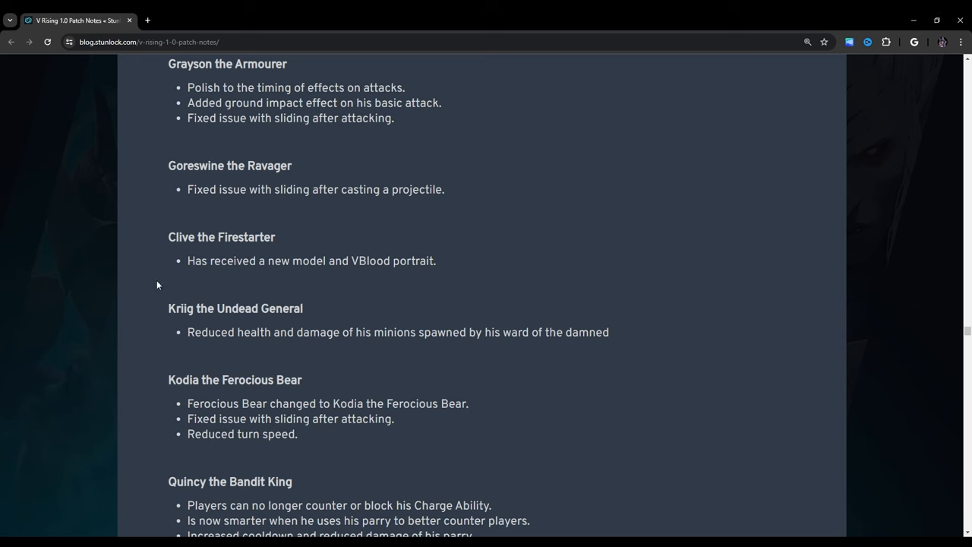
mouse_move(192, 283)
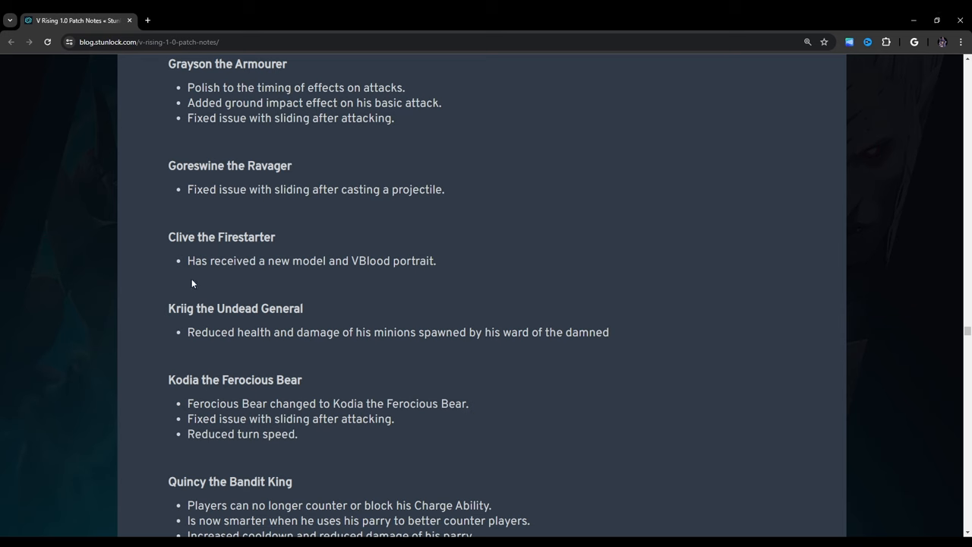
mouse_move(360, 266)
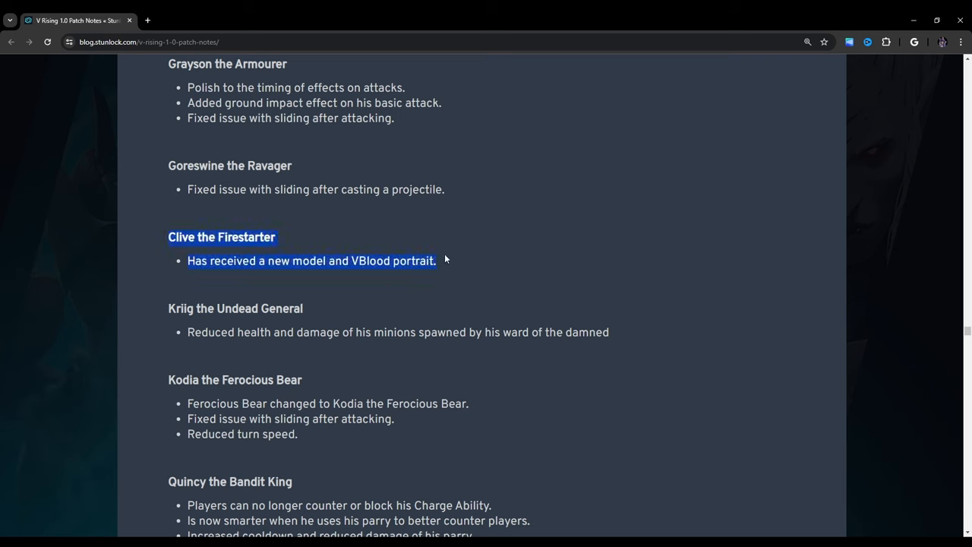
mouse_move(118, 236)
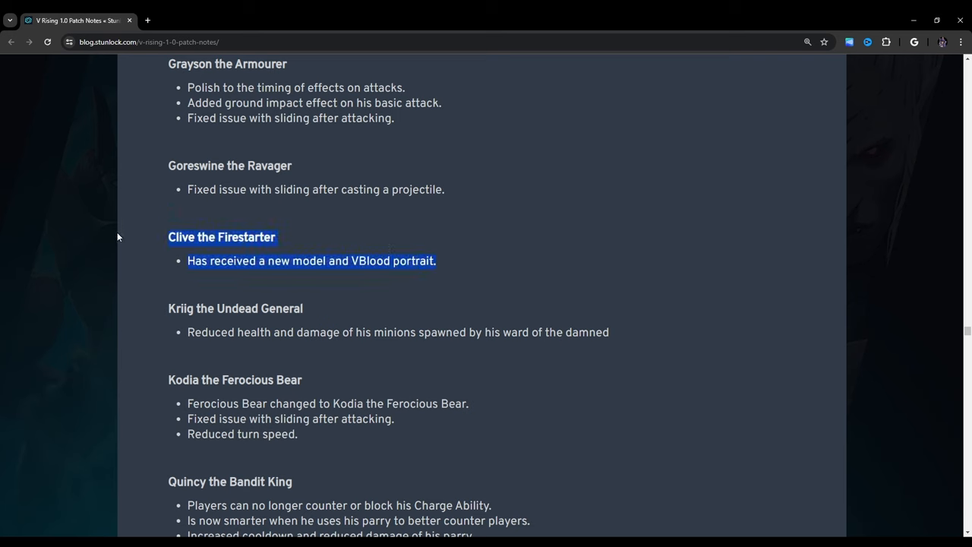
click(157, 243)
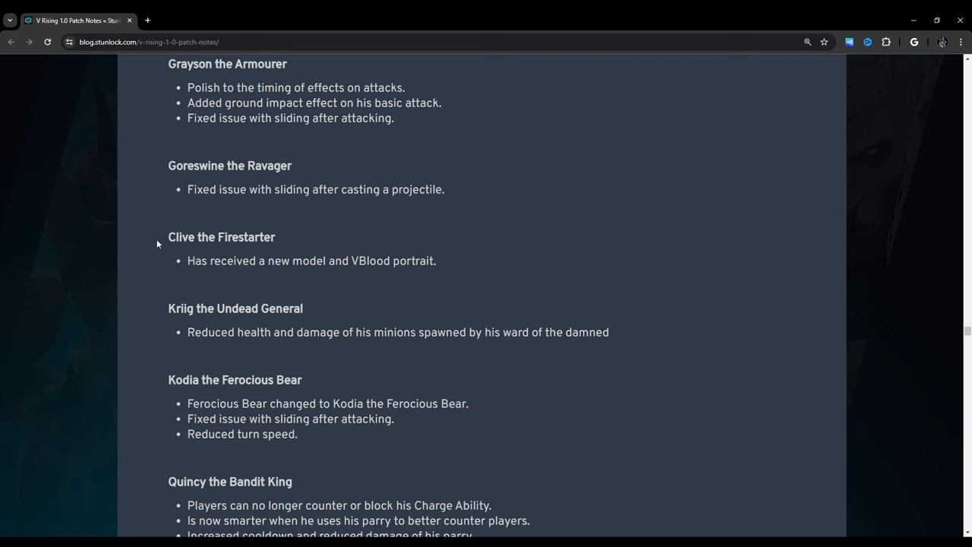
mouse_move(104, 284)
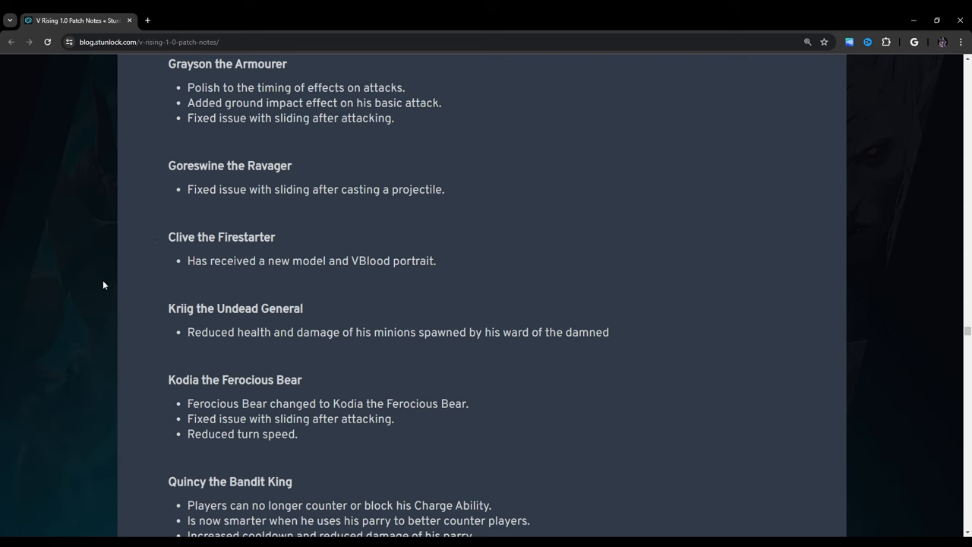
Step: Scroll past Leandra, Maja and Meredith through Frostmaw, Octavian, Domina, Angram and Ungora
scroll(down, 3)
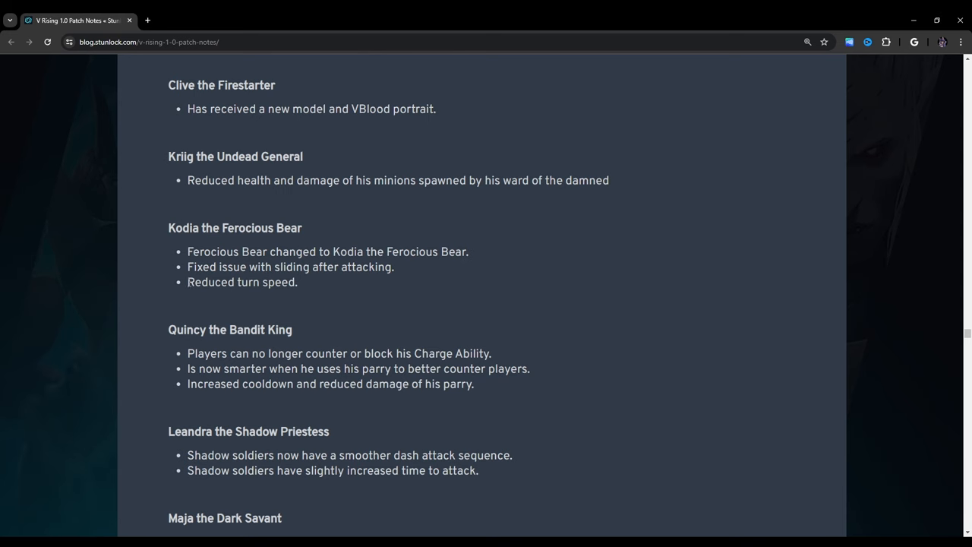
scroll(down, 3)
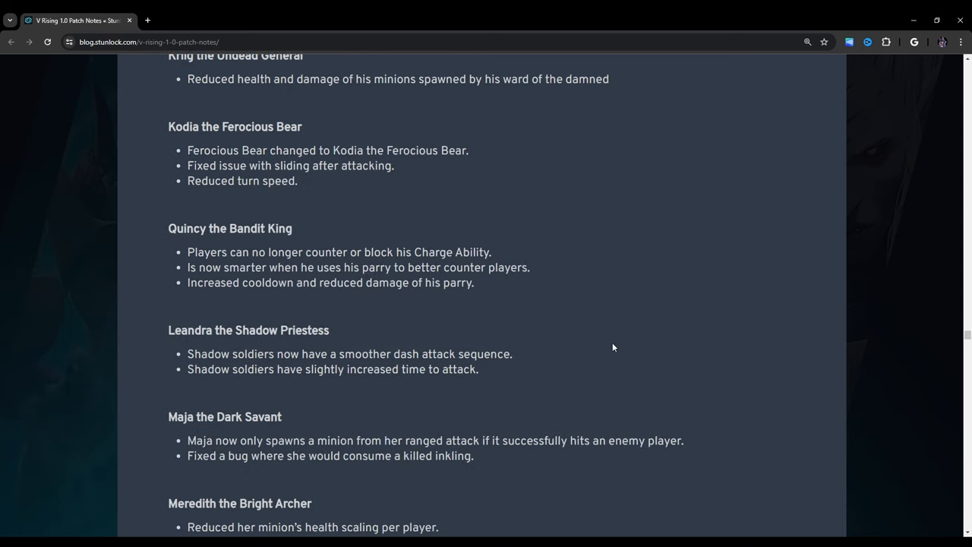
mouse_move(297, 179)
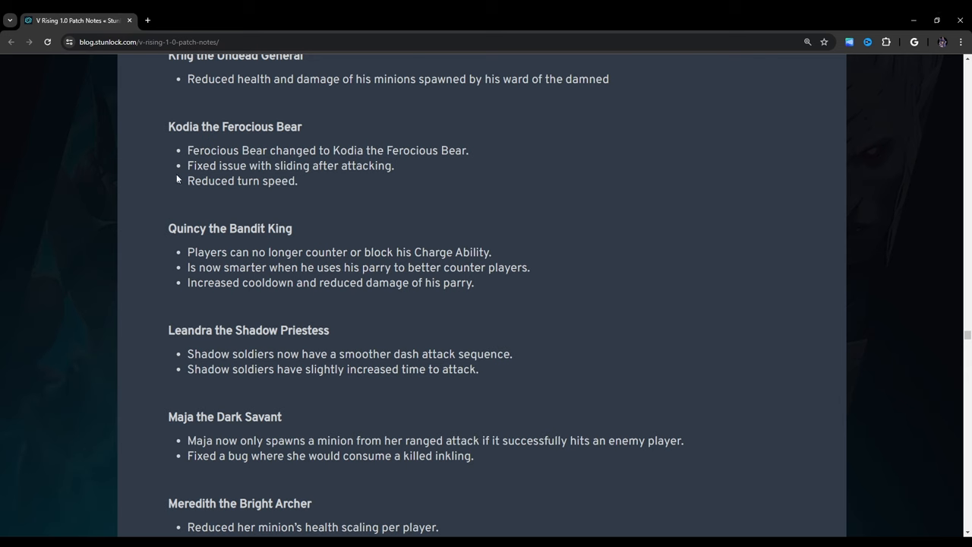
mouse_move(189, 181)
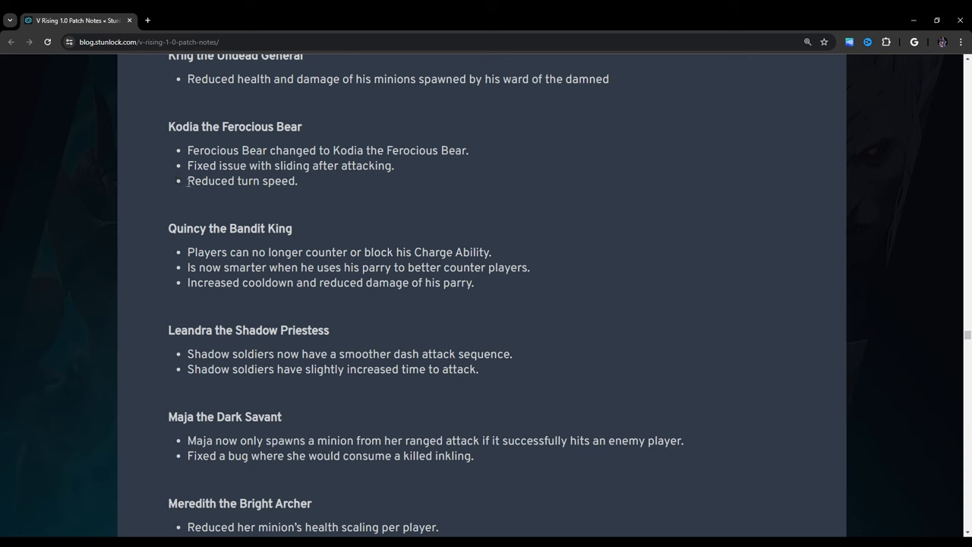
mouse_move(307, 193)
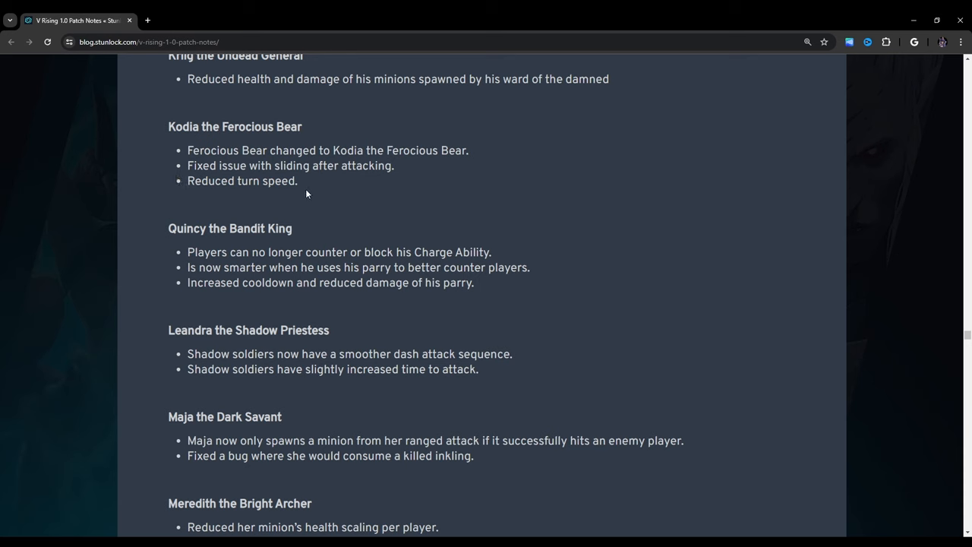
mouse_move(160, 241)
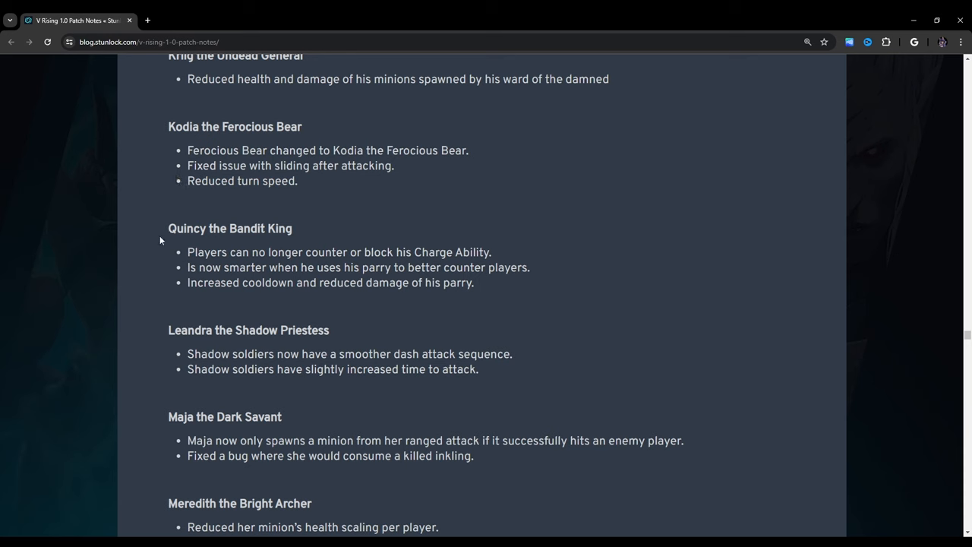
scroll(down, 3)
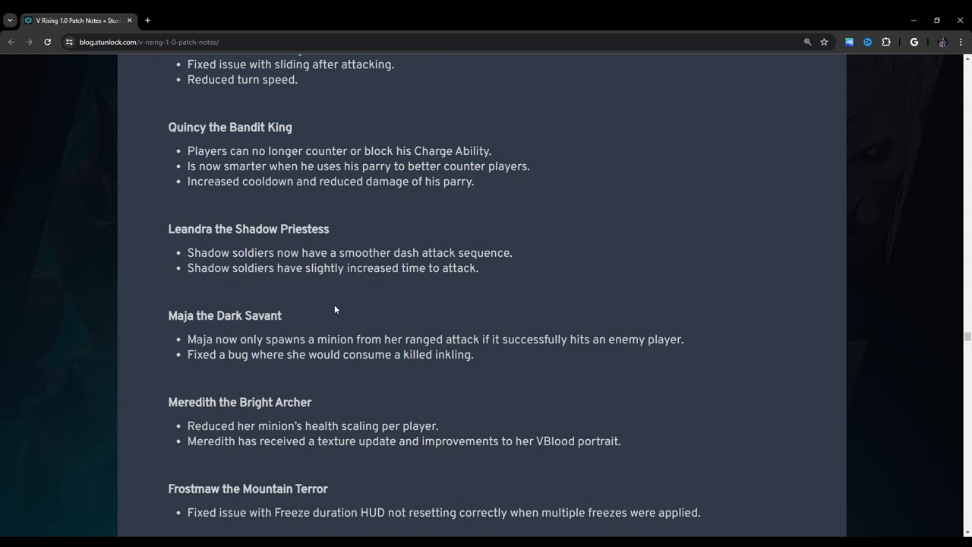
mouse_move(389, 319)
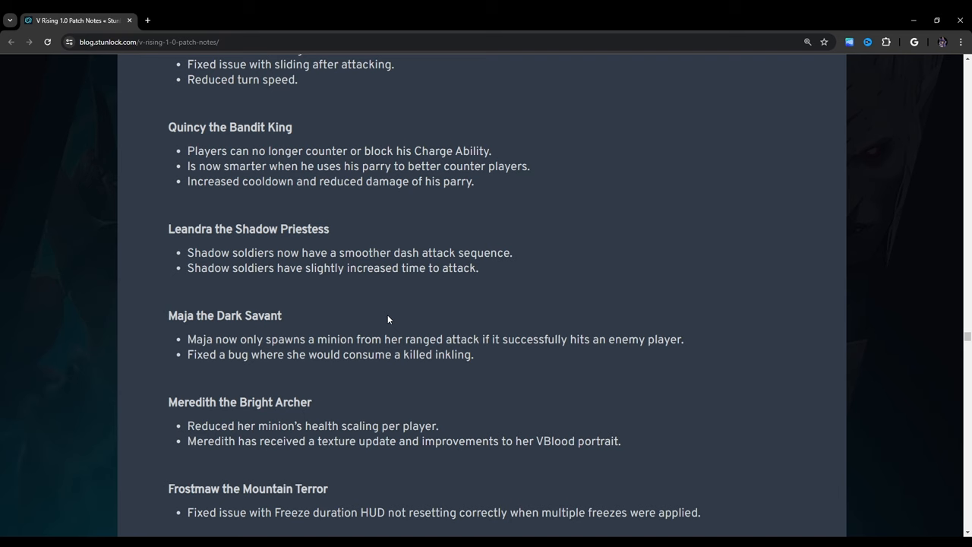
scroll(down, 3)
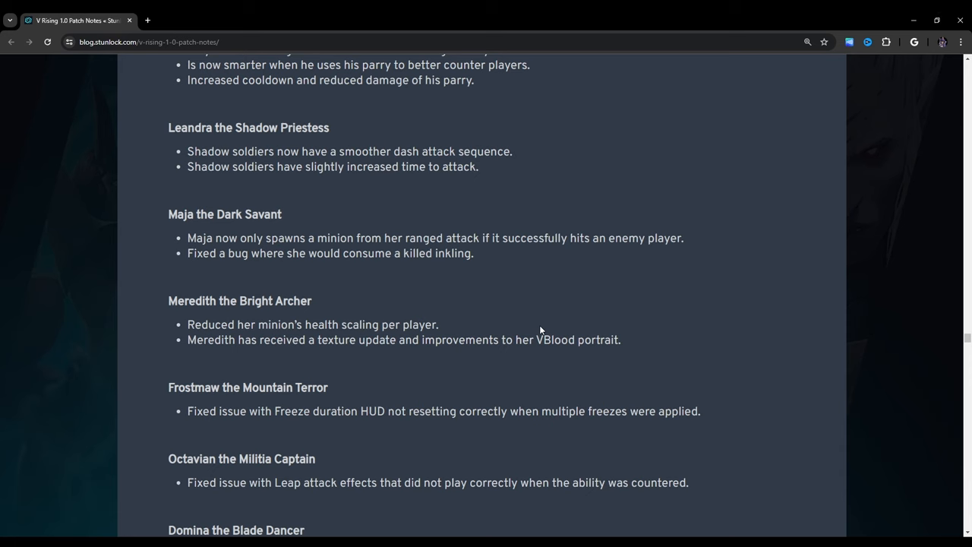
mouse_move(464, 256)
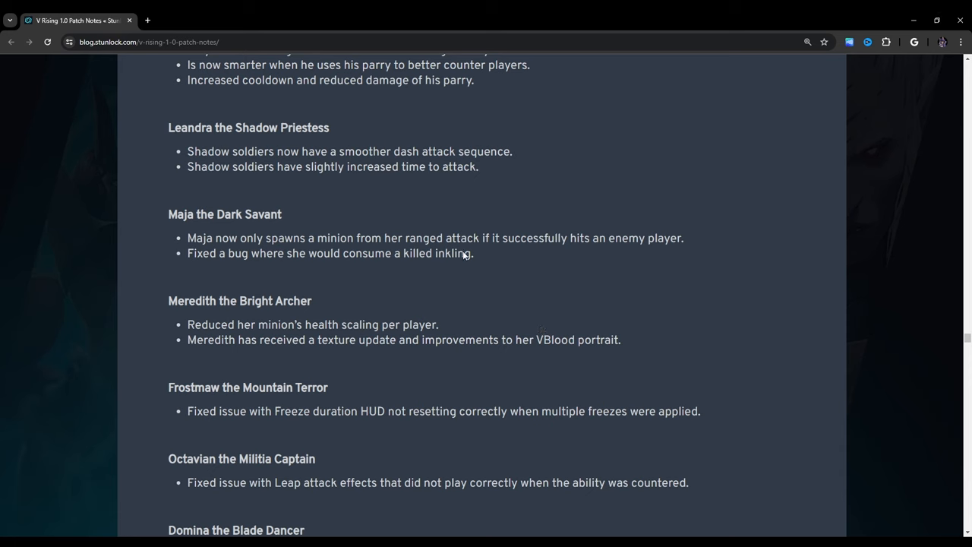
mouse_move(180, 261)
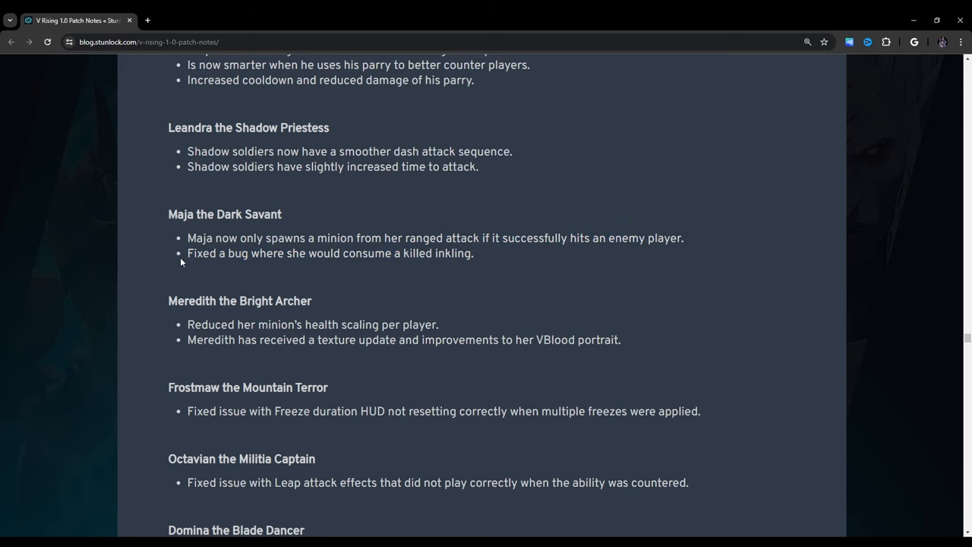
scroll(down, 3)
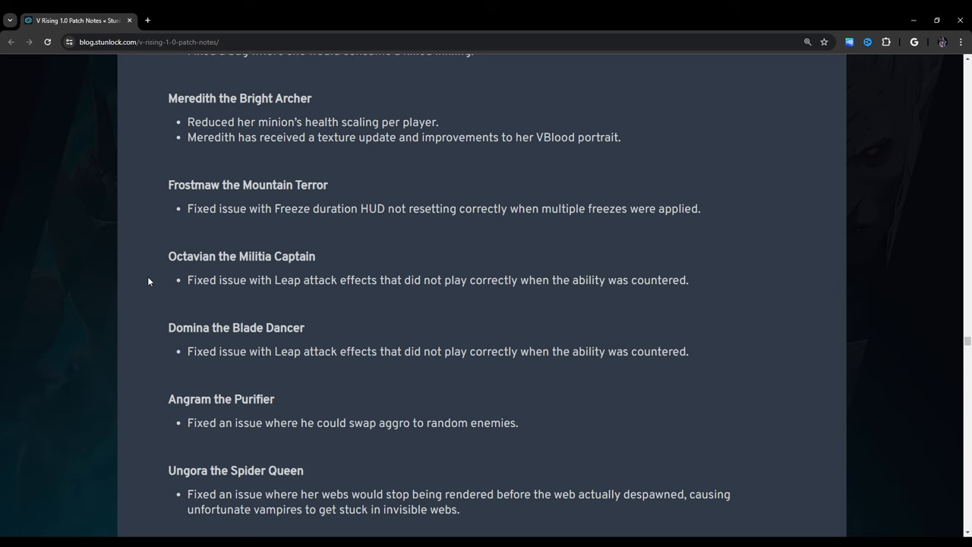
Step: Scroll past Ungora toward Albert the Duke of Balaton and Ben the Old Wanderer
scroll(down, 3)
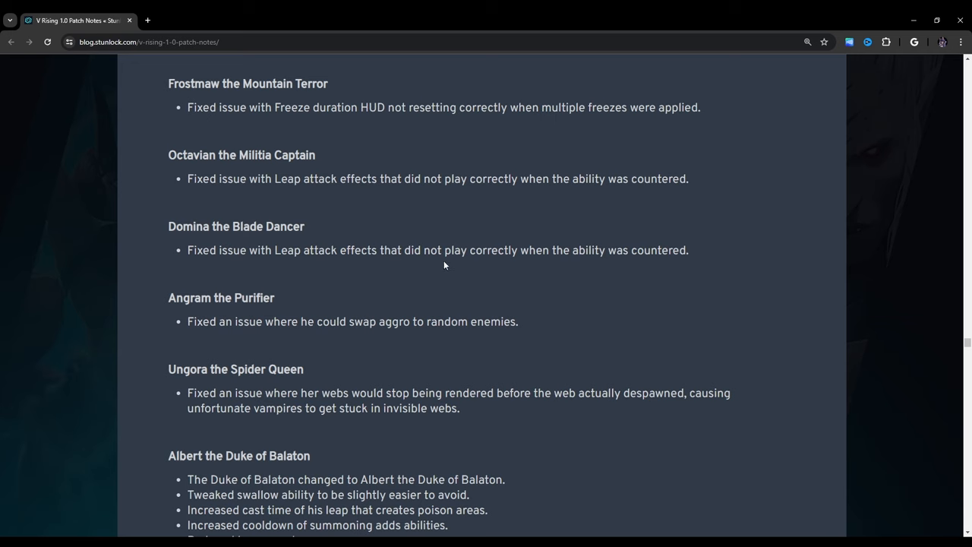
scroll(down, 3)
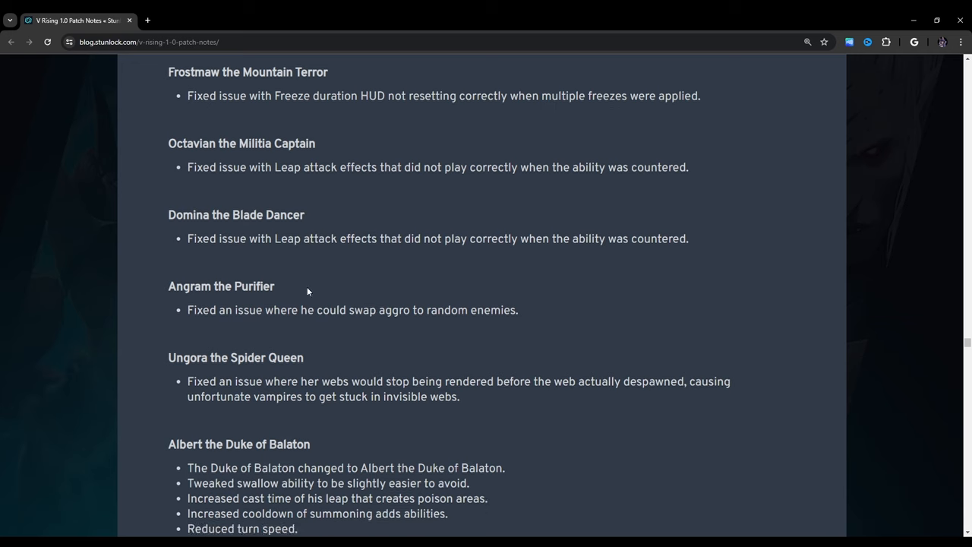
scroll(down, 3)
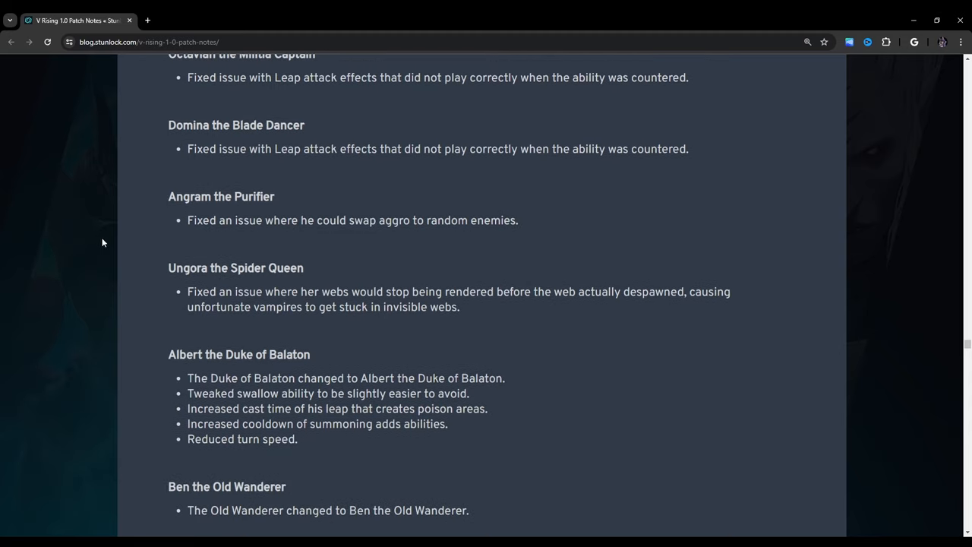
mouse_move(411, 235)
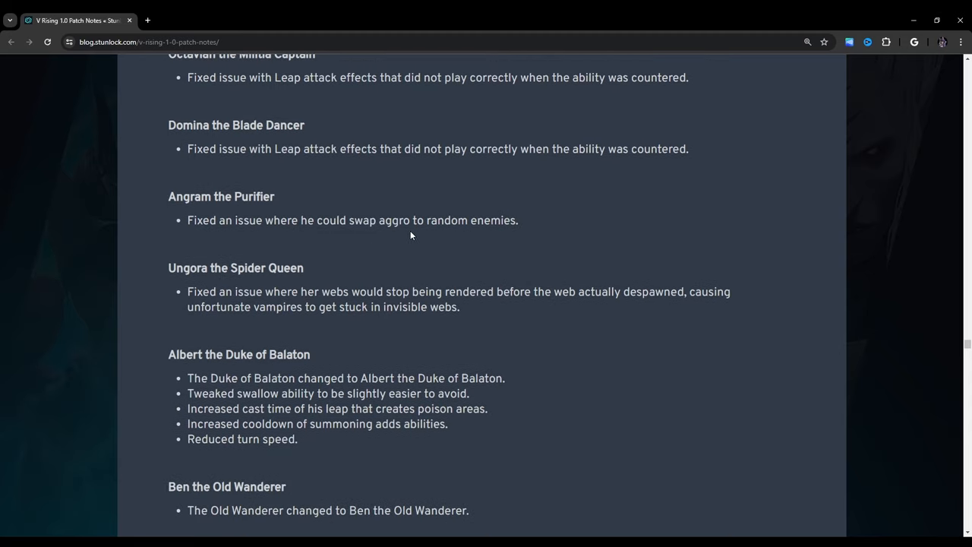
Step: Highlight Angram the Purifier's aggro fix text twice, clearing the highlight each time
drag(279, 220, 519, 220)
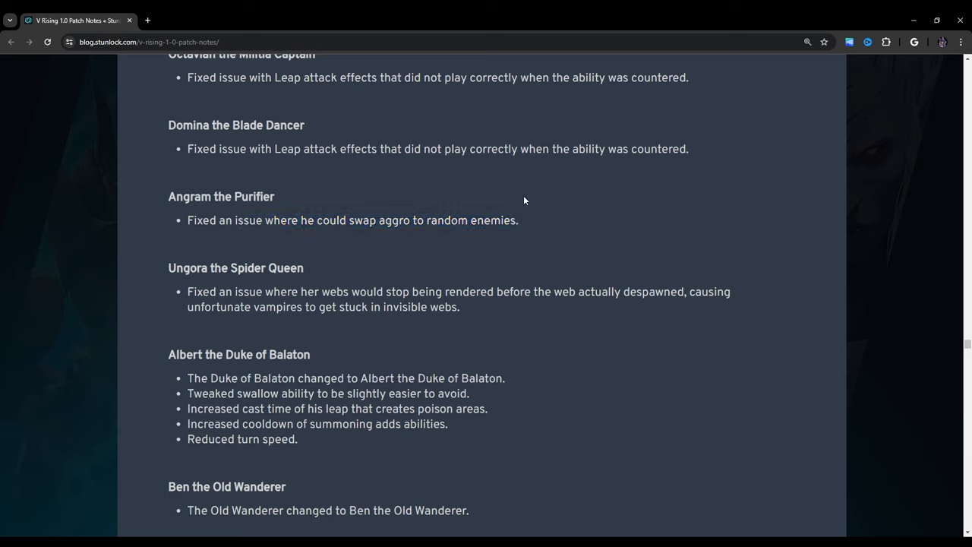
drag(187, 221, 431, 221)
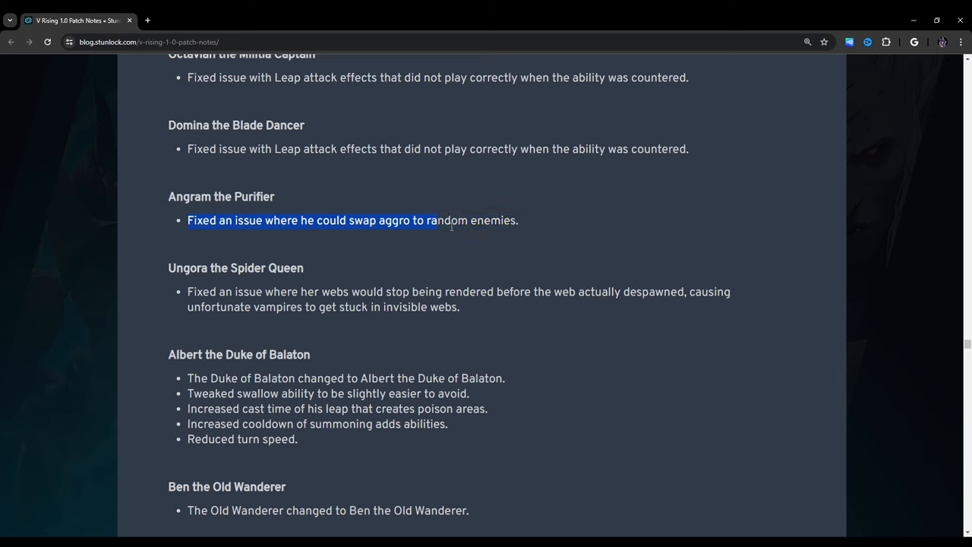
click(549, 231)
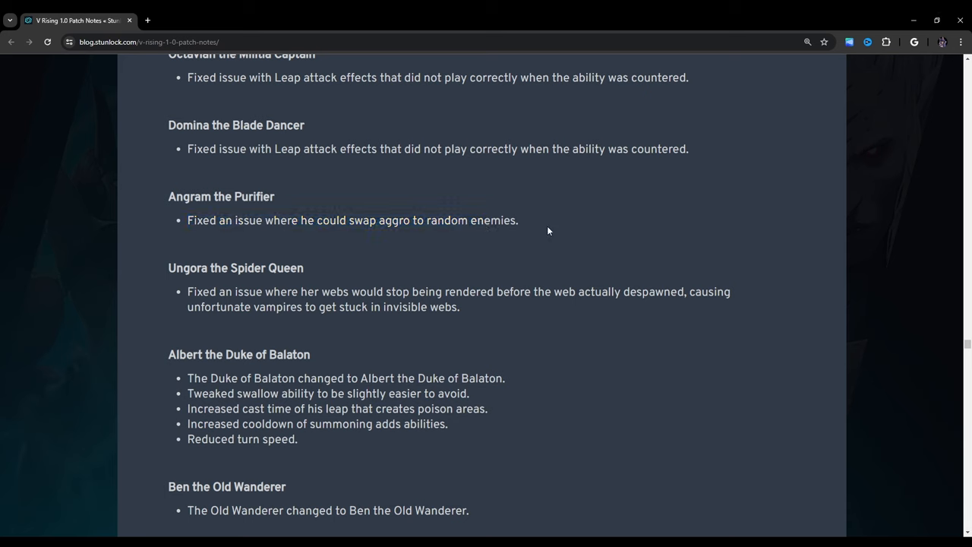
drag(188, 221, 425, 221)
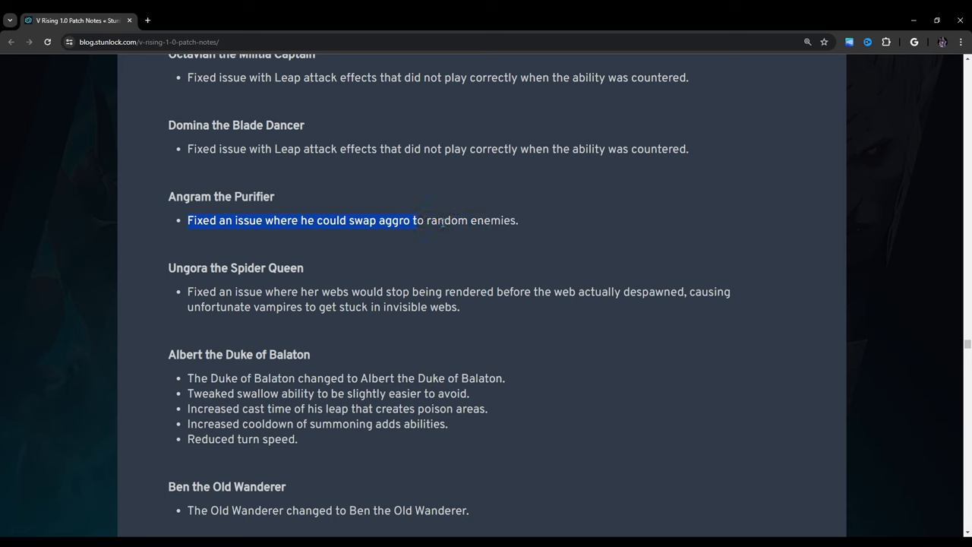
click(518, 220)
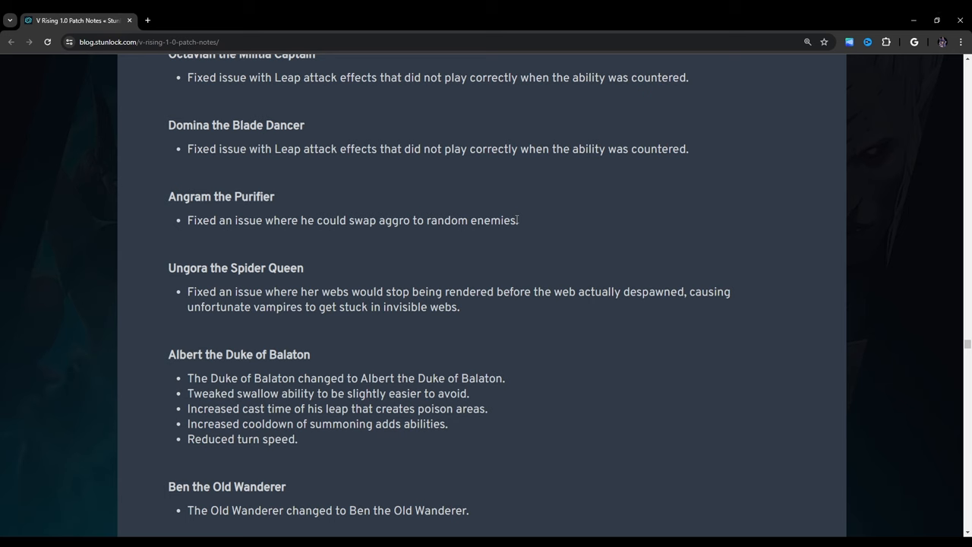
mouse_move(570, 297)
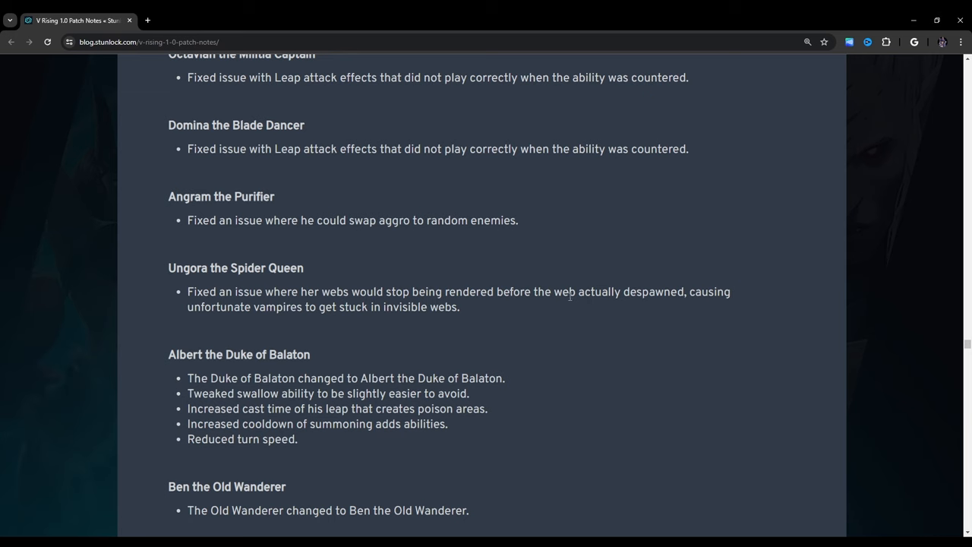
Step: Scroll to the Henry Blackbrew, Matka and Terrorclaw entries, with Lord Styx's heading below
scroll(down, 3)
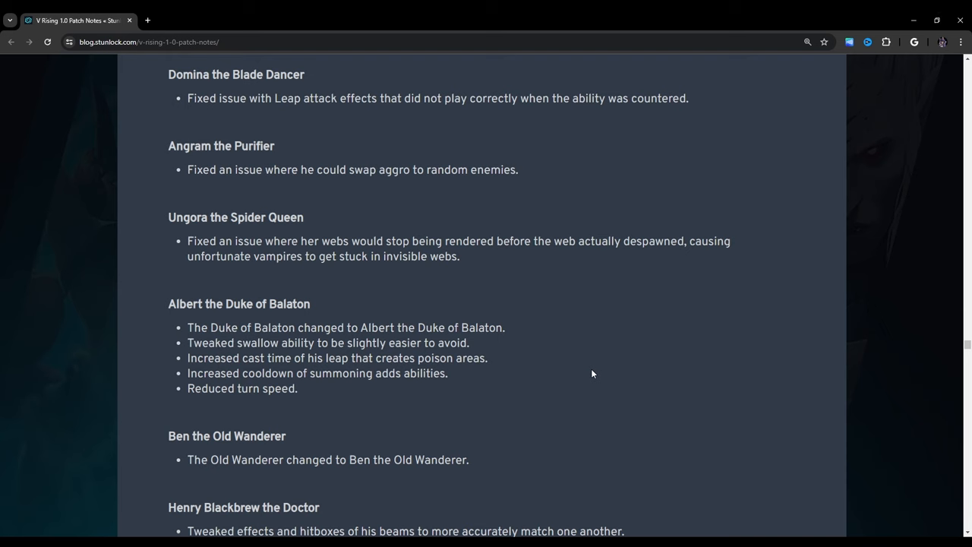
mouse_move(590, 312)
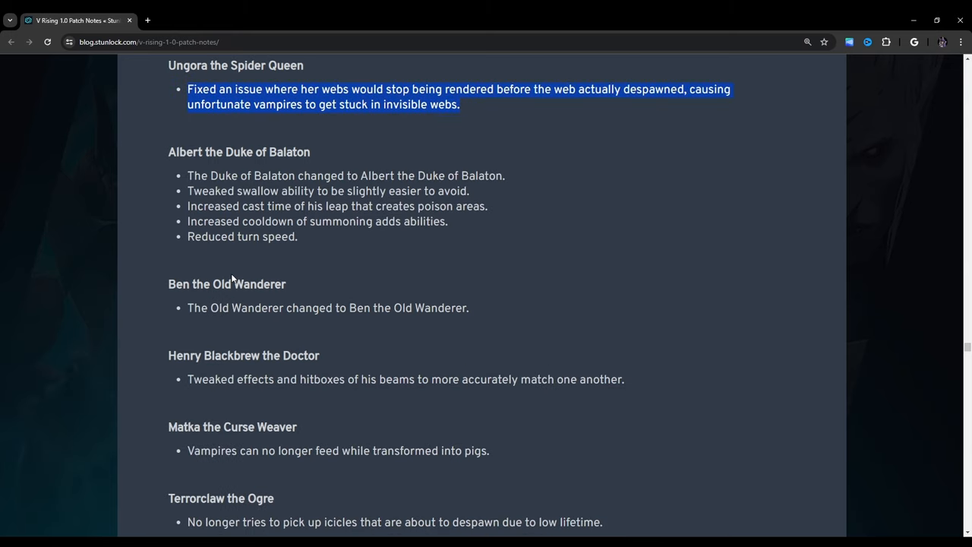
scroll(down, 3)
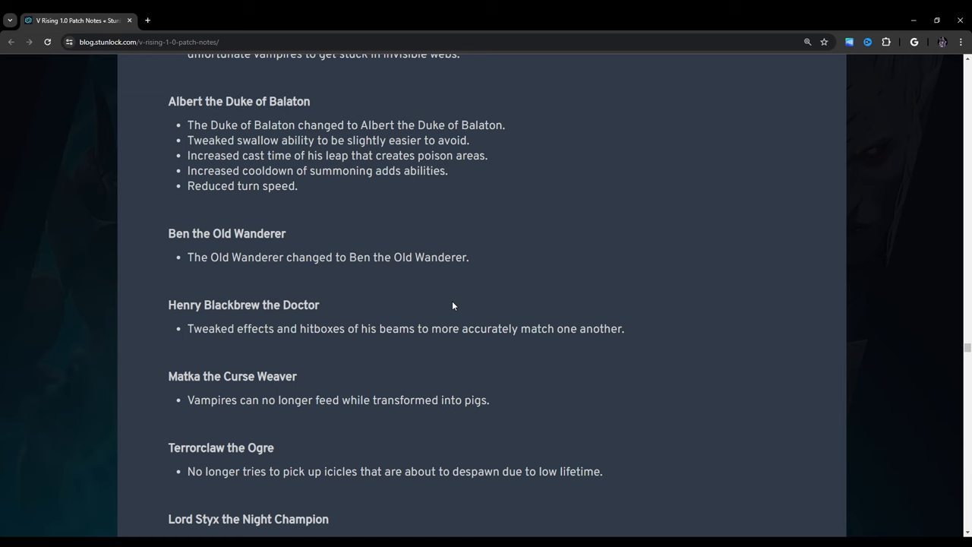
Step: Scroll down to Lord Styx's change list, then Talzur the Winged Horror and Solarus
scroll(down, 3)
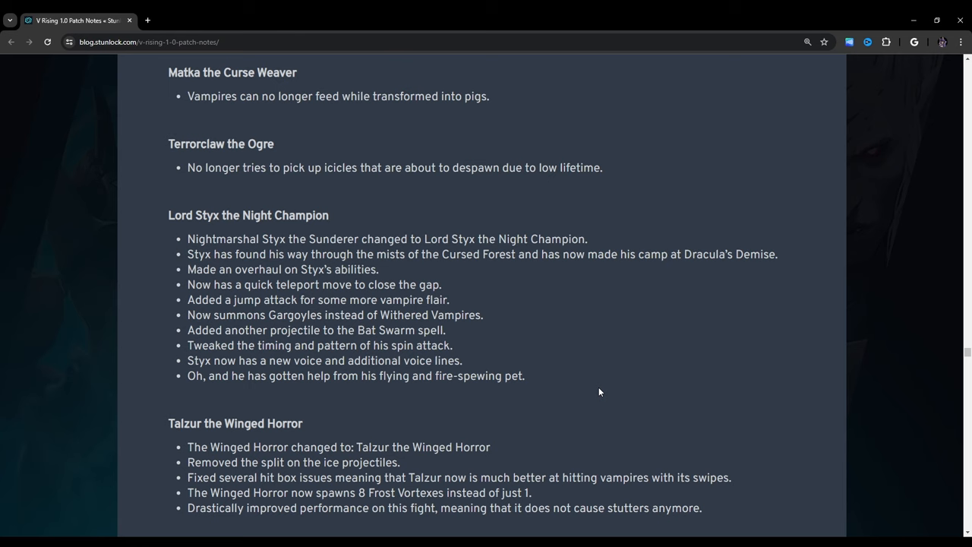
scroll(down, 3)
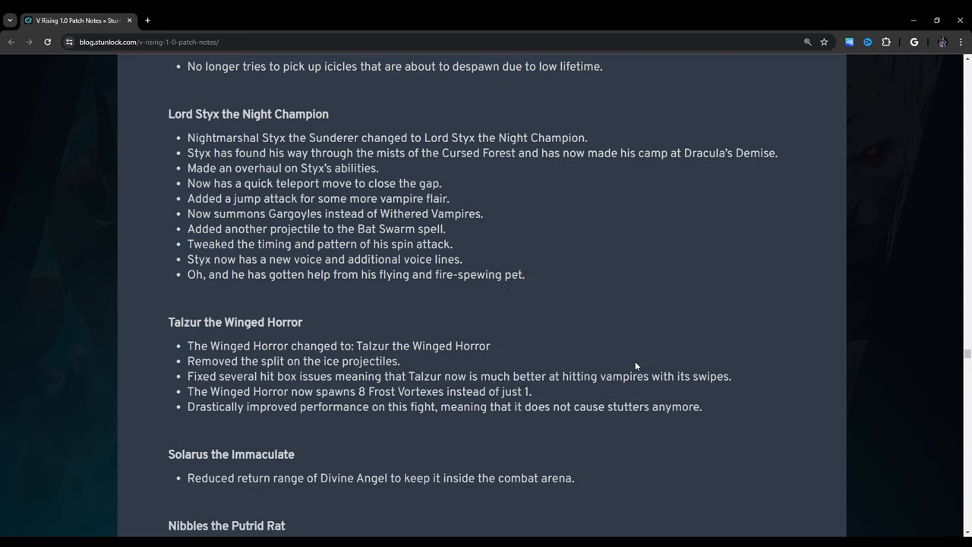
Step: Scroll past Talzur to Nibbles, the changed V blood descriptions and New V Blood Units
scroll(down, 3)
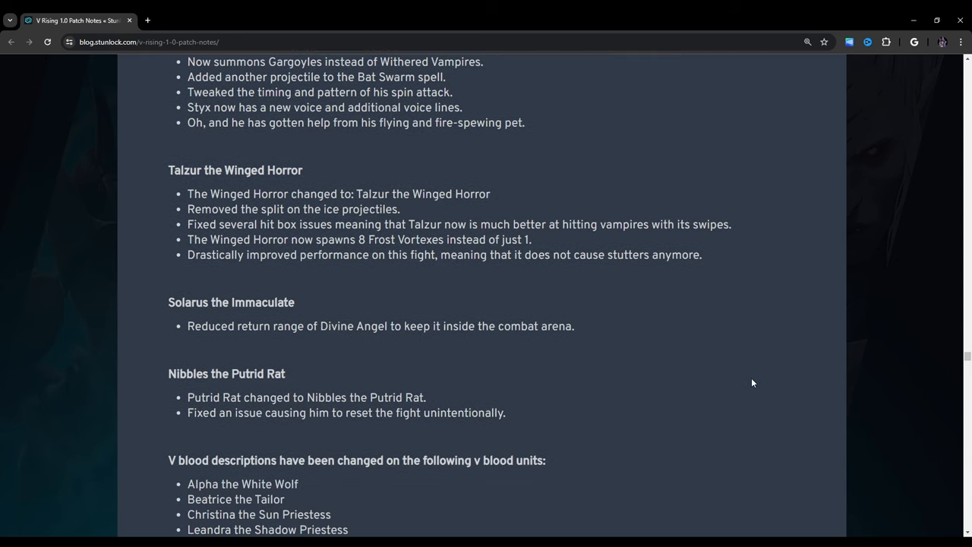
mouse_move(187, 137)
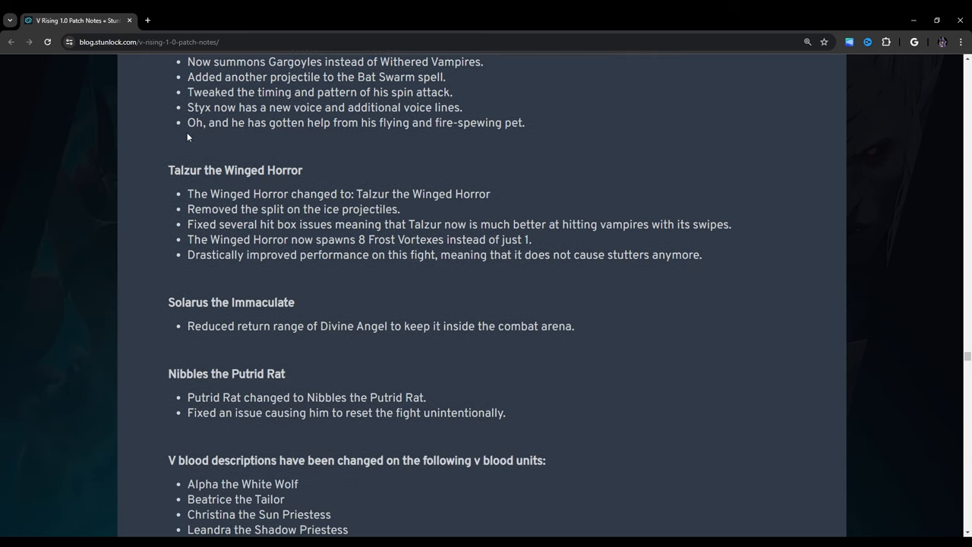
mouse_move(199, 127)
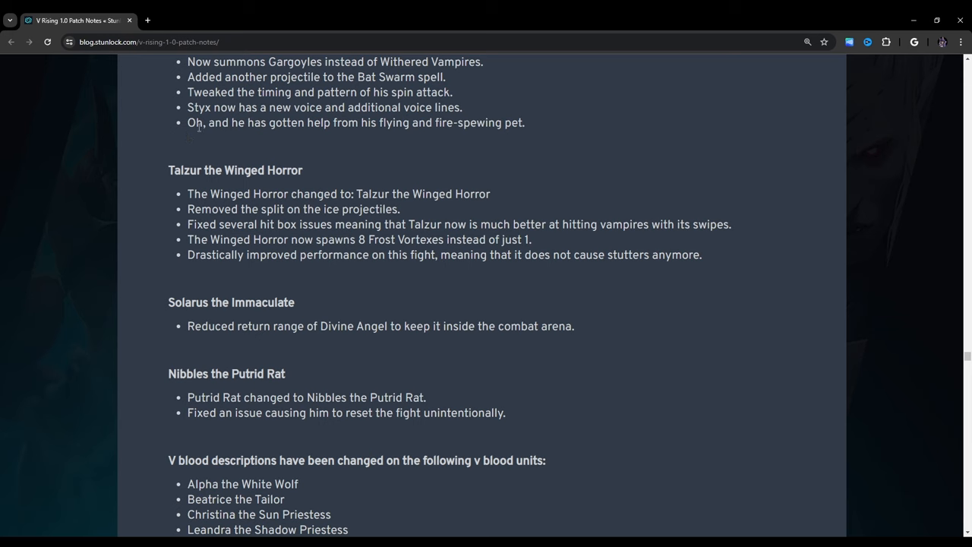
scroll(up, 3)
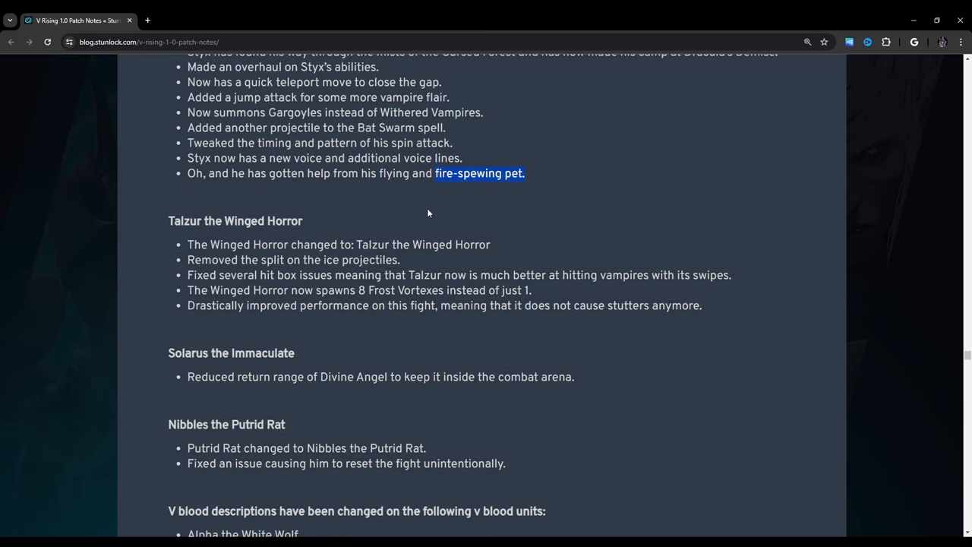
mouse_move(436, 174)
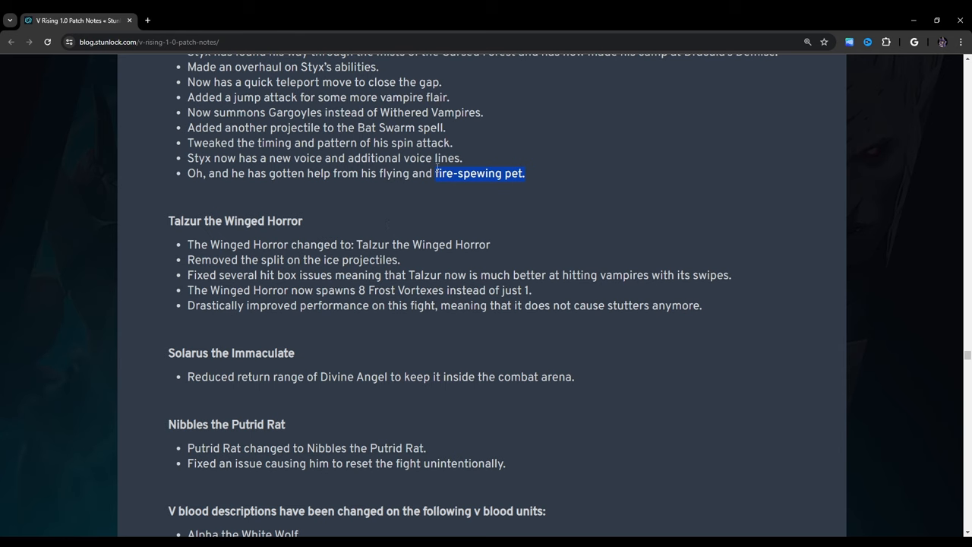
scroll(down, 3)
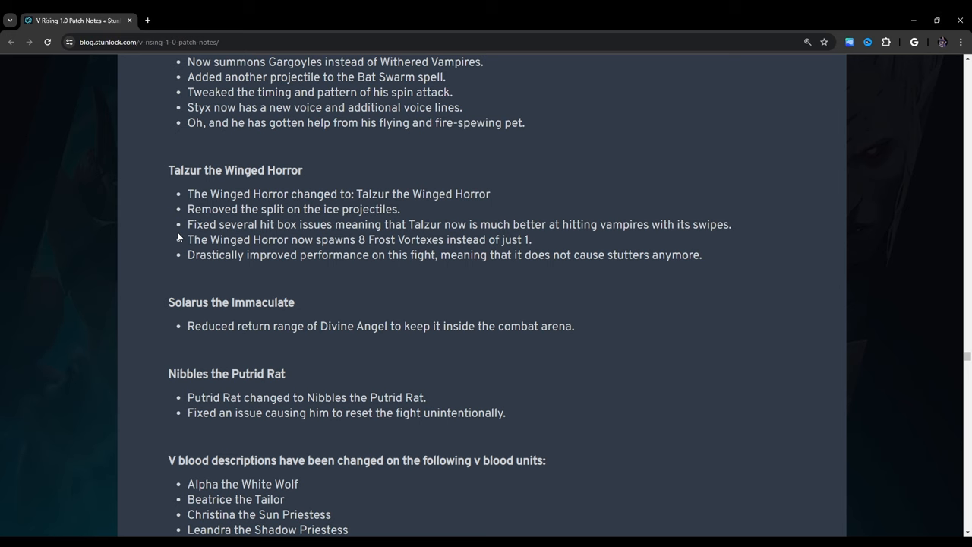
scroll(down, 3)
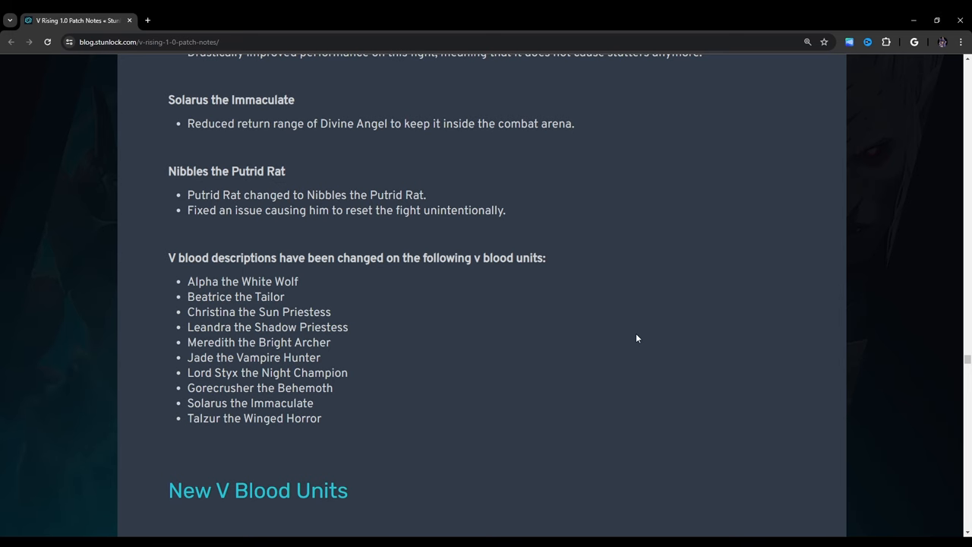
Step: Scroll through the six New V Blood Units to Dracula and the New Units section
scroll(down, 3)
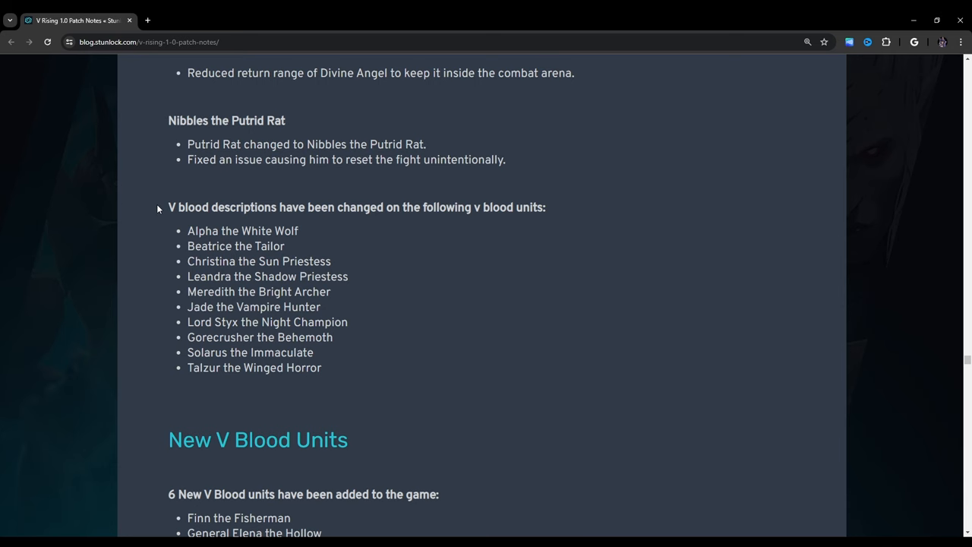
scroll(down, 3)
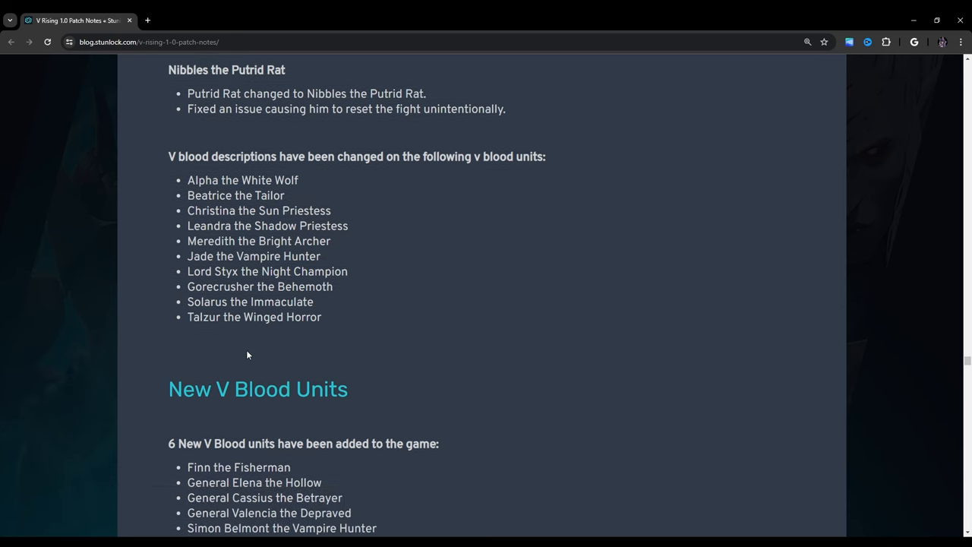
scroll(down, 3)
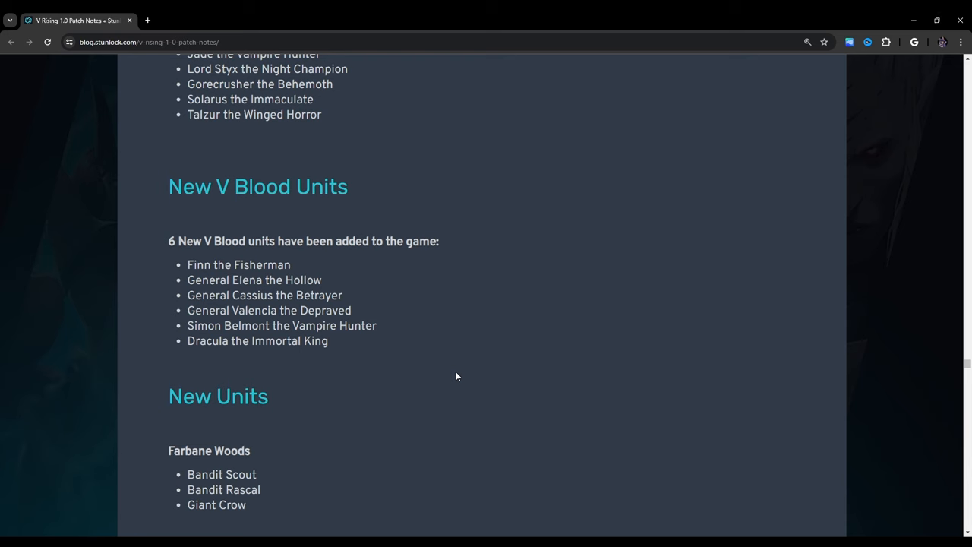
Step: Highlight the Farbane Woods heading and scroll past Ruins of Mortium units to Blood
scroll(down, 3)
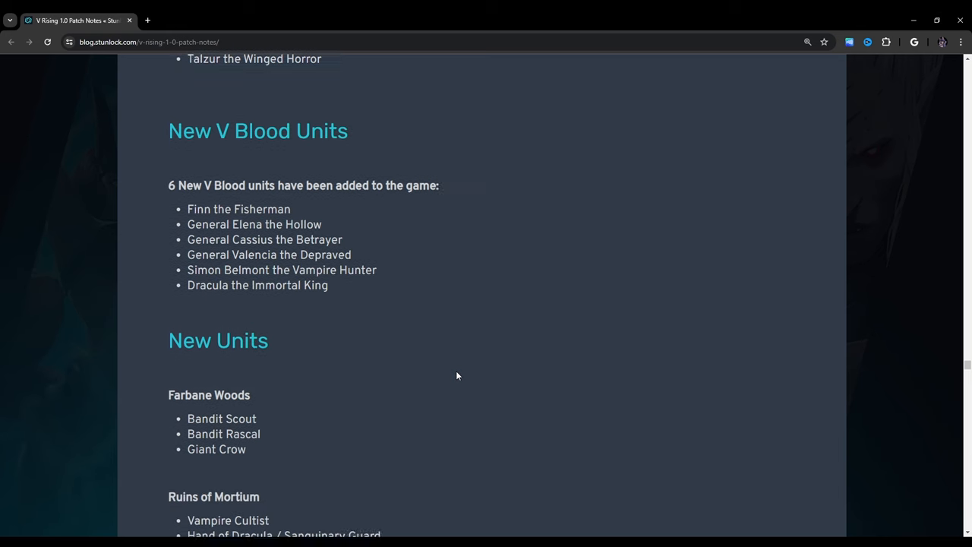
scroll(down, 3)
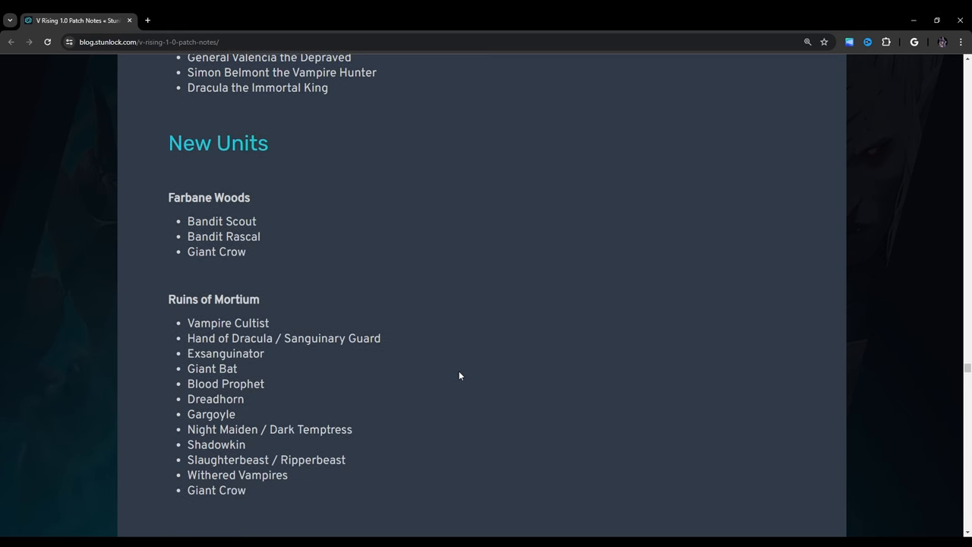
scroll(down, 3)
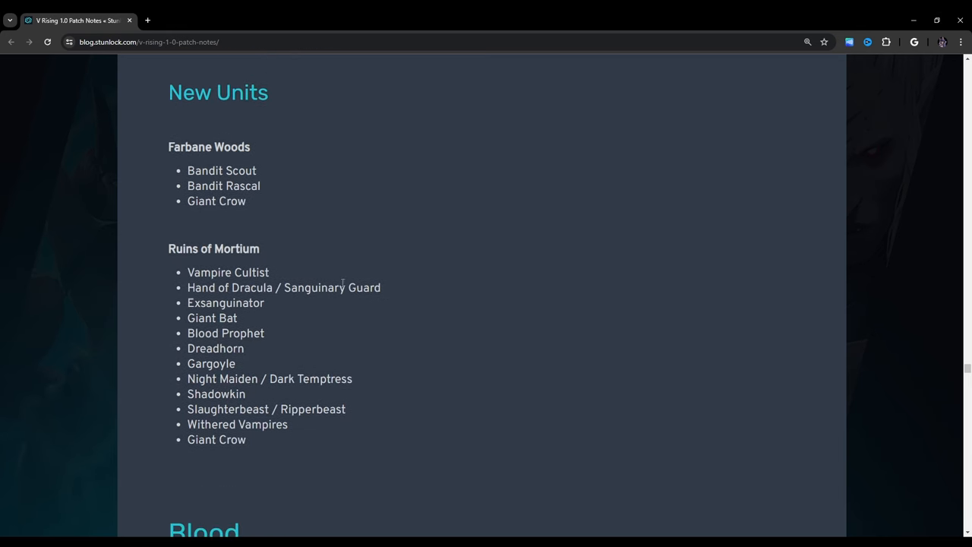
double_click(209, 147)
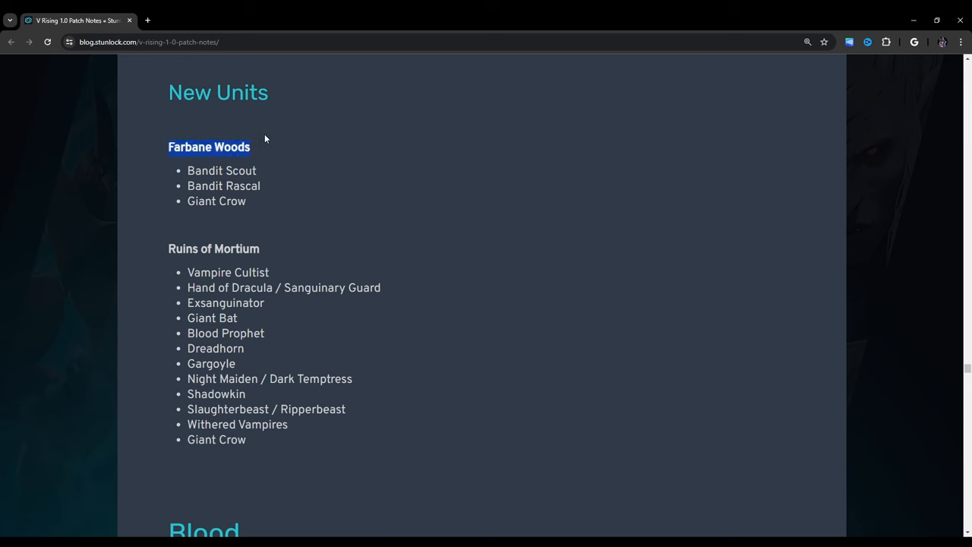
mouse_move(261, 230)
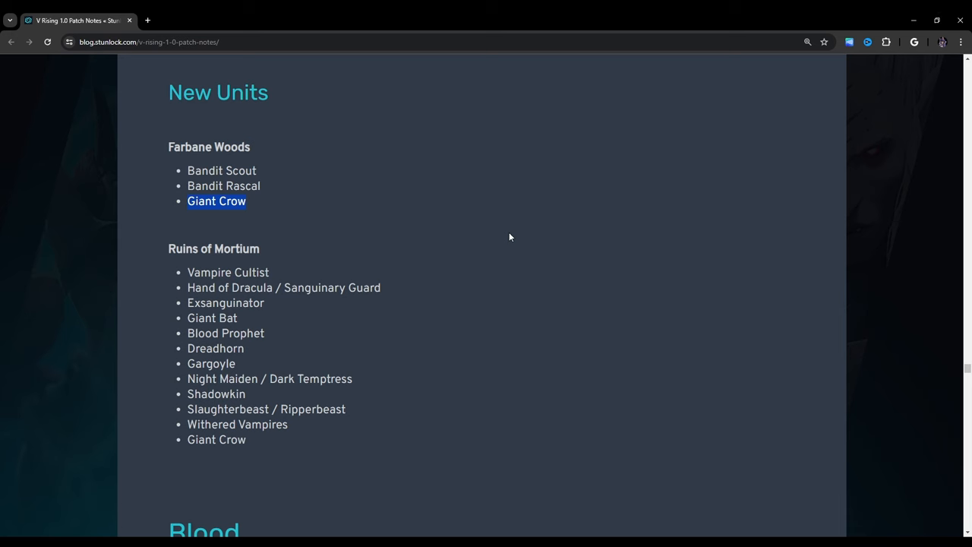
scroll(down, 3)
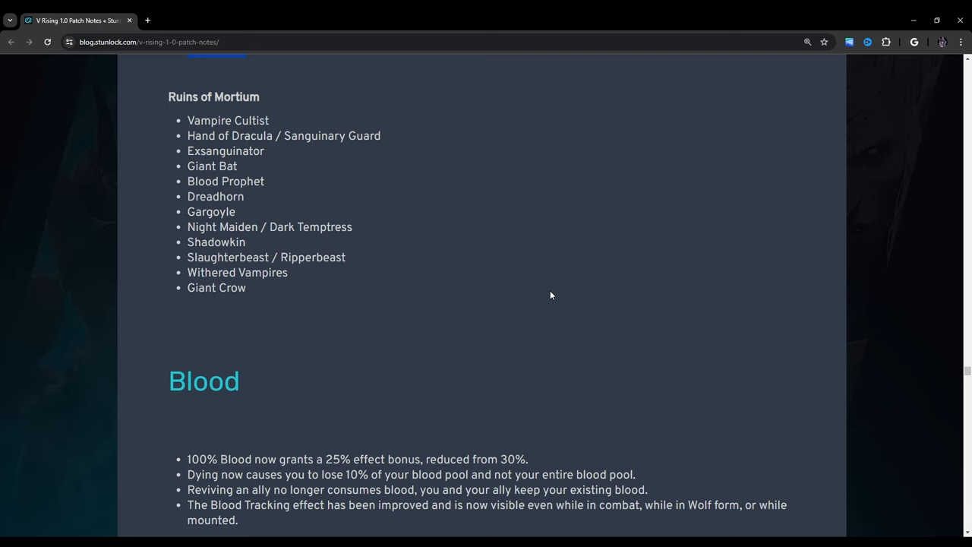
Step: Scroll to Blood Types and read the new Draculin blood type's effects
scroll(down, 3)
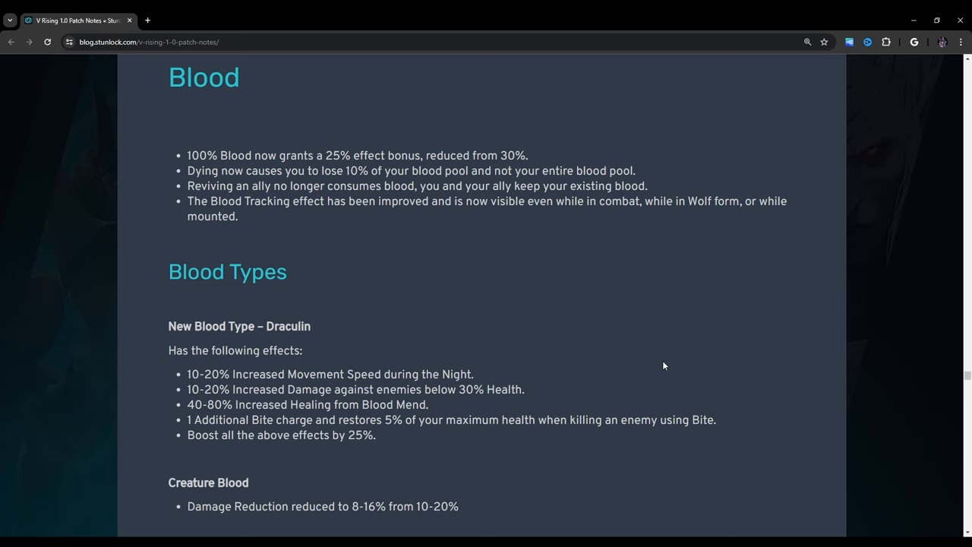
mouse_move(260, 231)
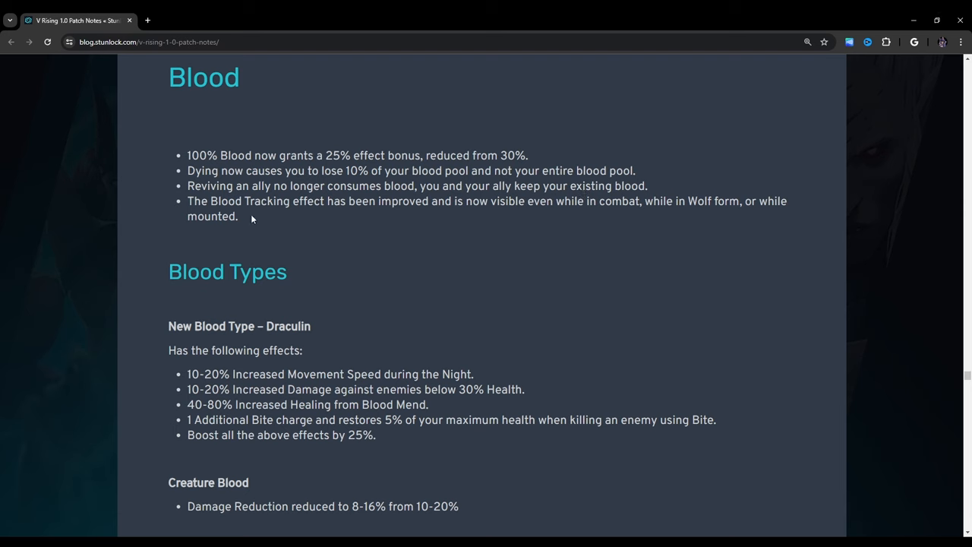
mouse_move(536, 216)
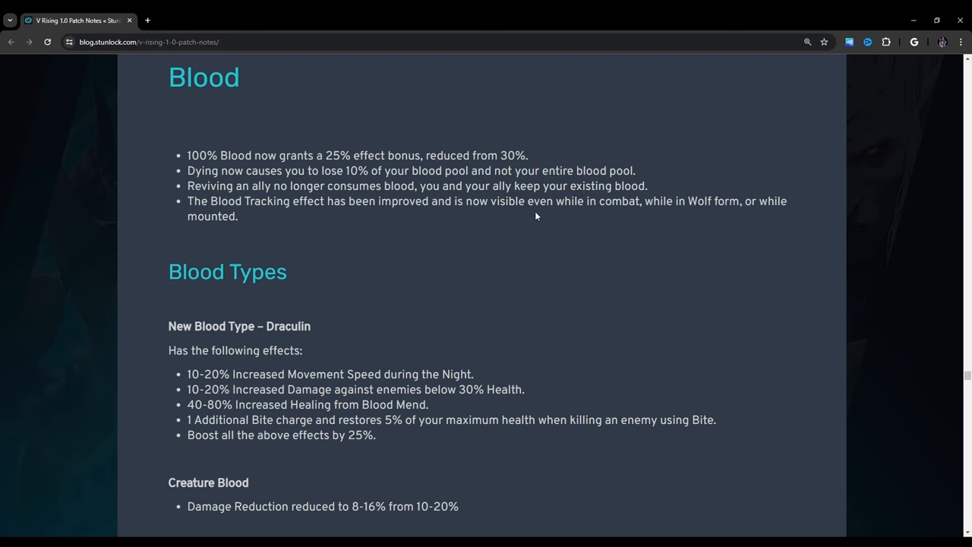
mouse_move(221, 237)
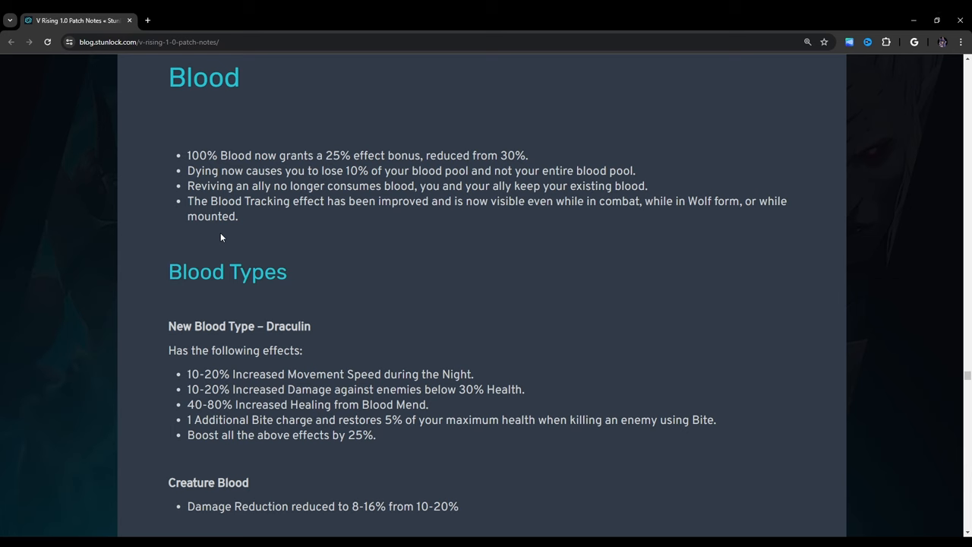
double_click(213, 217)
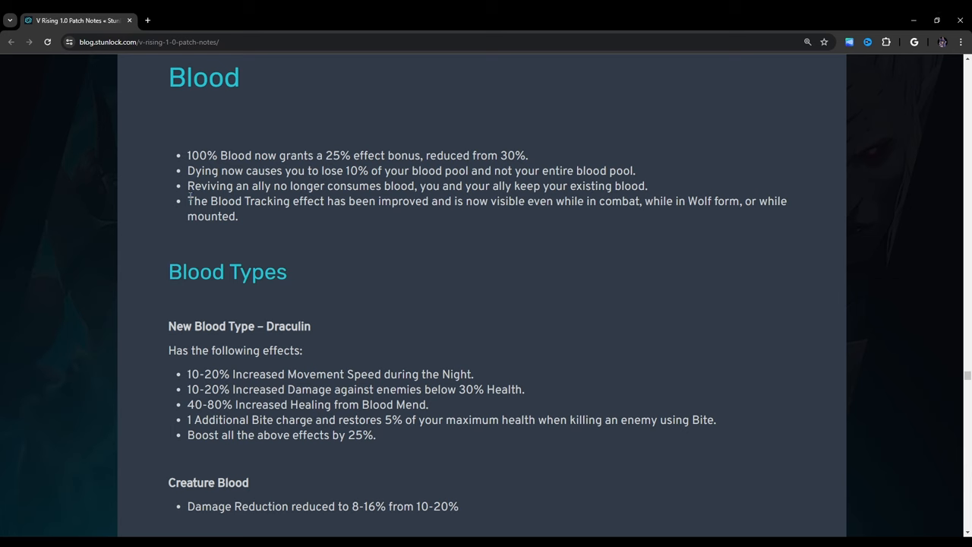
mouse_move(255, 240)
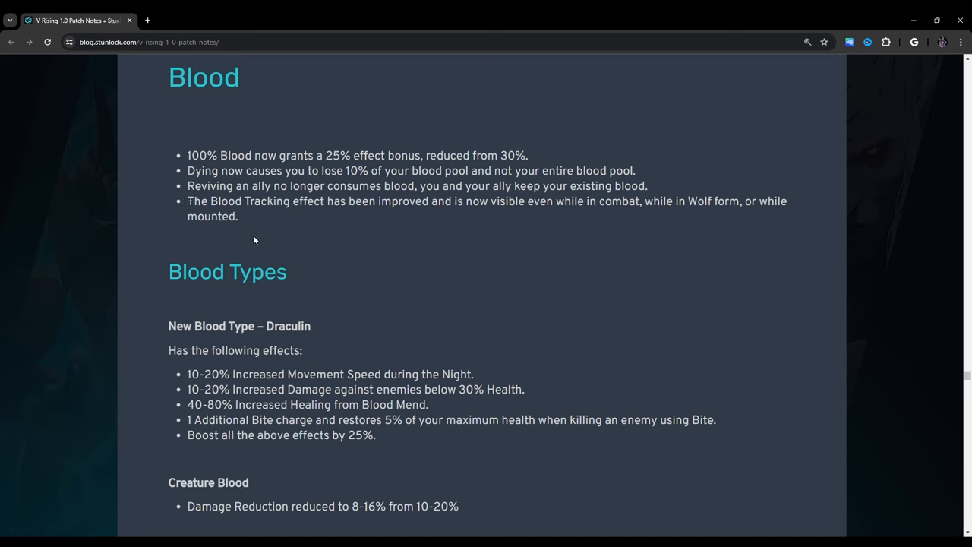
mouse_move(270, 238)
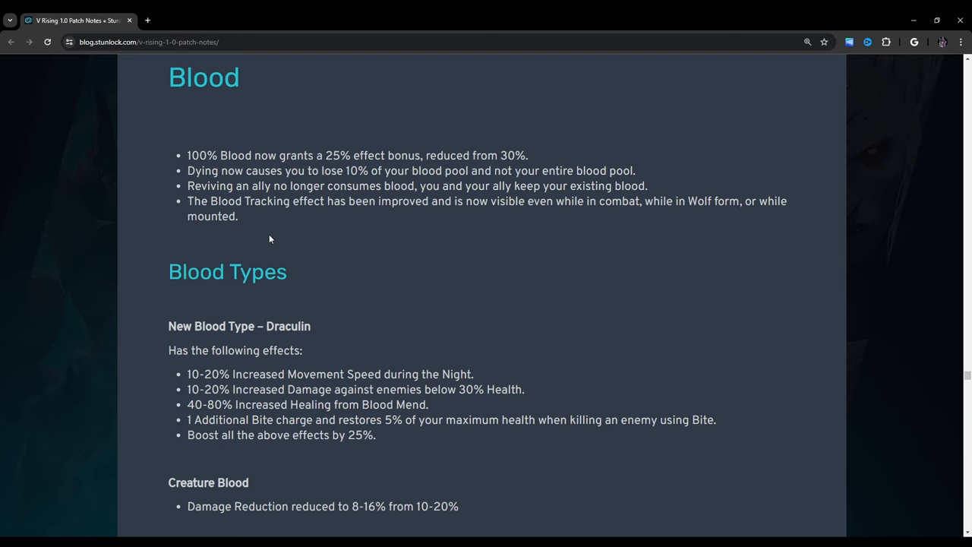
Step: Scroll down to the Warrior Blood and Brute Blood changes below Creature Blood
scroll(down, 3)
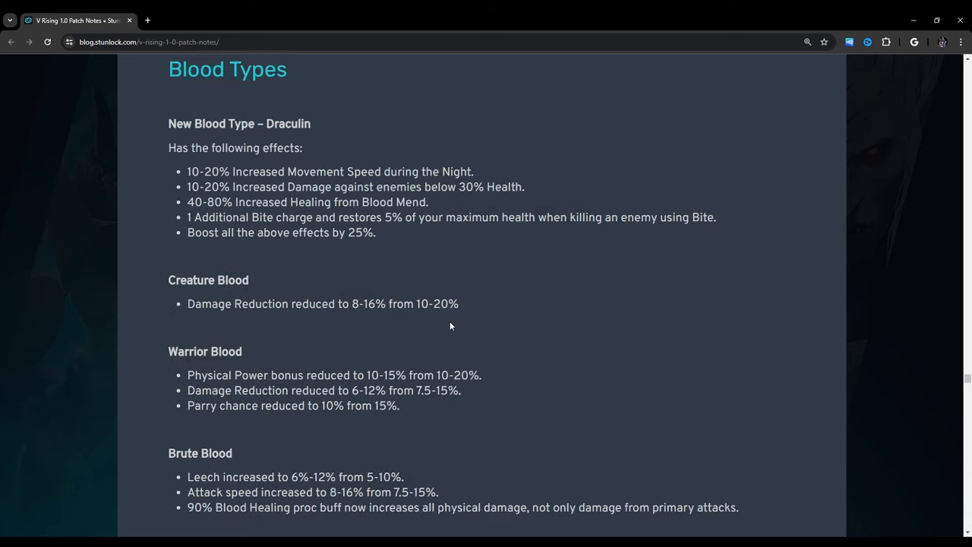
mouse_move(660, 366)
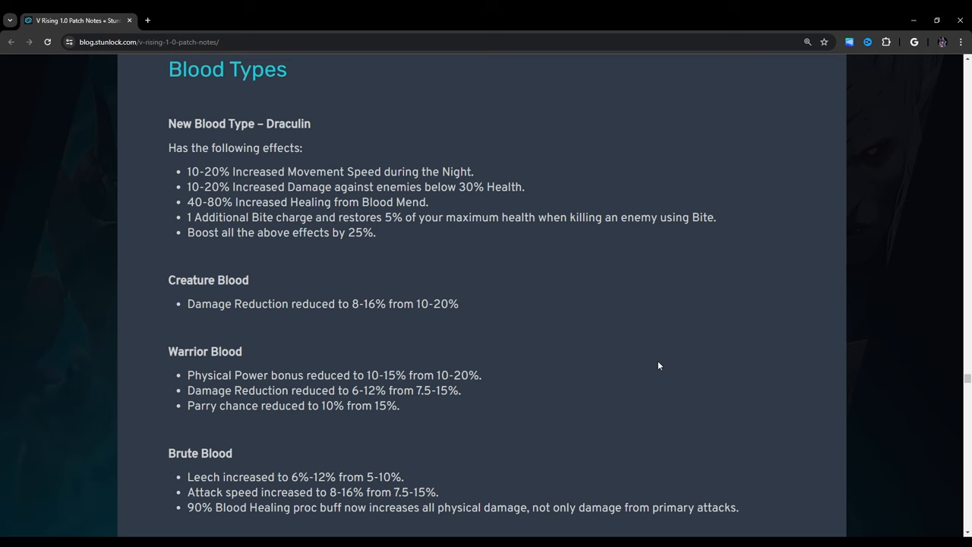
mouse_move(486, 249)
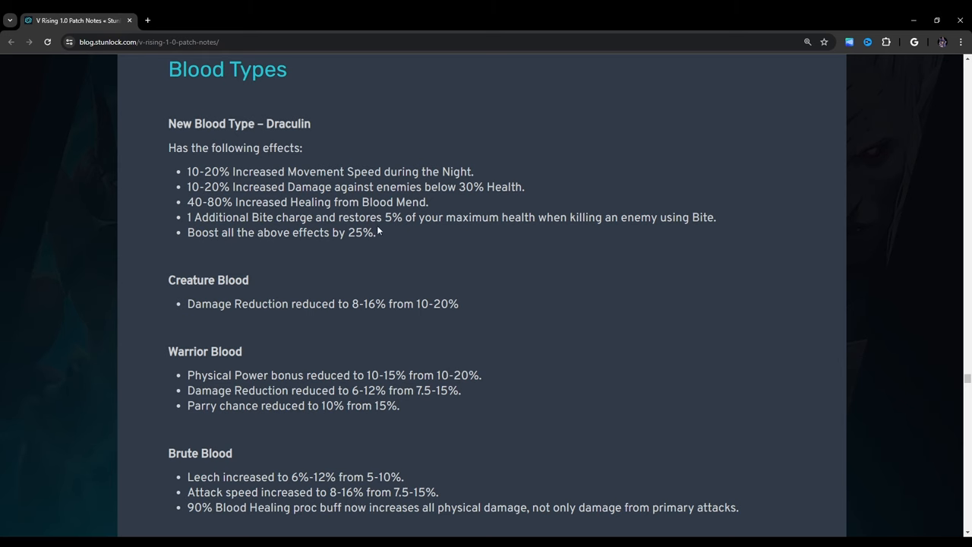
Step: Scroll to Brute Blood and highlight its three bullet points
scroll(down, 3)
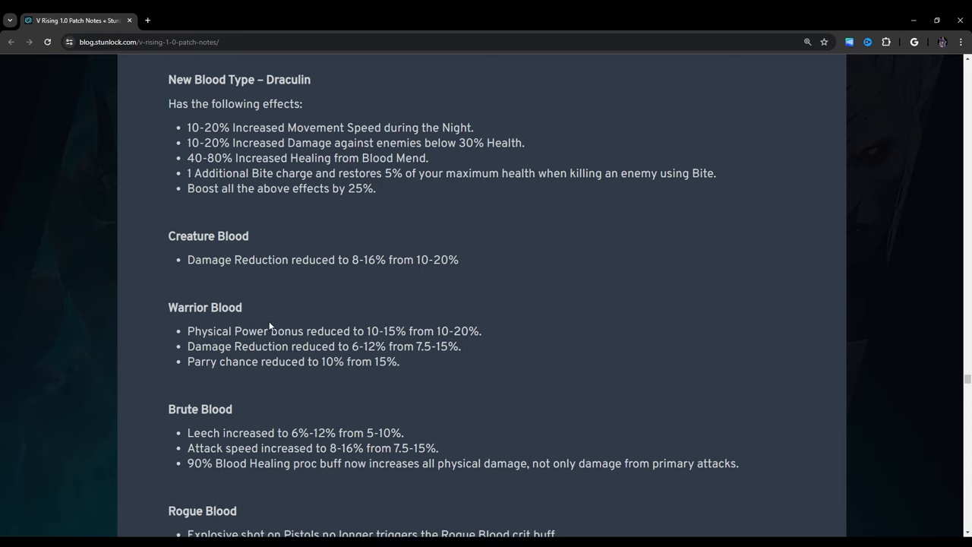
scroll(down, 3)
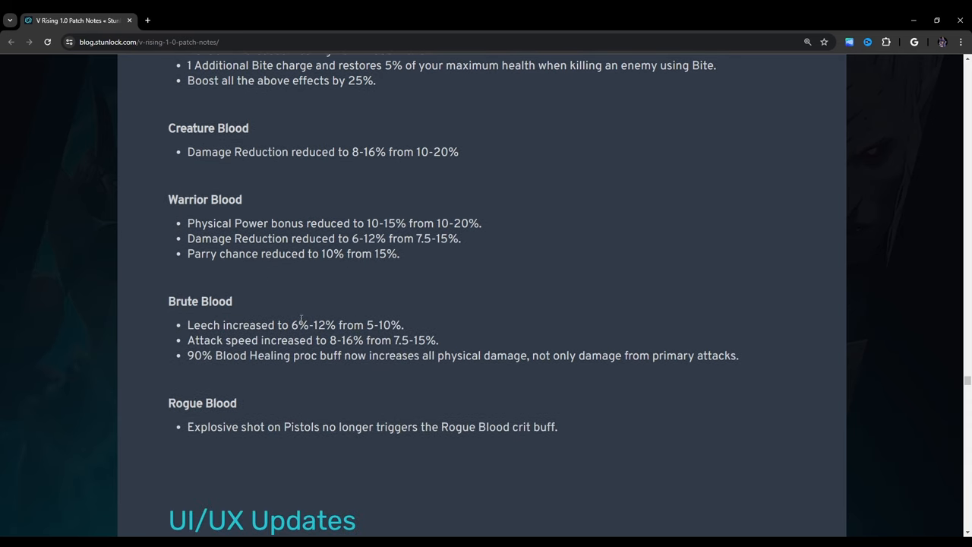
mouse_move(283, 281)
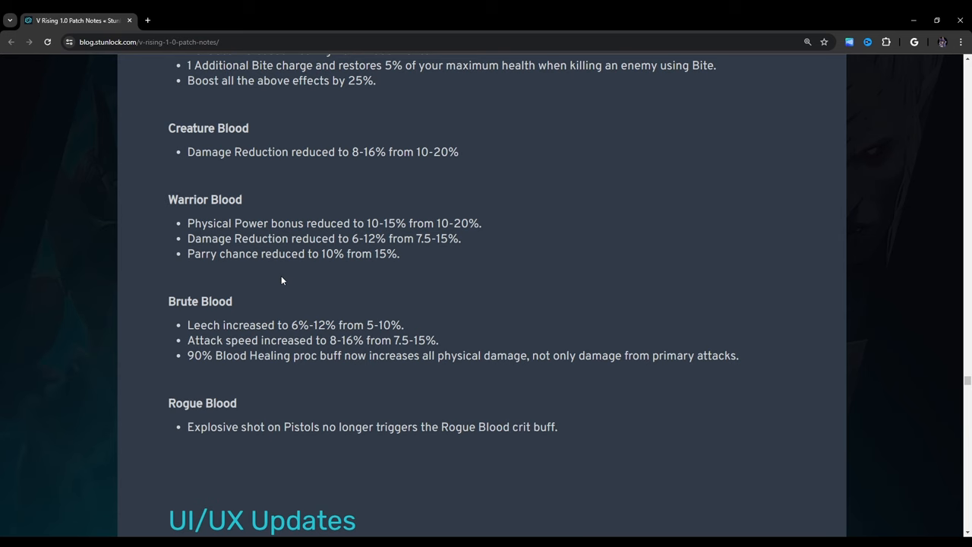
scroll(down, 3)
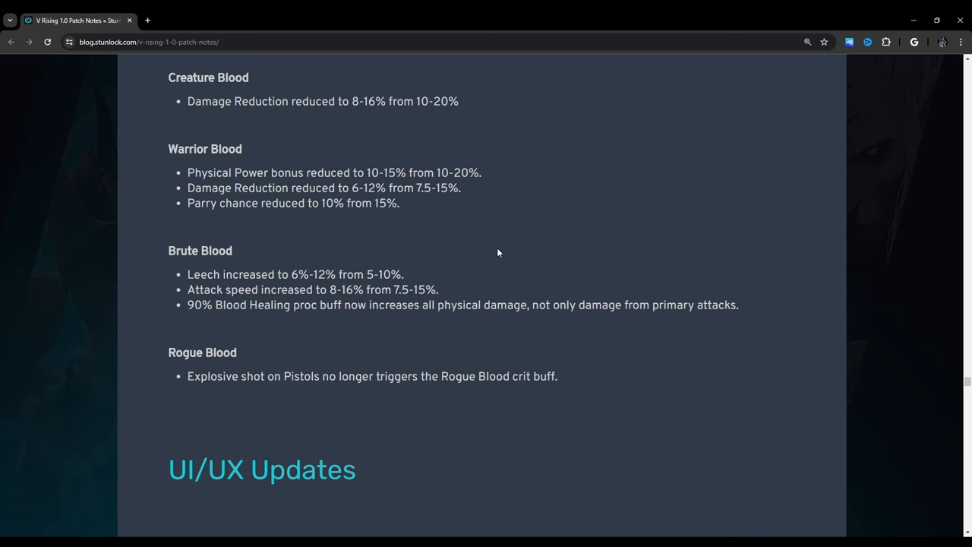
scroll(down, 3)
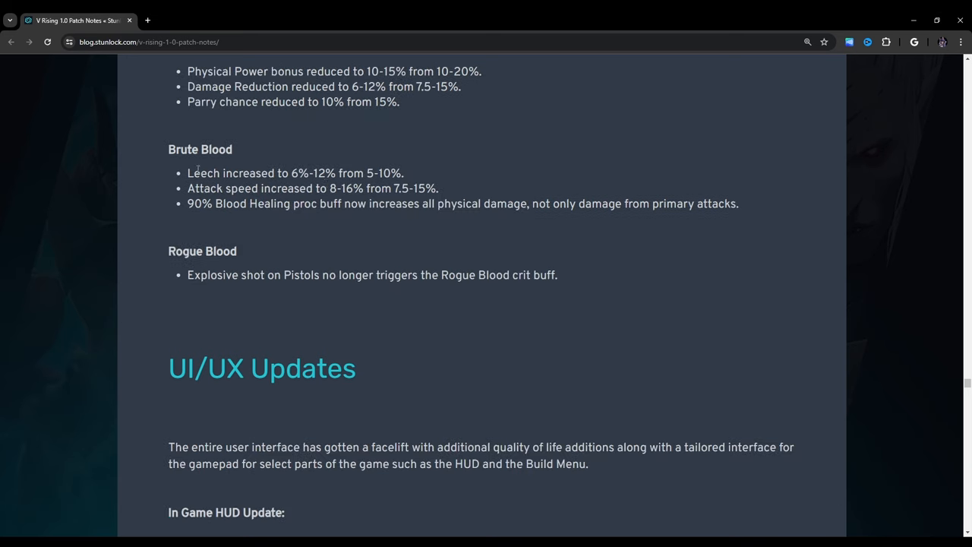
drag(188, 174, 737, 203)
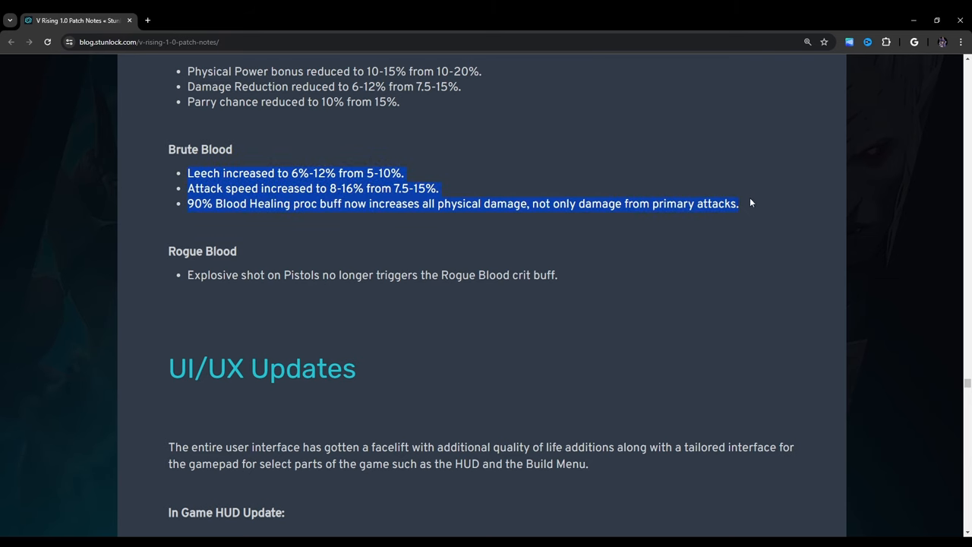
Step: Scroll through the UI/UX Updates intro to the In Game HUD Update screenshot
scroll(down, 3)
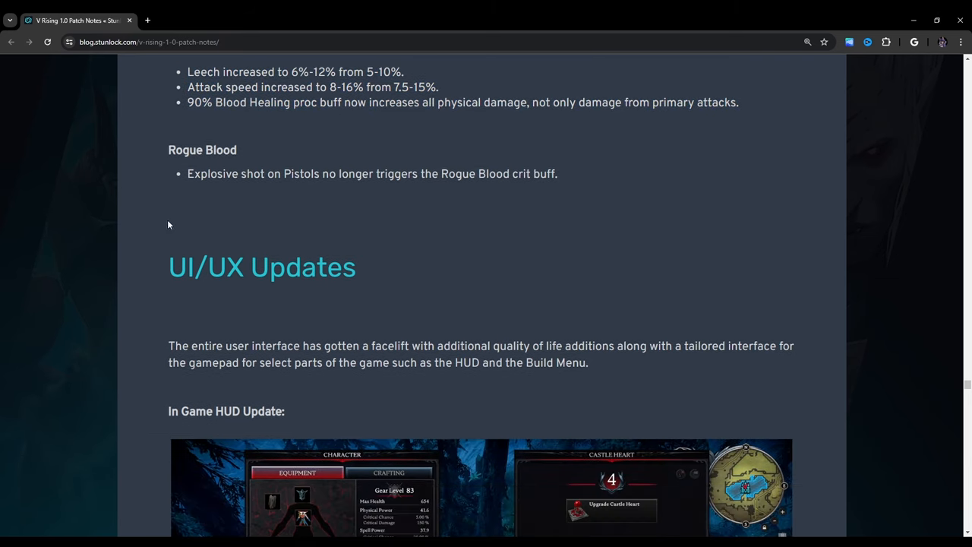
mouse_move(169, 228)
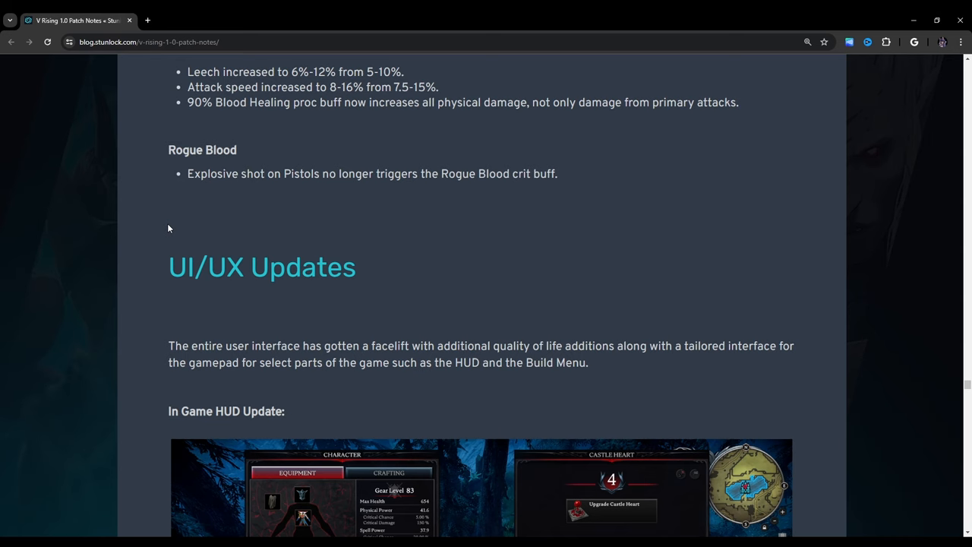
scroll(down, 3)
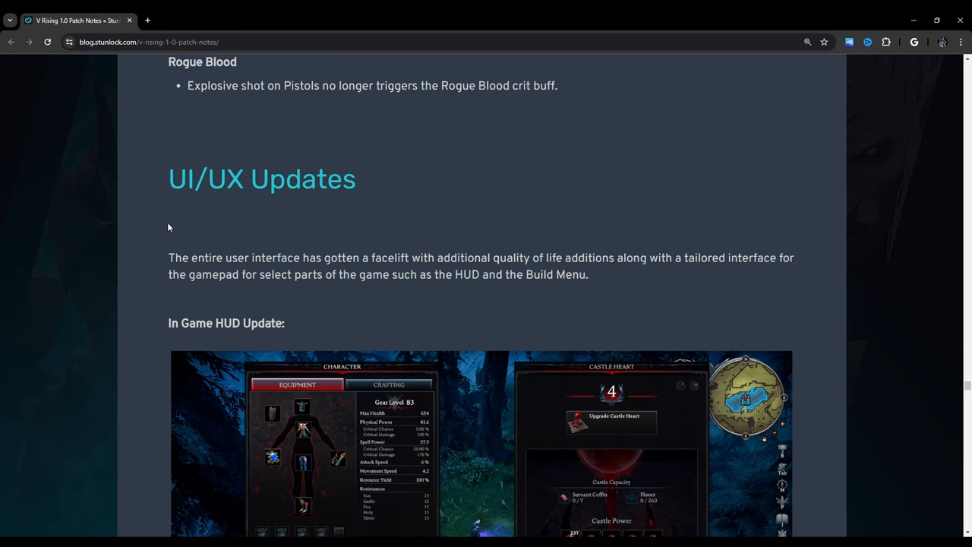
scroll(down, 3)
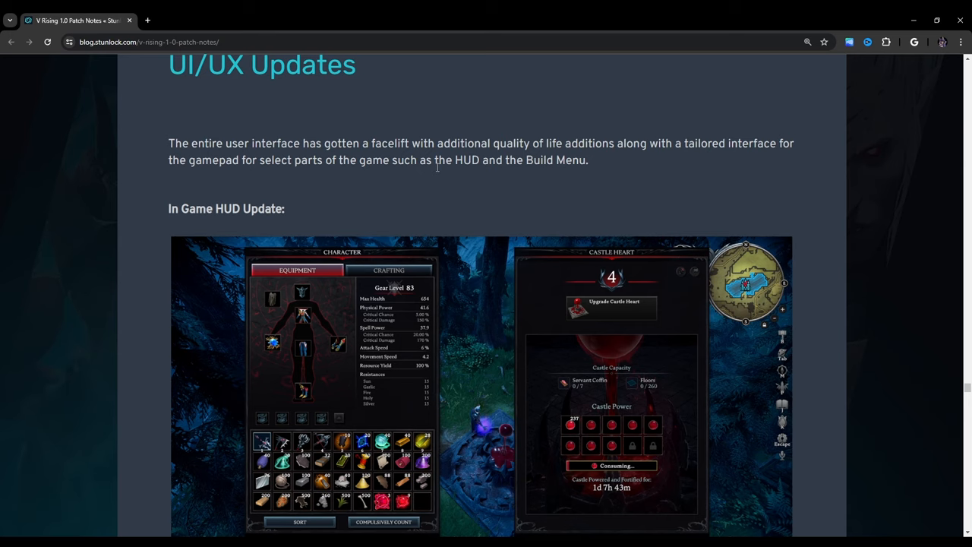
Step: Scroll past the HUD comparison screenshots to the Spell Book Update section
scroll(down, 3)
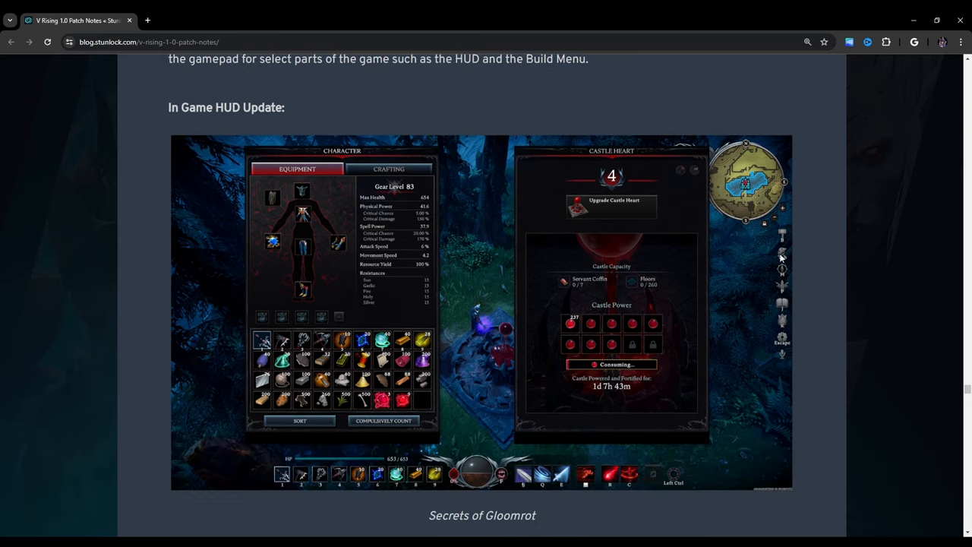
scroll(down, 3)
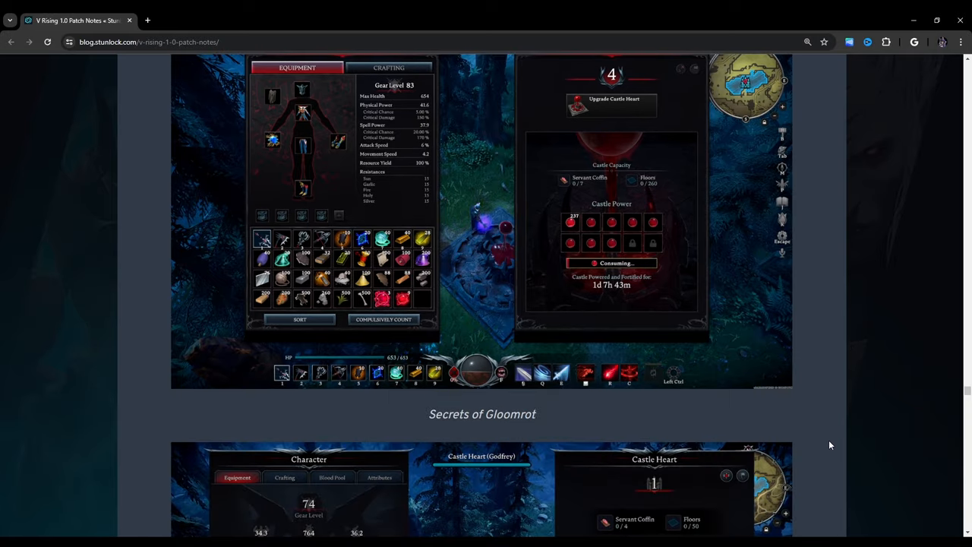
mouse_move(163, 141)
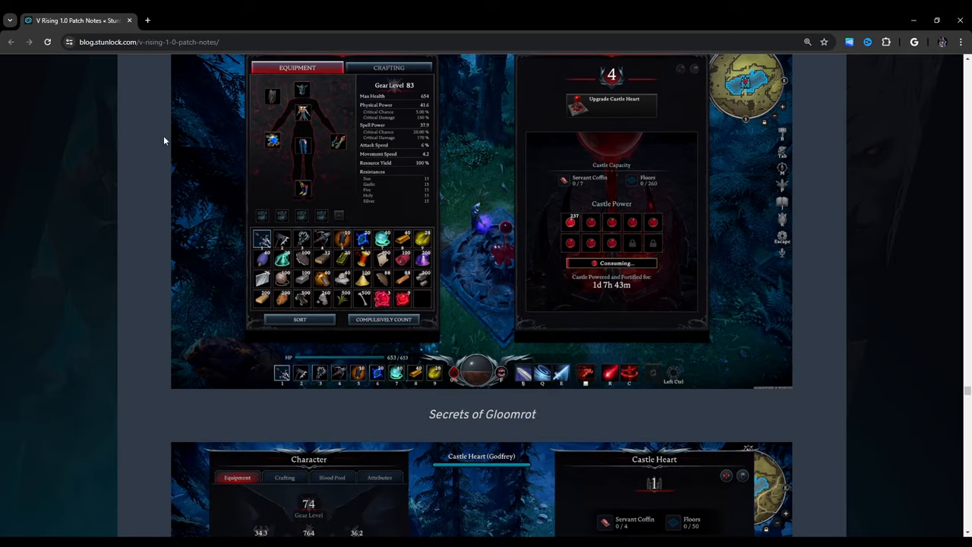
scroll(down, 3)
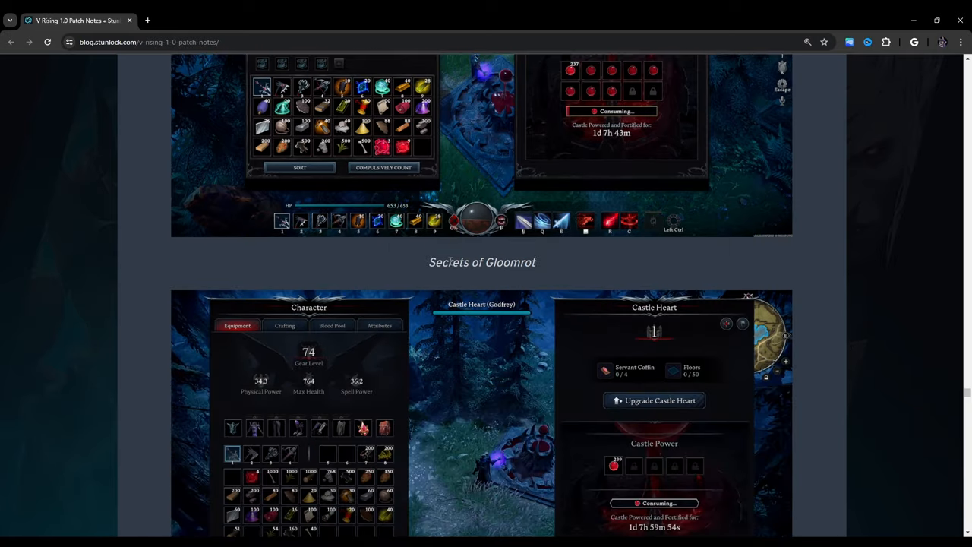
scroll(down, 3)
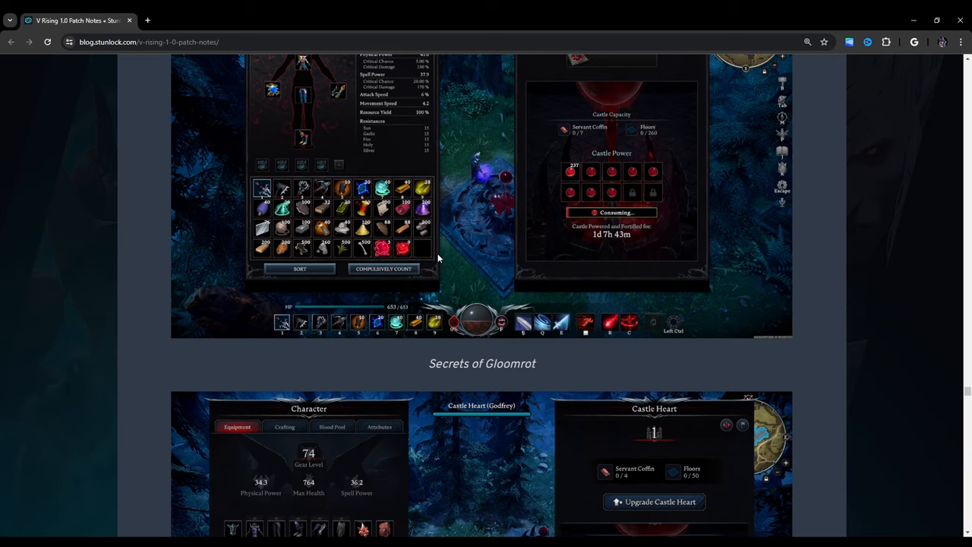
scroll(down, 3)
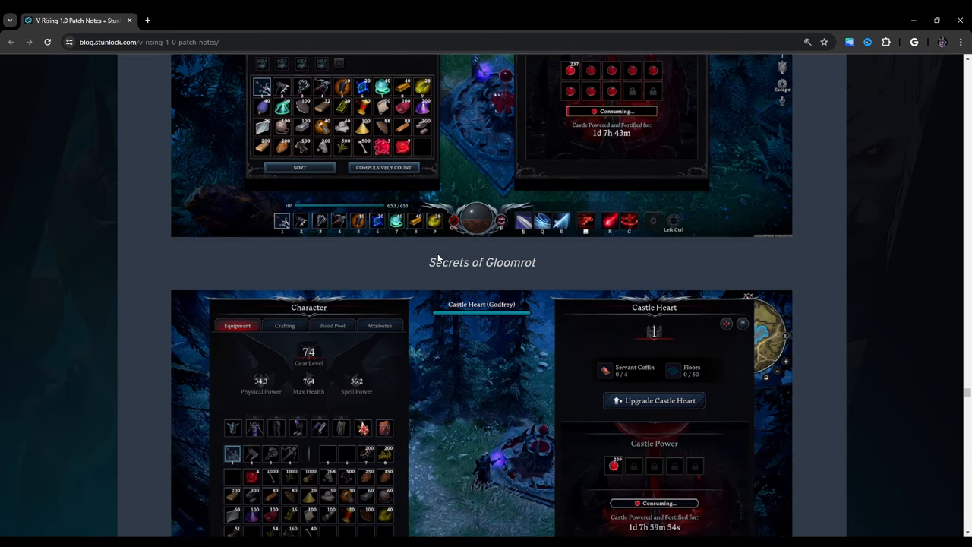
mouse_move(439, 249)
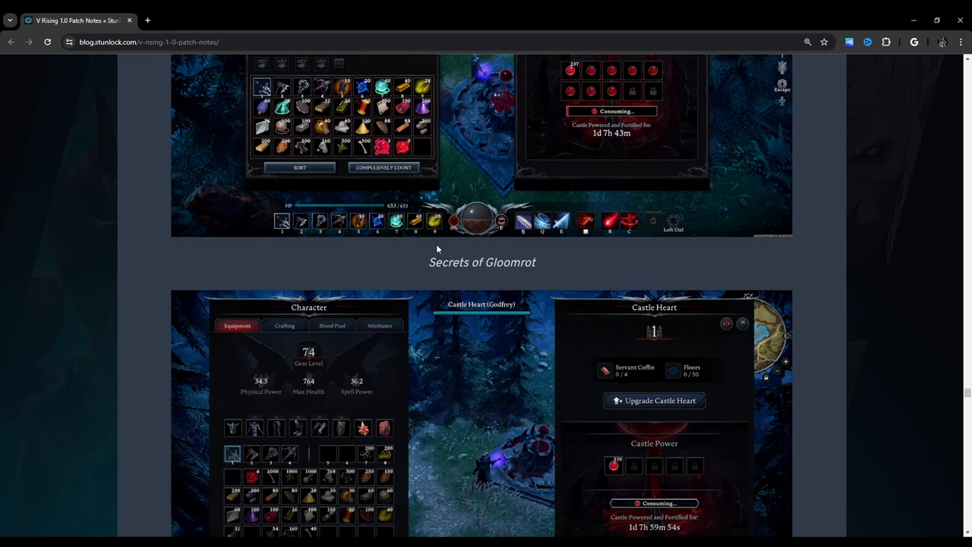
mouse_move(420, 228)
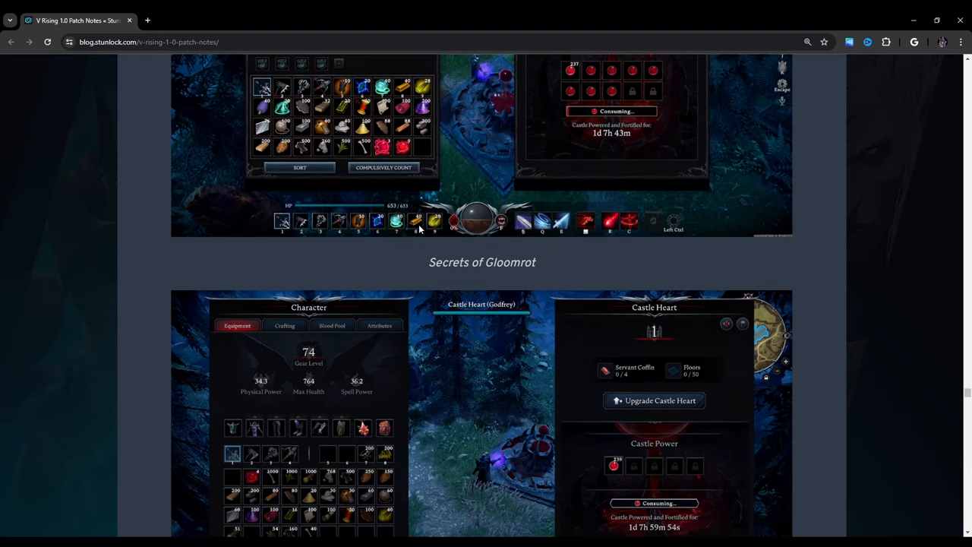
scroll(down, 3)
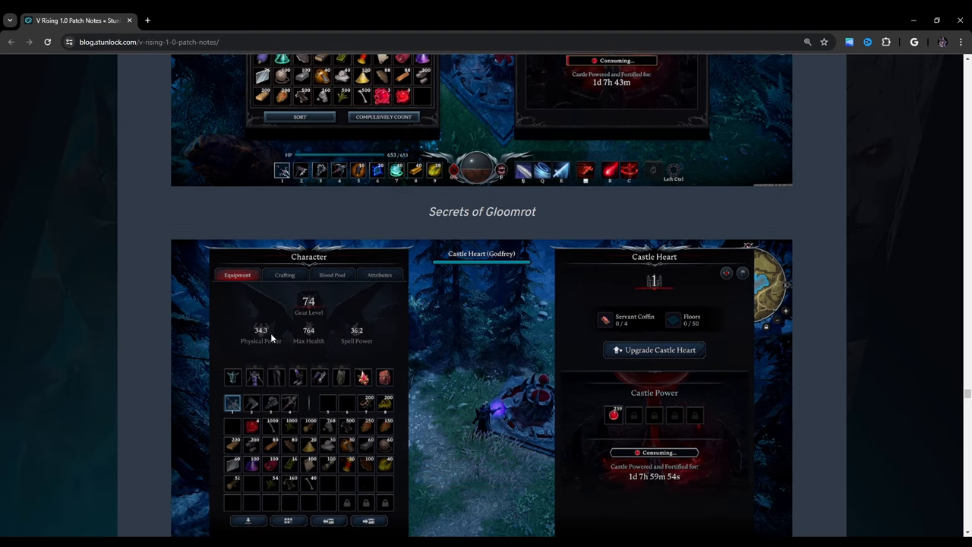
scroll(down, 3)
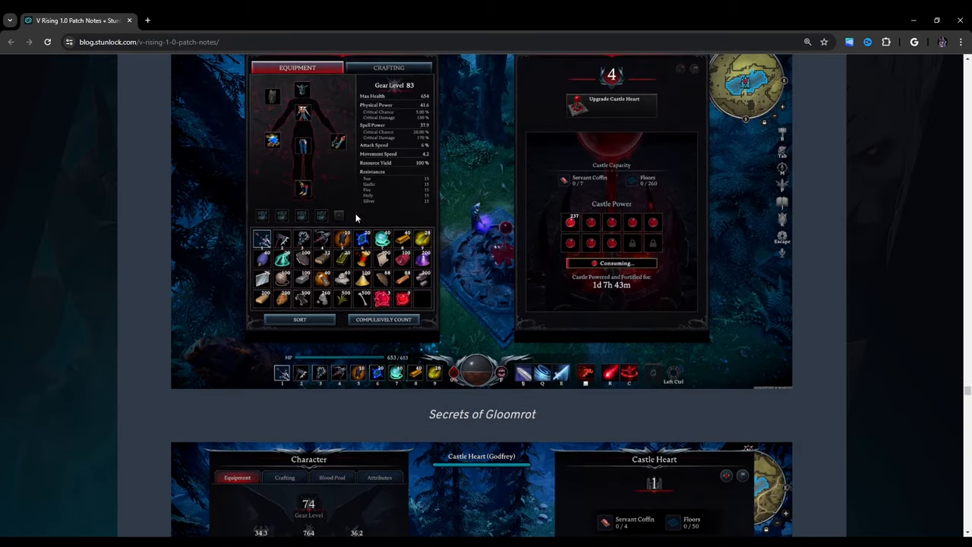
scroll(down, 3)
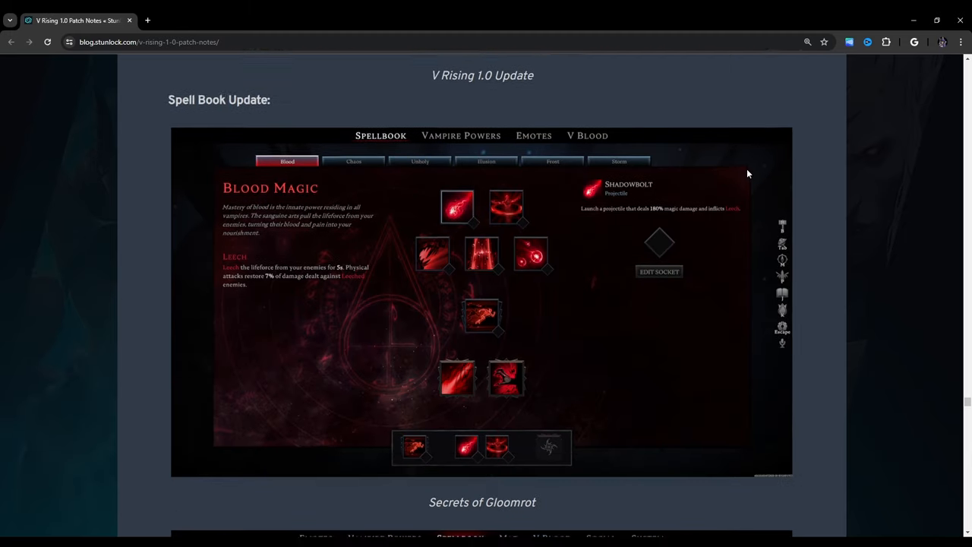
Step: Scroll past the Blood Magic spellbook screenshots to the Powers Wheel Update section
scroll(down, 3)
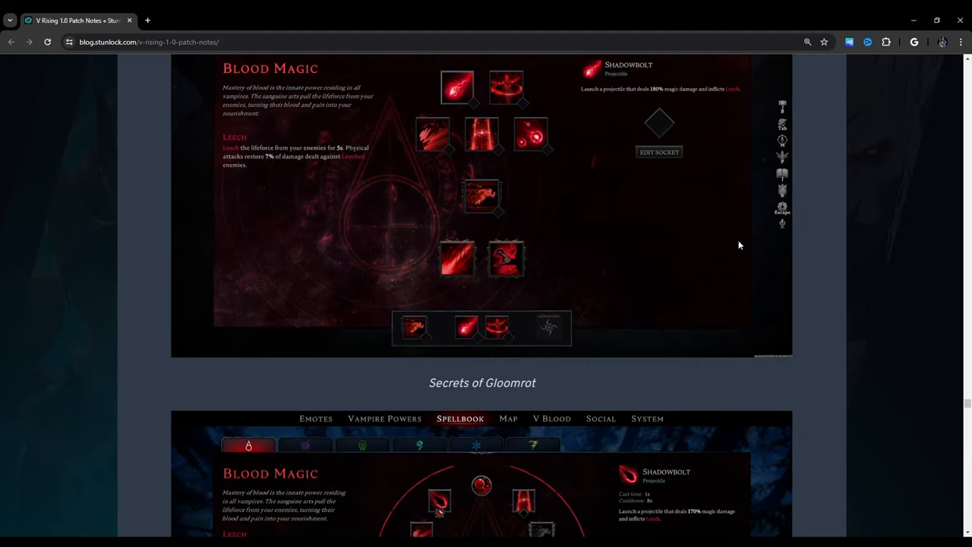
scroll(down, 3)
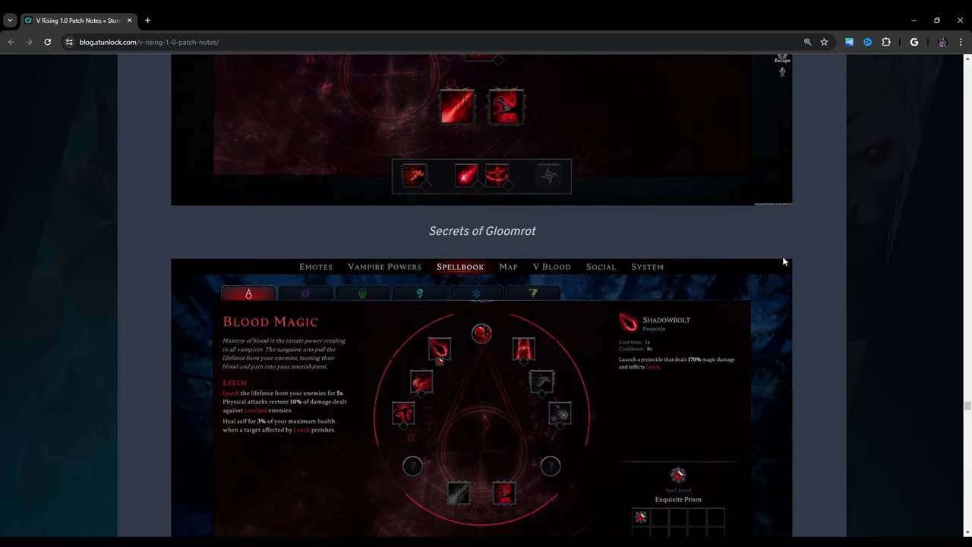
scroll(up, 3)
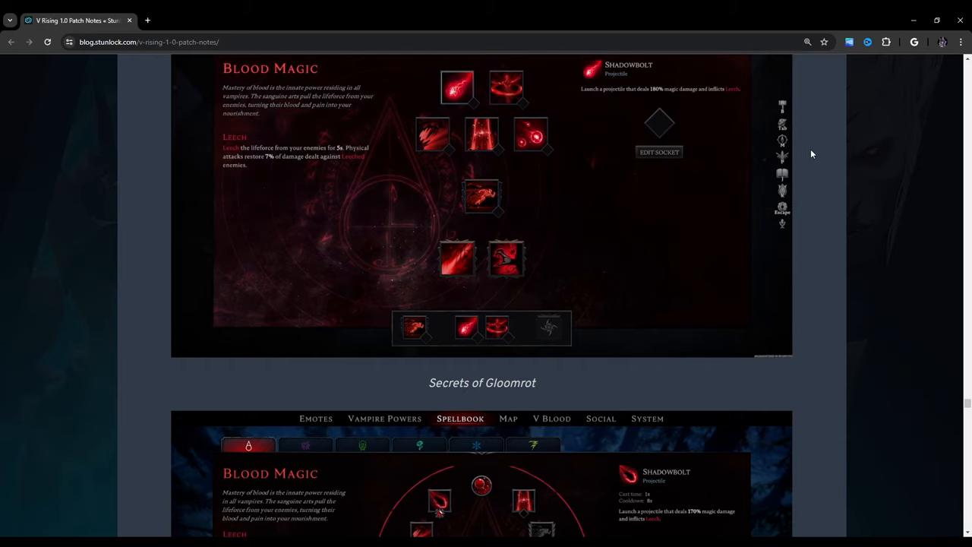
mouse_move(807, 150)
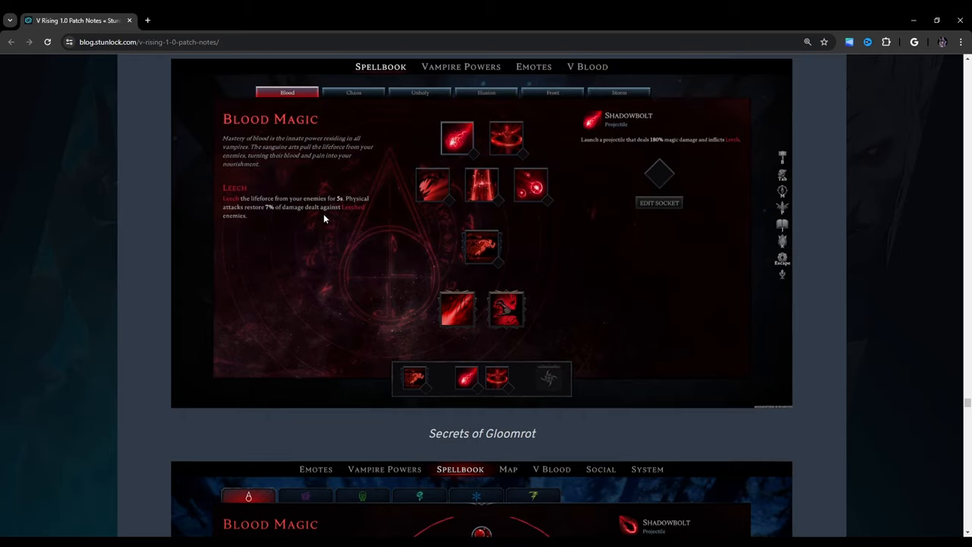
mouse_move(816, 179)
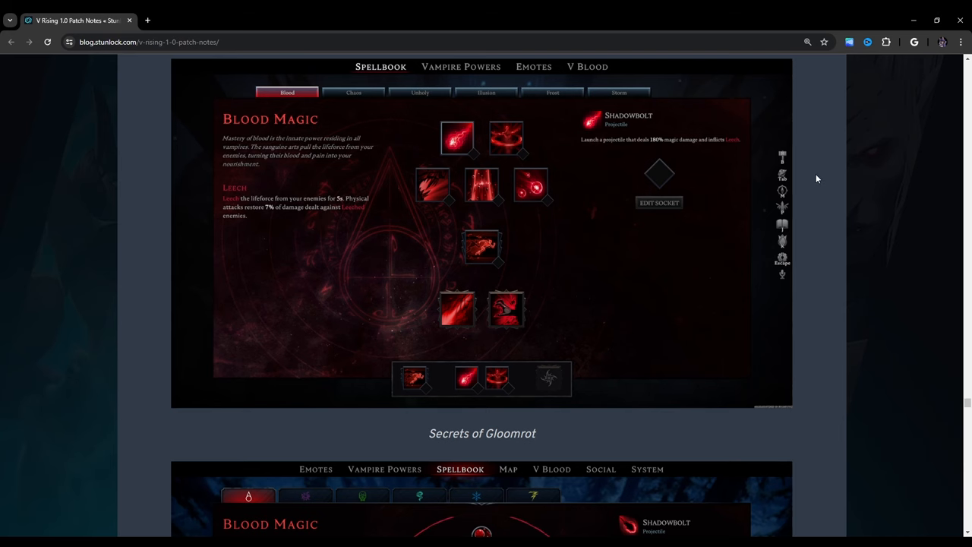
scroll(down, 3)
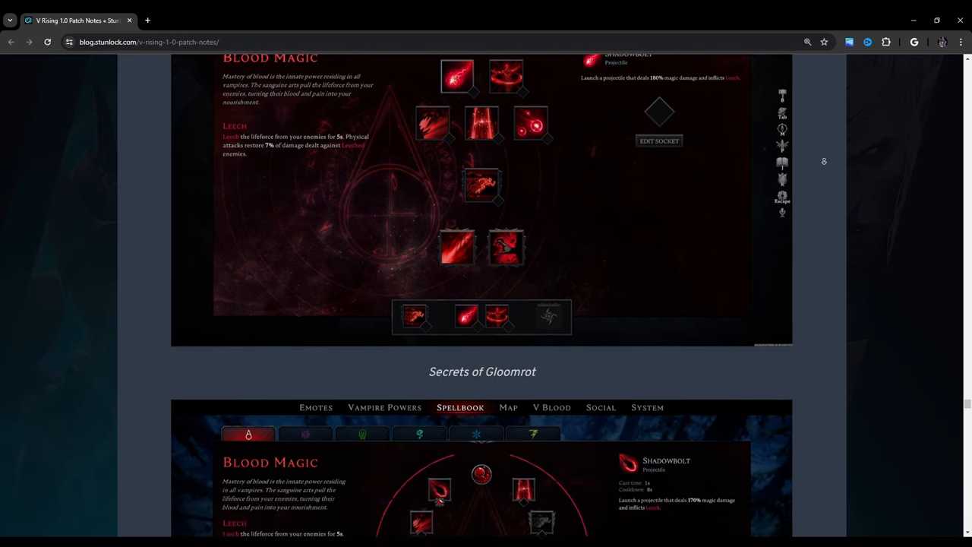
scroll(down, 3)
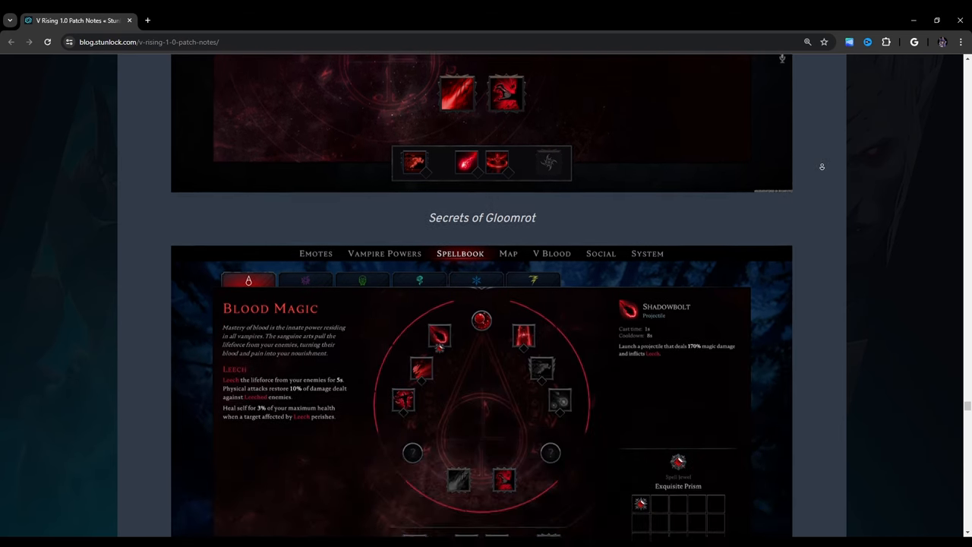
scroll(down, 3)
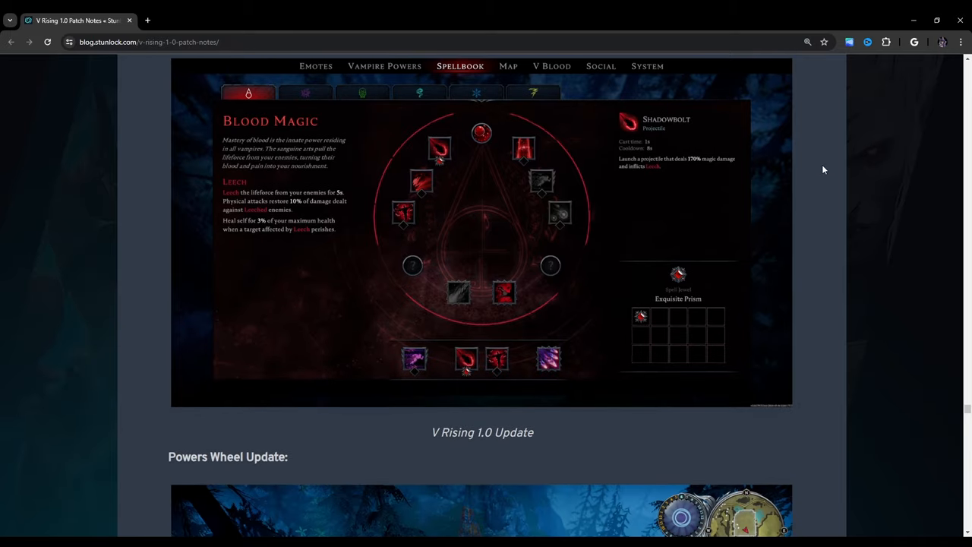
scroll(down, 3)
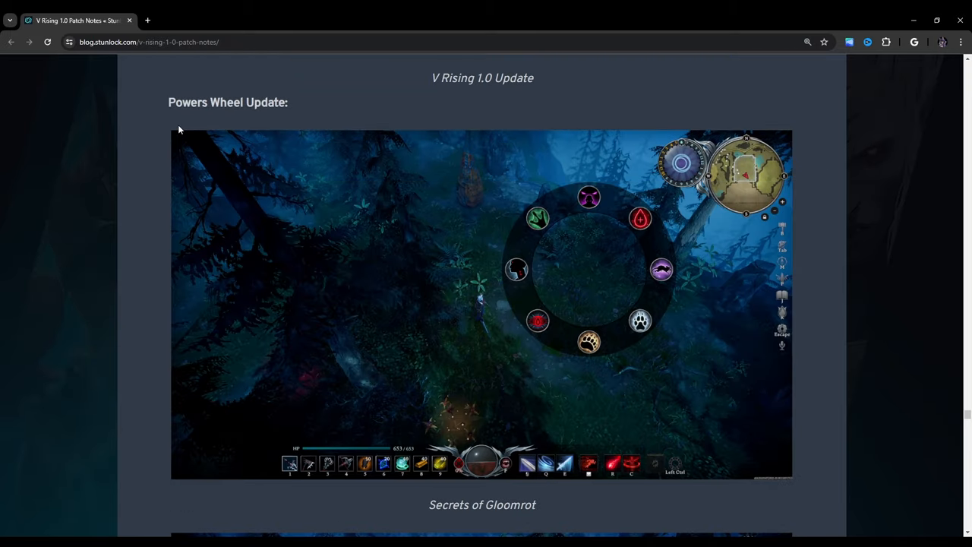
Step: Scroll past the Powers Wheel comparison screenshots to the HUD, Main Menu and Map sections
scroll(down, 3)
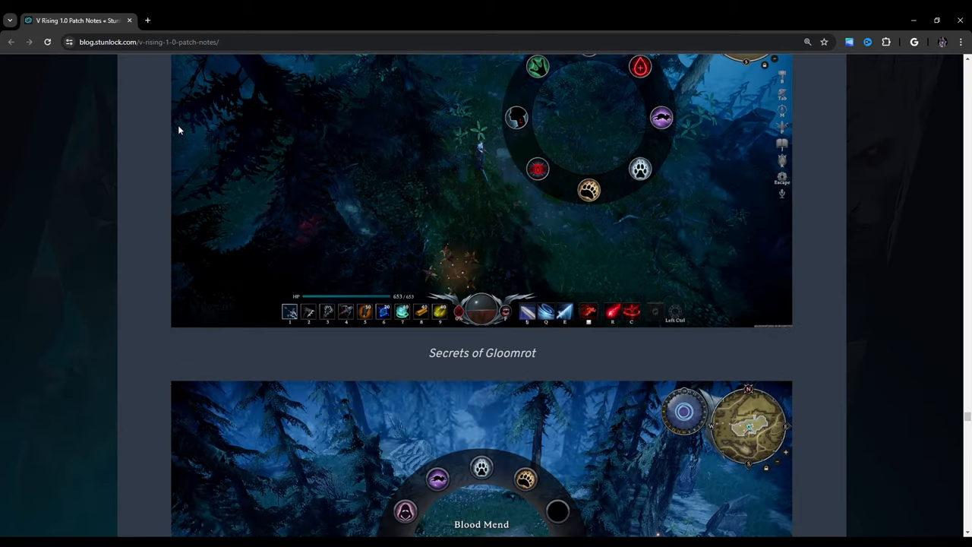
scroll(down, 3)
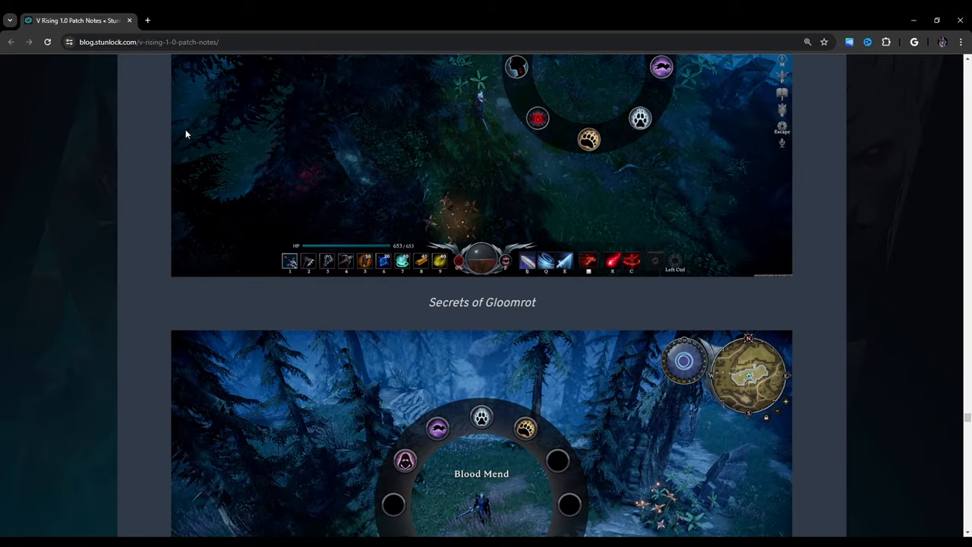
scroll(down, 3)
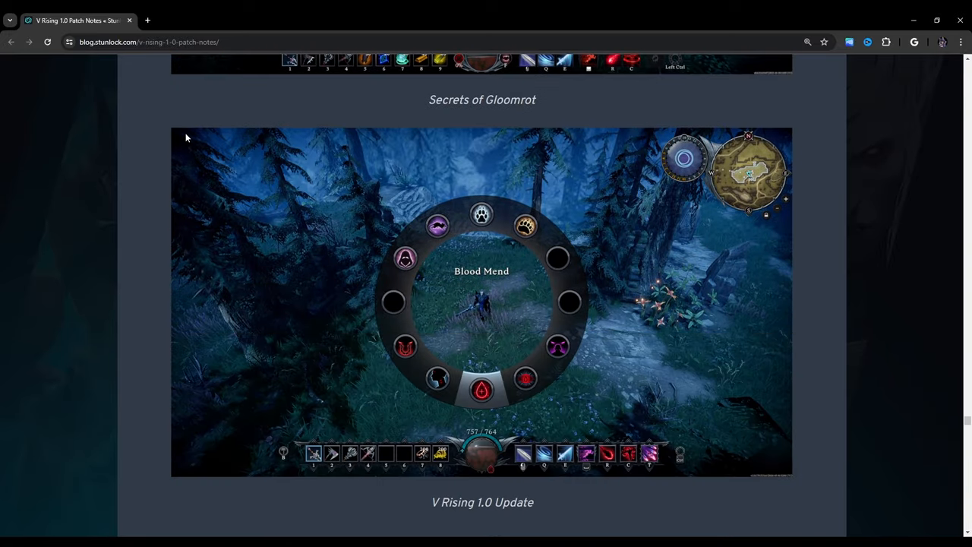
scroll(down, 3)
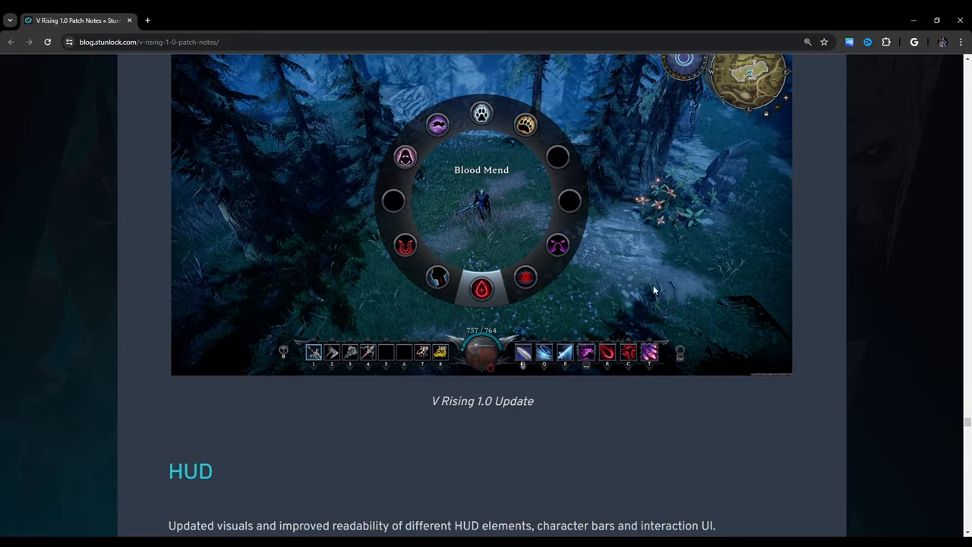
mouse_move(593, 310)
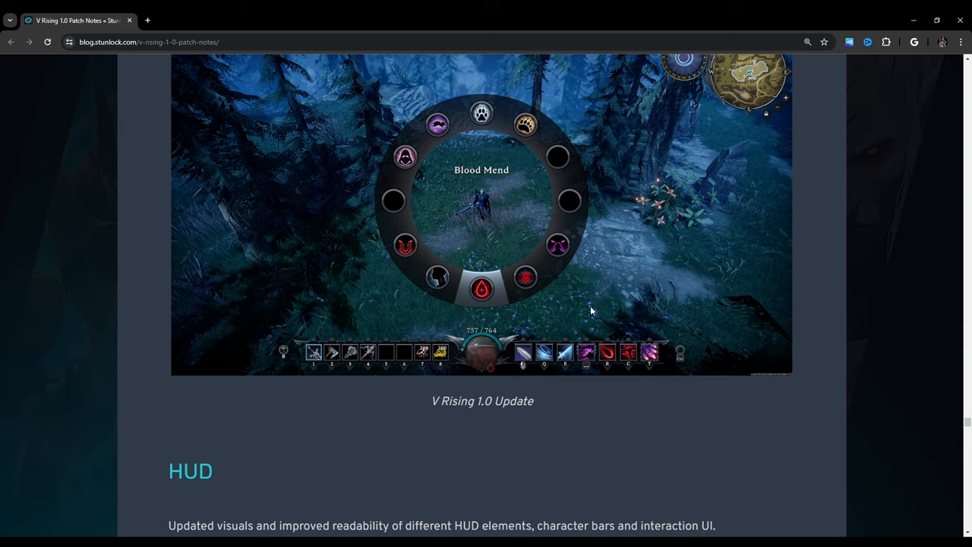
mouse_move(695, 303)
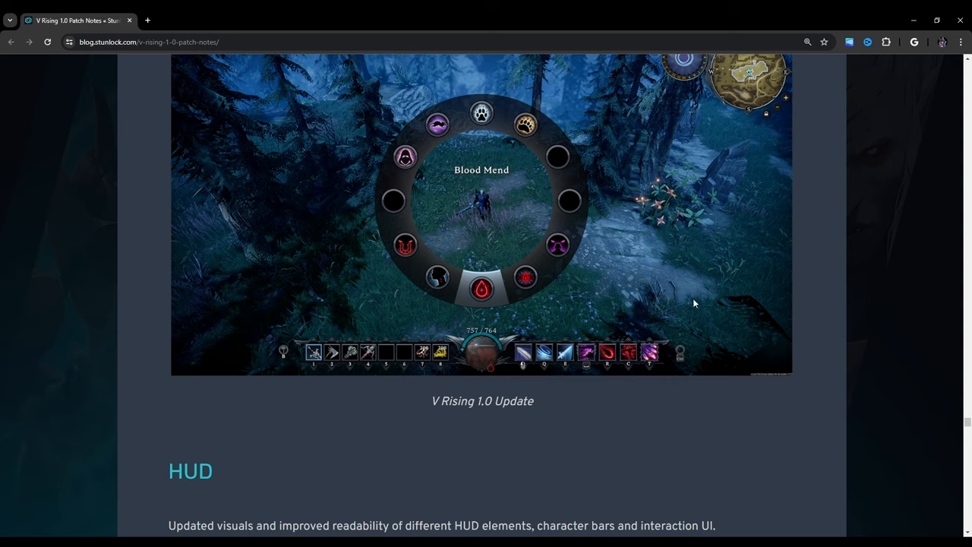
scroll(down, 3)
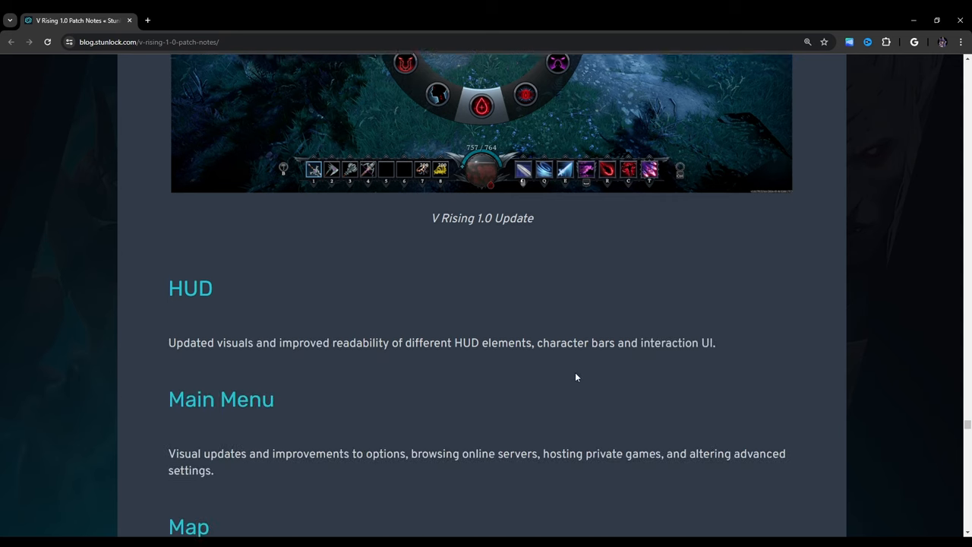
Step: Scroll through Map and Scrolling Combat Text down to the Spellbook and Death Log headings
scroll(down, 3)
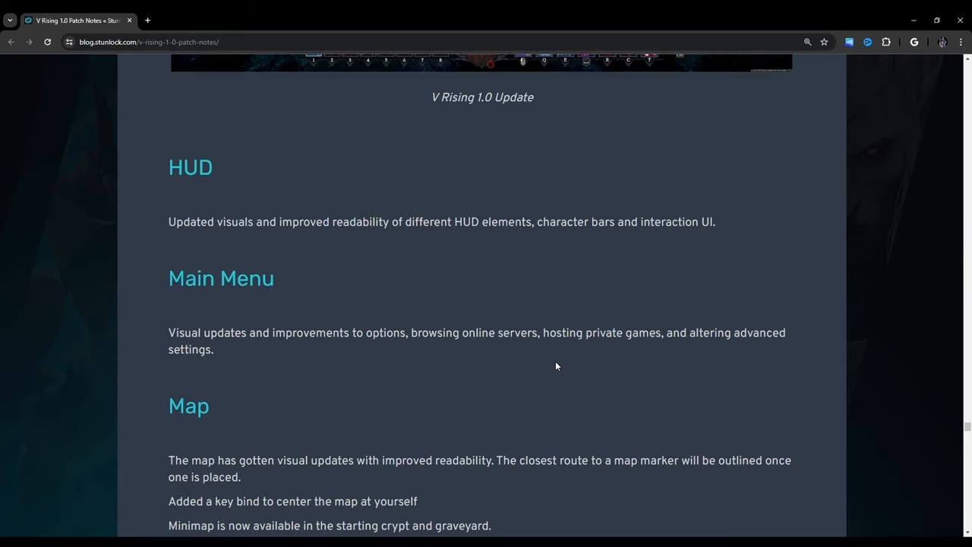
mouse_move(549, 364)
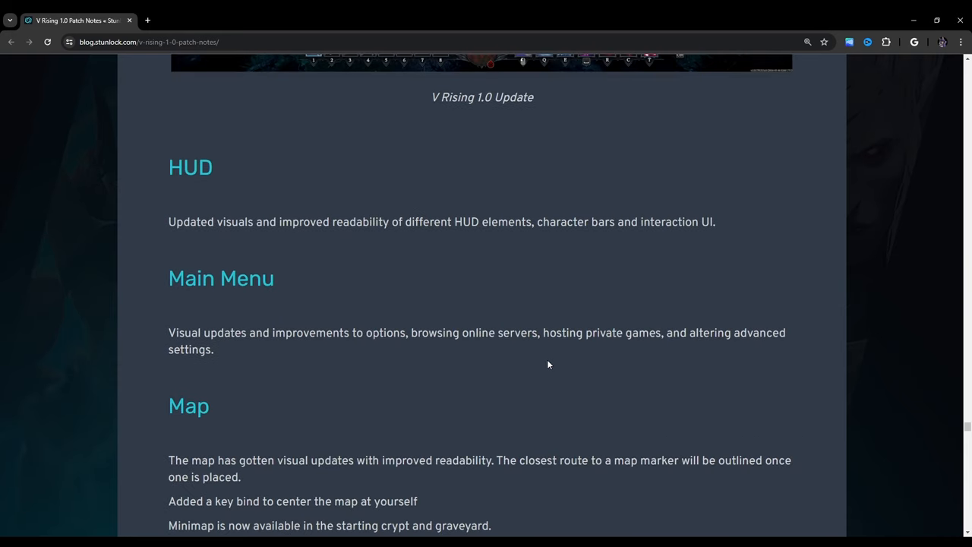
mouse_move(537, 361)
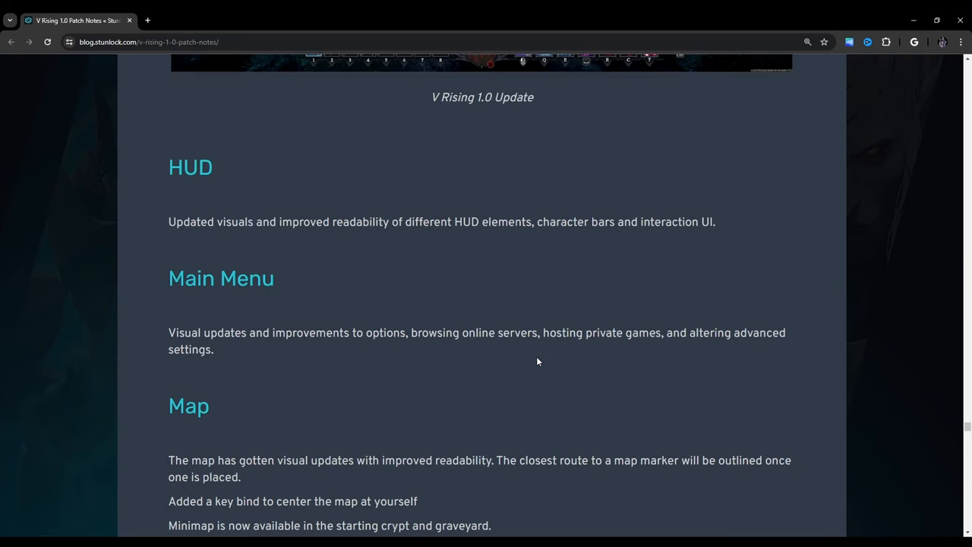
scroll(down, 3)
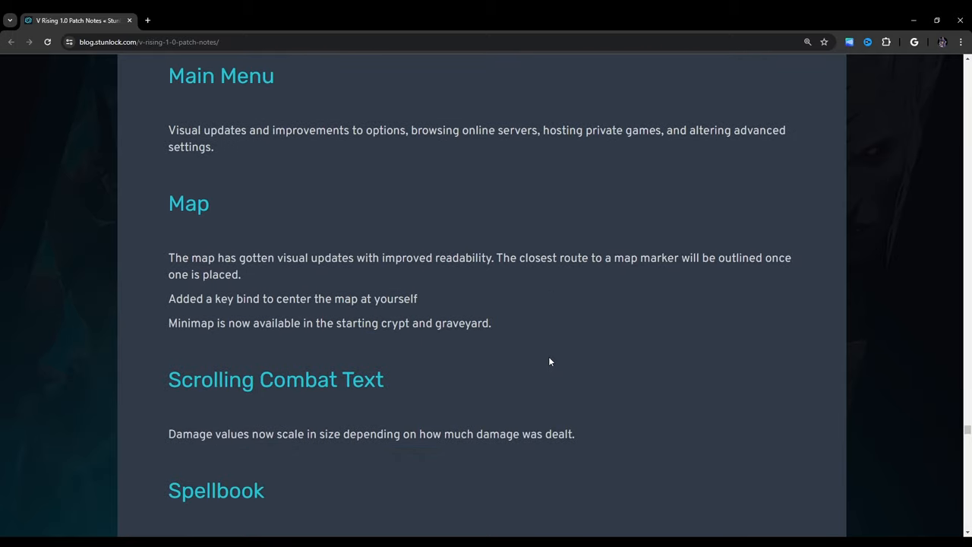
scroll(down, 3)
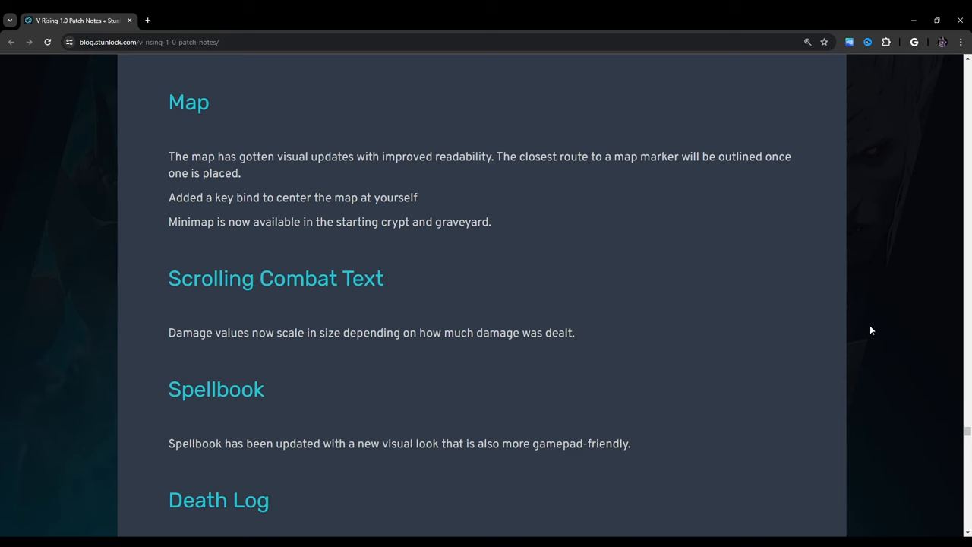
Step: Scroll to the Character Menu's Blood Pool and Attribute tabs, Shapeshift Wheel and Refinement Stations
scroll(down, 3)
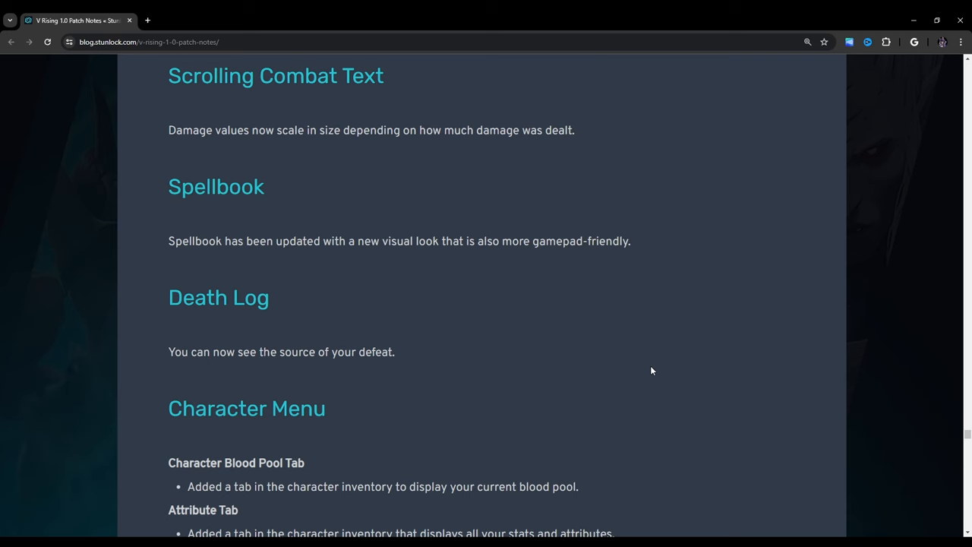
mouse_move(305, 308)
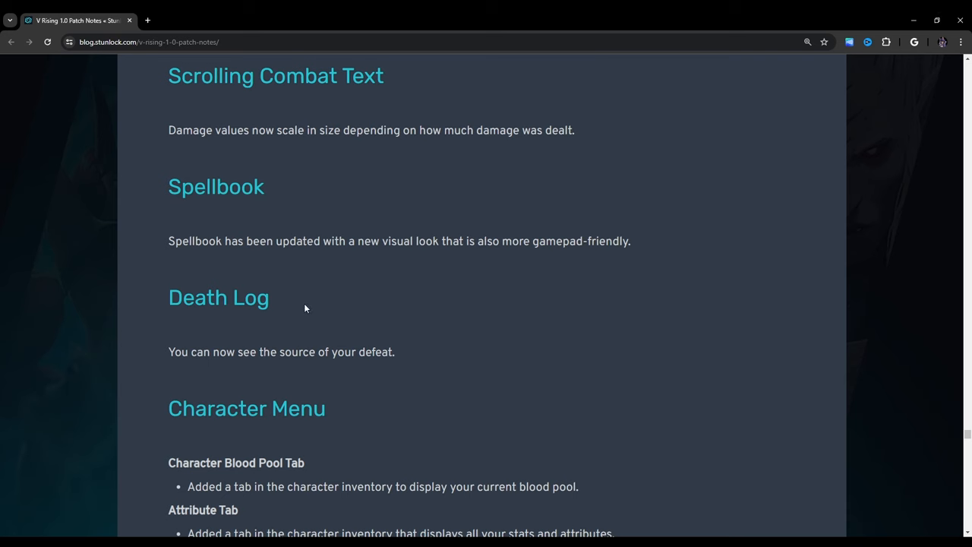
scroll(down, 3)
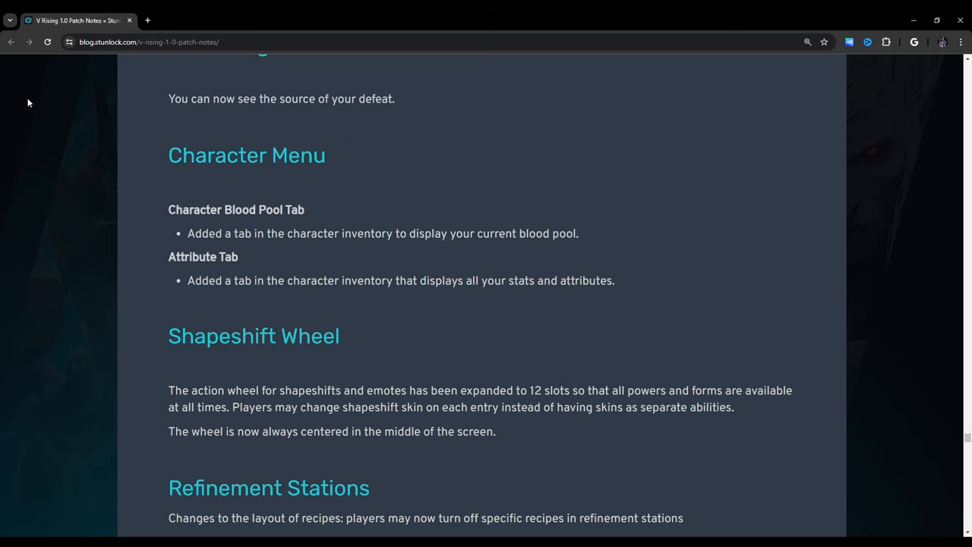
Step: Scroll below Refinement Stations to Crafting Stations – Track Recipes and Progression & Material Changes
scroll(down, 3)
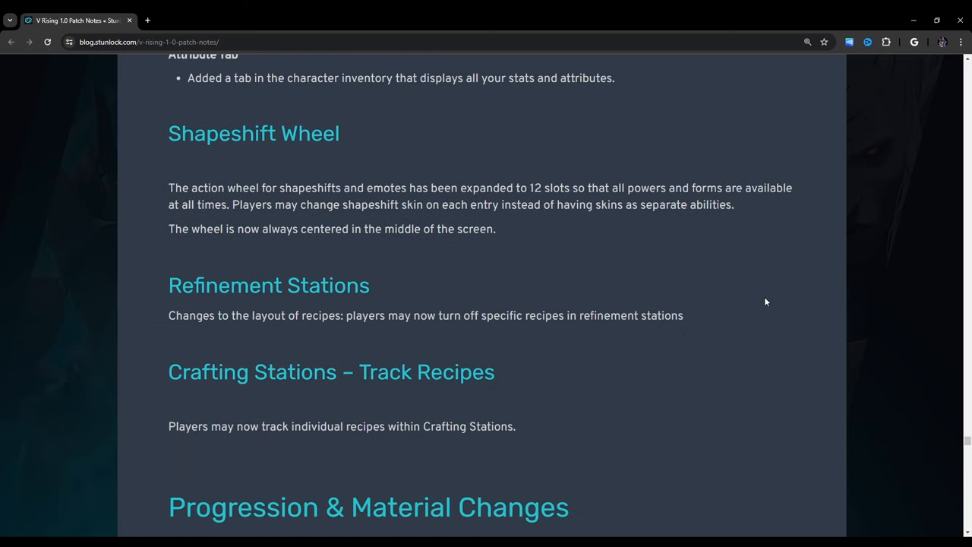
scroll(down, 3)
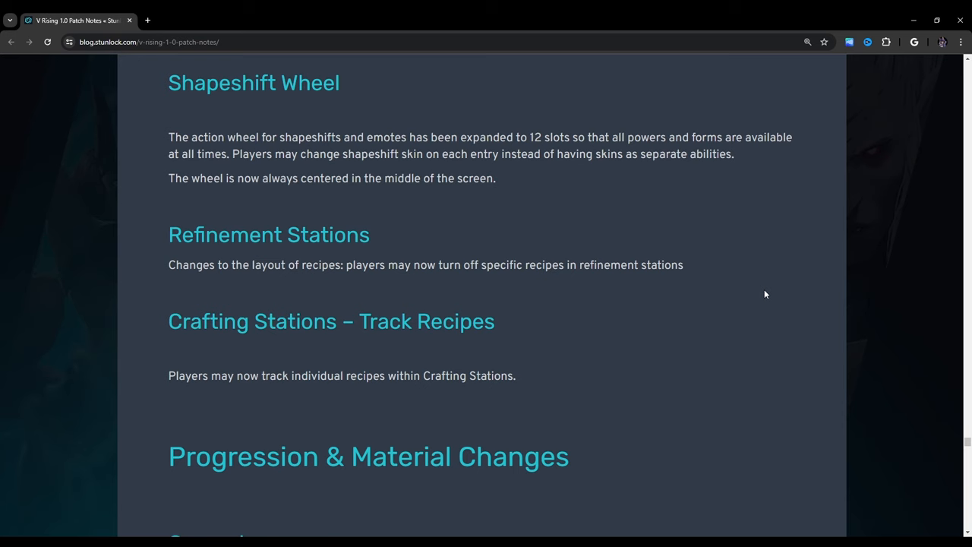
Step: Scroll through the Progression & Material Changes General list to Consumables and Soul Shards
scroll(down, 3)
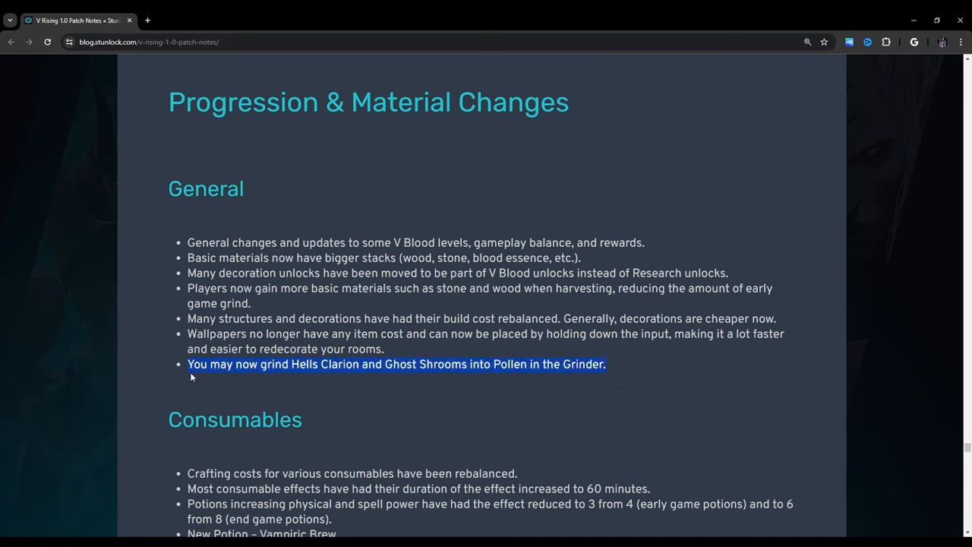
mouse_move(702, 366)
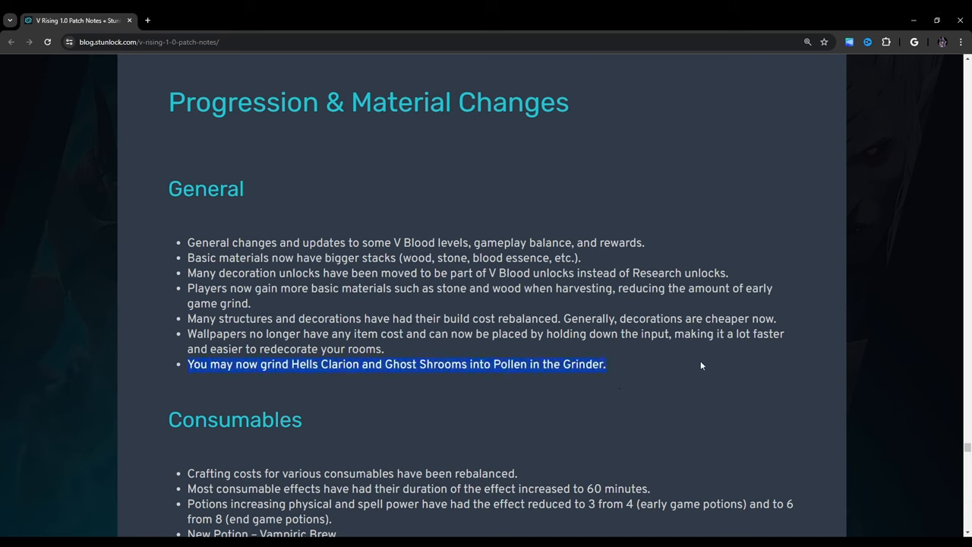
scroll(down, 3)
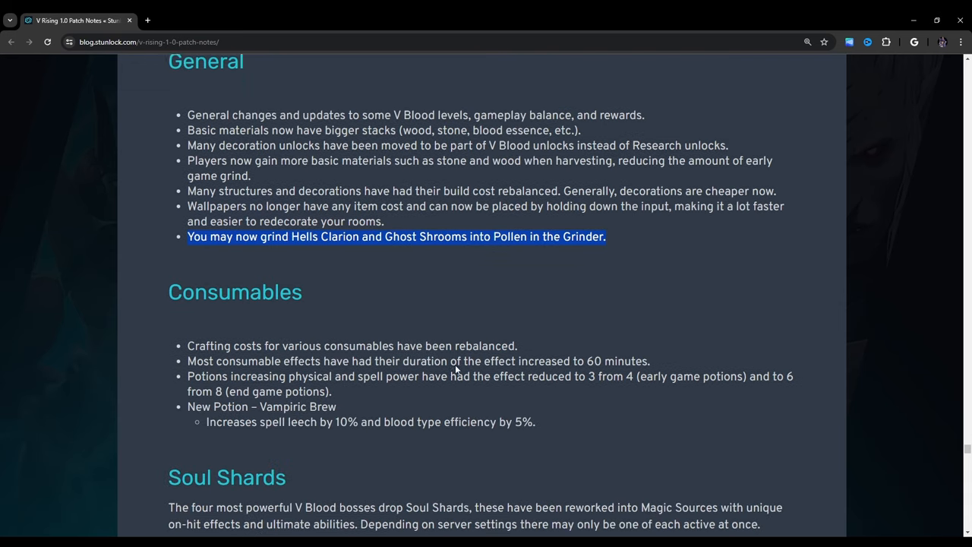
scroll(down, 3)
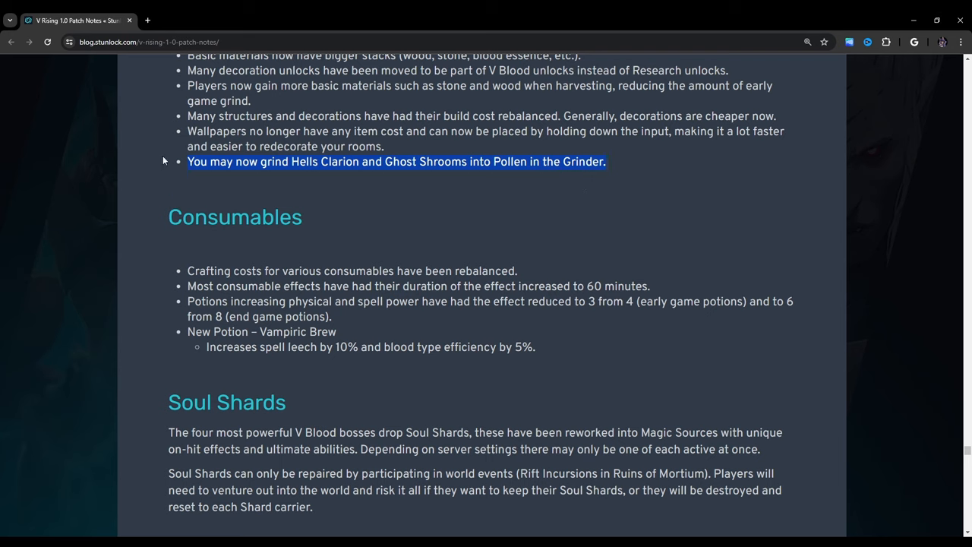
mouse_move(696, 277)
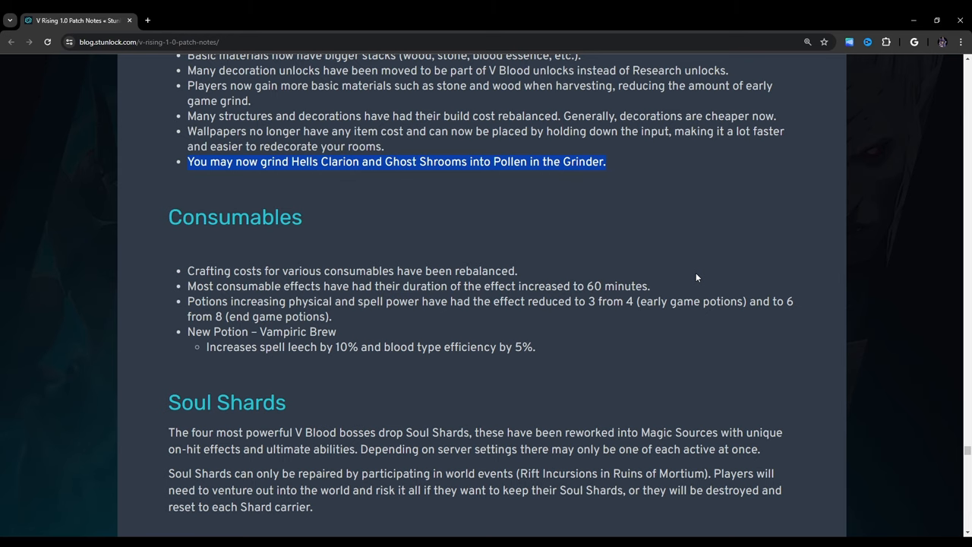
Step: Scroll past Soul Shards to Bag Rework, Journal (Quests) and Tutorial
scroll(down, 3)
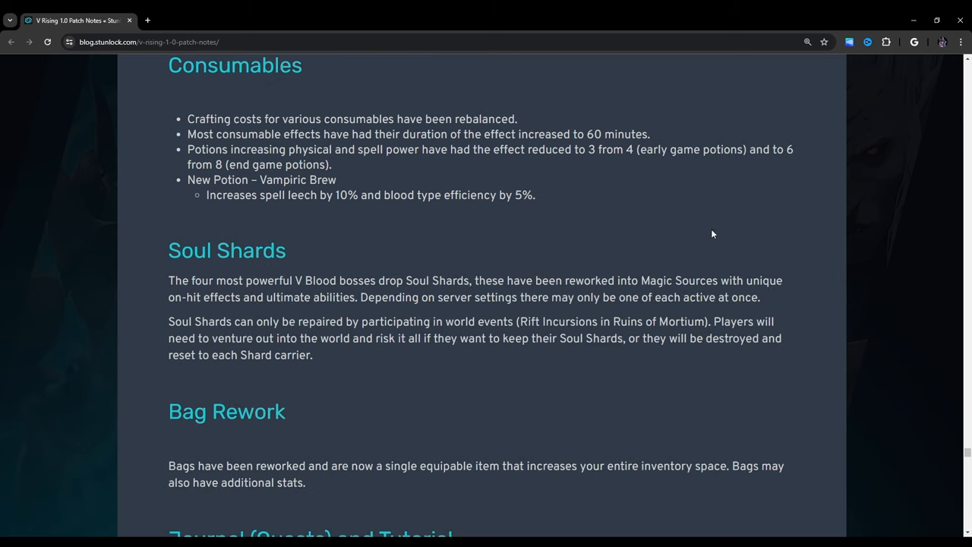
mouse_move(735, 254)
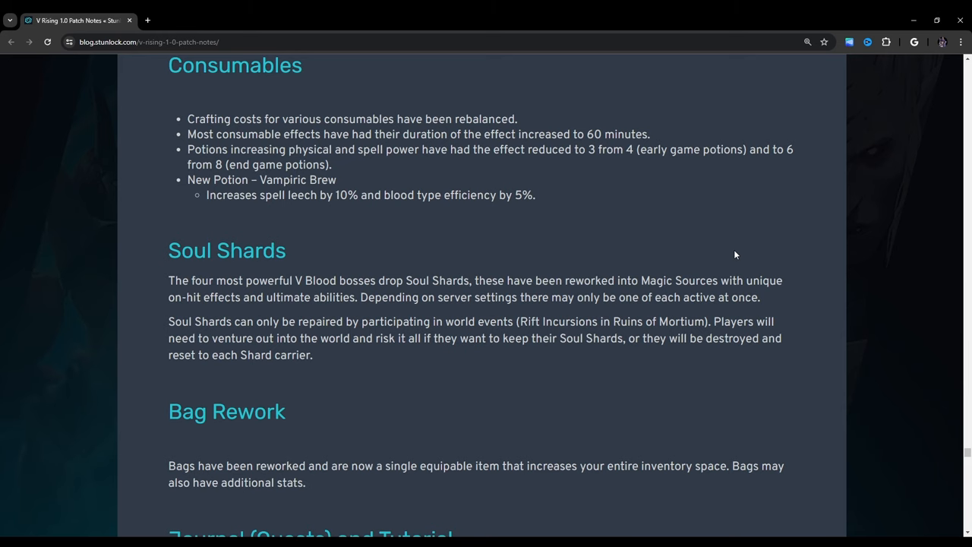
scroll(down, 3)
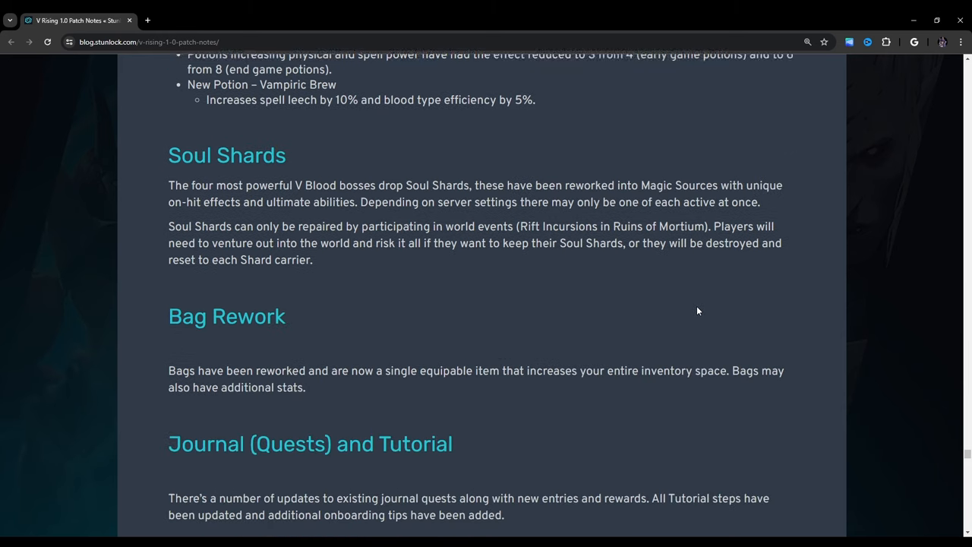
scroll(down, 3)
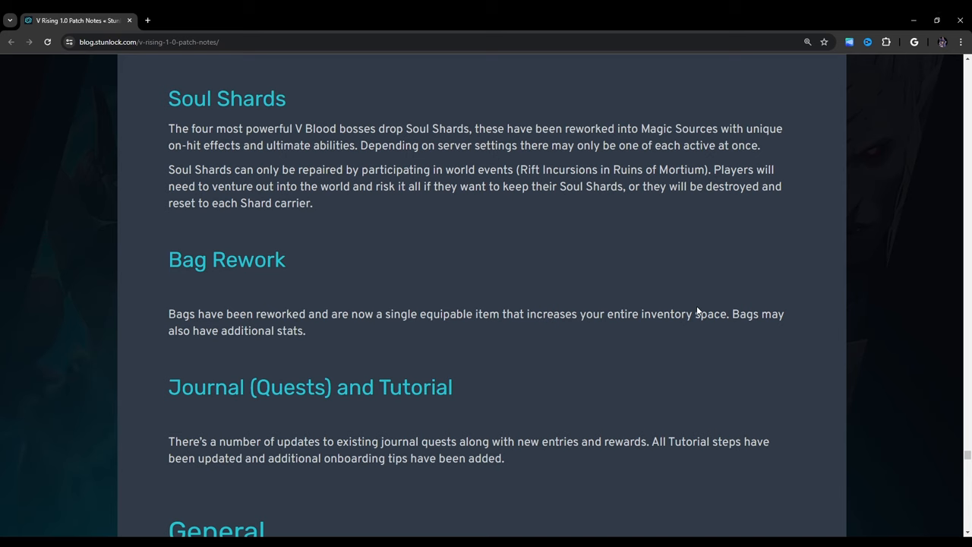
Step: Scroll to the General list, from bug fixes through horses feeding on plant fiber
scroll(down, 3)
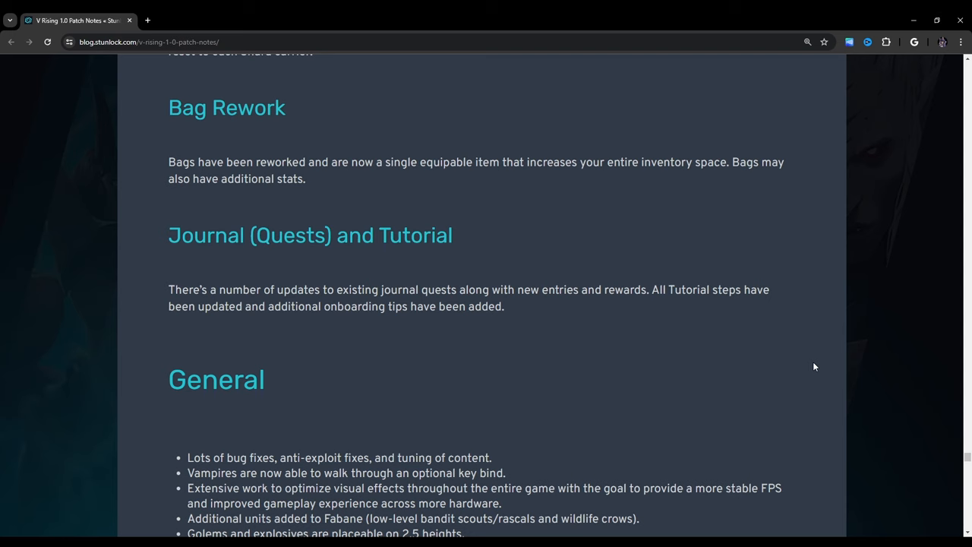
mouse_move(521, 216)
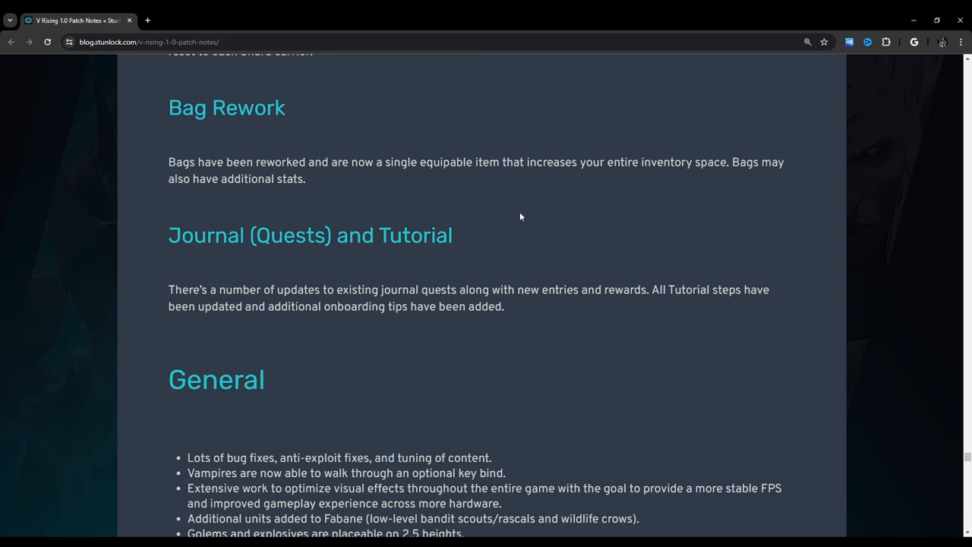
scroll(down, 3)
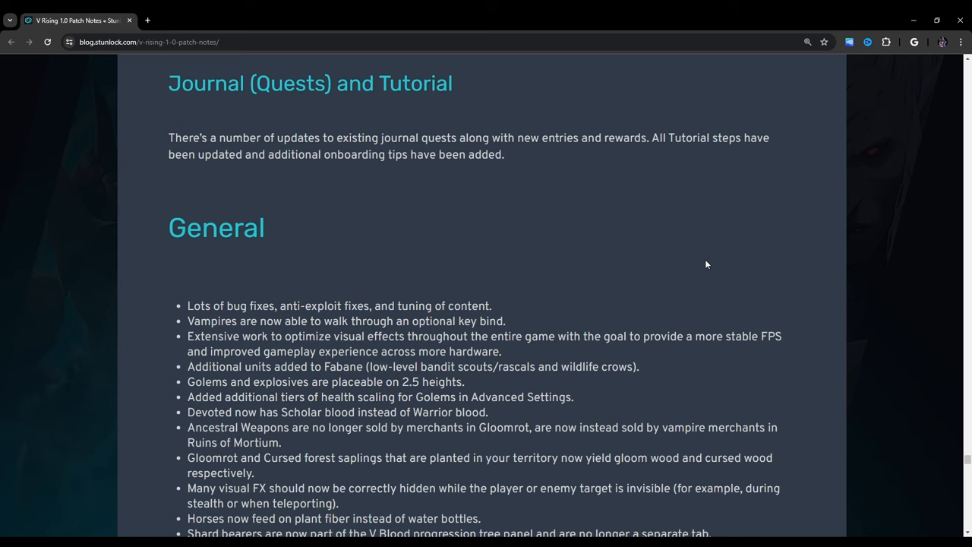
Step: Scroll to the end of the General list and highlight the optional walking keybind line
scroll(down, 3)
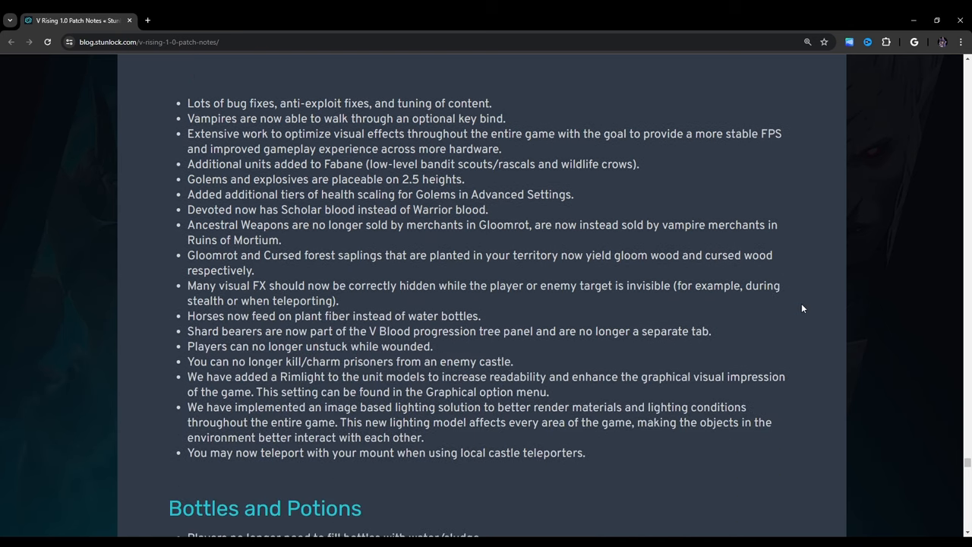
mouse_move(809, 309)
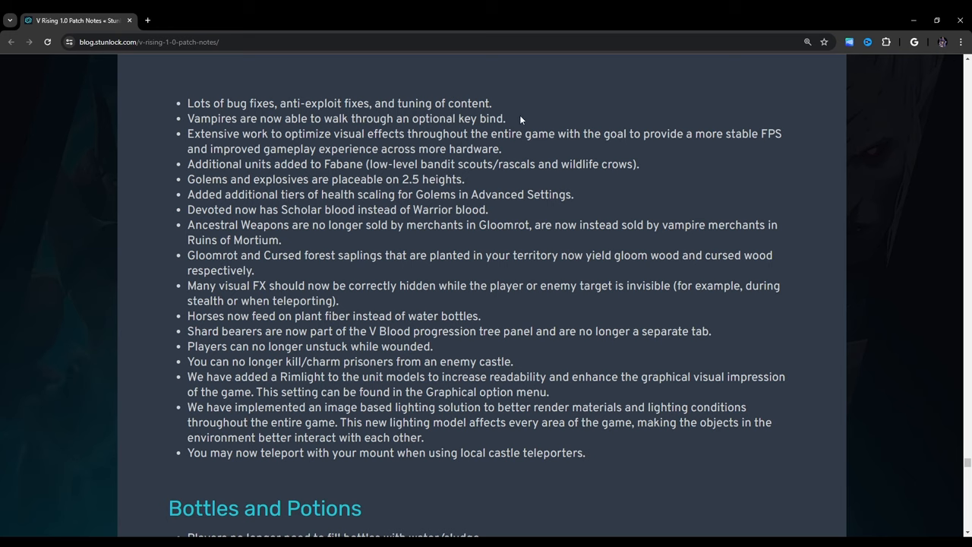
drag(351, 118, 506, 119)
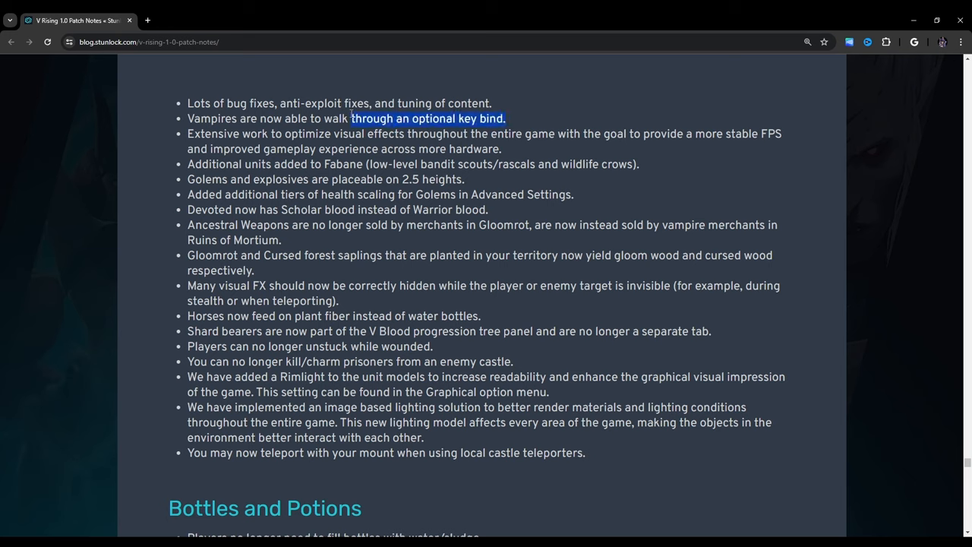
mouse_move(350, 127)
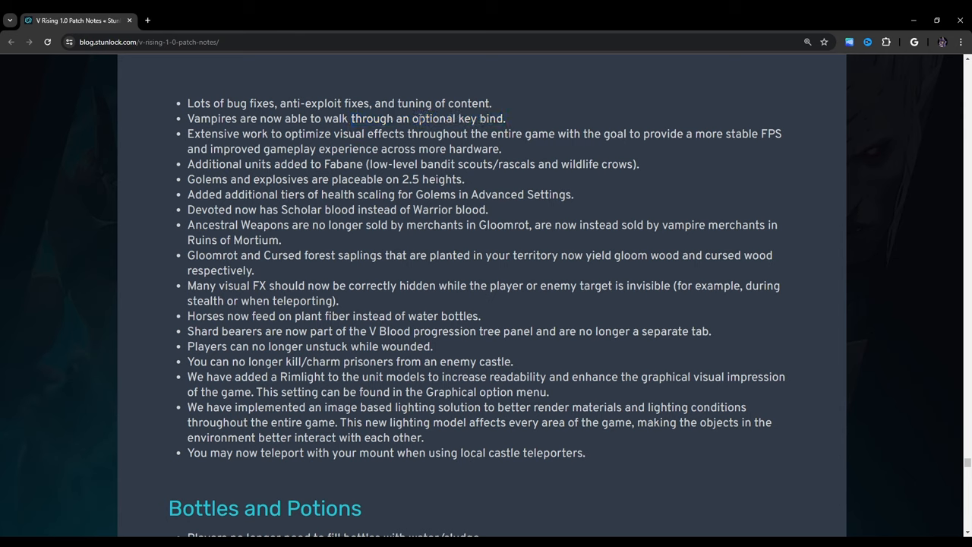
mouse_move(518, 117)
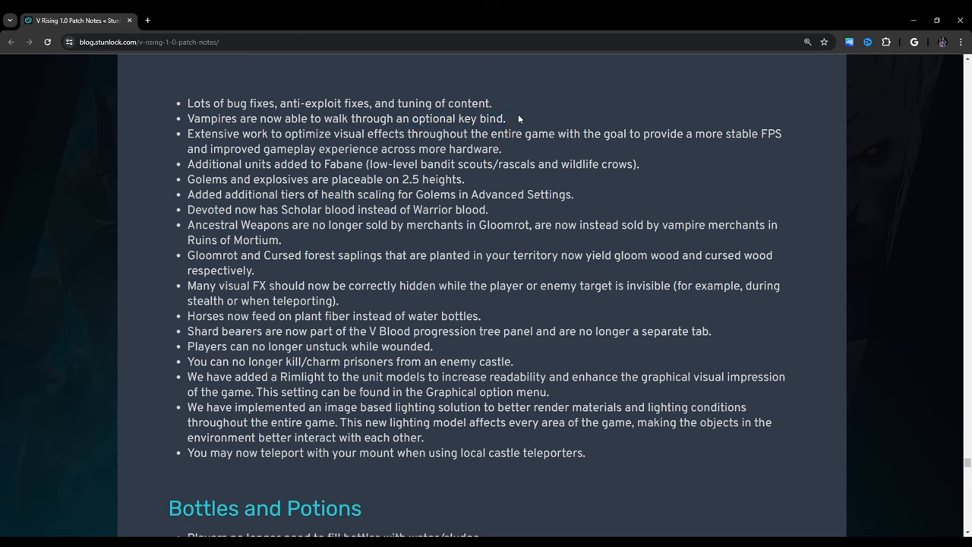
mouse_move(568, 116)
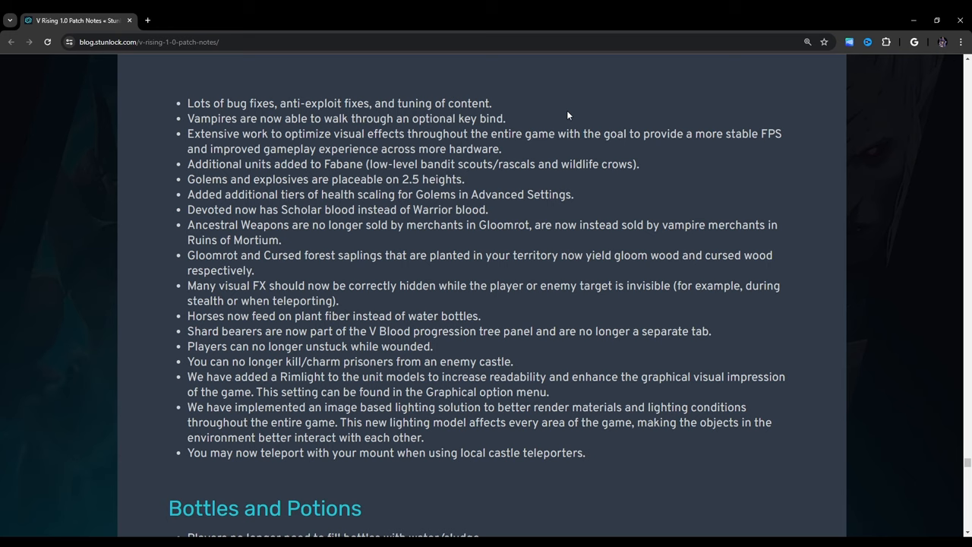
mouse_move(176, 144)
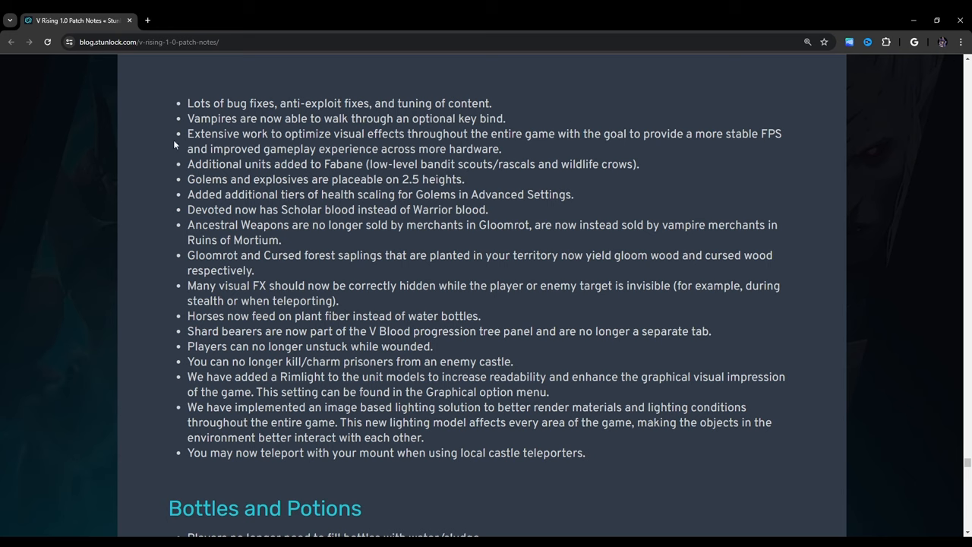
mouse_move(344, 143)
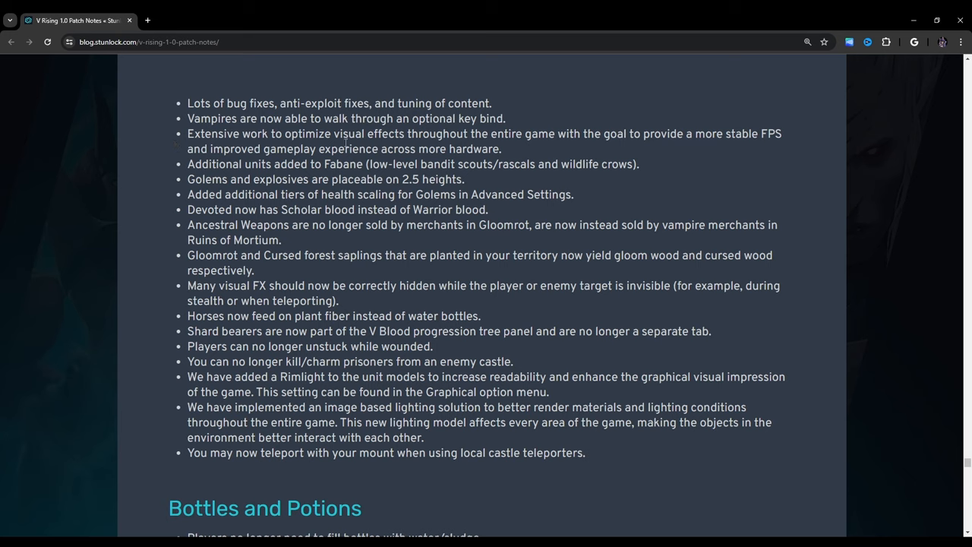
mouse_move(686, 149)
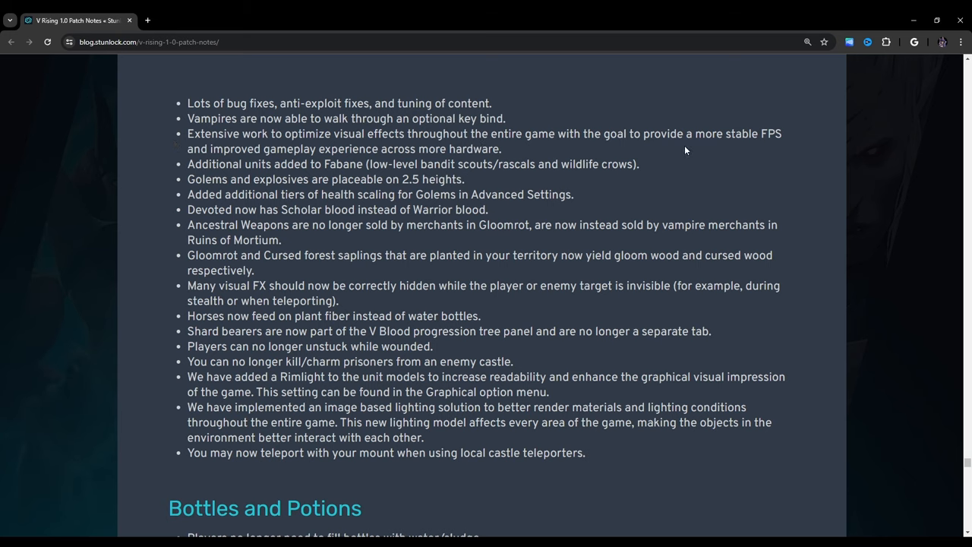
mouse_move(807, 134)
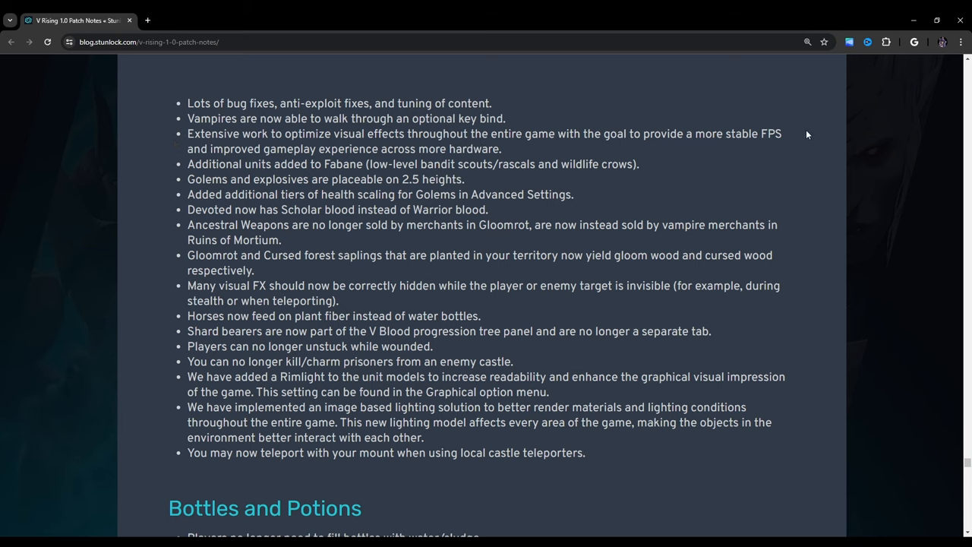
mouse_move(525, 155)
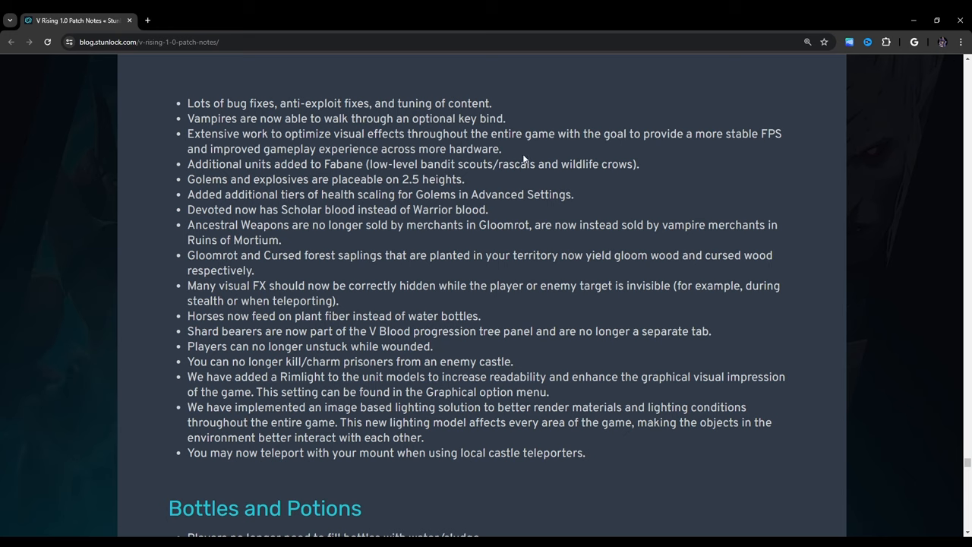